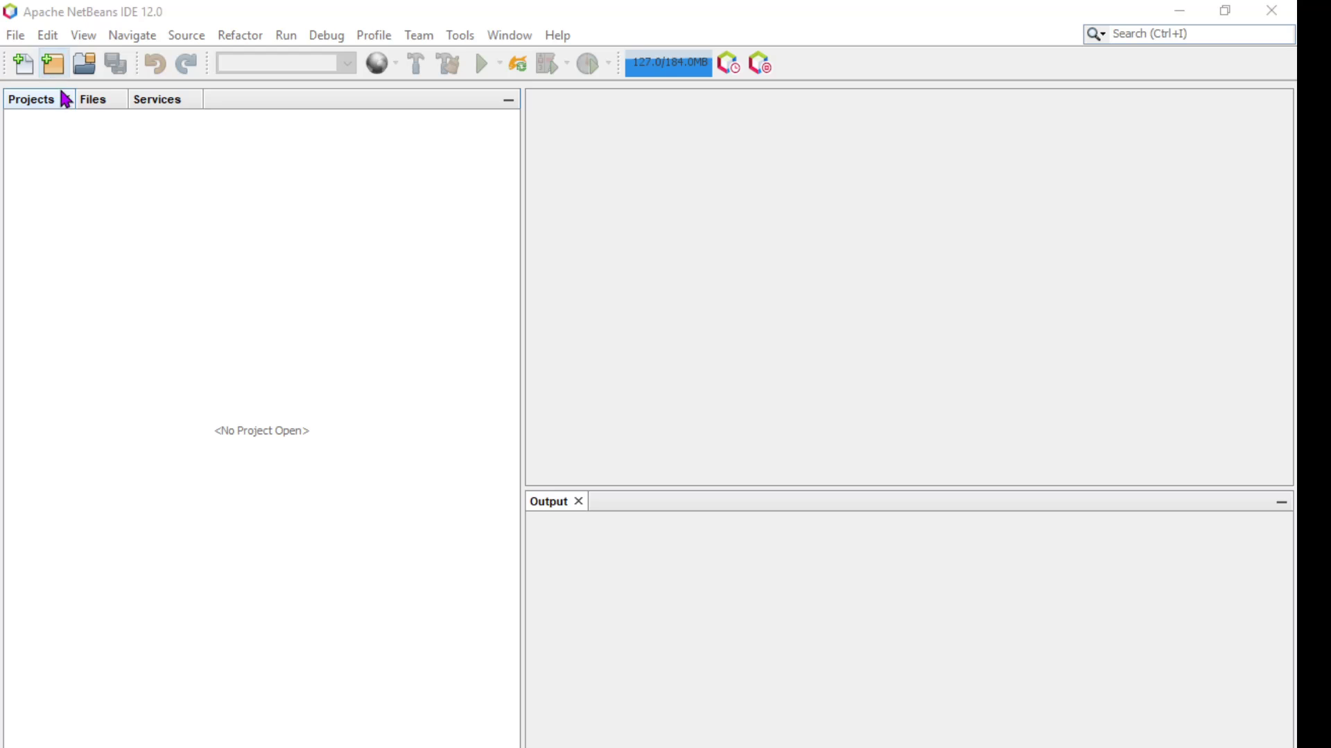
# - Show the Services panel with its Servers list and narrow the side panel
pyautogui.click(156, 99)
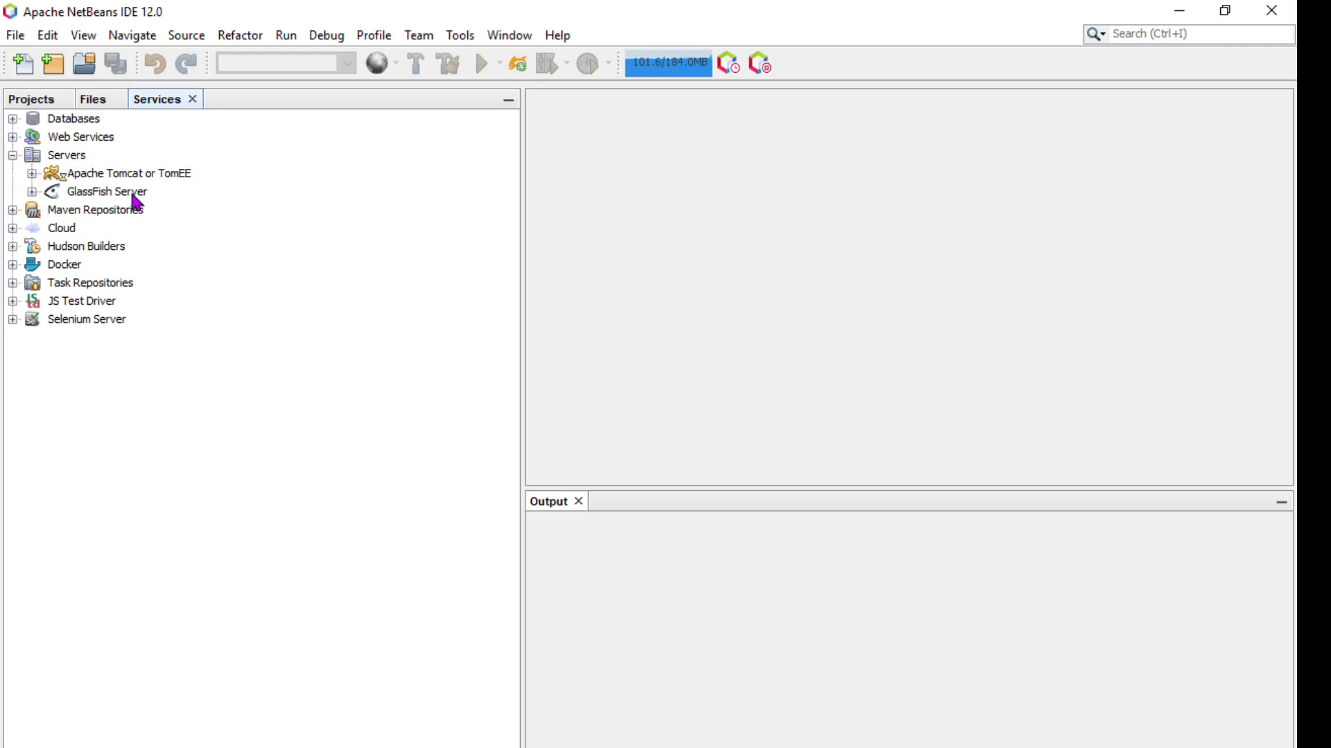
pyautogui.moveTo(95, 210)
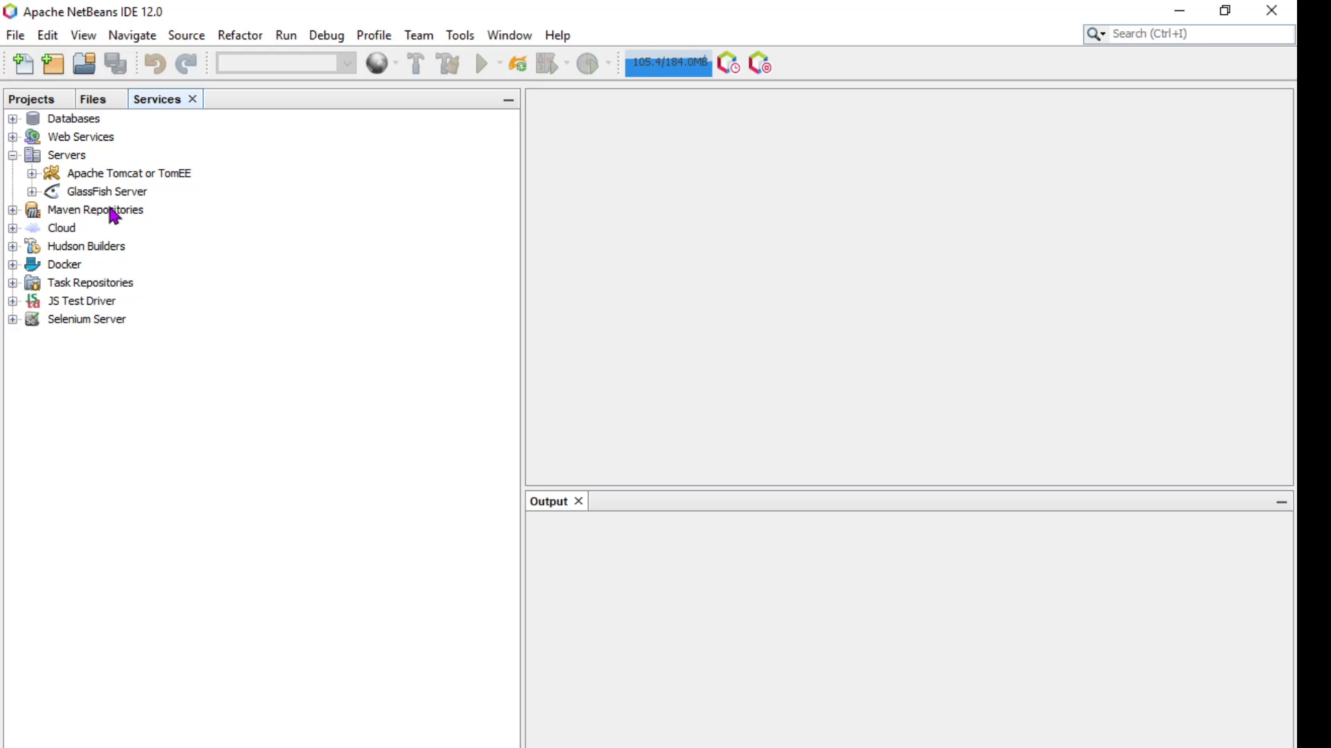
pyautogui.moveTo(521, 256)
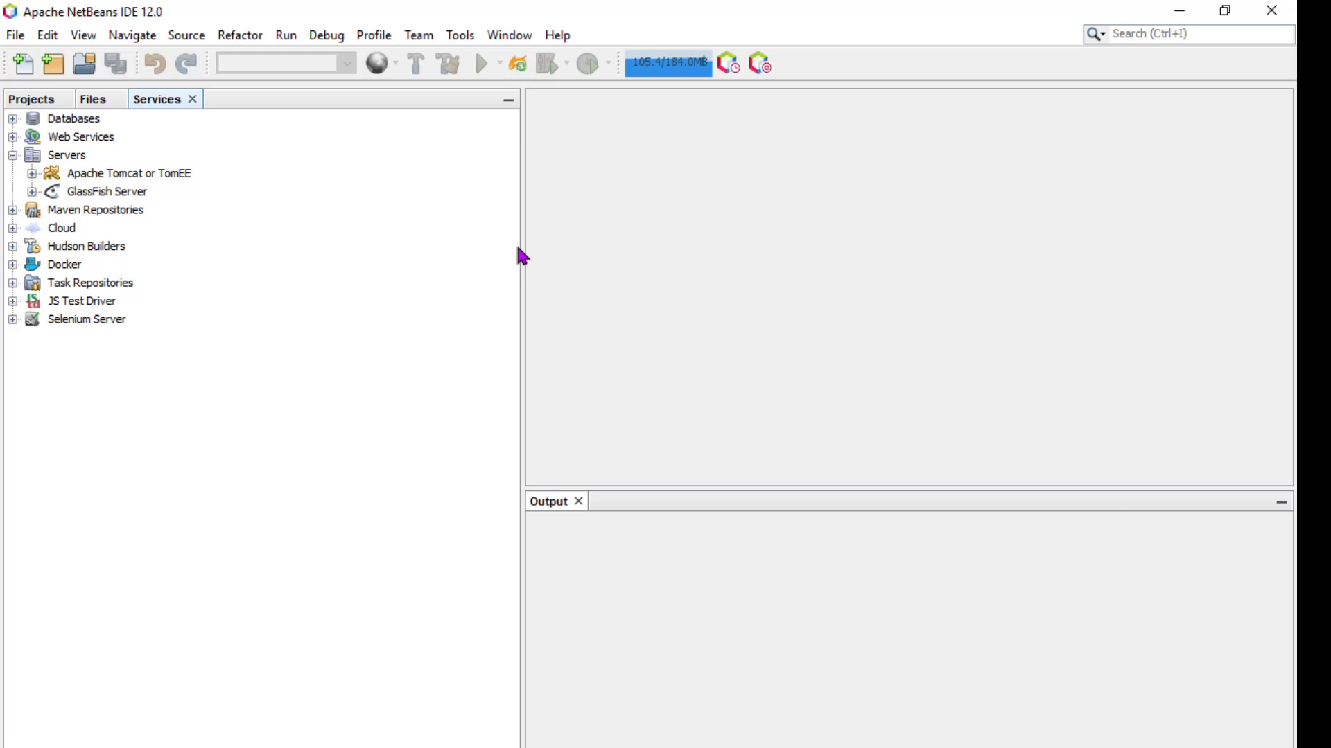
pyautogui.moveTo(469, 305)
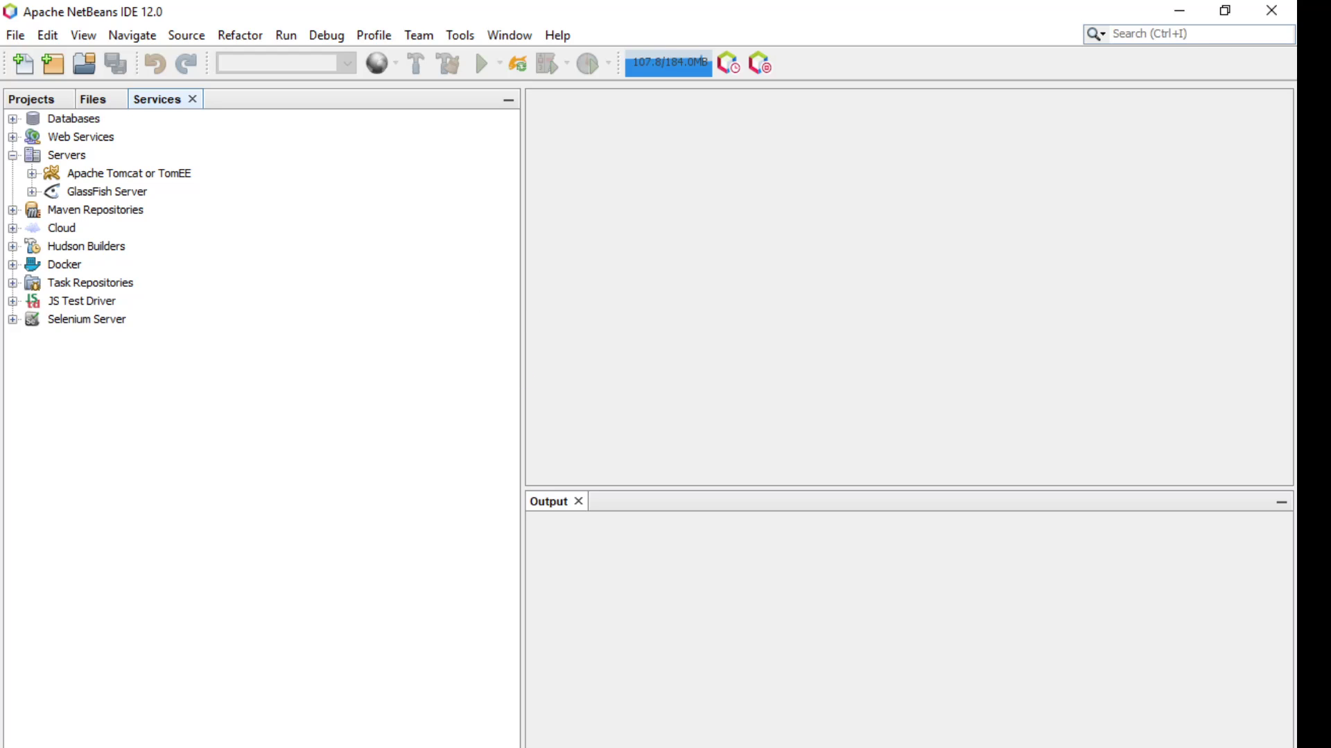
pyautogui.moveTo(93, 209)
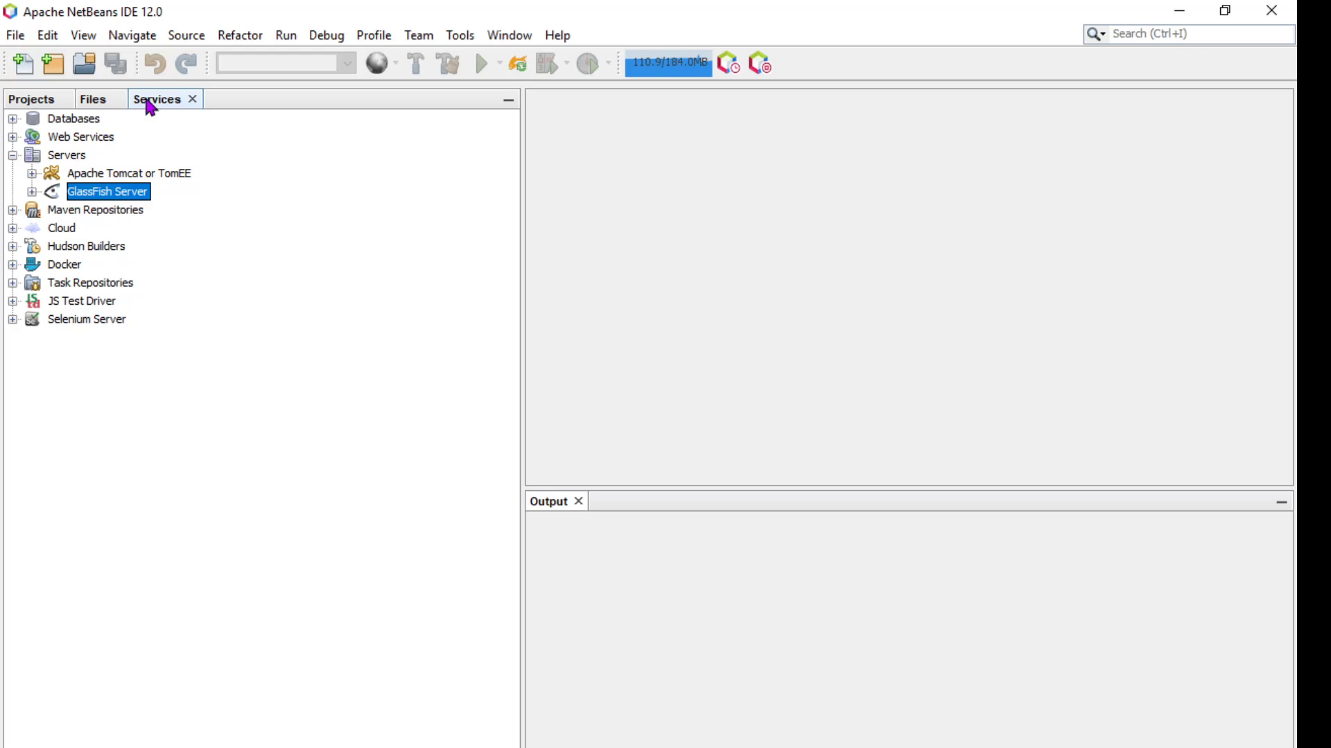
pyautogui.moveTo(102, 211)
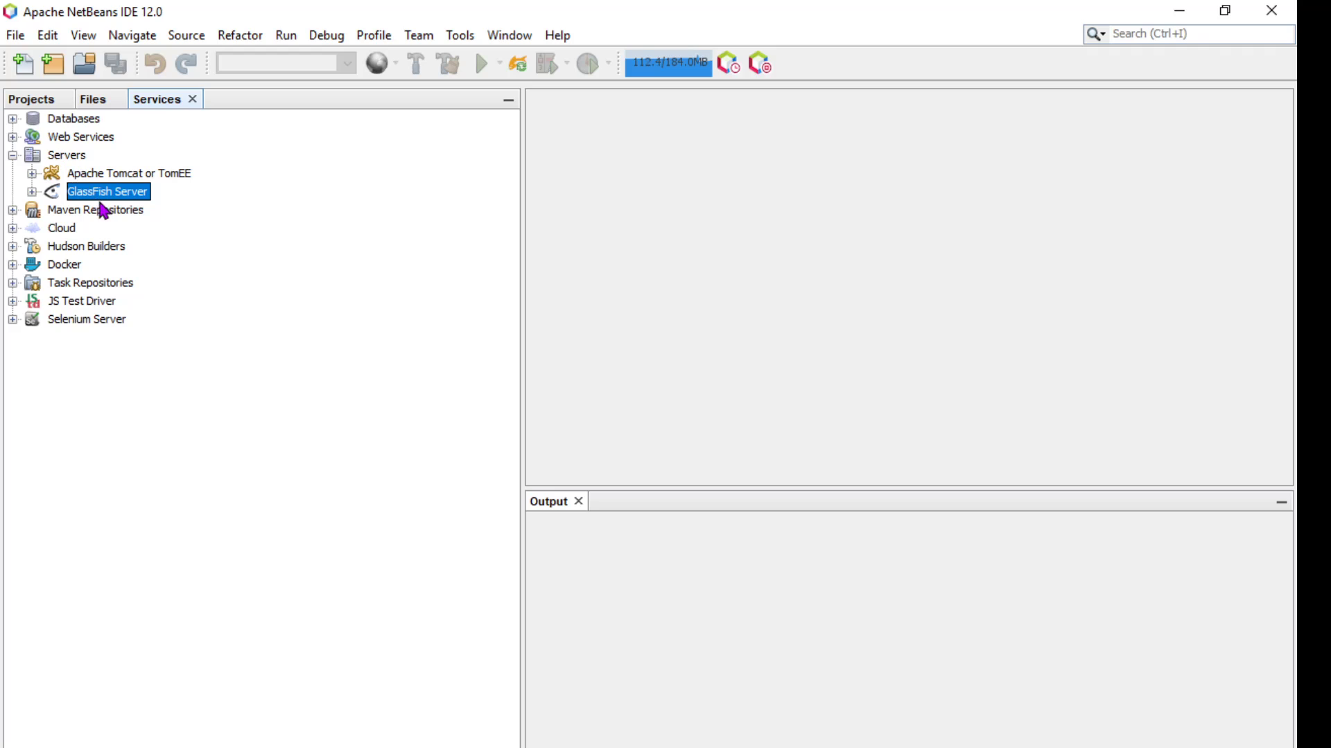
pyautogui.moveTo(166, 155)
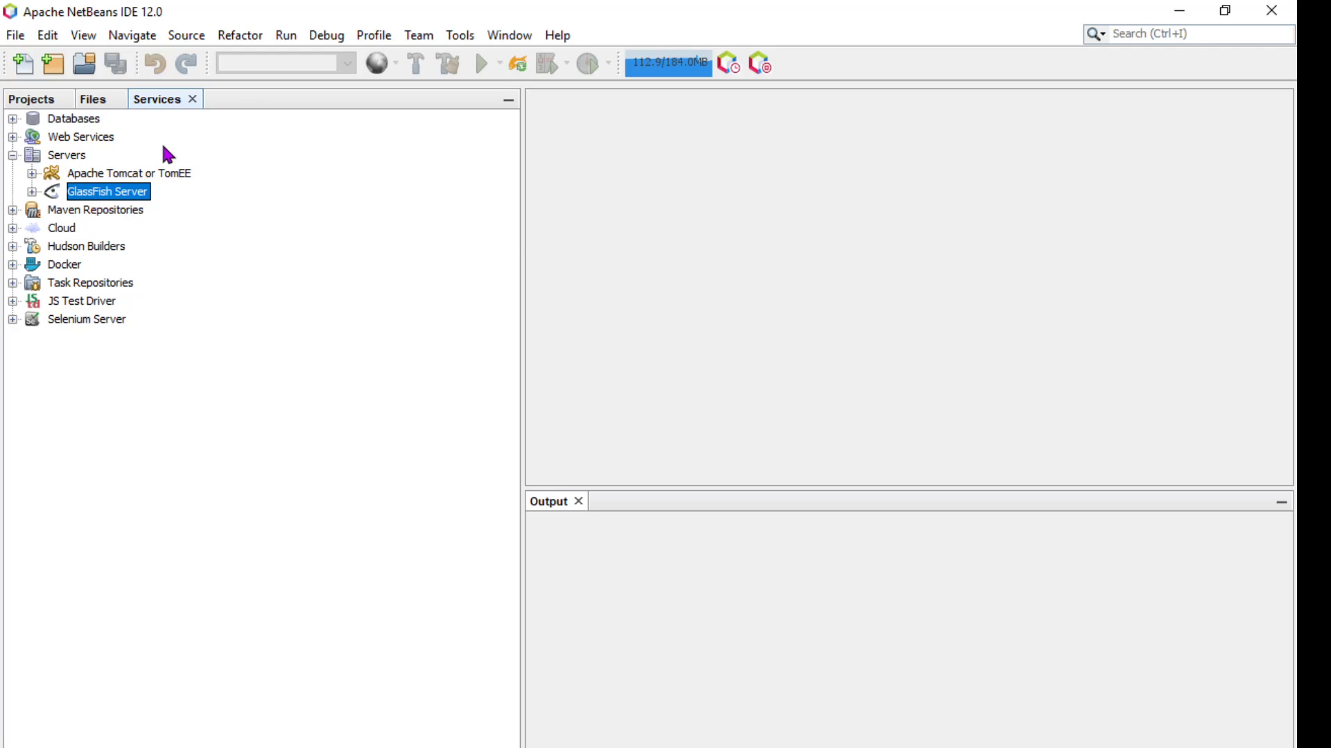
pyautogui.moveTo(529, 267)
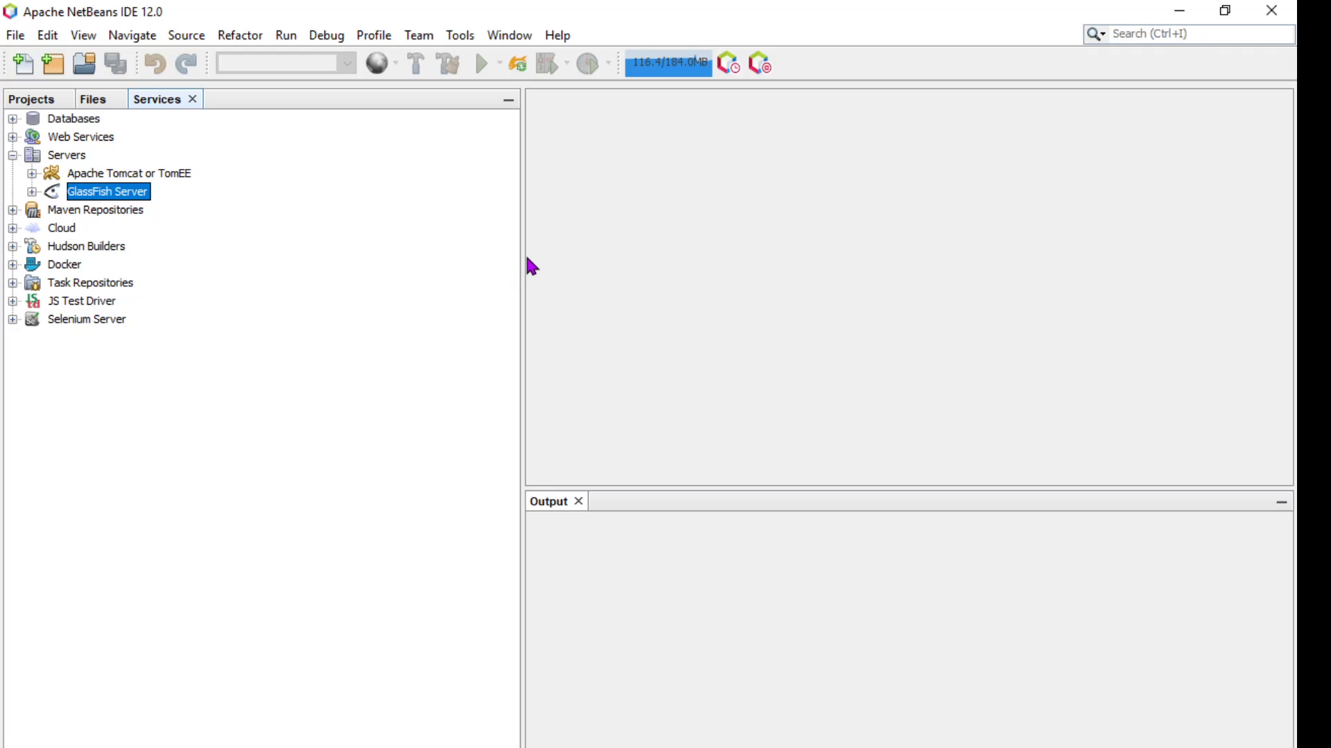
pyautogui.moveTo(524, 238); pyautogui.dragTo(336, 237)
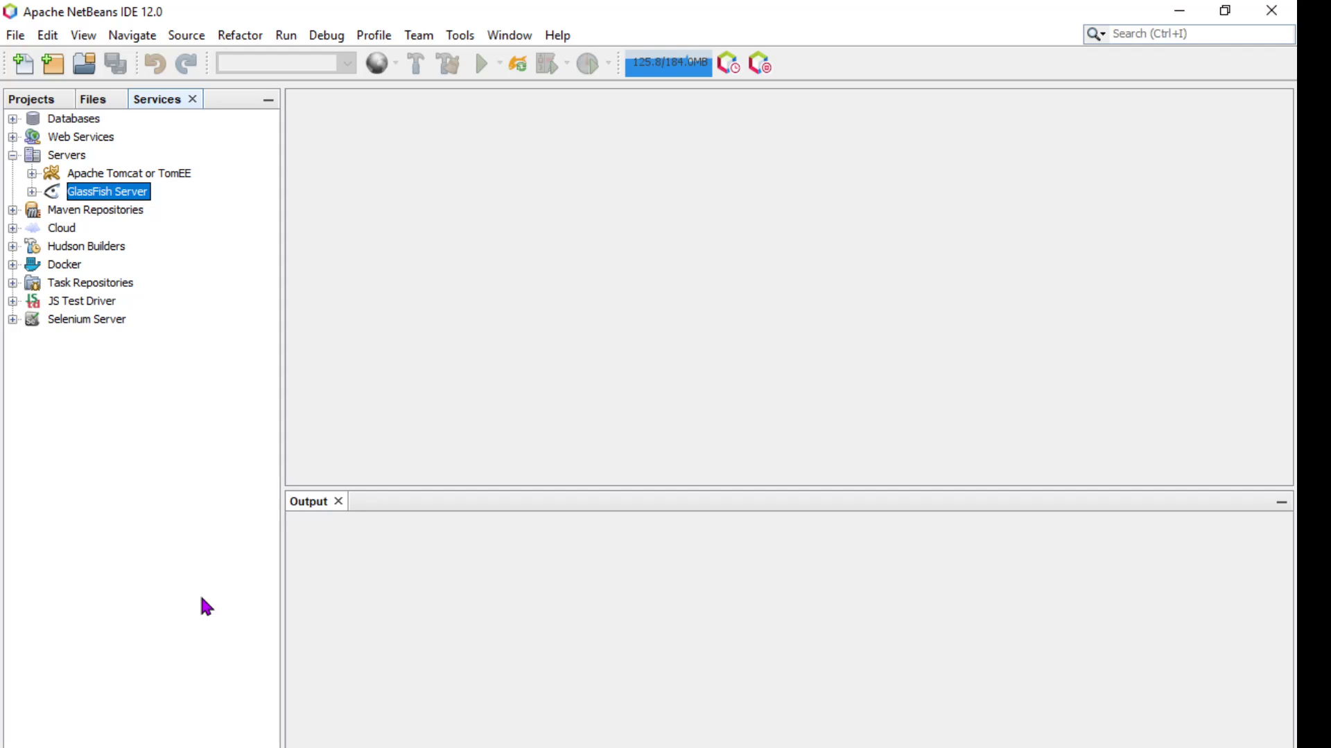
pyautogui.moveTo(204, 474)
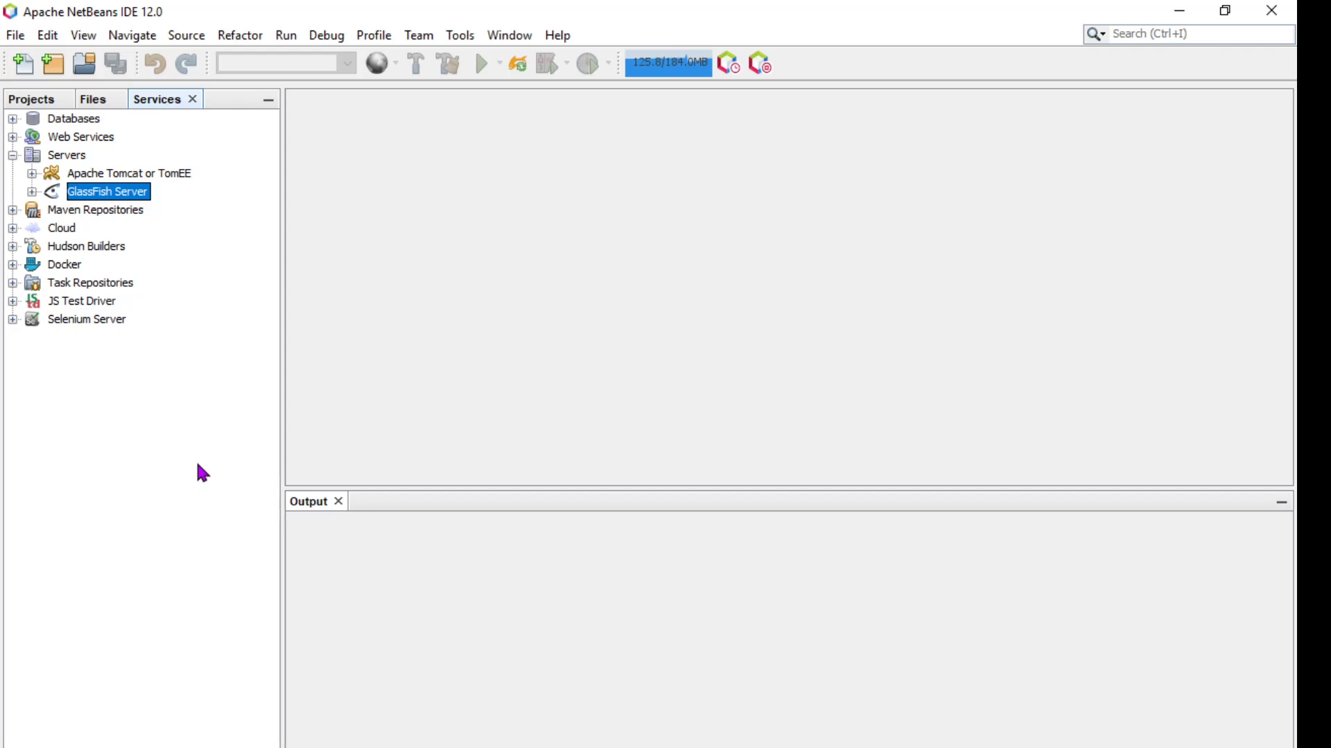
pyautogui.moveTo(75, 118)
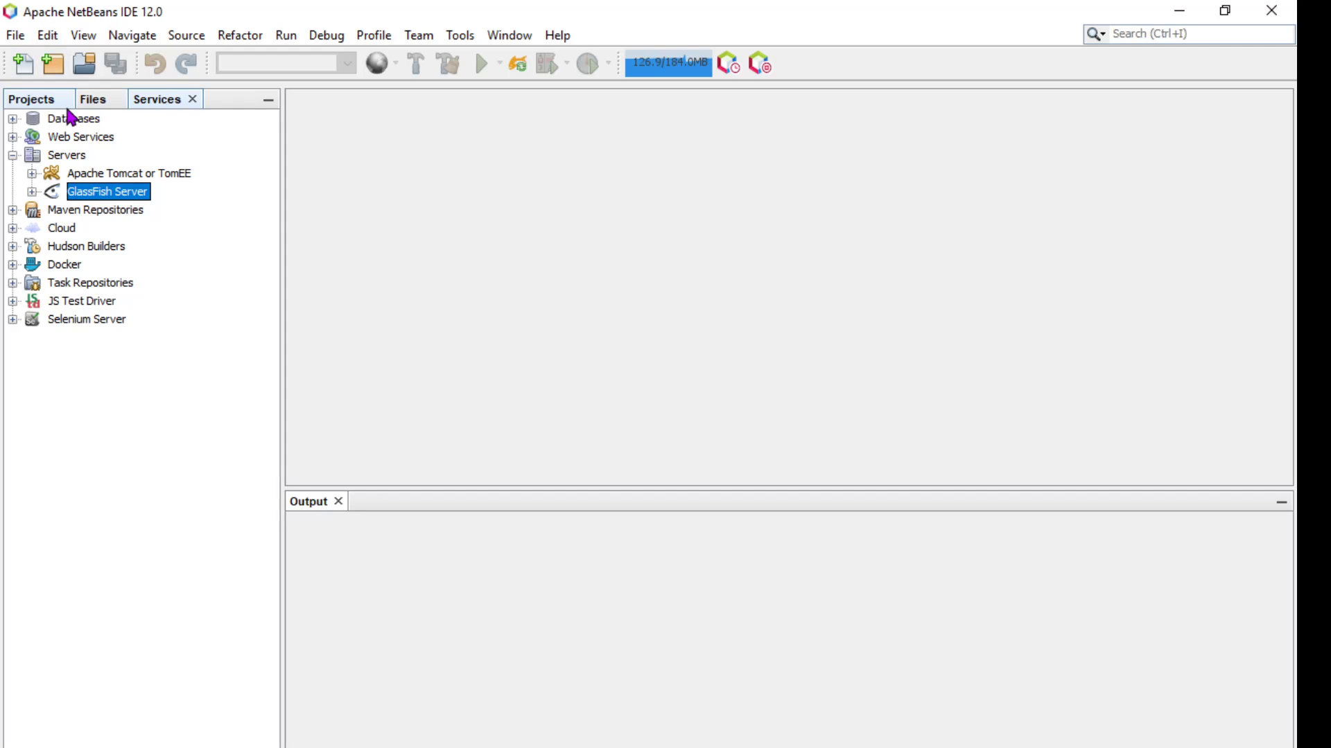
# - Choose Java with Maven > Web Application in the New Project wizard
pyautogui.click(72, 65)
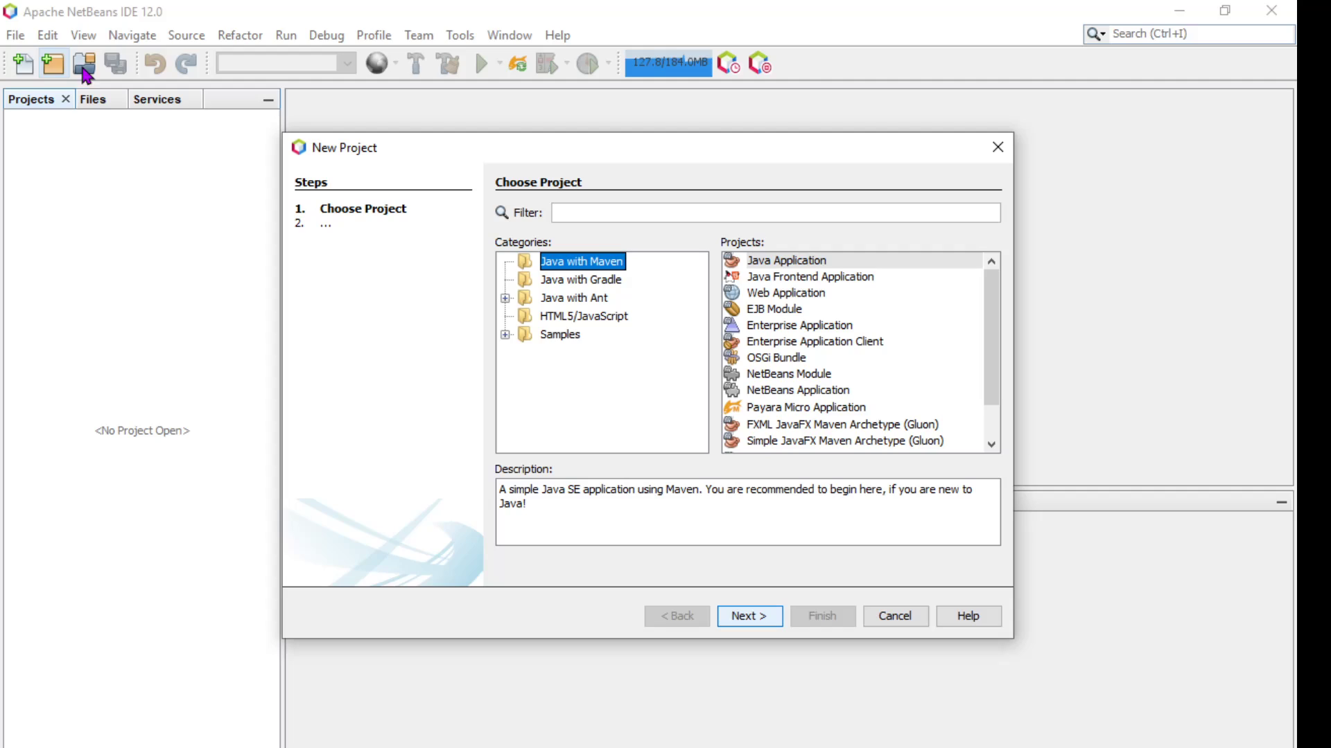
pyautogui.moveTo(626, 296)
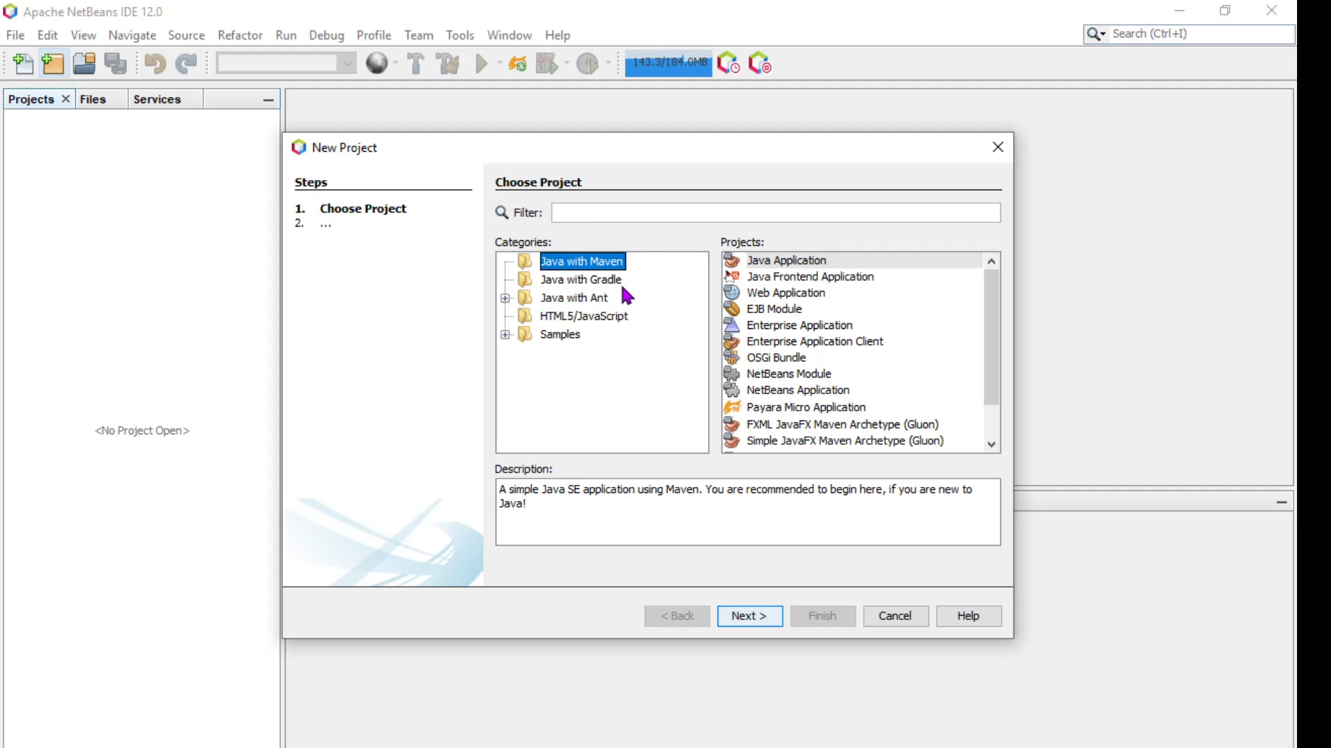
pyautogui.moveTo(580, 265)
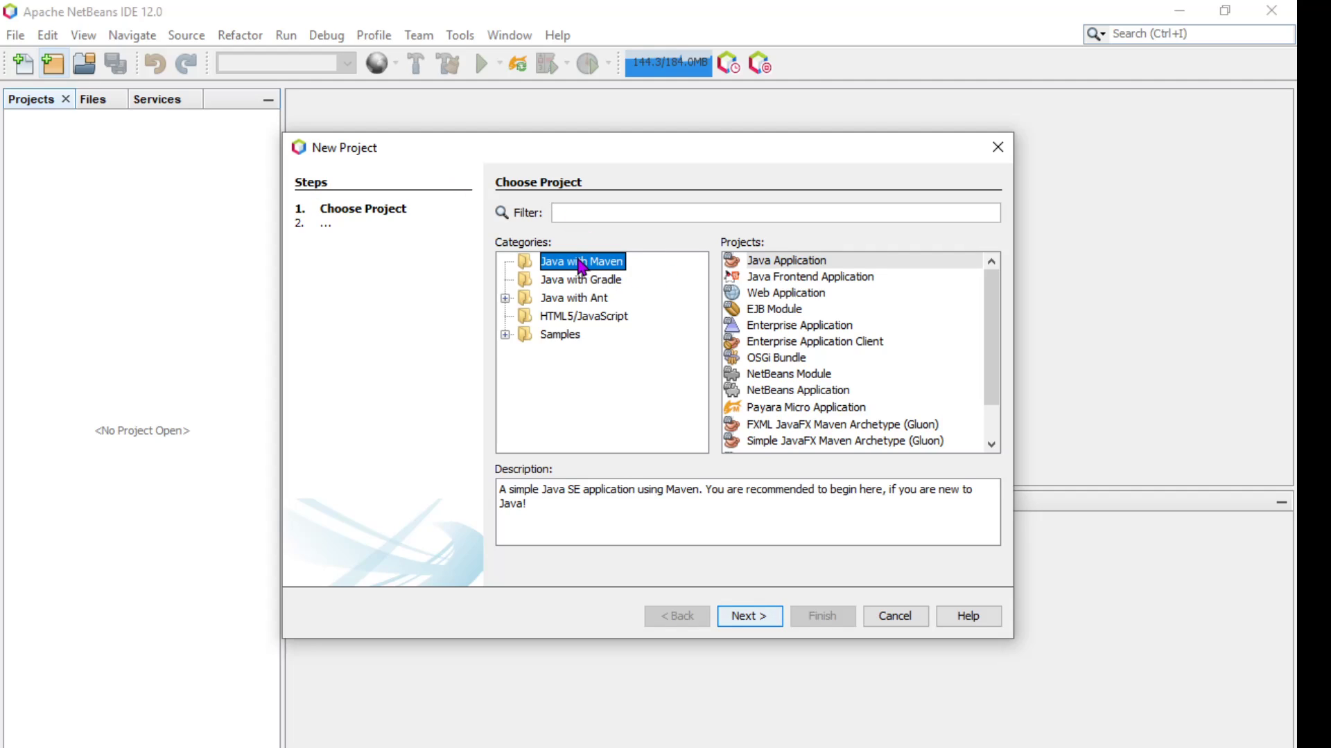
pyautogui.click(573, 298)
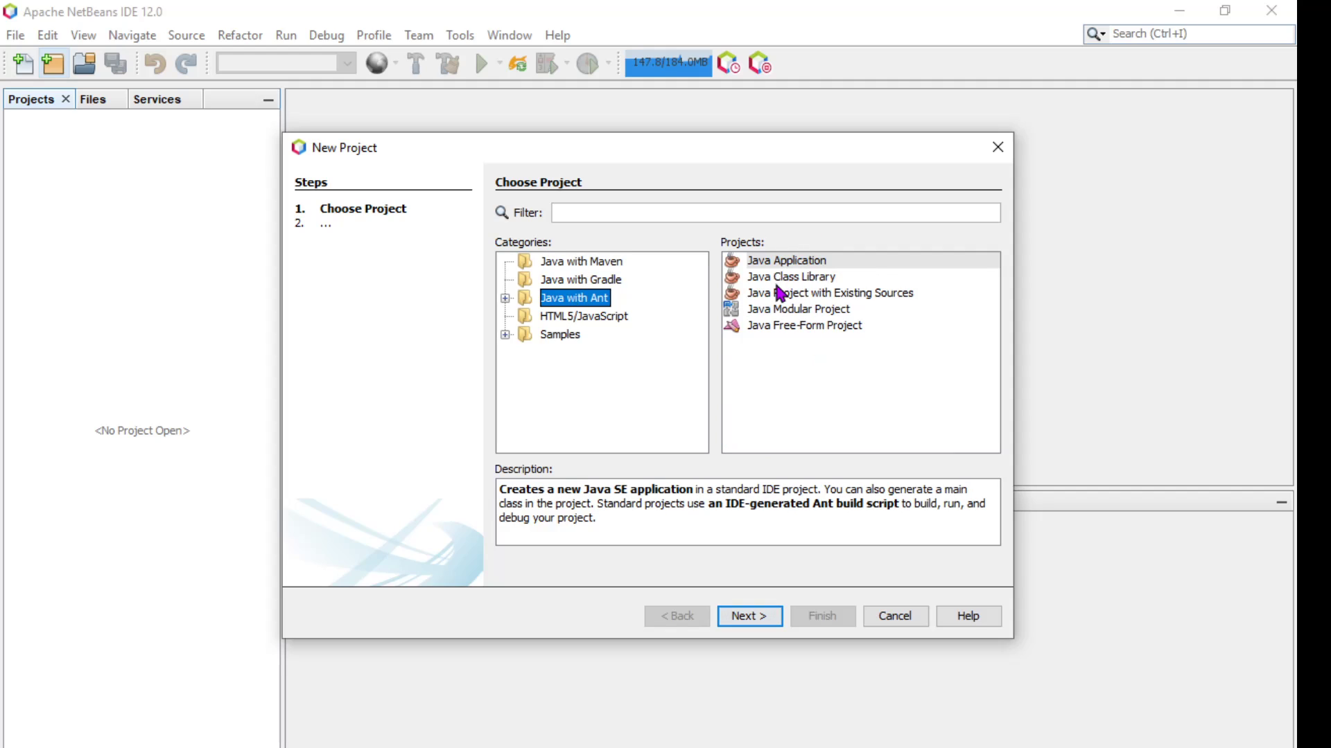
pyautogui.click(582, 261)
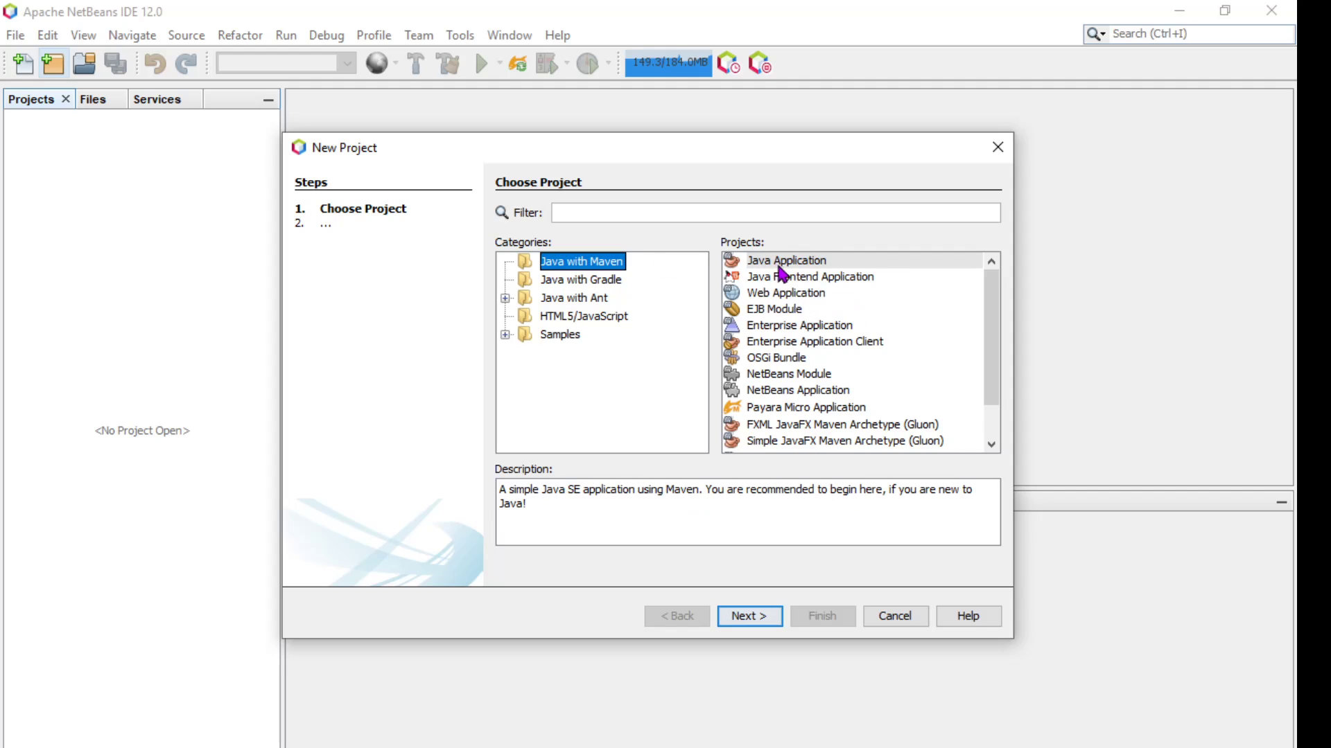
pyautogui.click(785, 293)
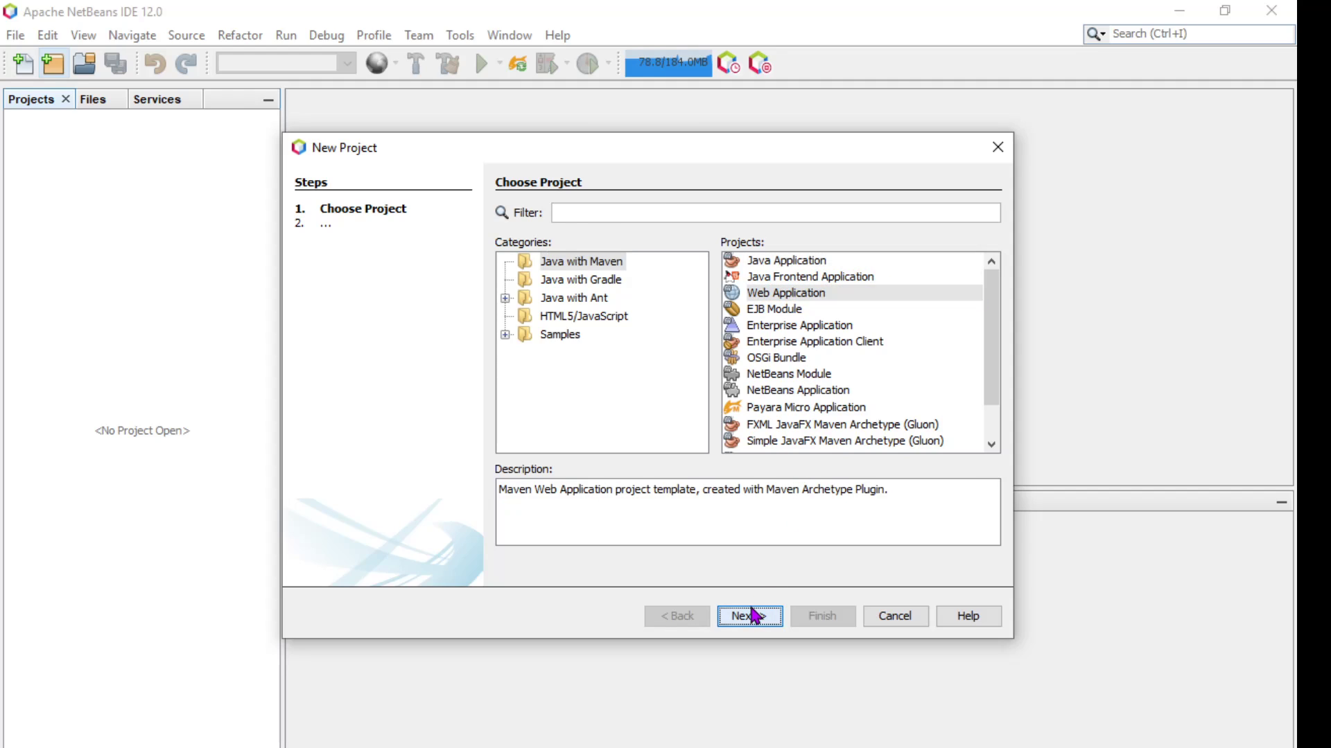
pyautogui.click(748, 617)
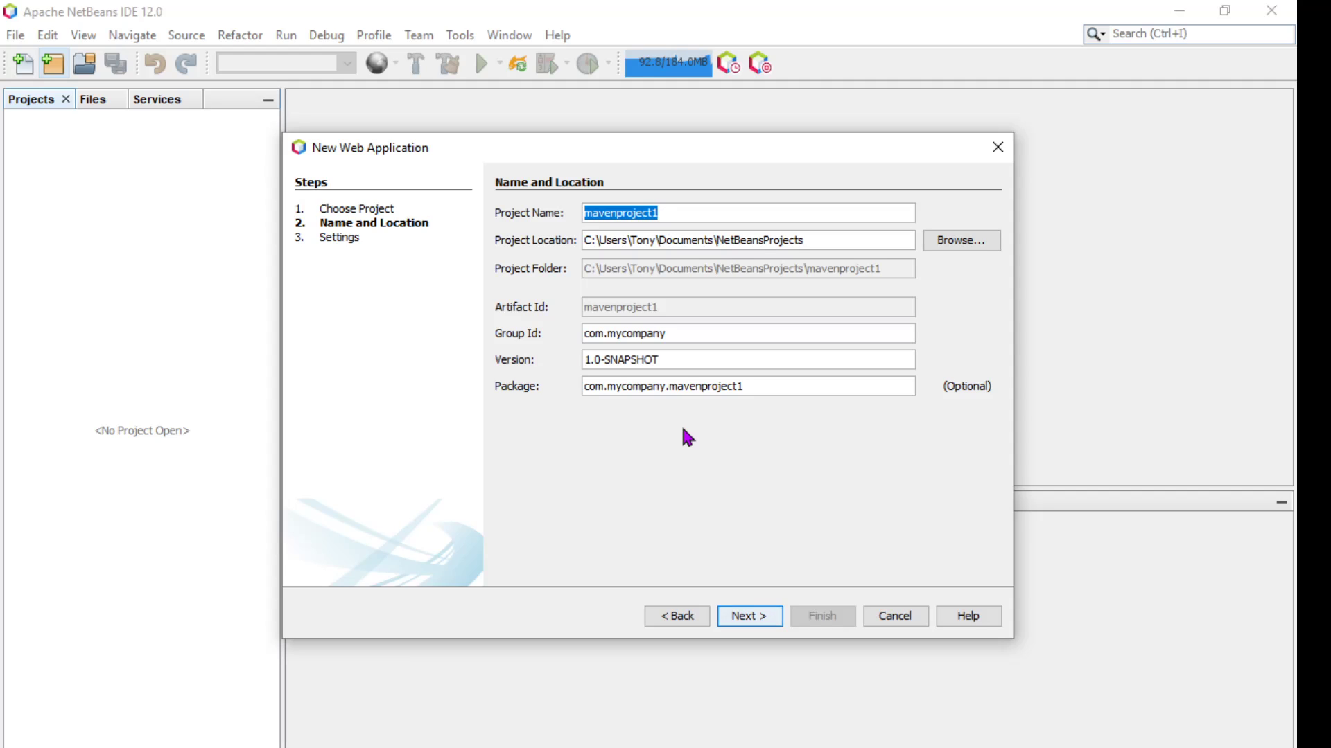
# - Name the project UpdateJSPDemo and continue to the server settings
pyautogui.write('UpdateJ')
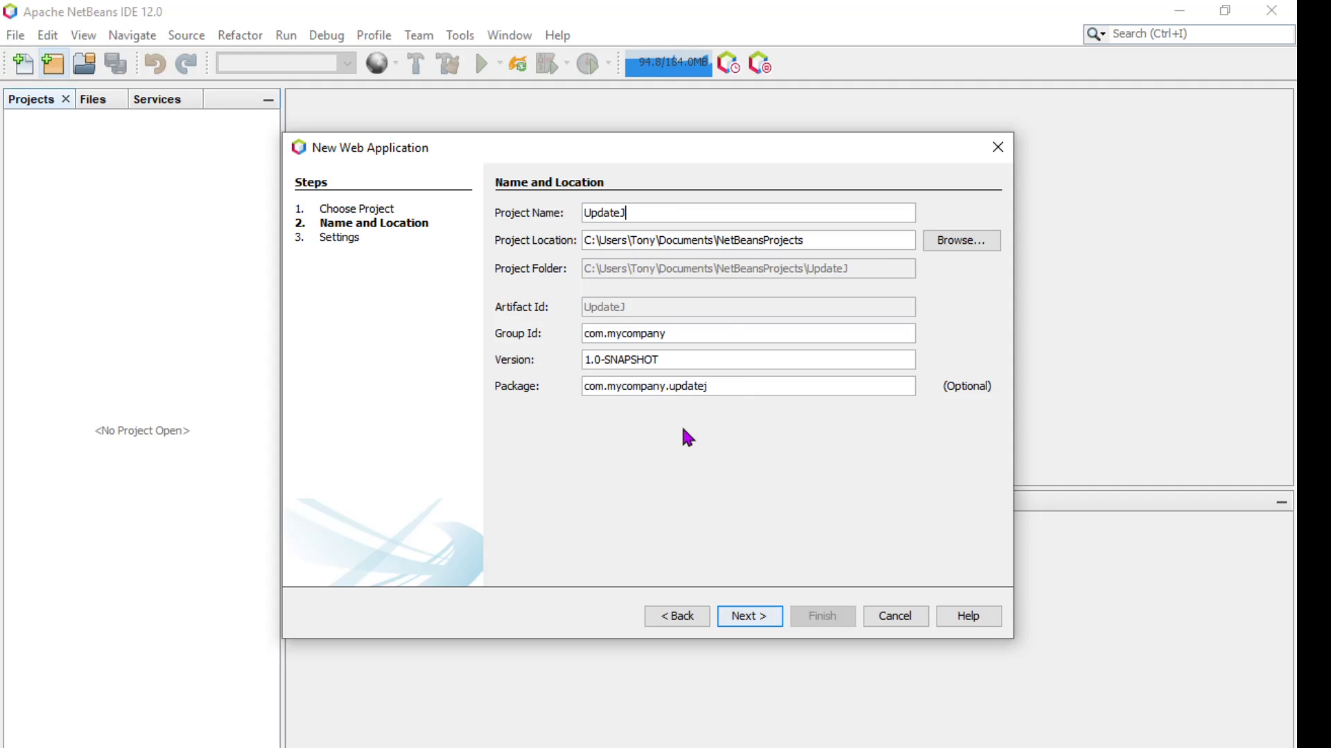
pyautogui.write('SPDemo')
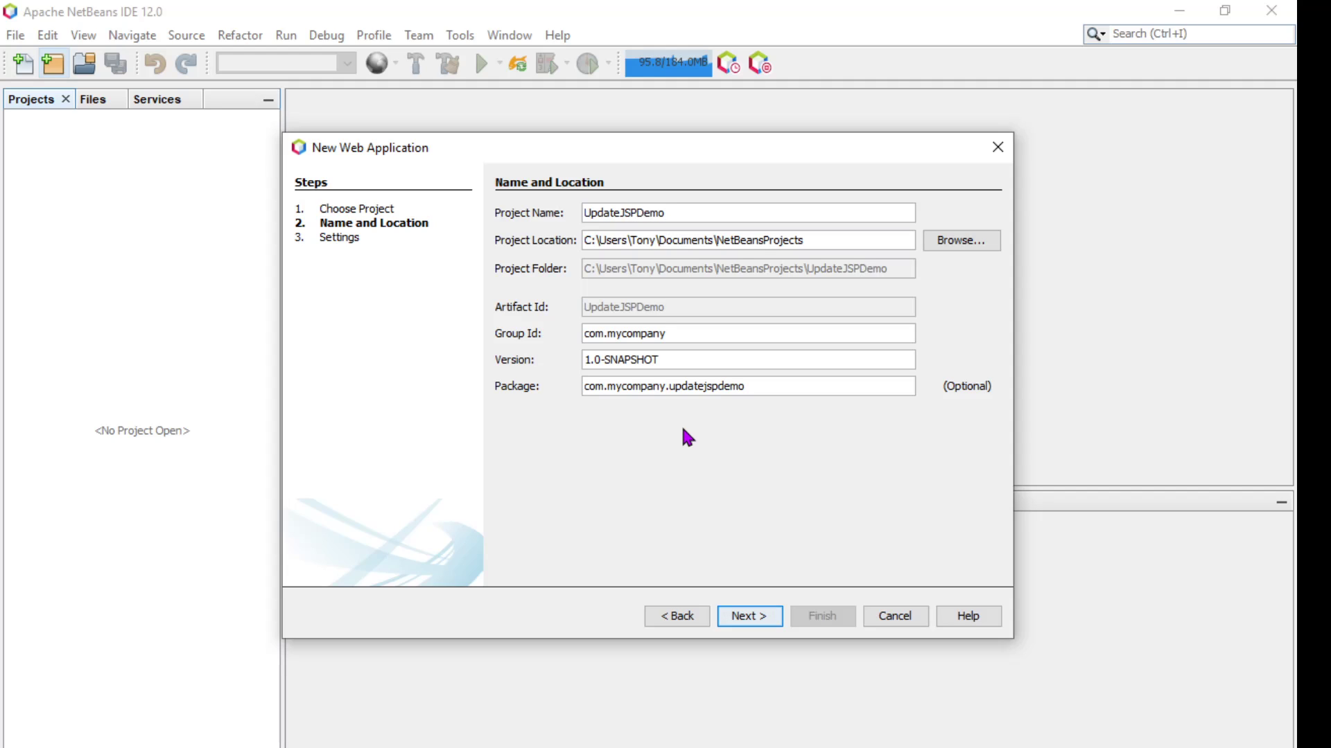
pyautogui.click(747, 616)
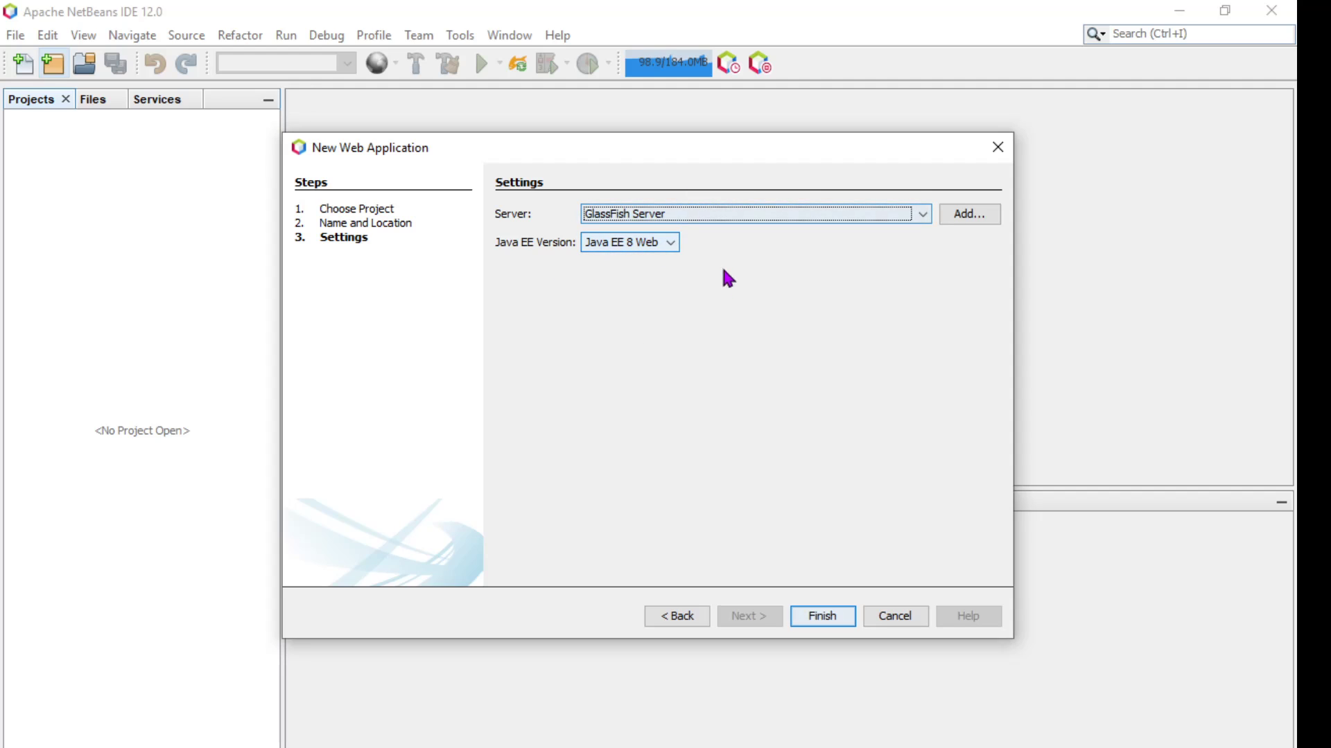
pyautogui.moveTo(968, 214)
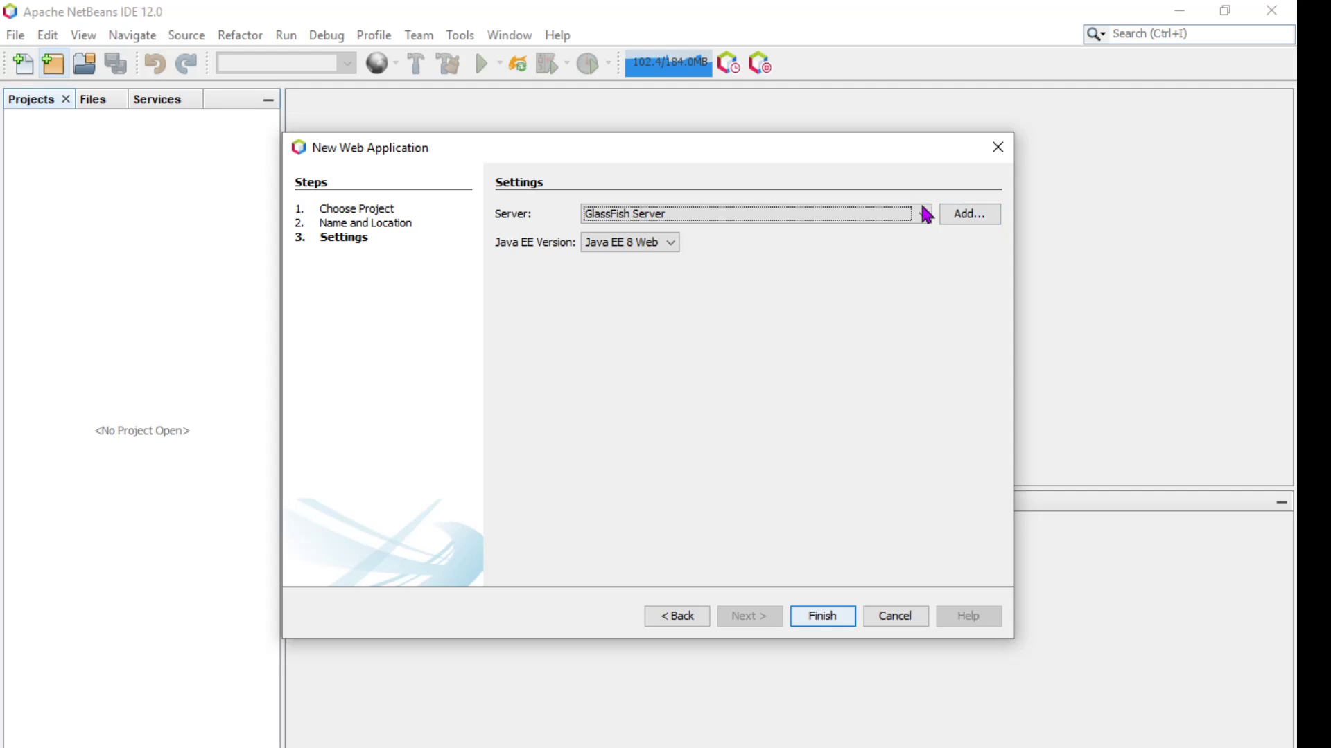
pyautogui.click(923, 214)
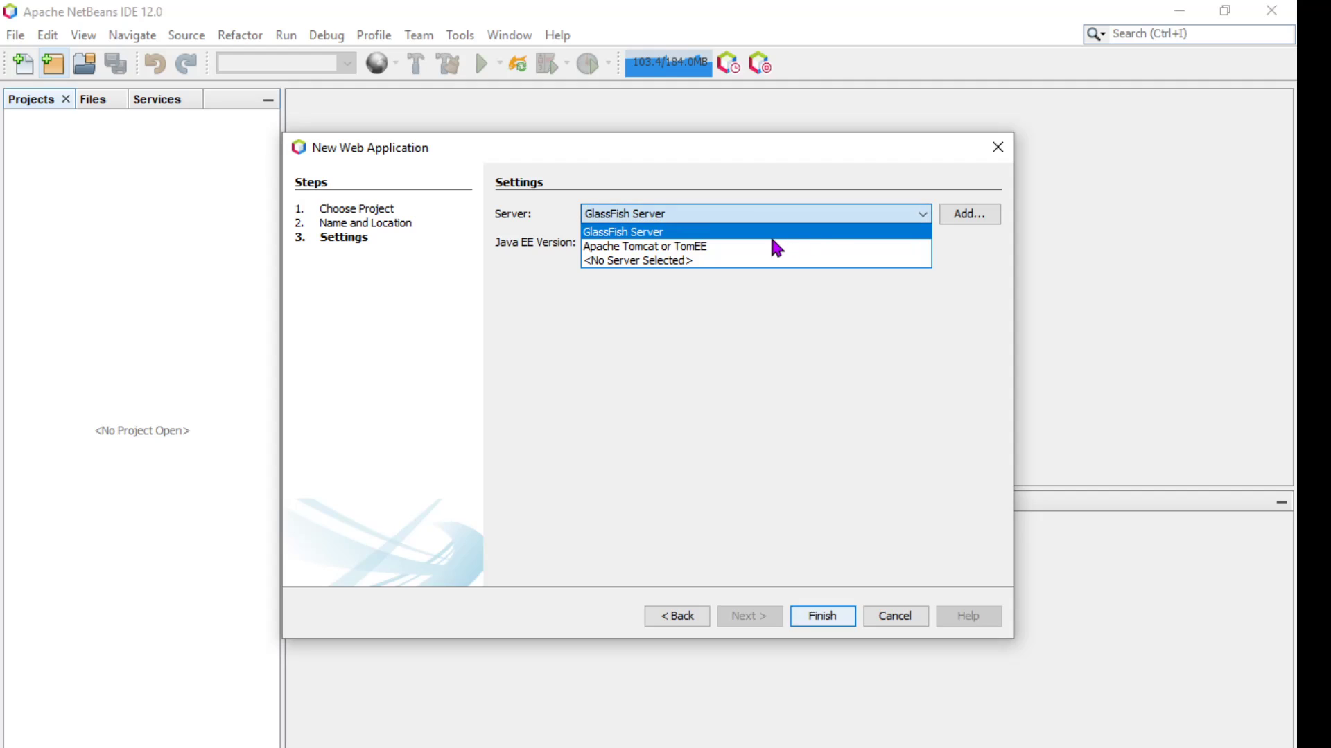
pyautogui.click(623, 232)
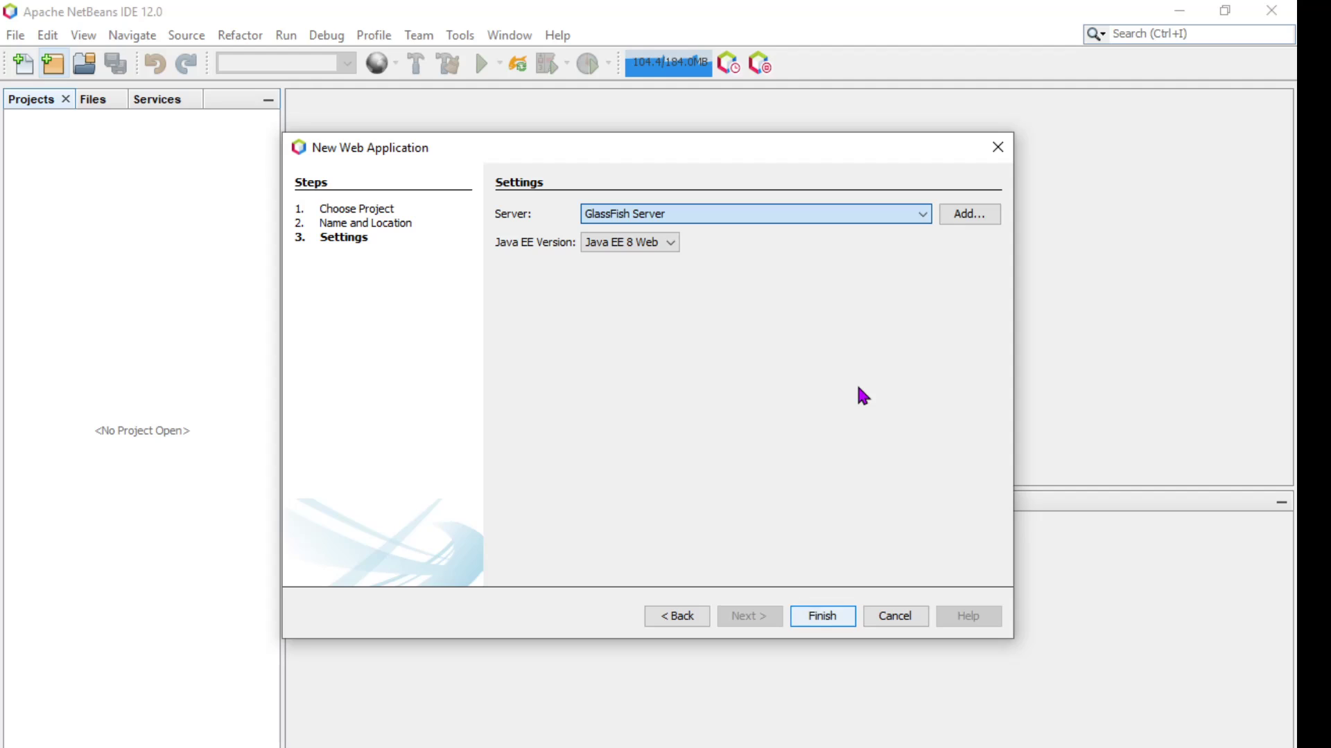
pyautogui.moveTo(718, 280)
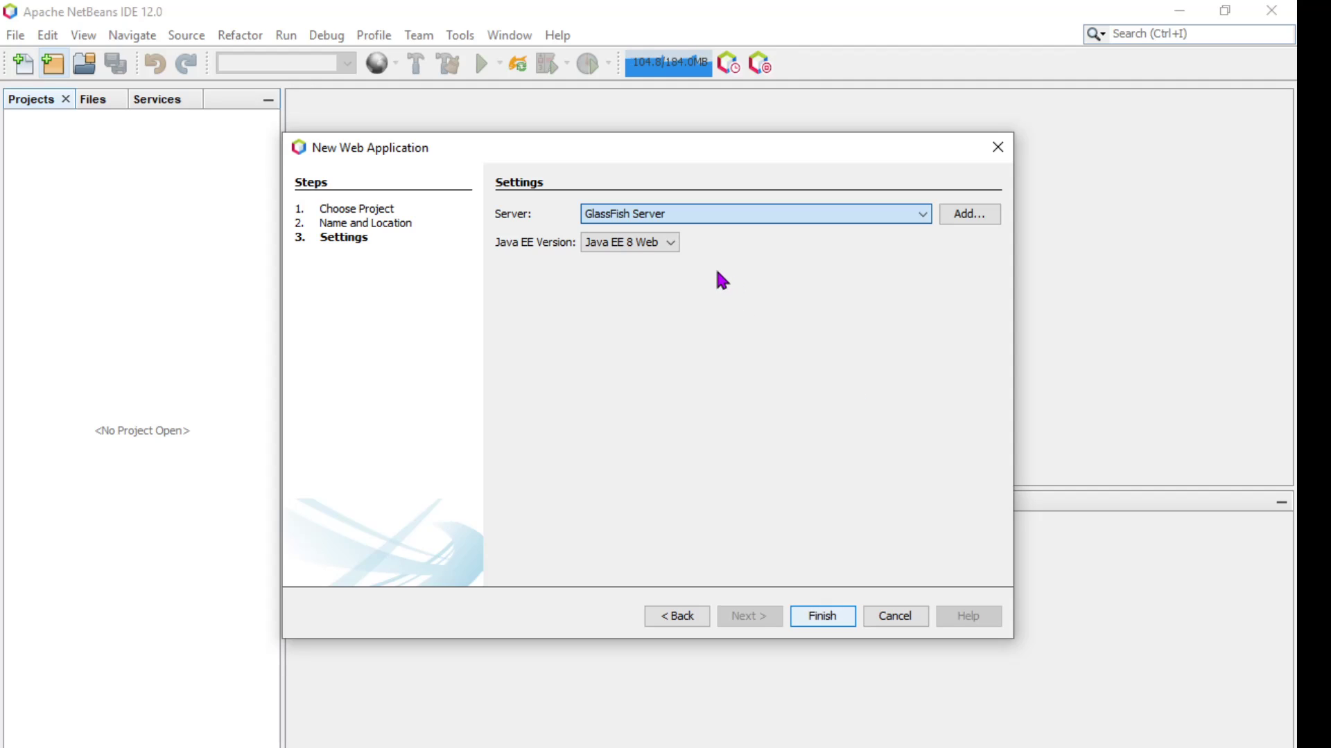
pyautogui.click(627, 242)
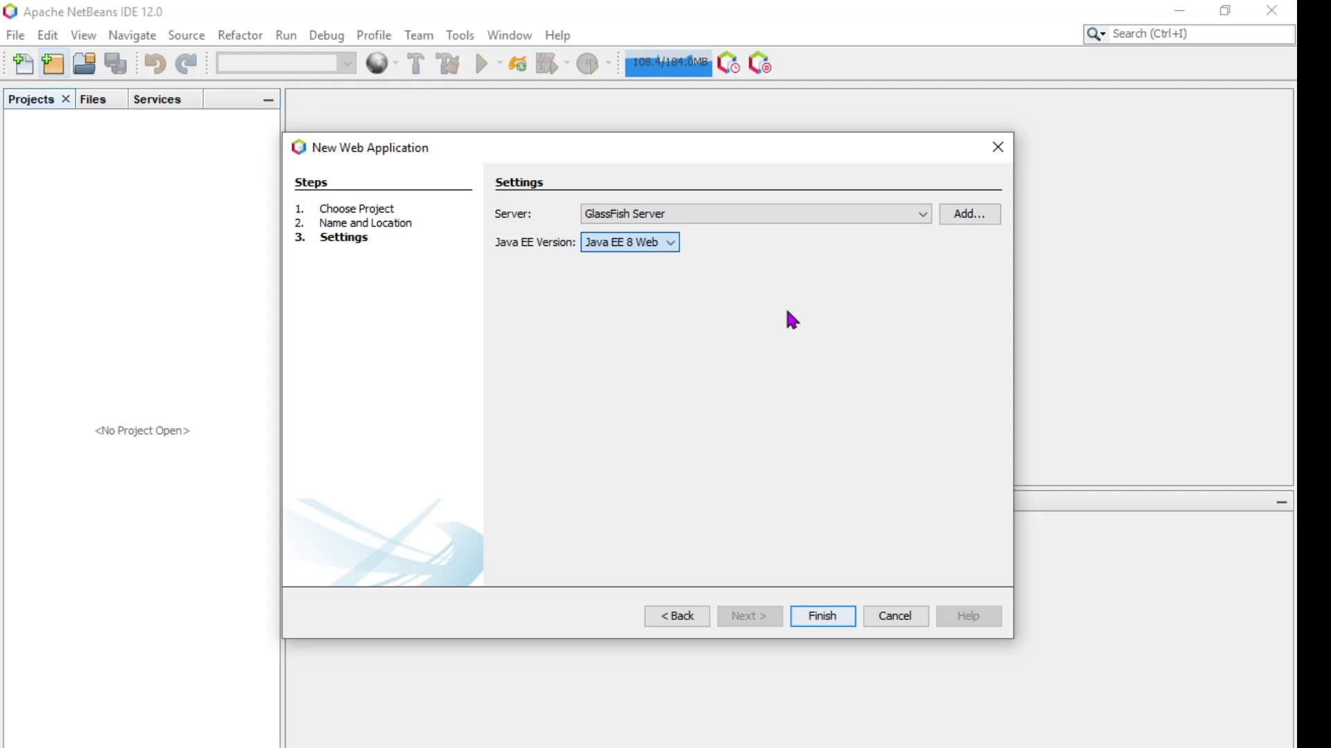
pyautogui.moveTo(740, 238)
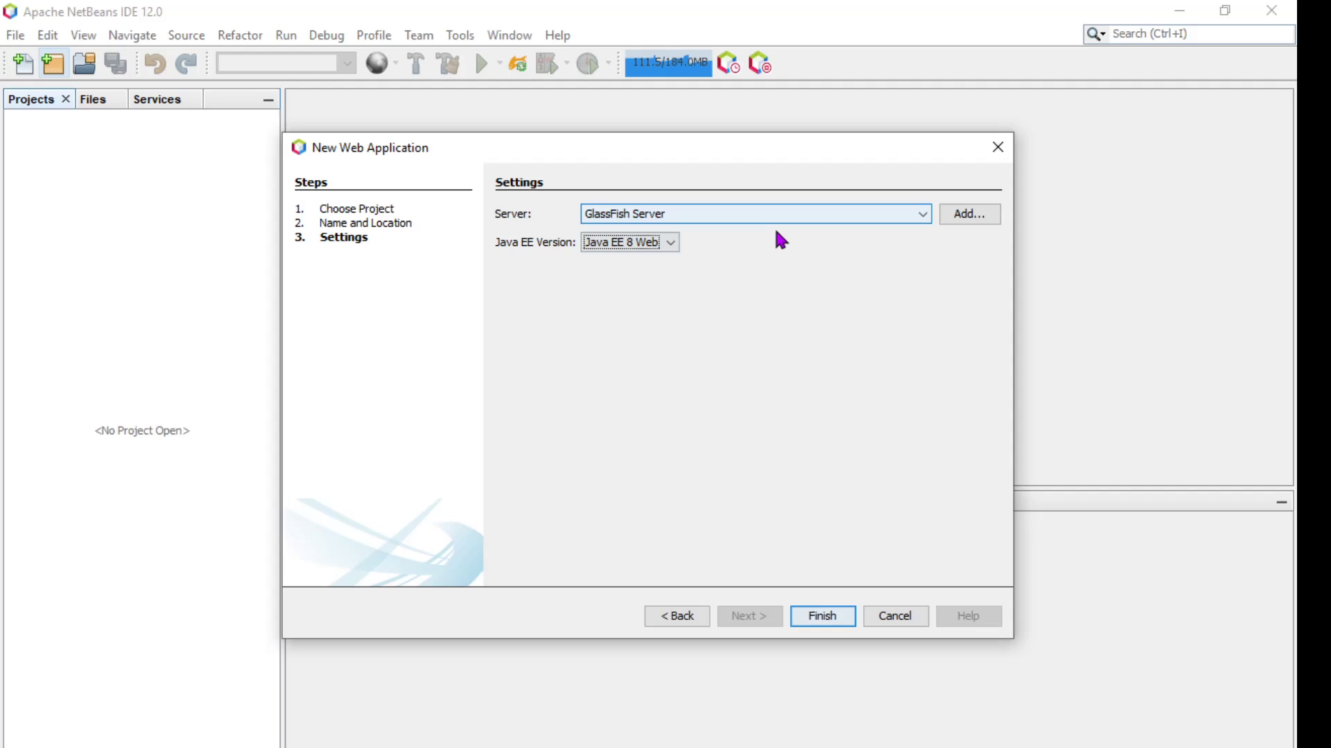
# - Add a GlassFish Server instance and continue to its installation location
pyautogui.click(968, 214)
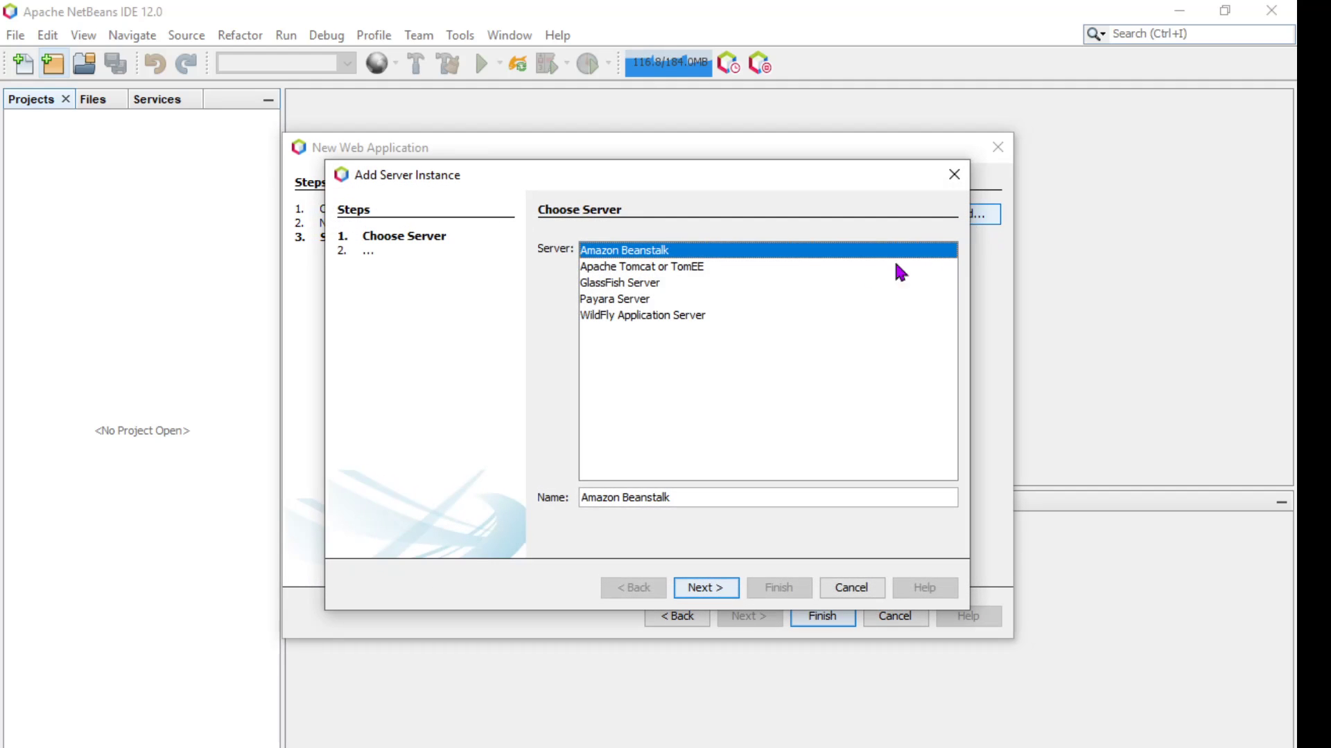
pyautogui.click(619, 282)
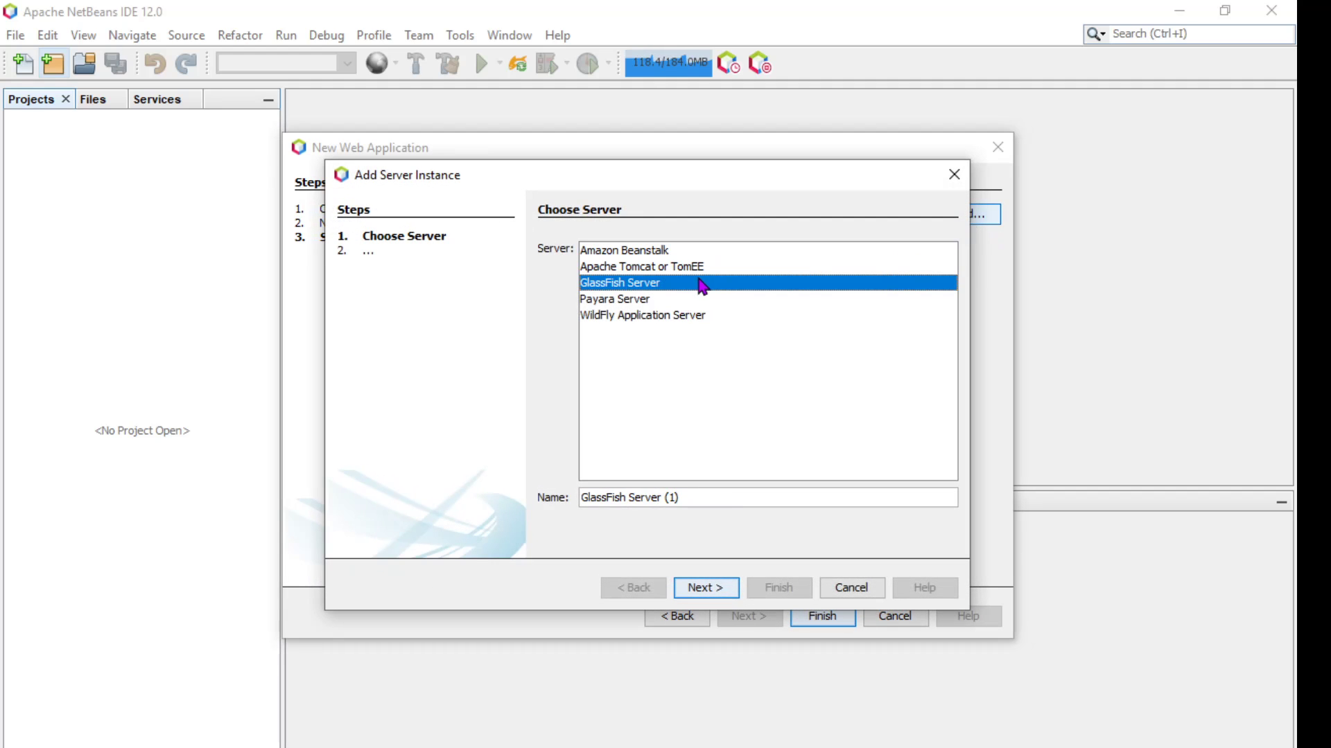
pyautogui.click(706, 587)
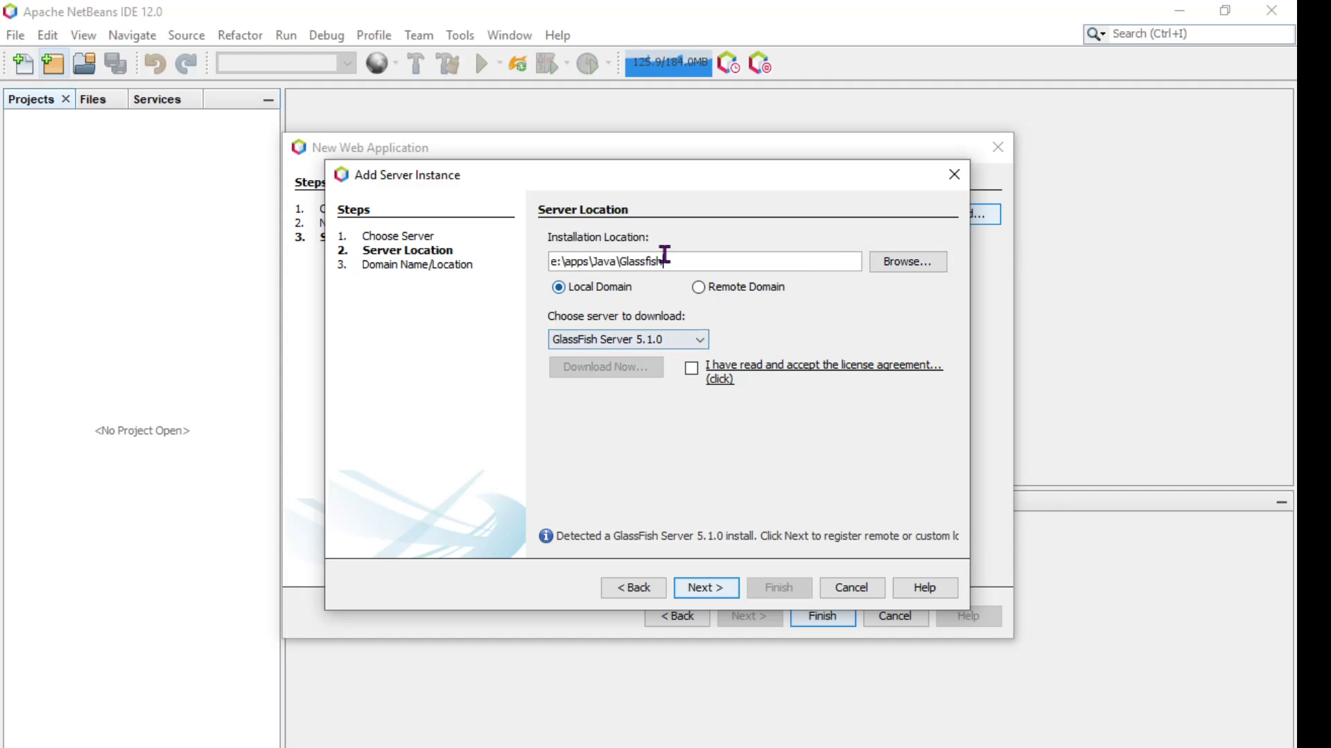
pyautogui.moveTo(605, 386)
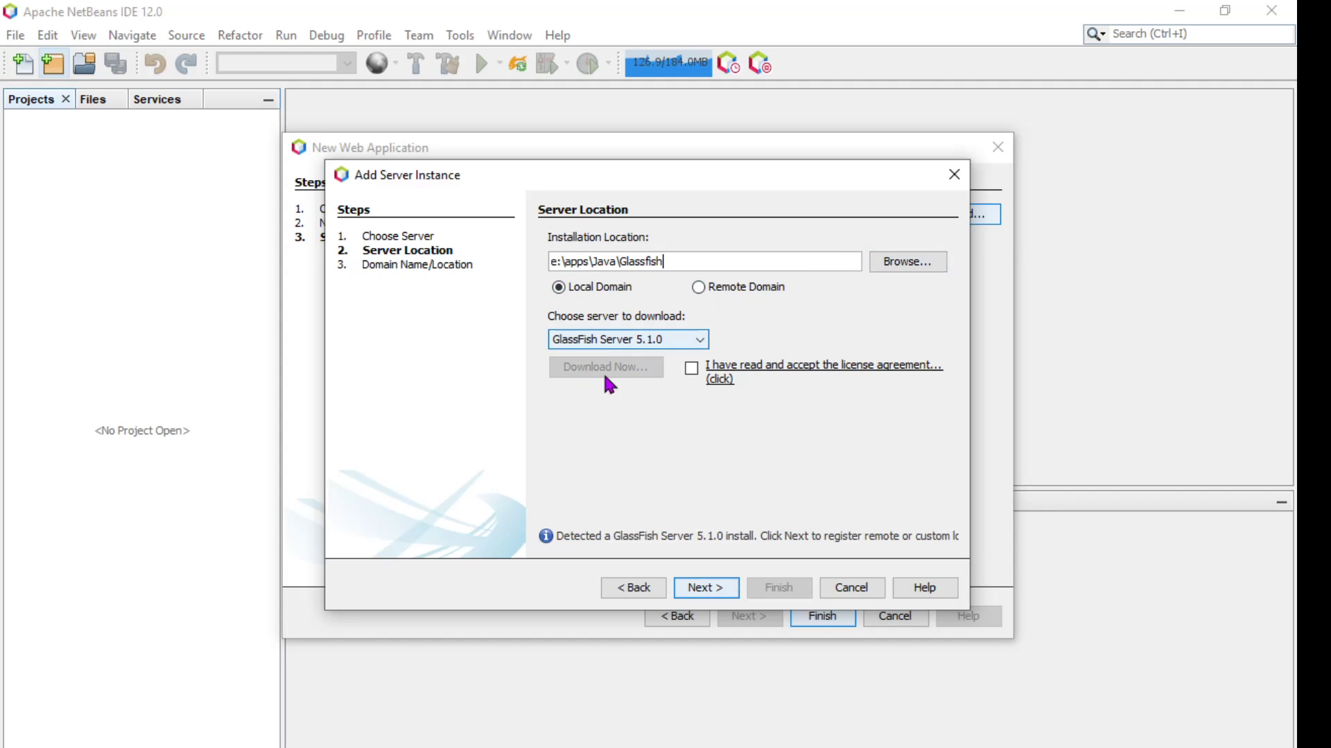
pyautogui.moveTo(645, 370)
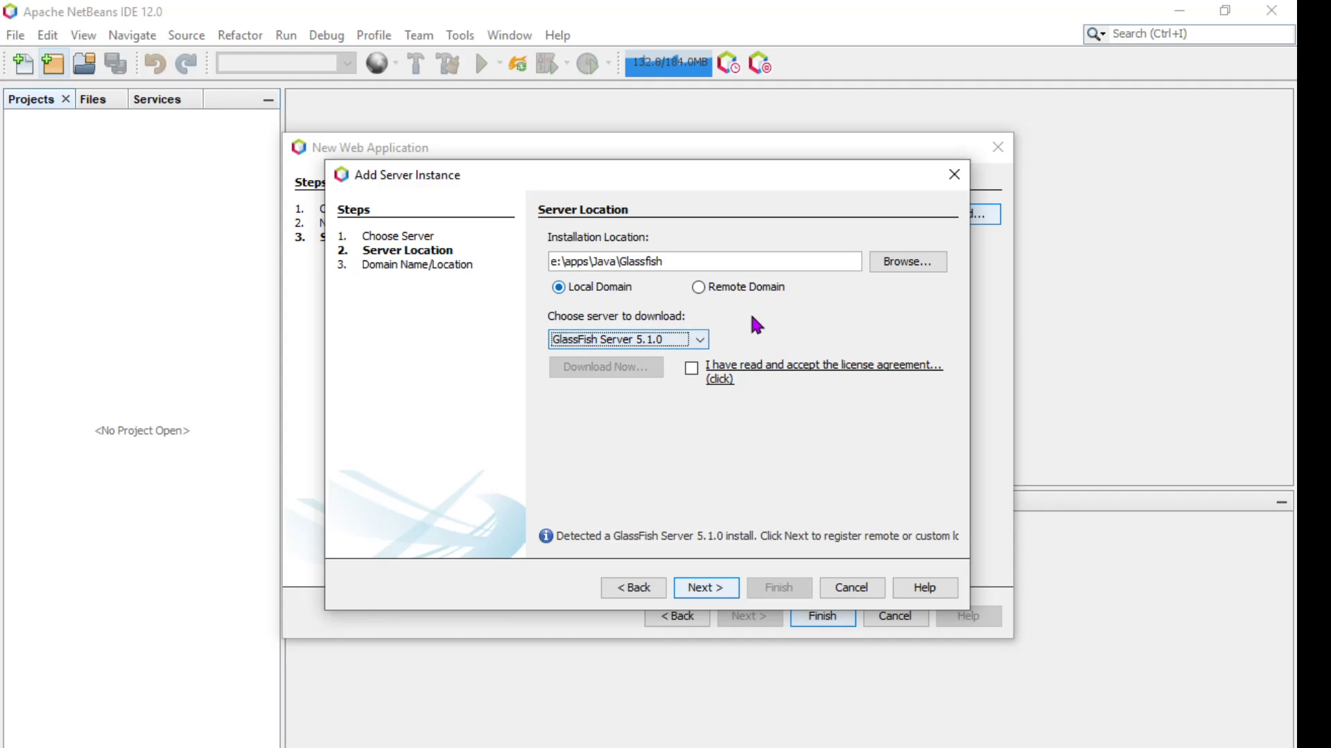
# - Finish the GlassFish server registration and the UpdateJSPDemo web application wizard
pyautogui.click(705, 587)
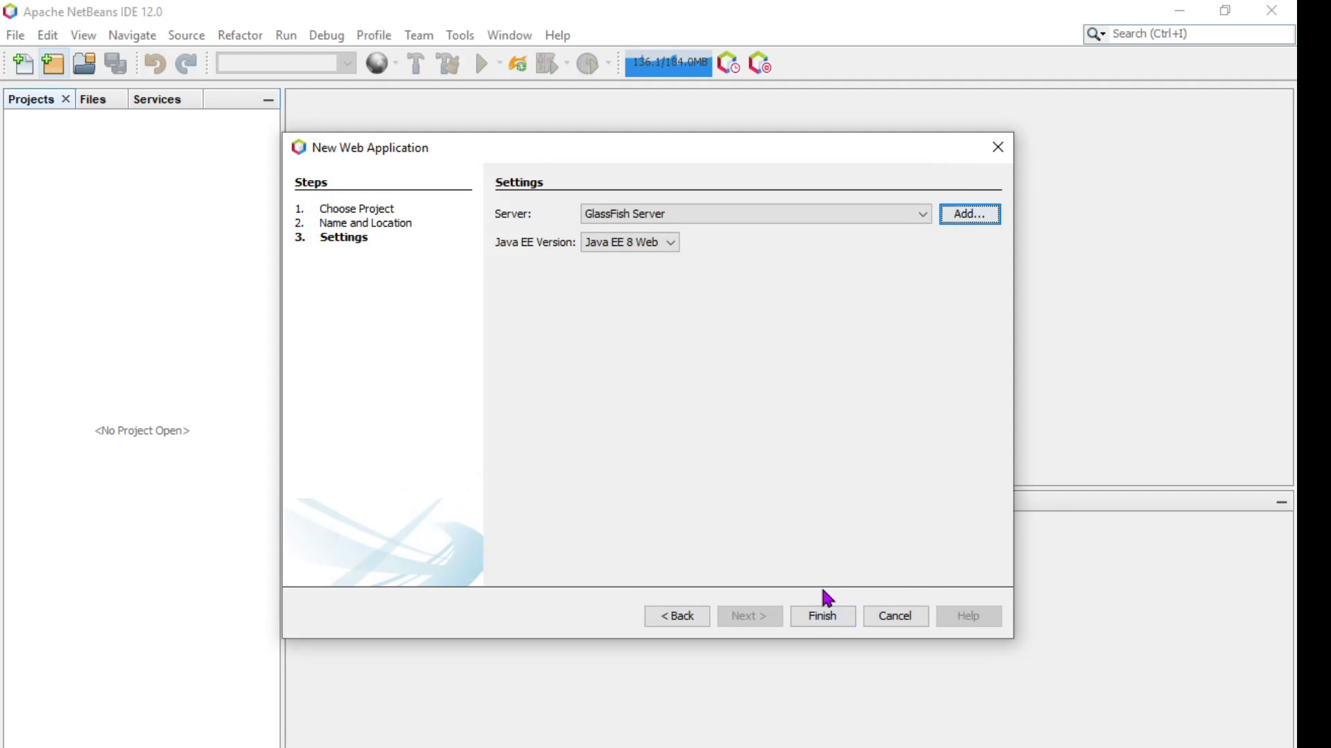
pyautogui.moveTo(728, 373)
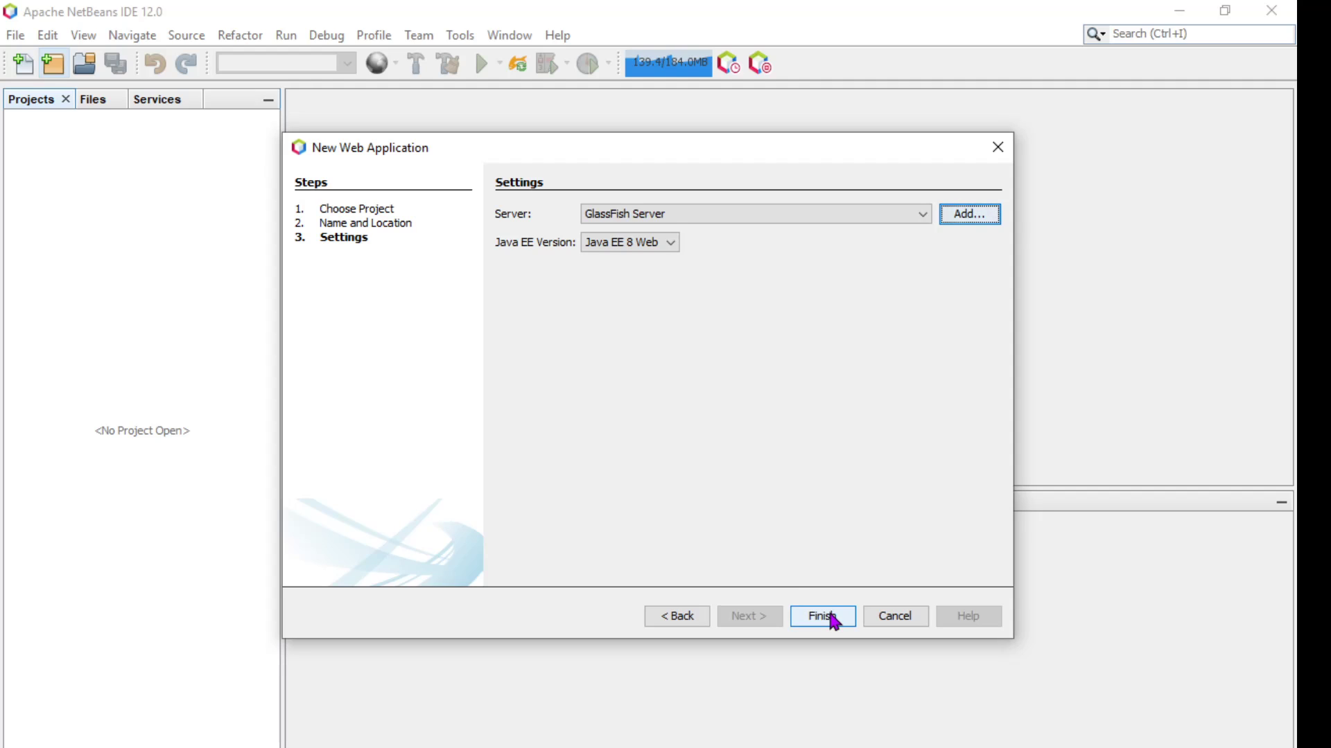
pyautogui.moveTo(689, 217)
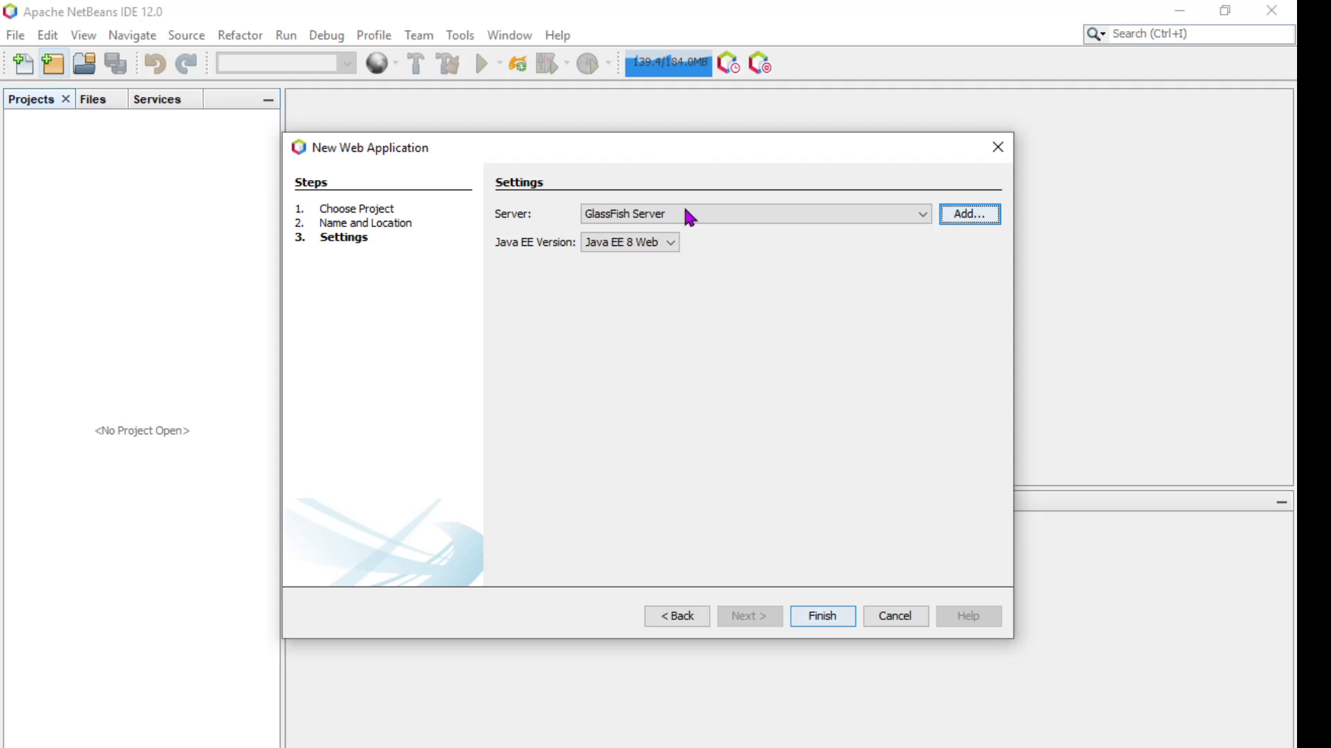
pyautogui.click(820, 616)
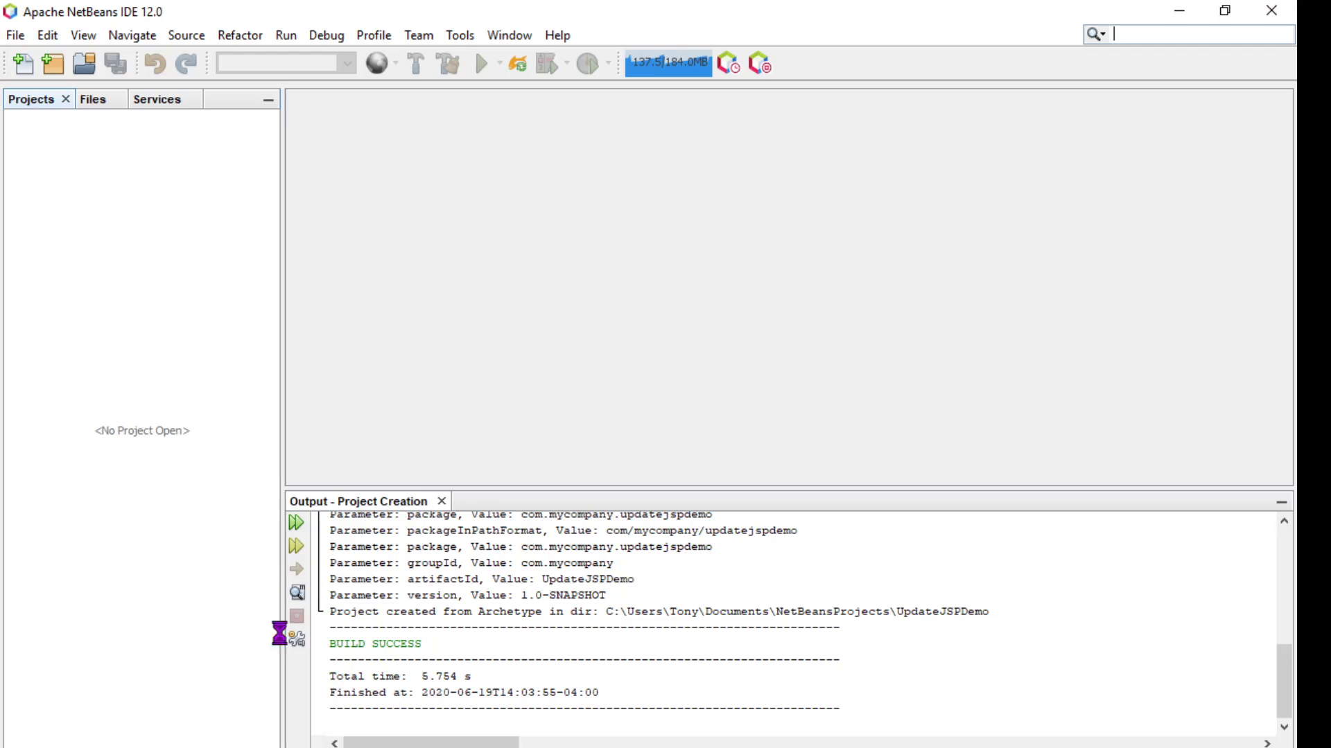
pyautogui.moveTo(711, 333)
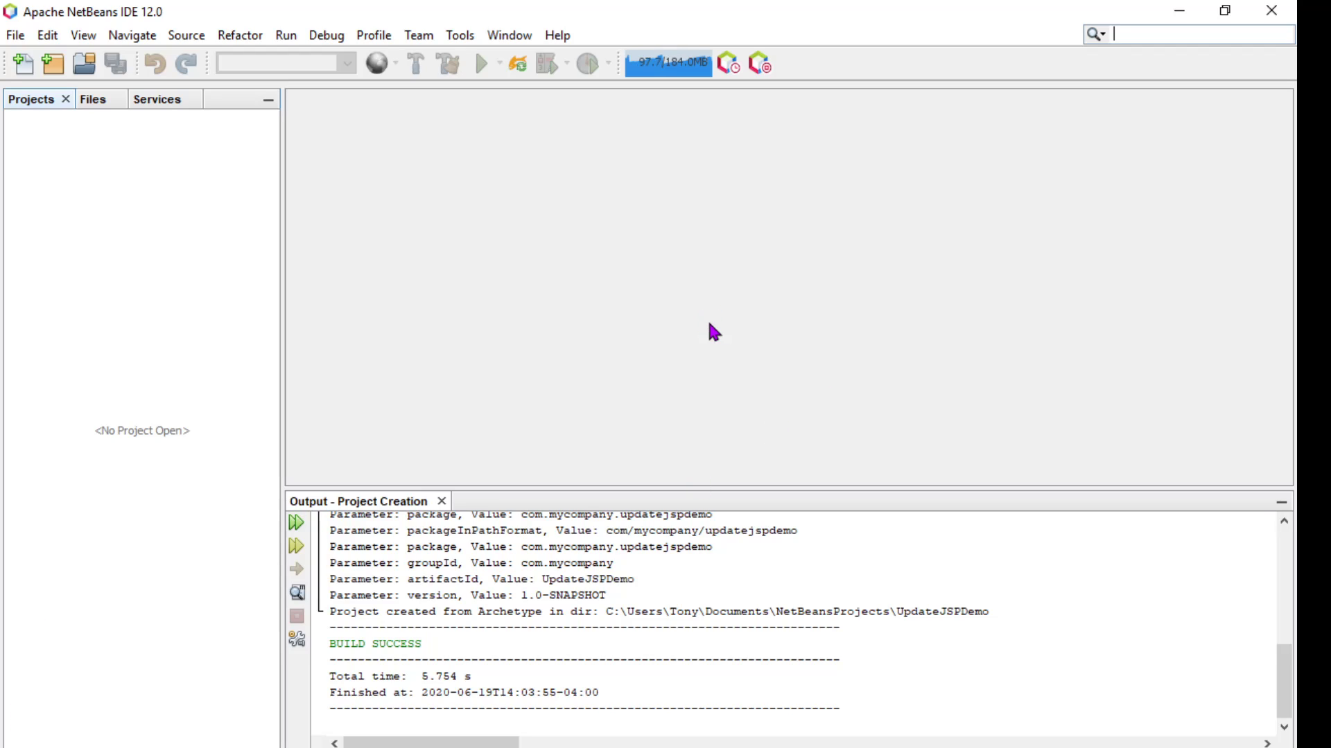
pyautogui.moveTo(450, 284)
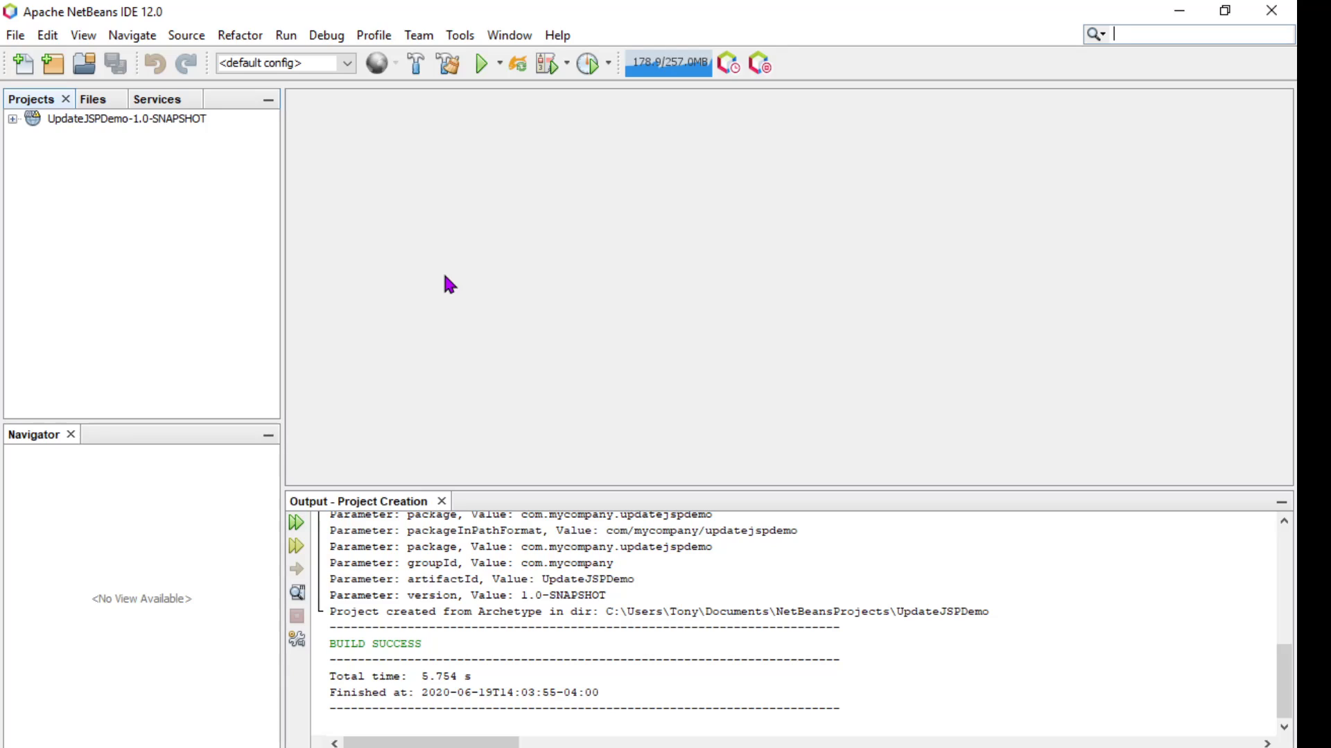
pyautogui.moveTo(517, 209)
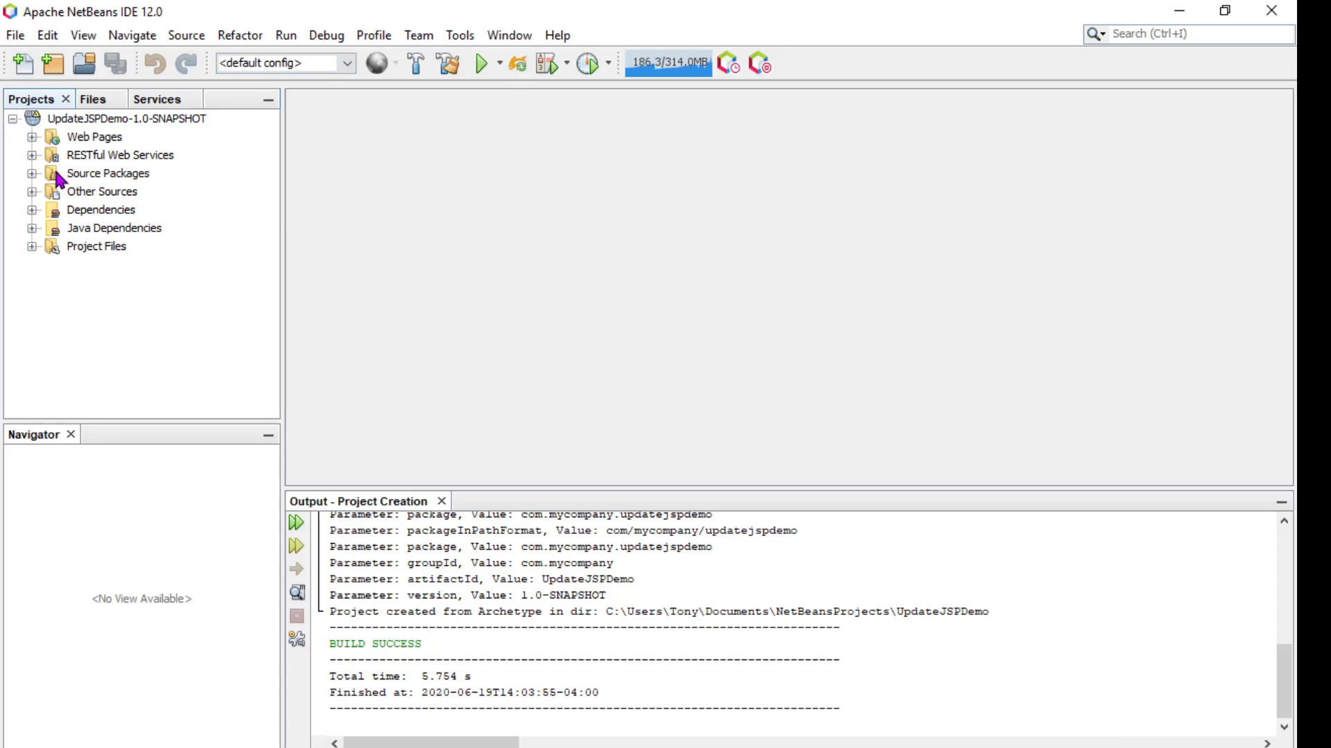
pyautogui.moveTo(67, 229)
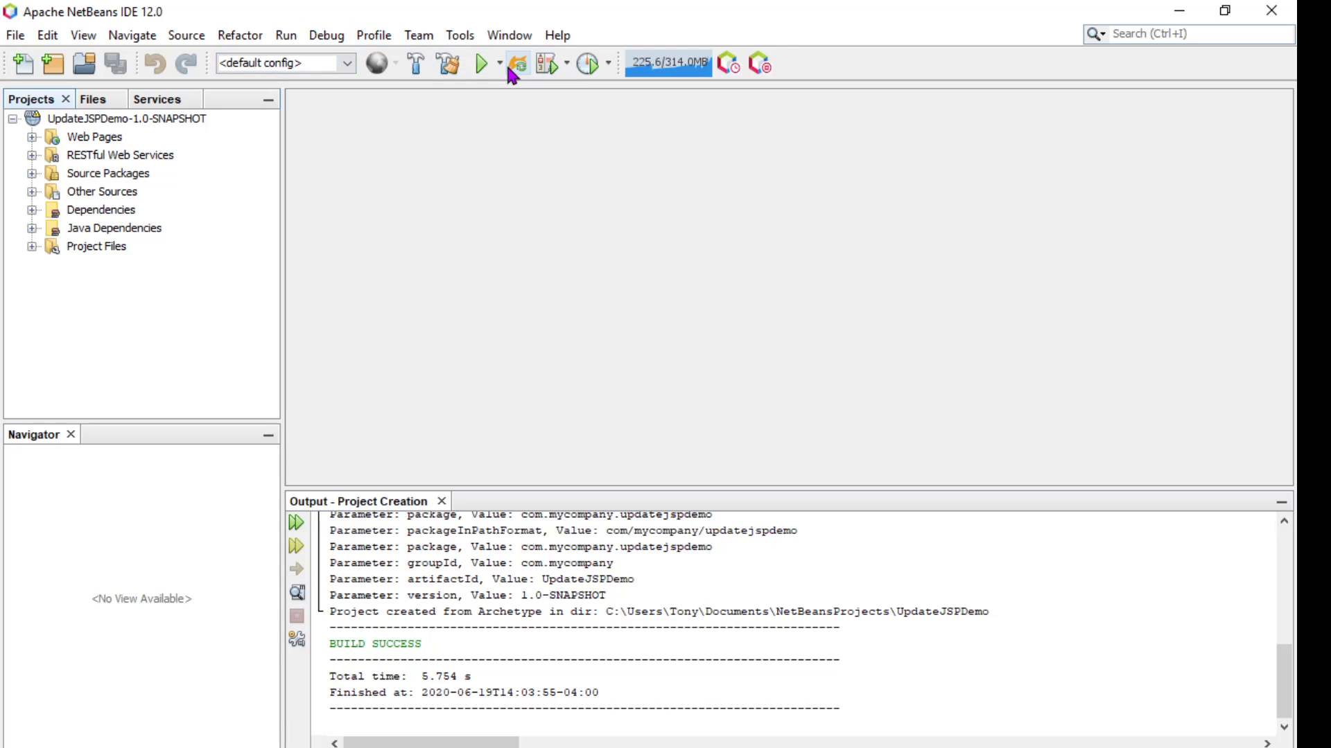
# - Run UpdateJSPDemo and follow the Run, Java DB and GlassFish output tabs
pyautogui.click(480, 63)
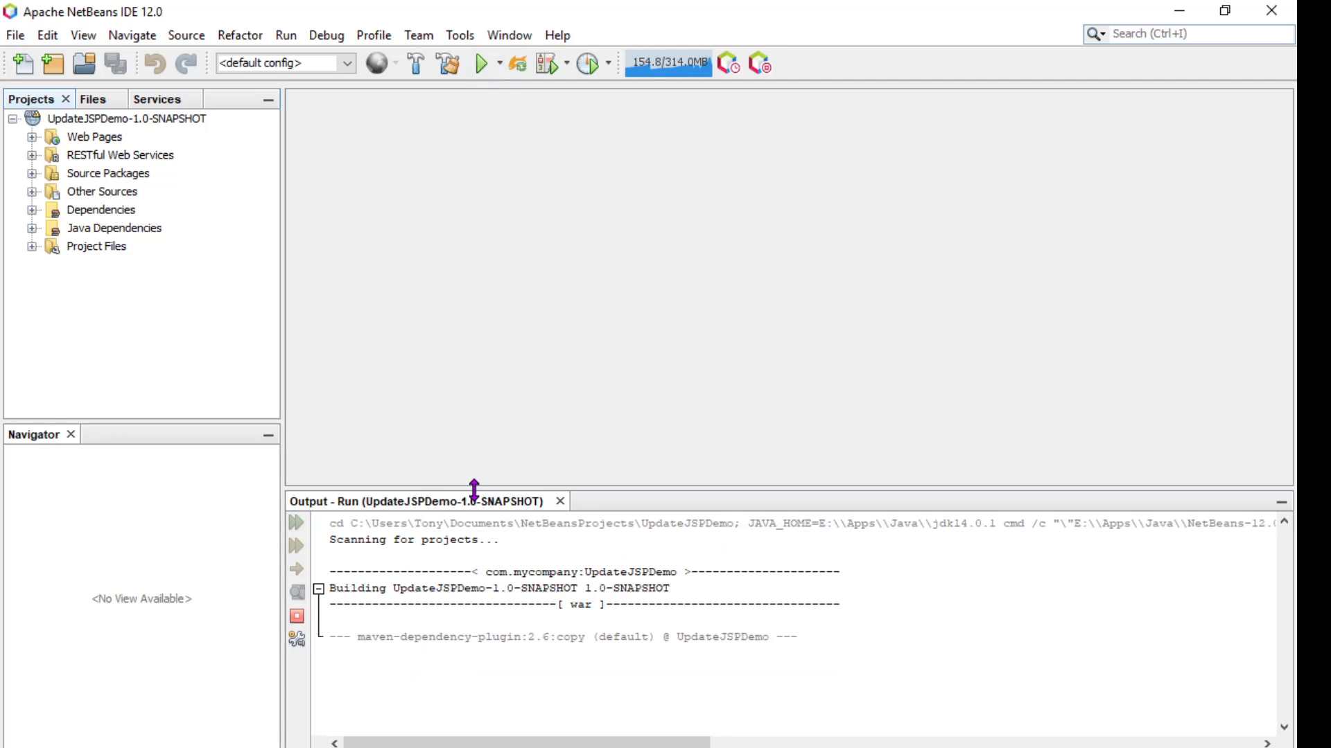
pyautogui.scroll(-3)
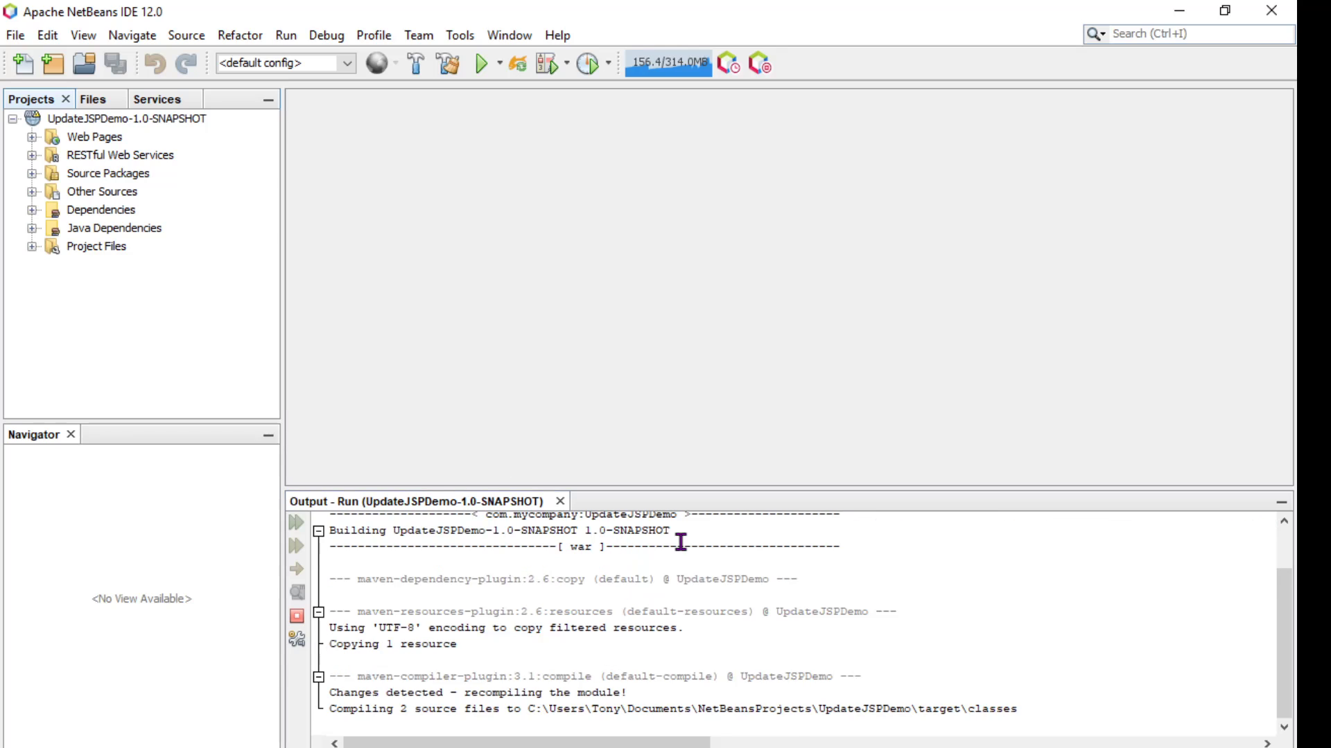
pyautogui.scroll(-3)
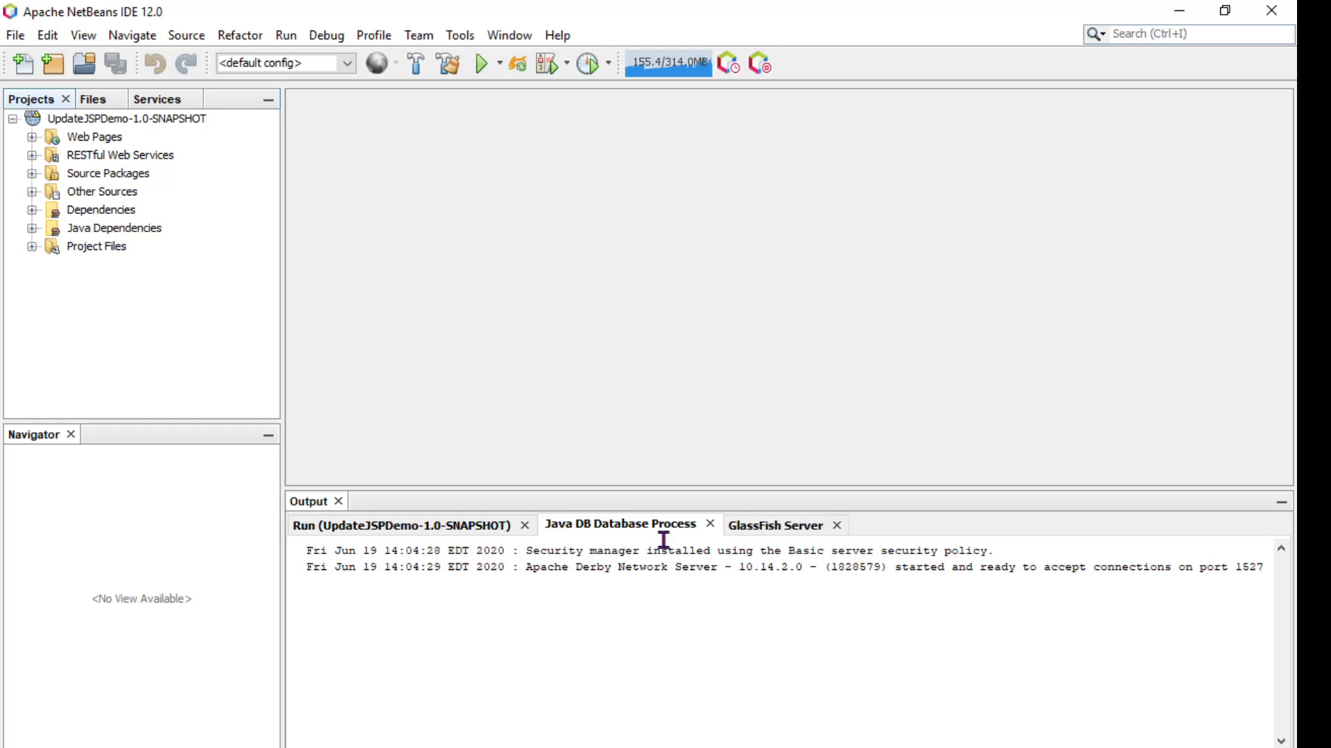
pyautogui.moveTo(611, 646)
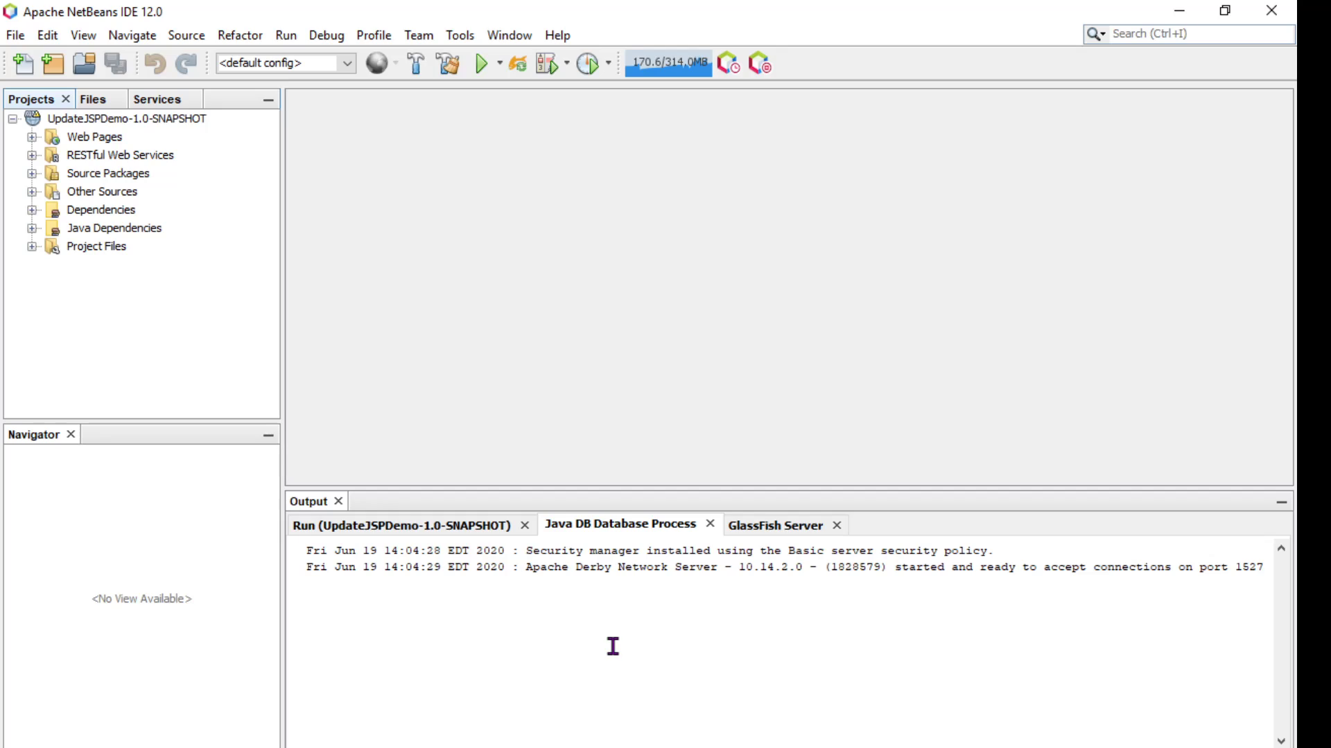
pyautogui.moveTo(591, 548)
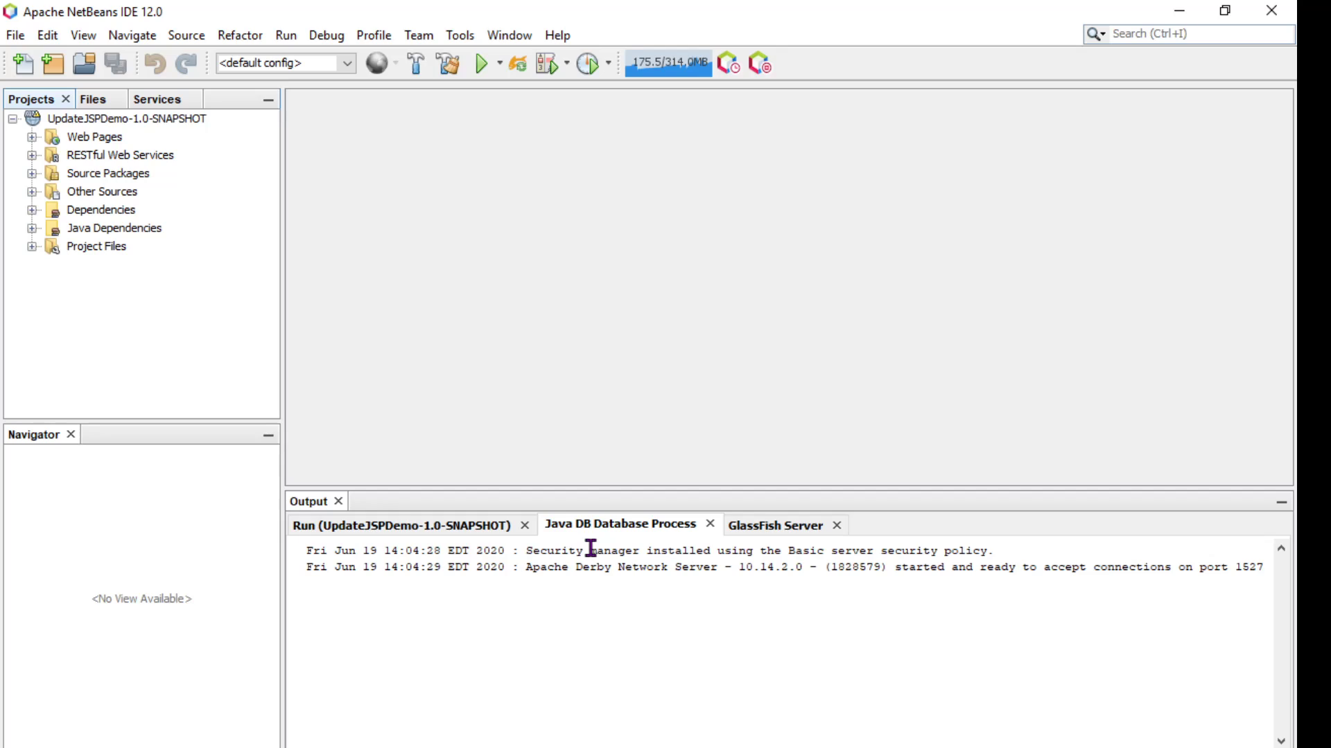
pyautogui.click(624, 524)
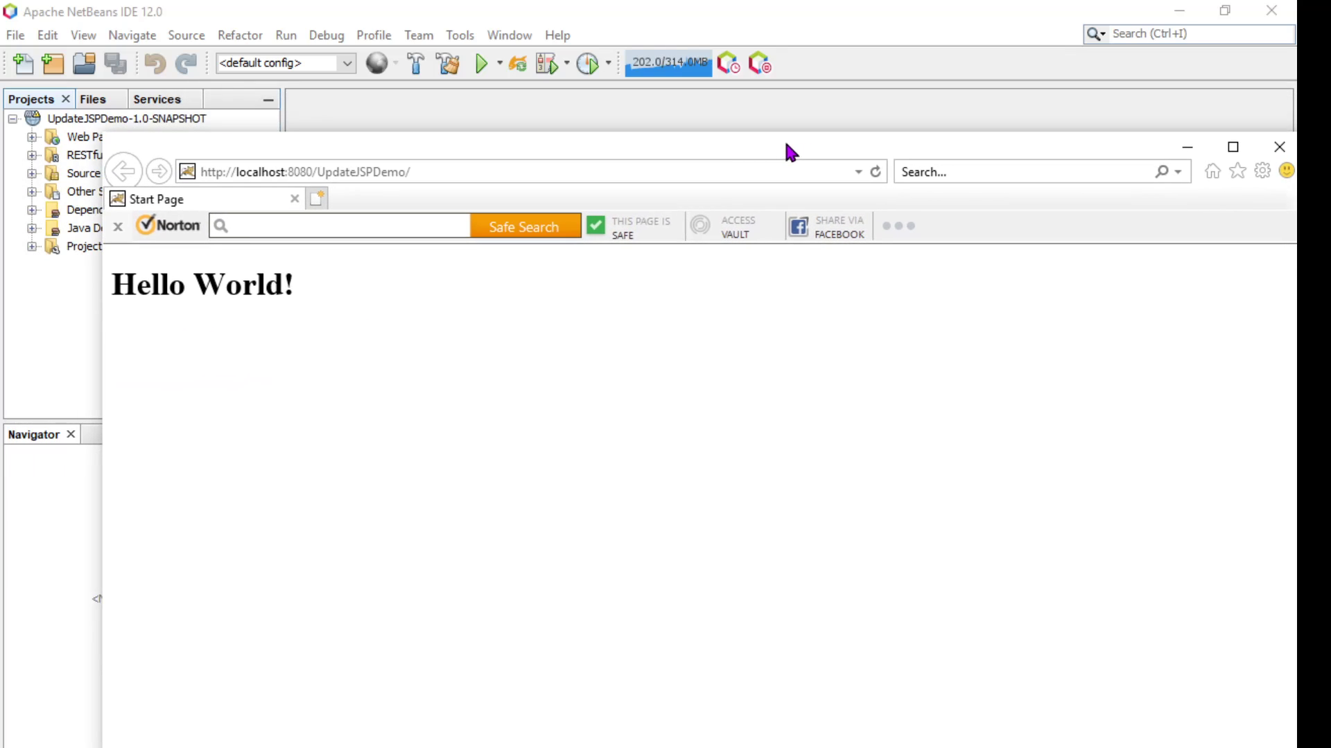
pyautogui.moveTo(806, 160)
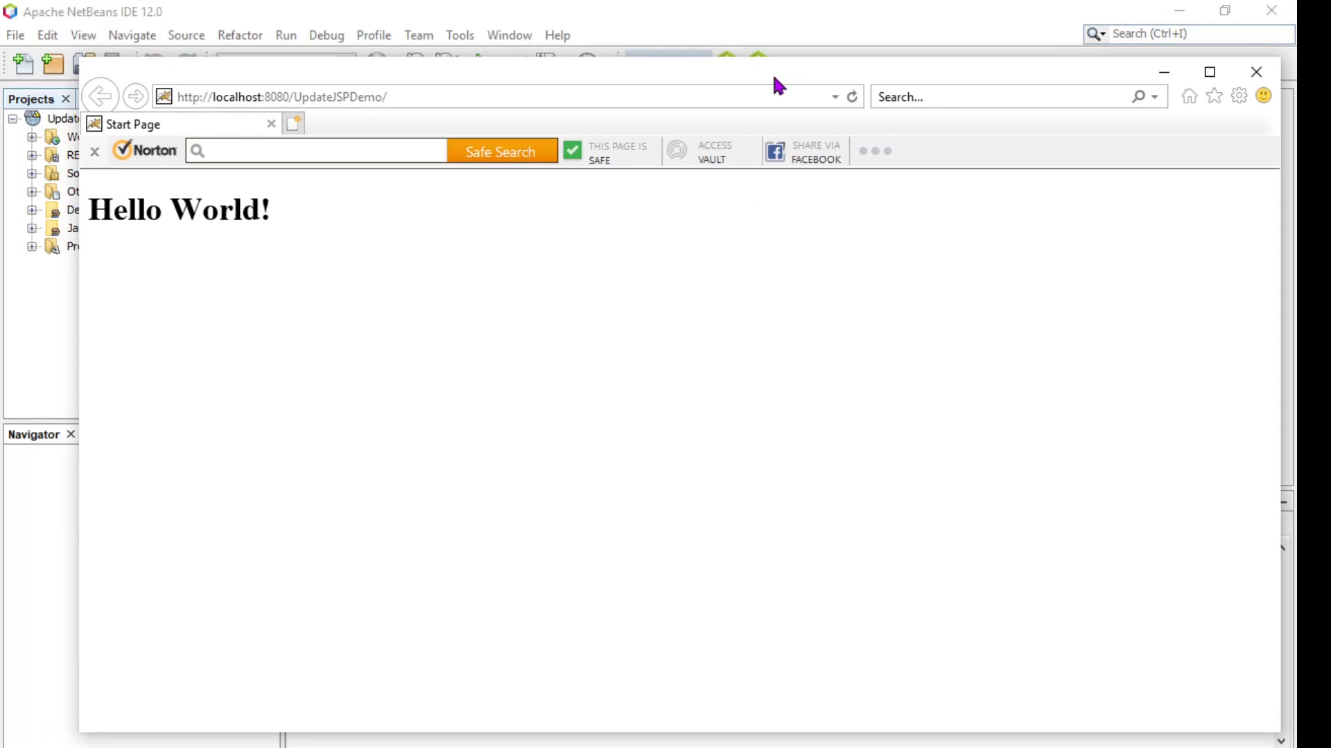
pyautogui.moveTo(257, 259)
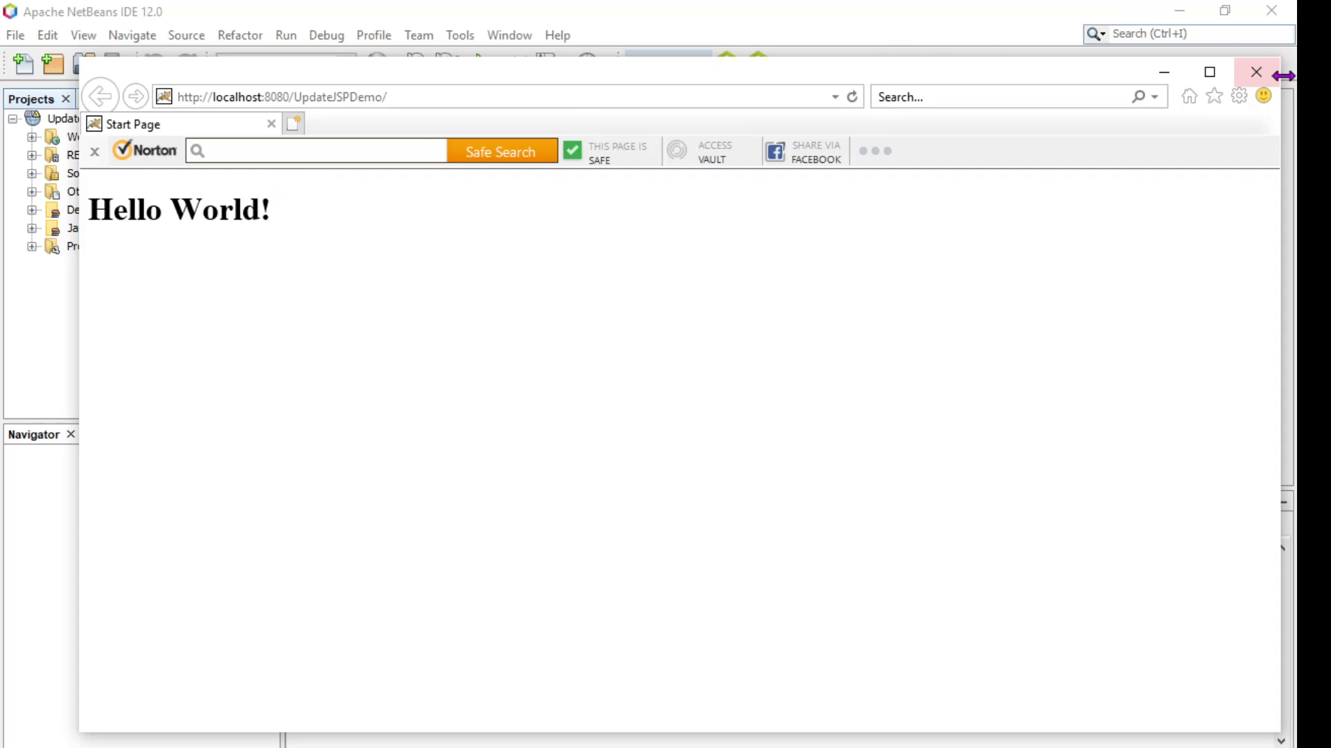
# - Close Internet Explorer after confirming the Hello World page
pyautogui.click(1263, 74)
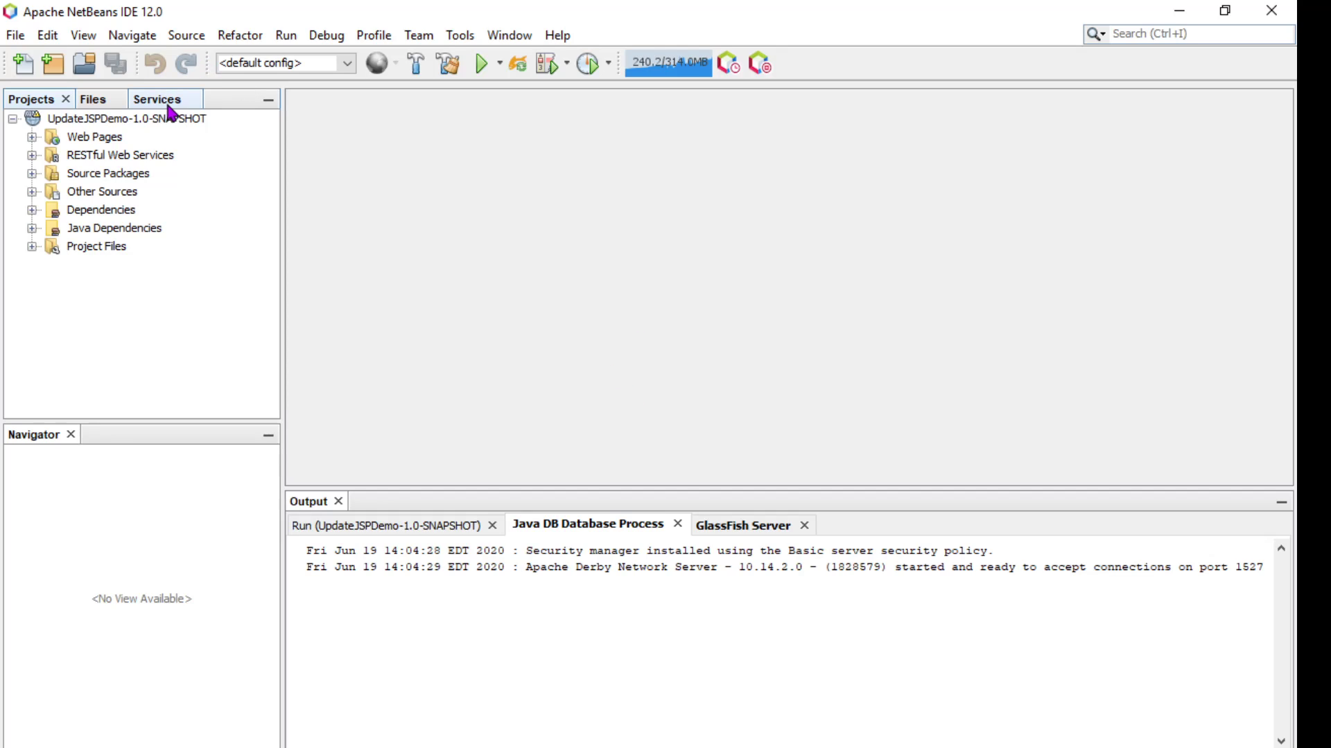
# - Expand GlassFish Server > Applications and select UpdateJSPDemo-1.0-SNAPSHOT
pyautogui.click(158, 99)
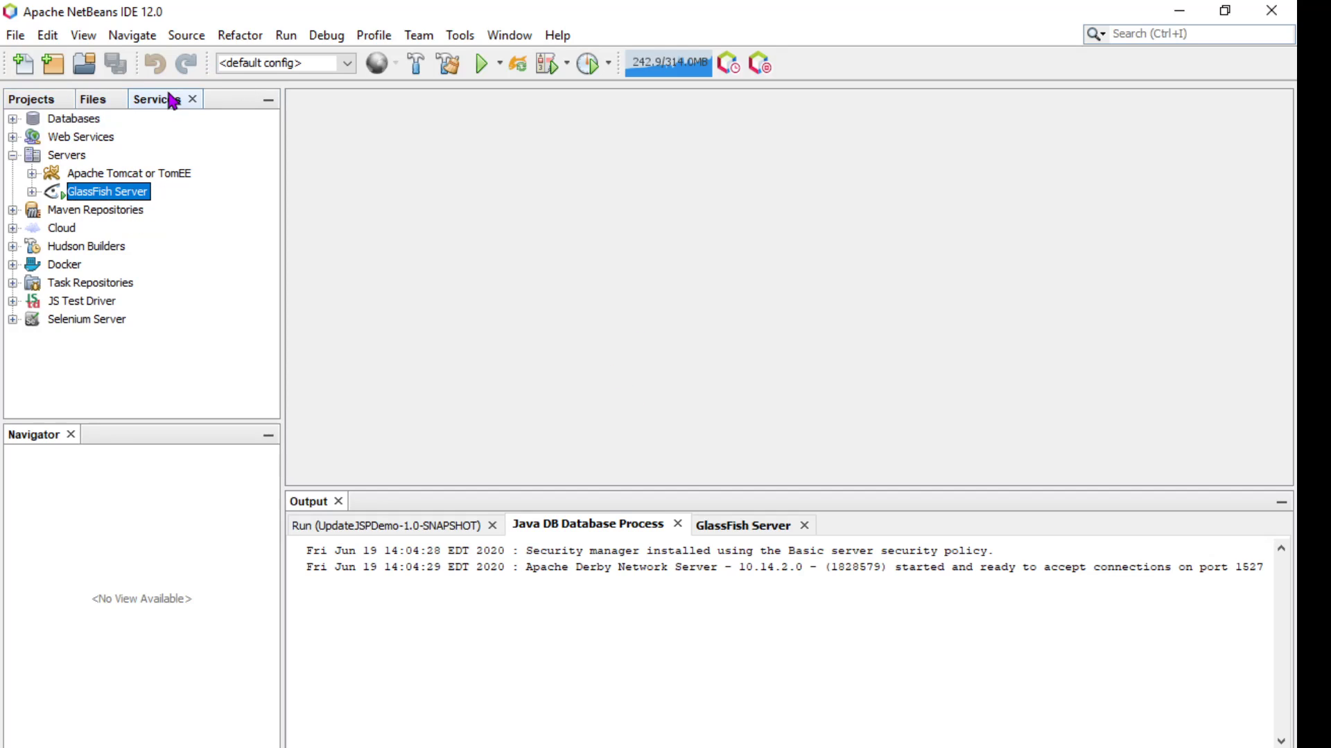
pyautogui.moveTo(72, 175)
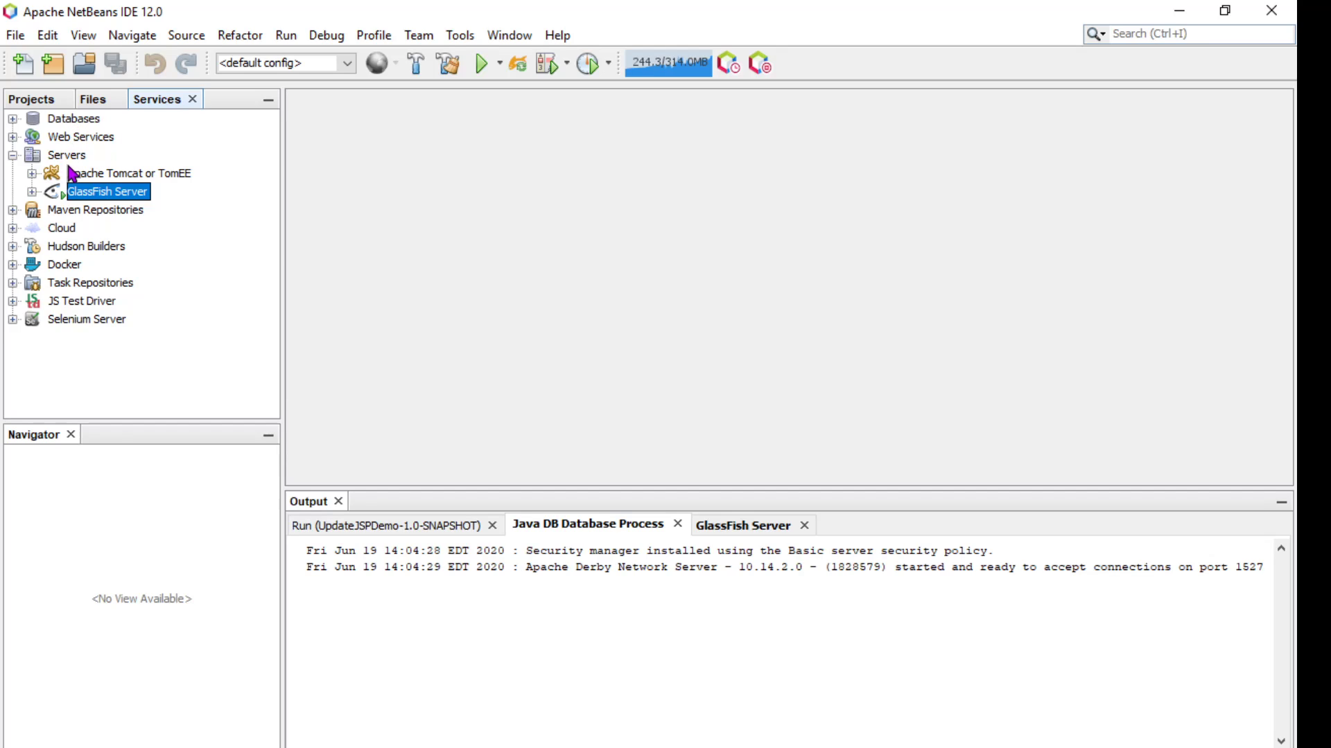
pyautogui.click(34, 191)
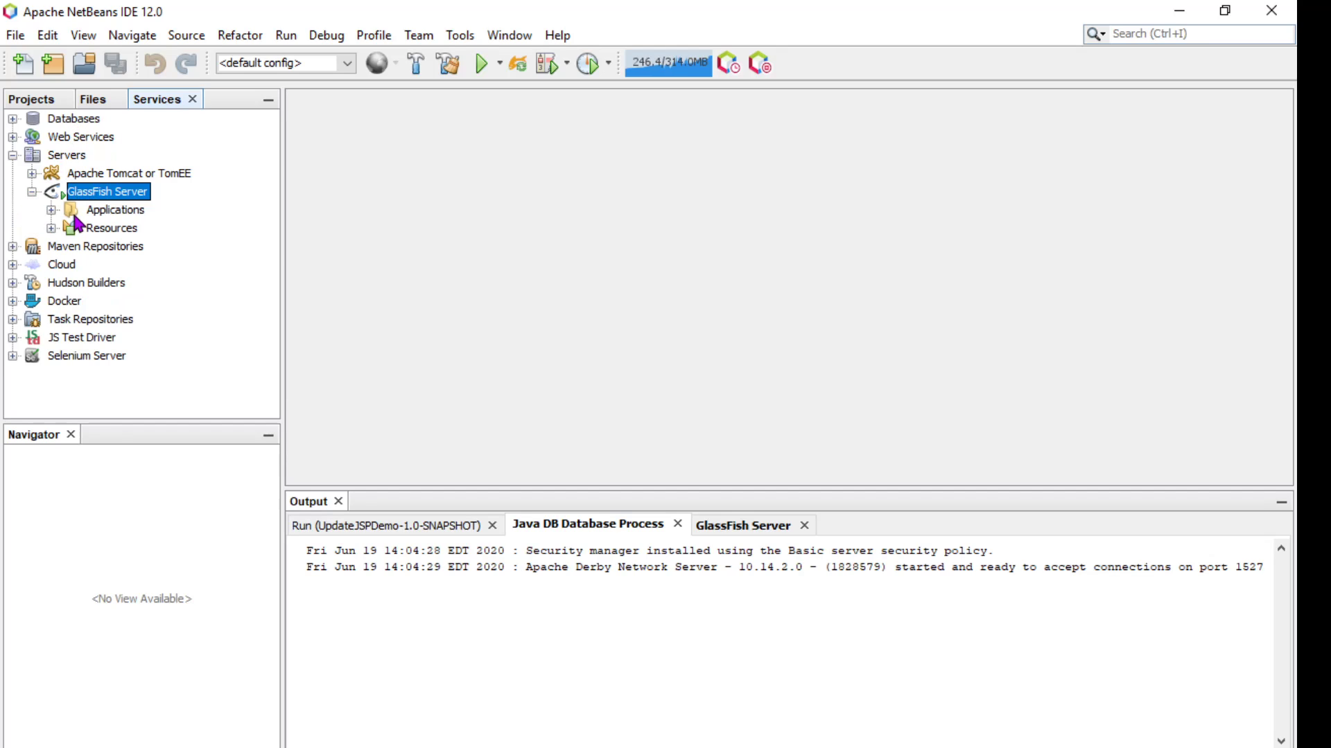
pyautogui.click(76, 210)
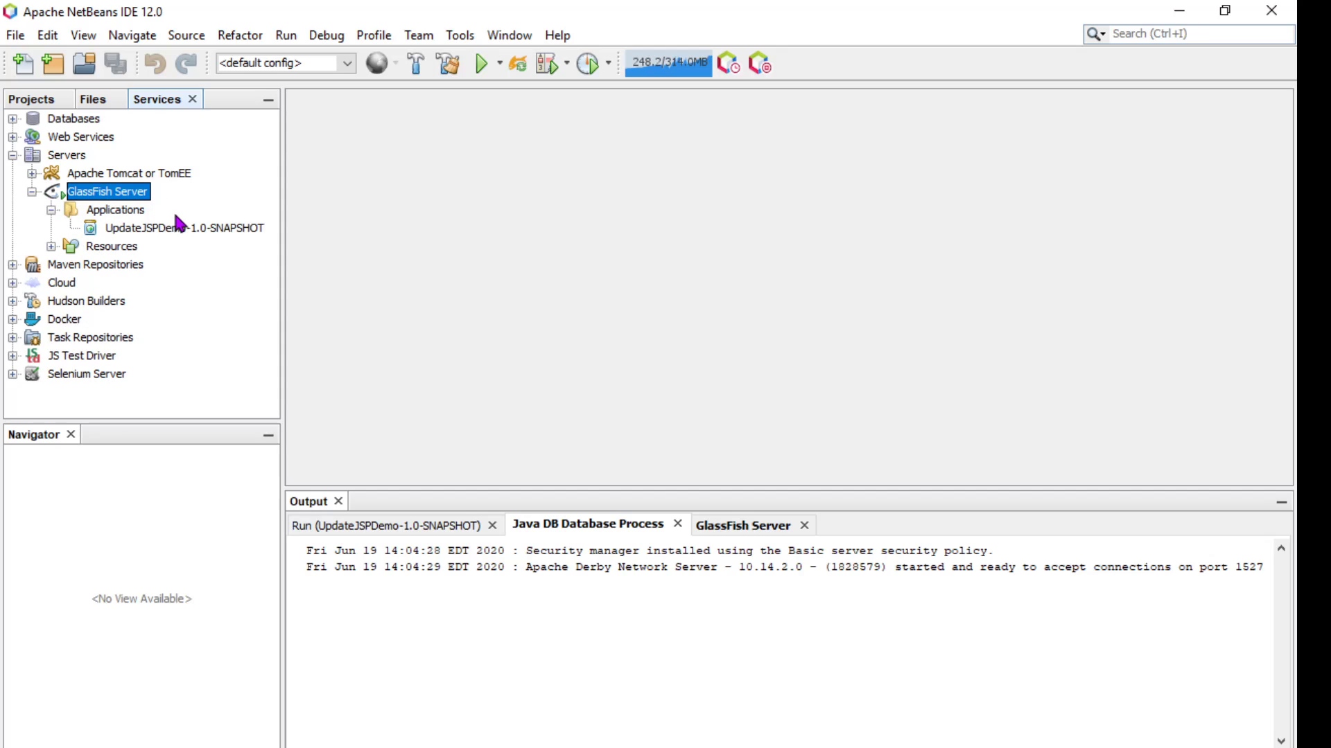
pyautogui.click(183, 227)
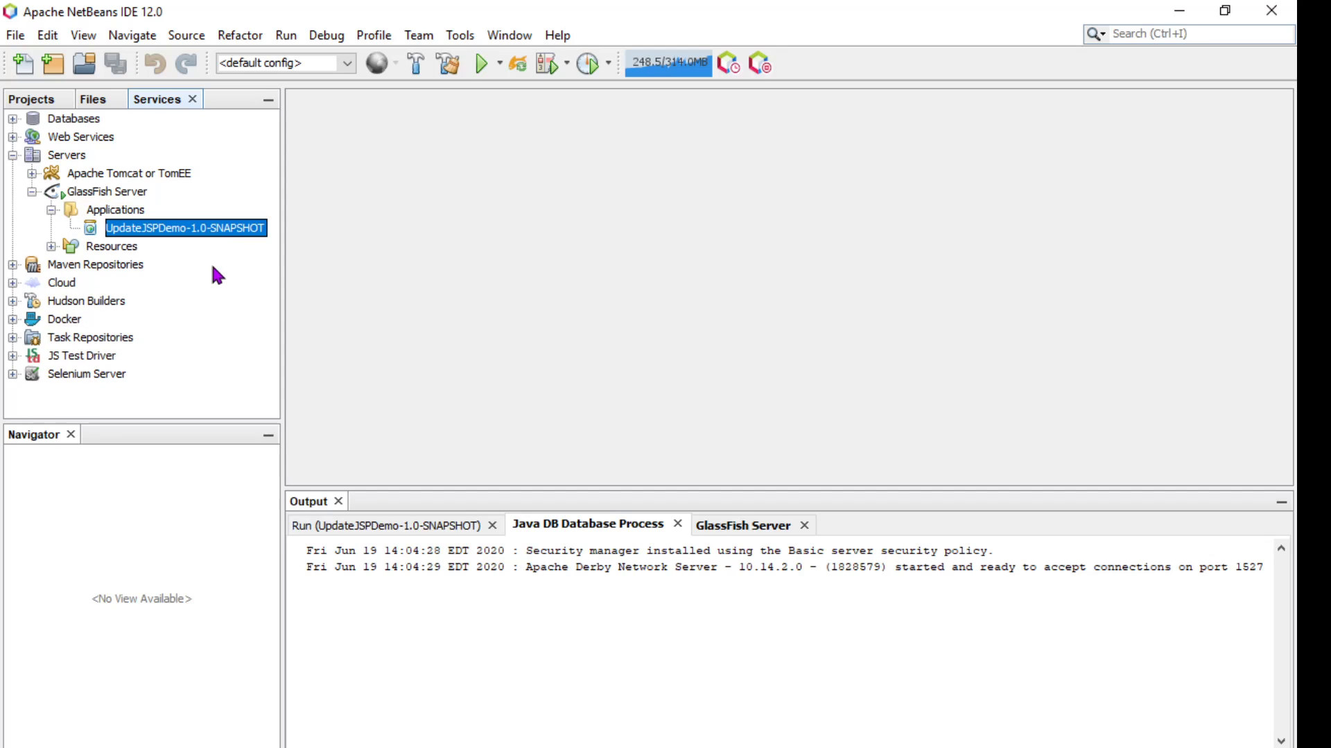
pyautogui.moveTo(201, 231)
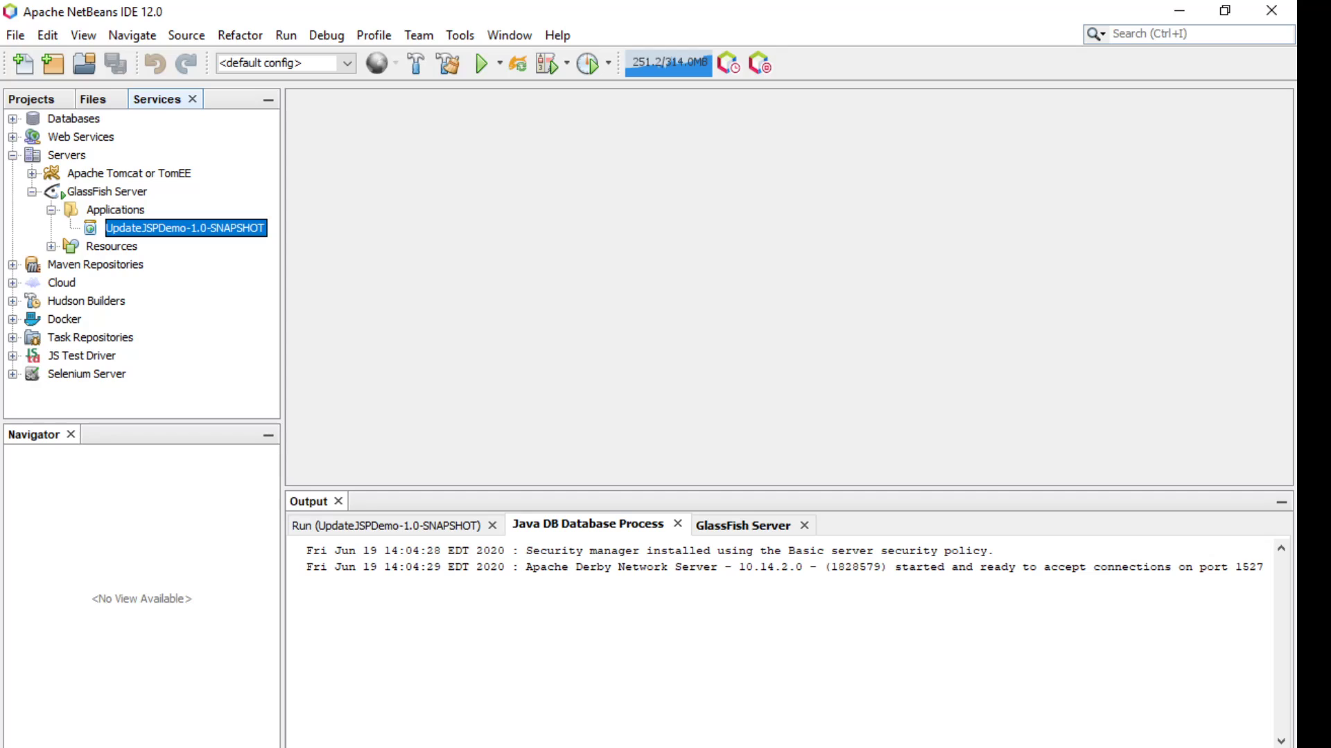
pyautogui.moveTo(715, 494)
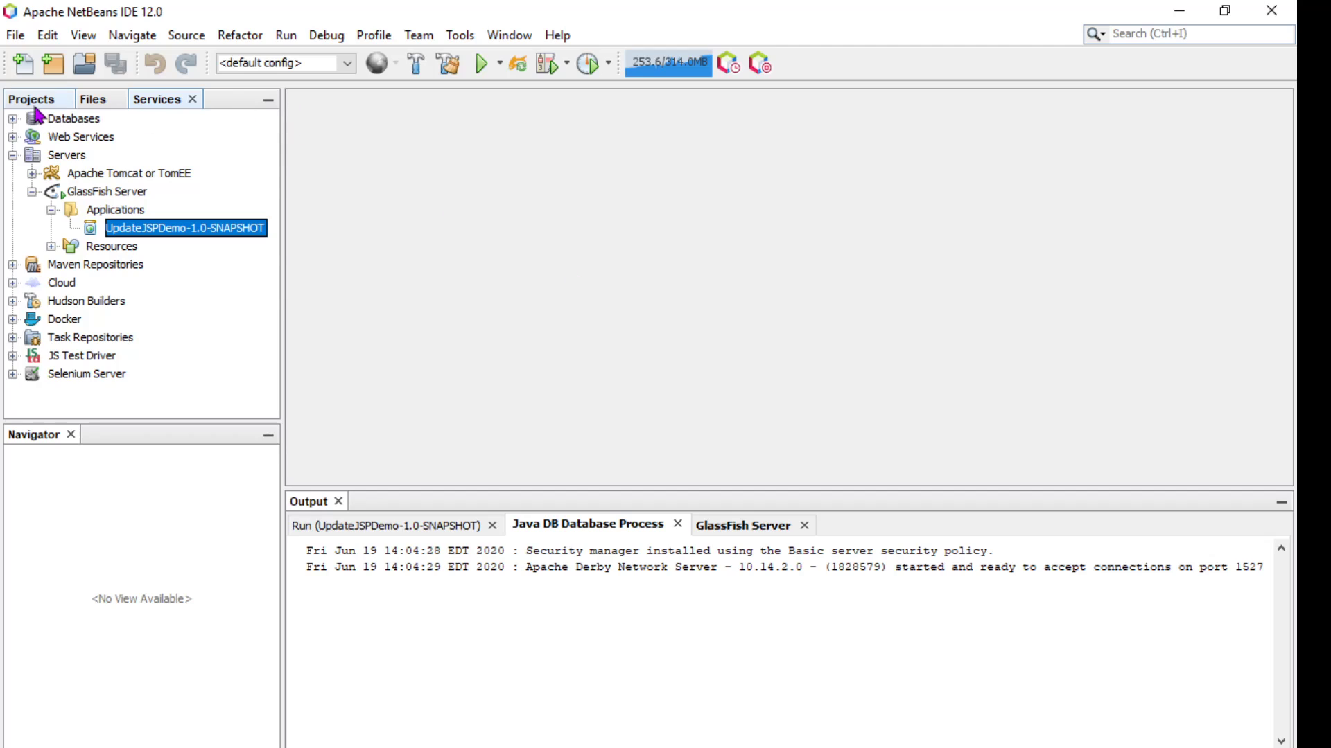
# - Open New File on UpdateJSPDemo and choose Persistence > Entity Classes from Database
pyautogui.rightClick(50, 119)
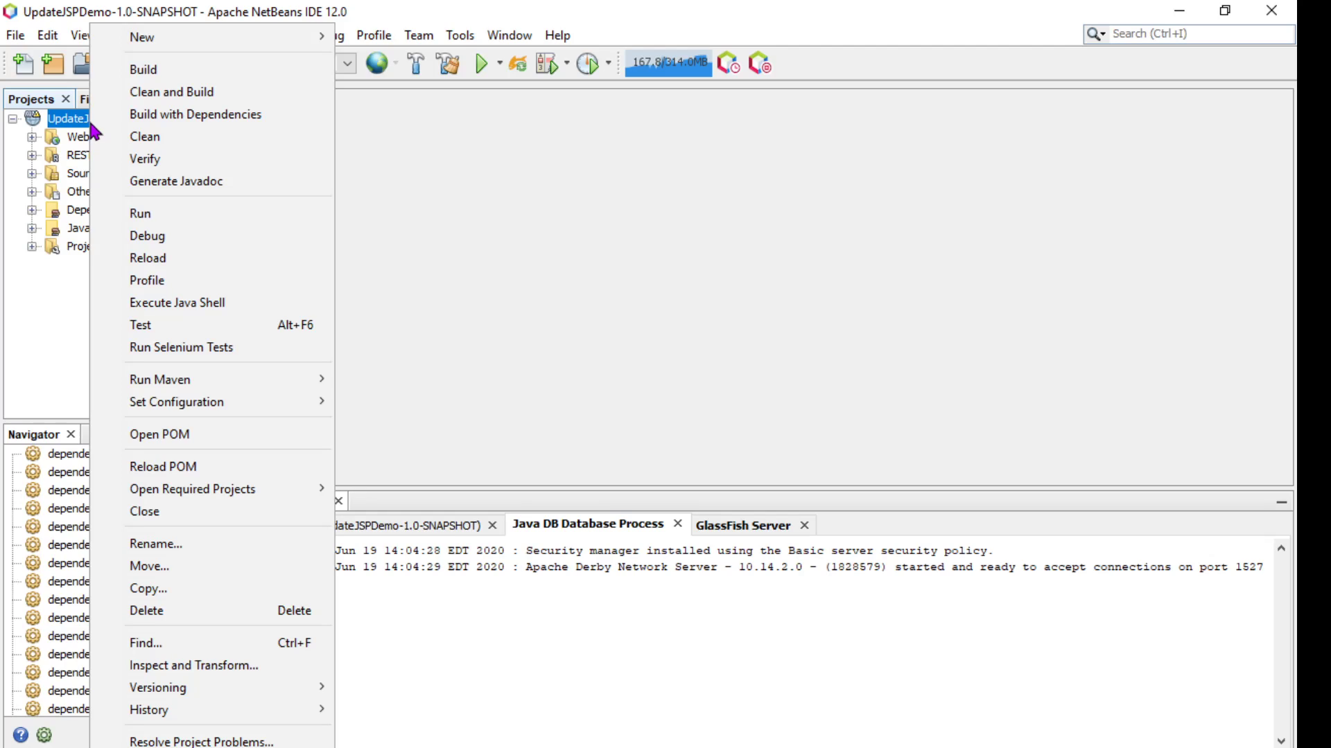
pyautogui.moveTo(196, 114)
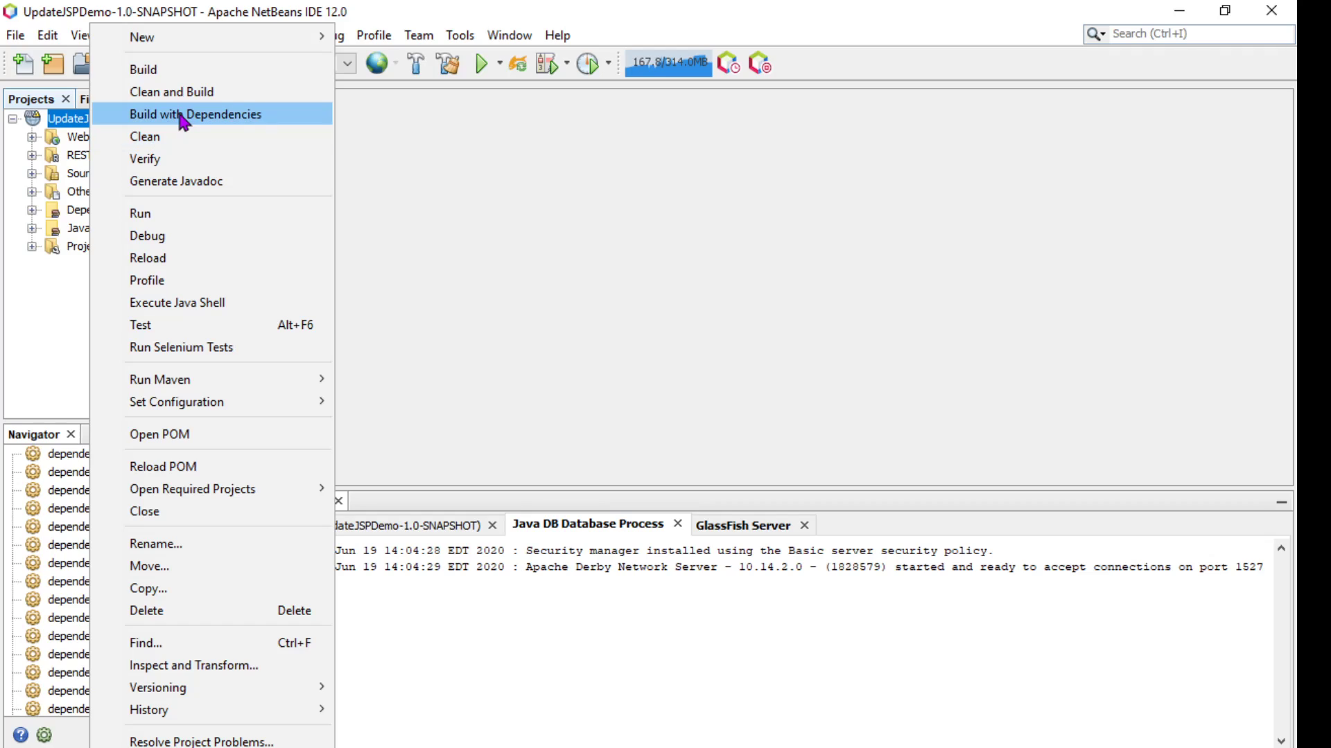
pyautogui.moveTo(142, 37)
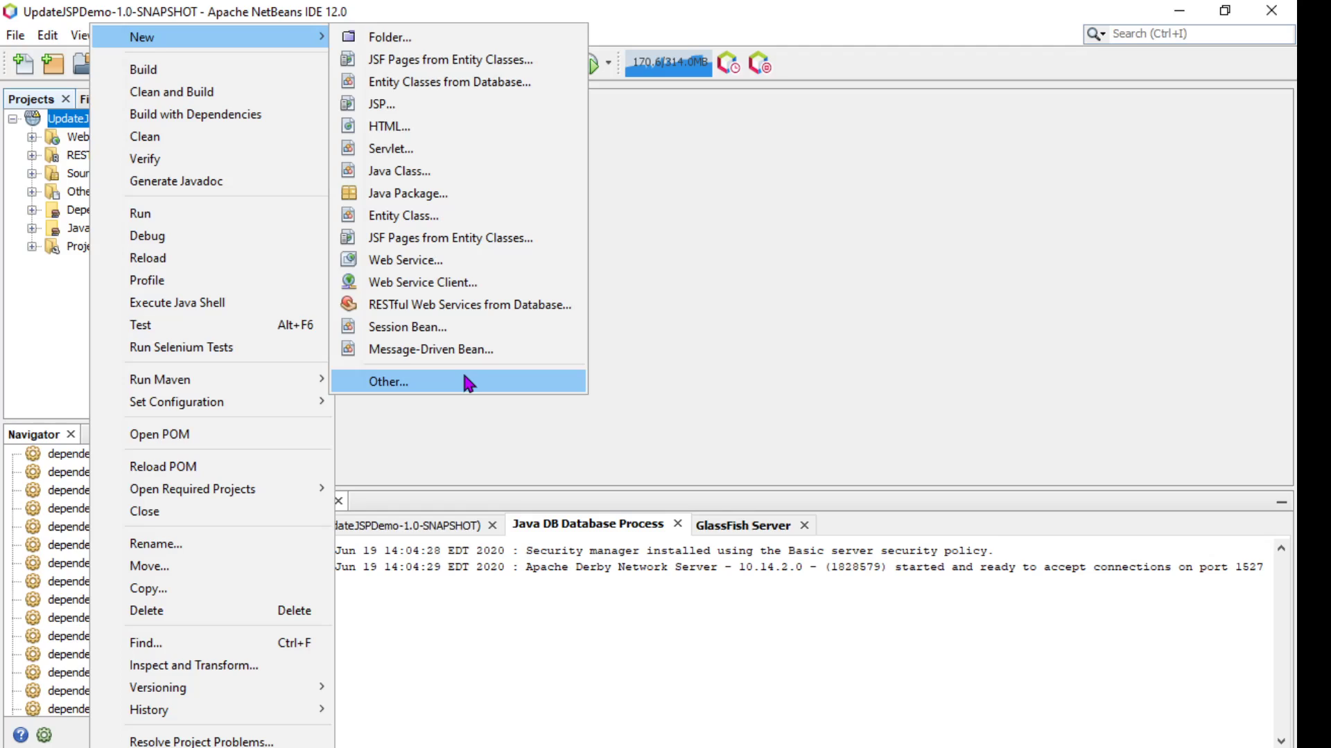
pyautogui.click(386, 382)
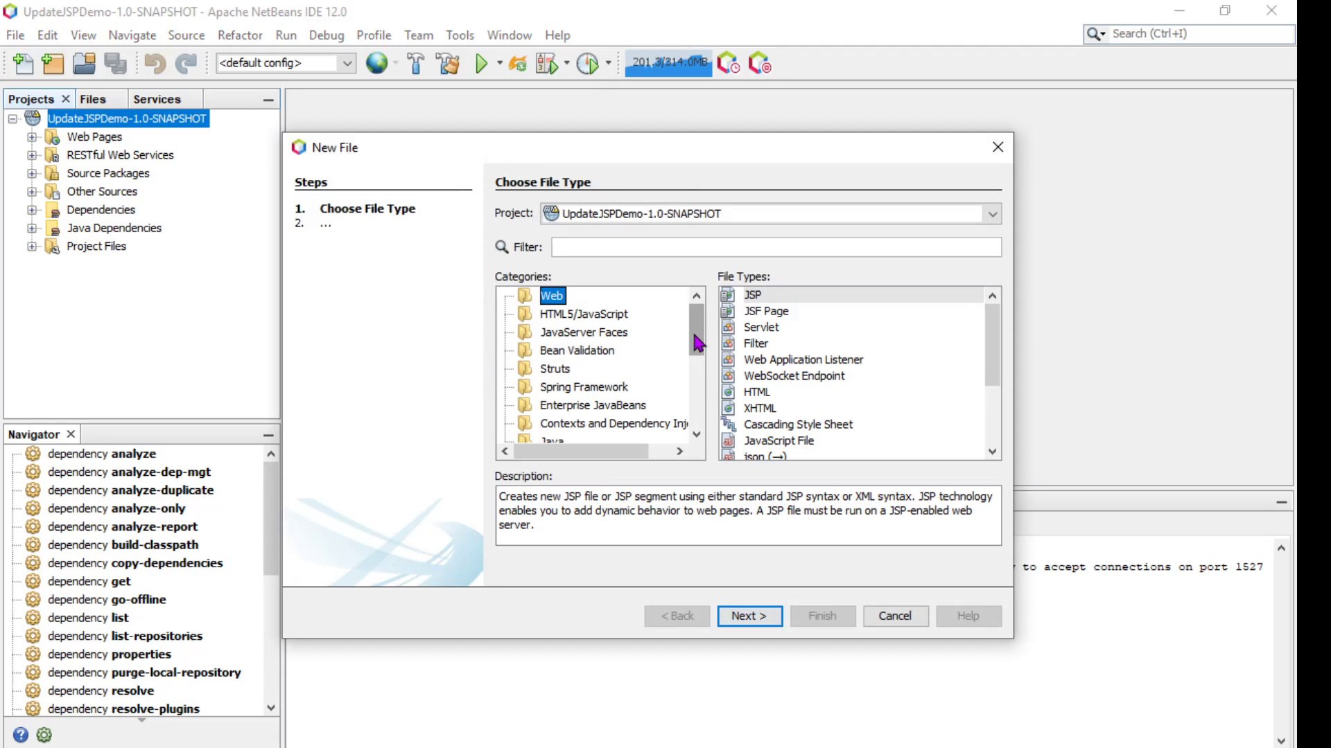
pyautogui.click(570, 364)
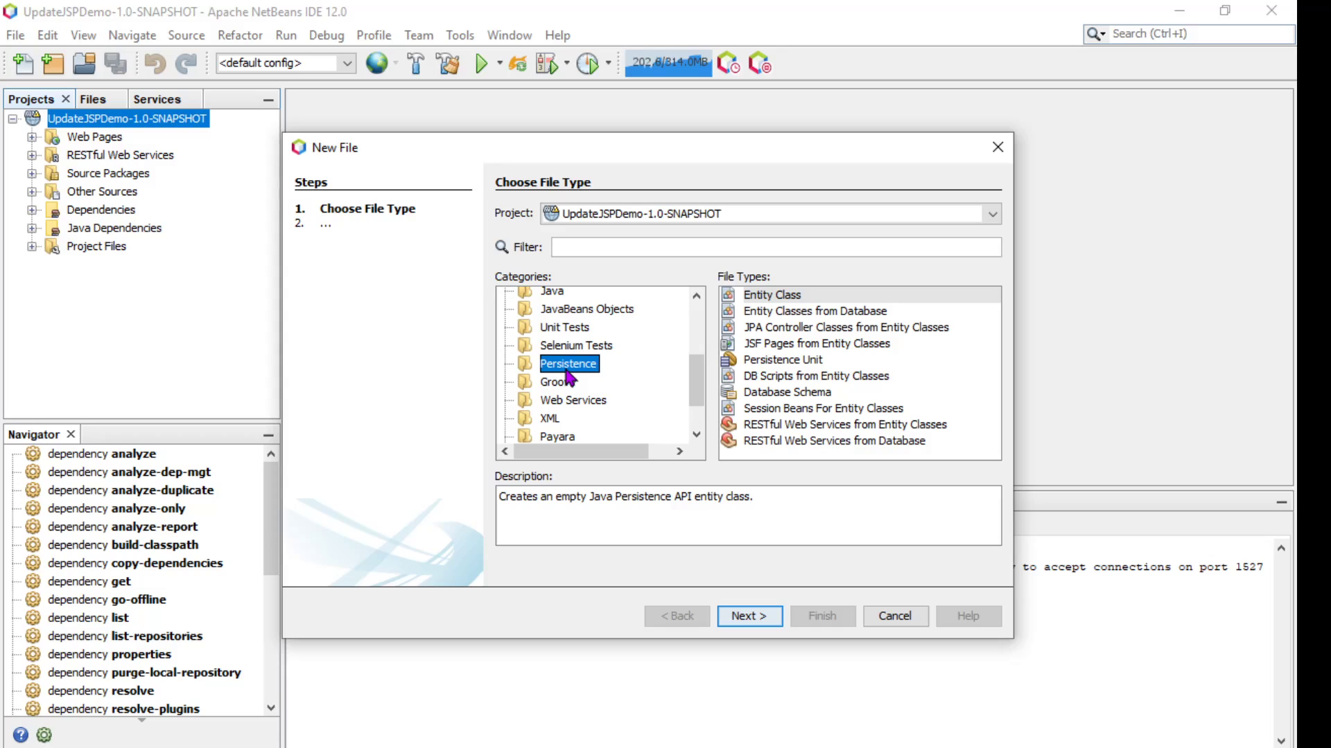
pyautogui.click(829, 312)
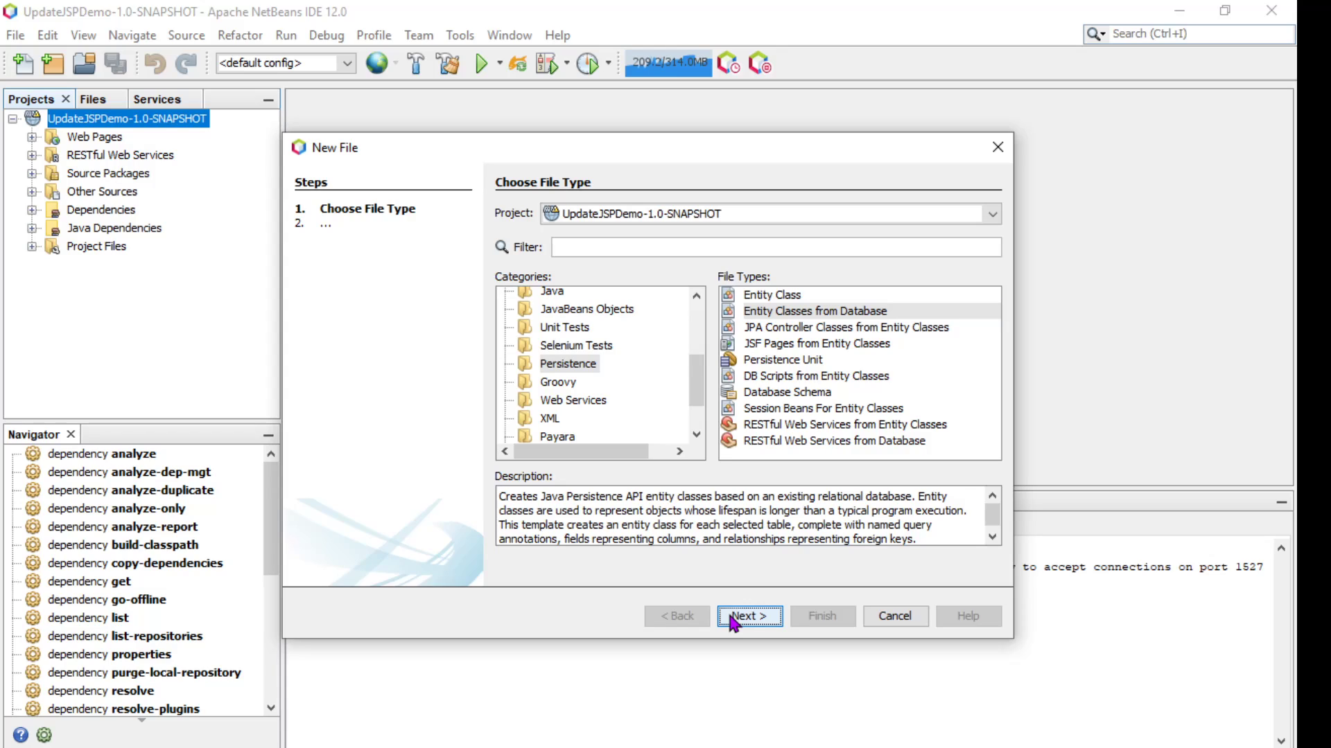
pyautogui.click(748, 616)
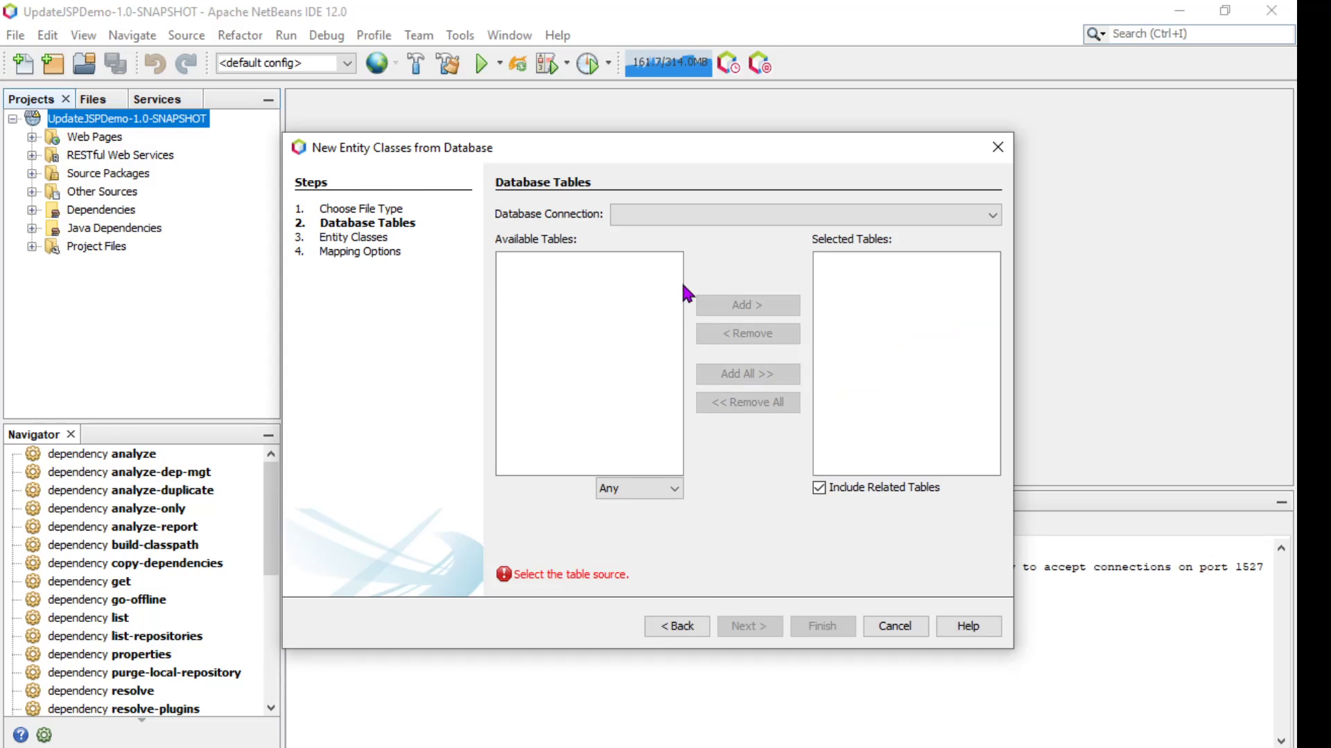
# - Start a New Database Connection using the MySQL Connector/J driver
pyautogui.click(991, 214)
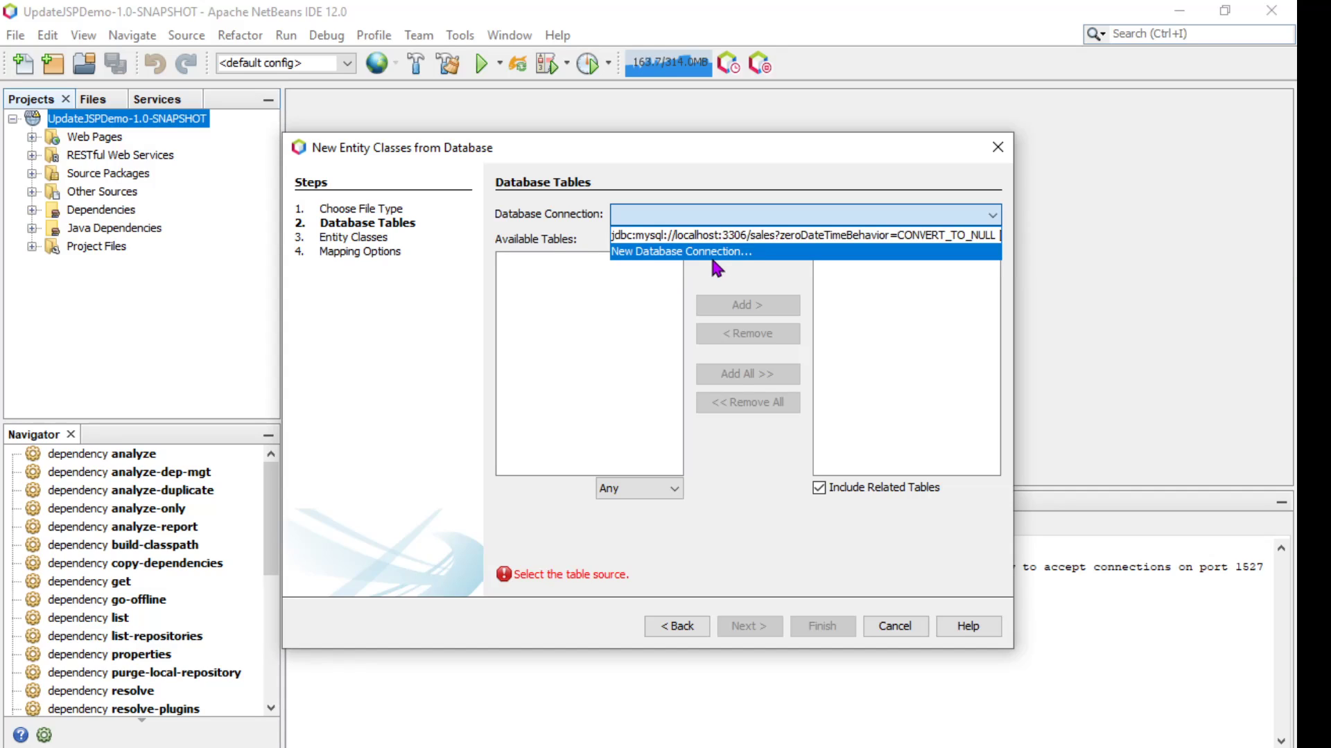
pyautogui.click(673, 250)
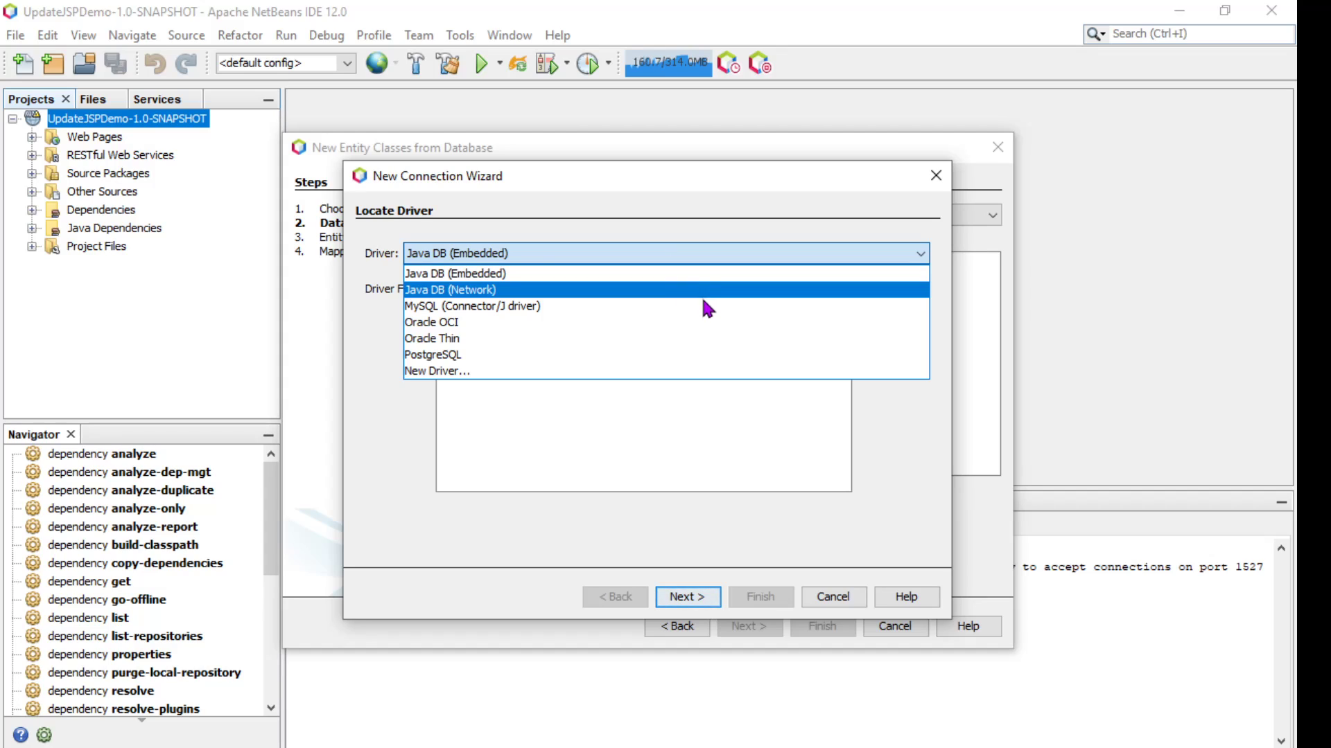
pyautogui.click(470, 307)
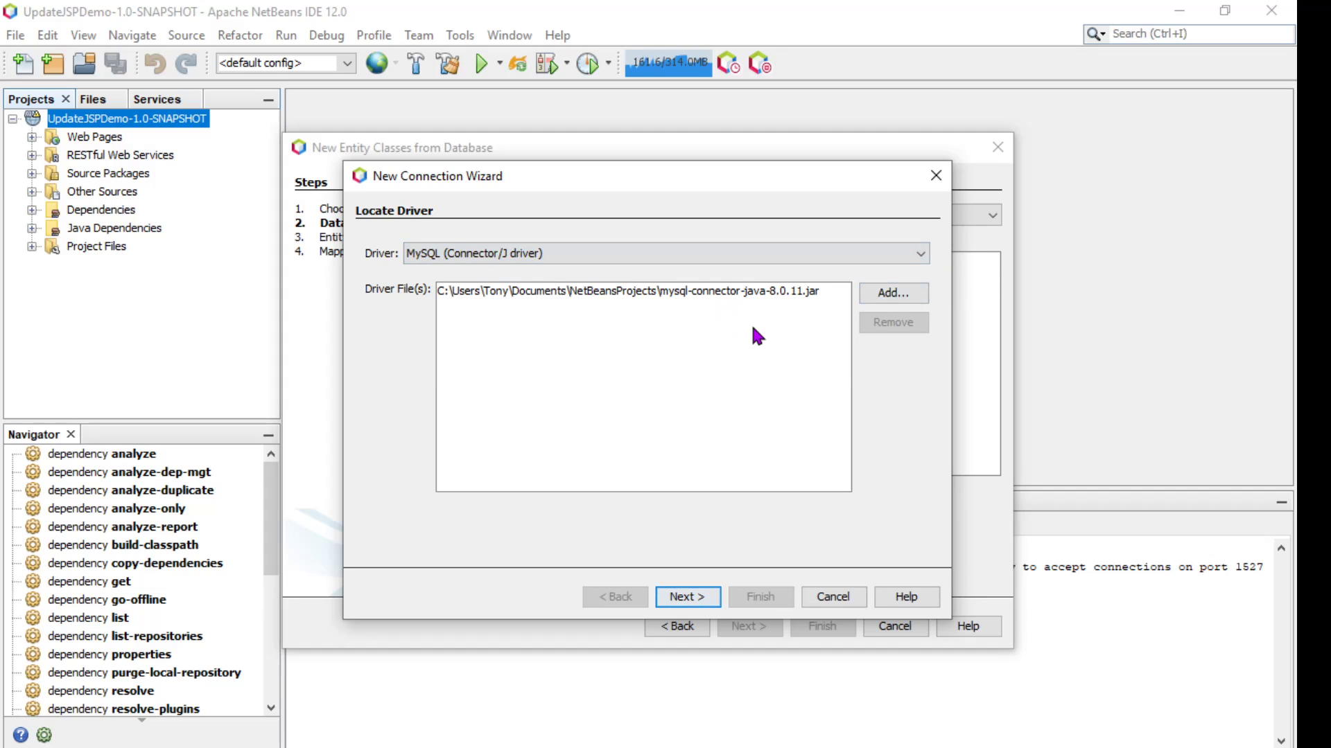
pyautogui.moveTo(459, 313)
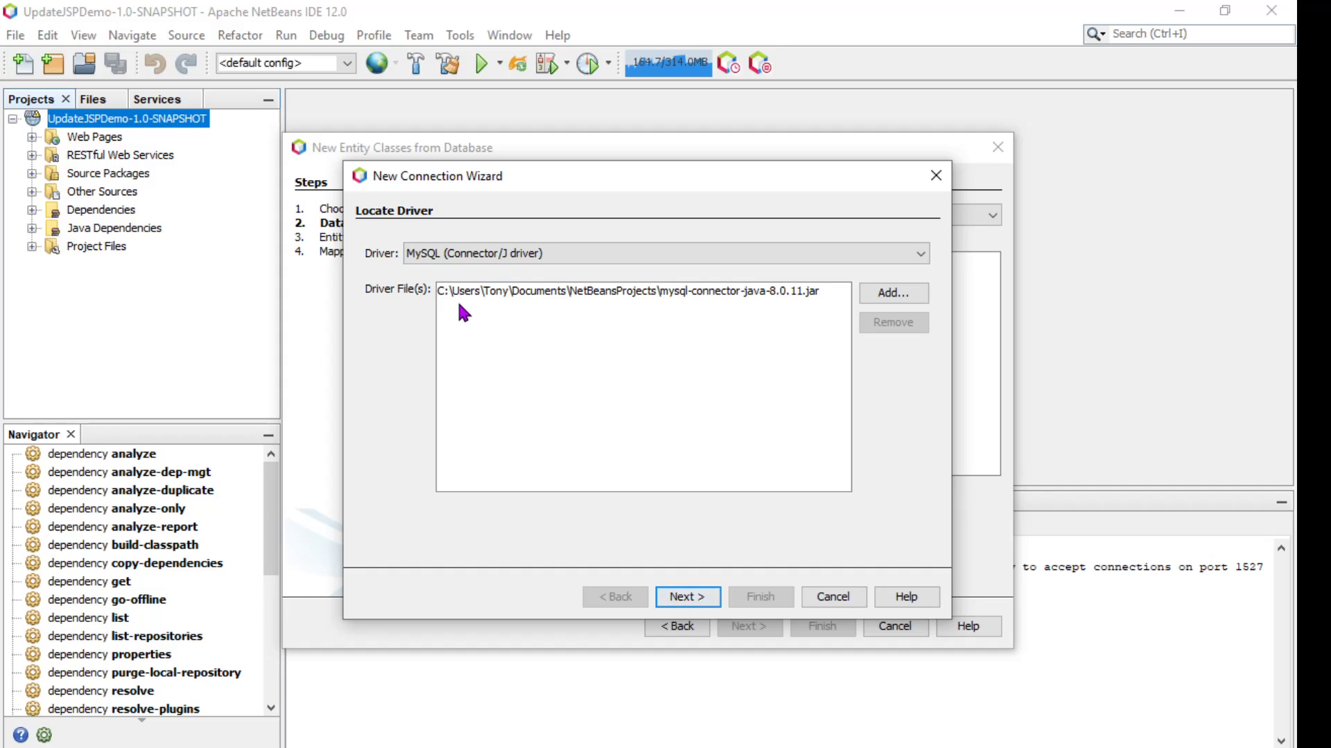
pyautogui.moveTo(779, 303)
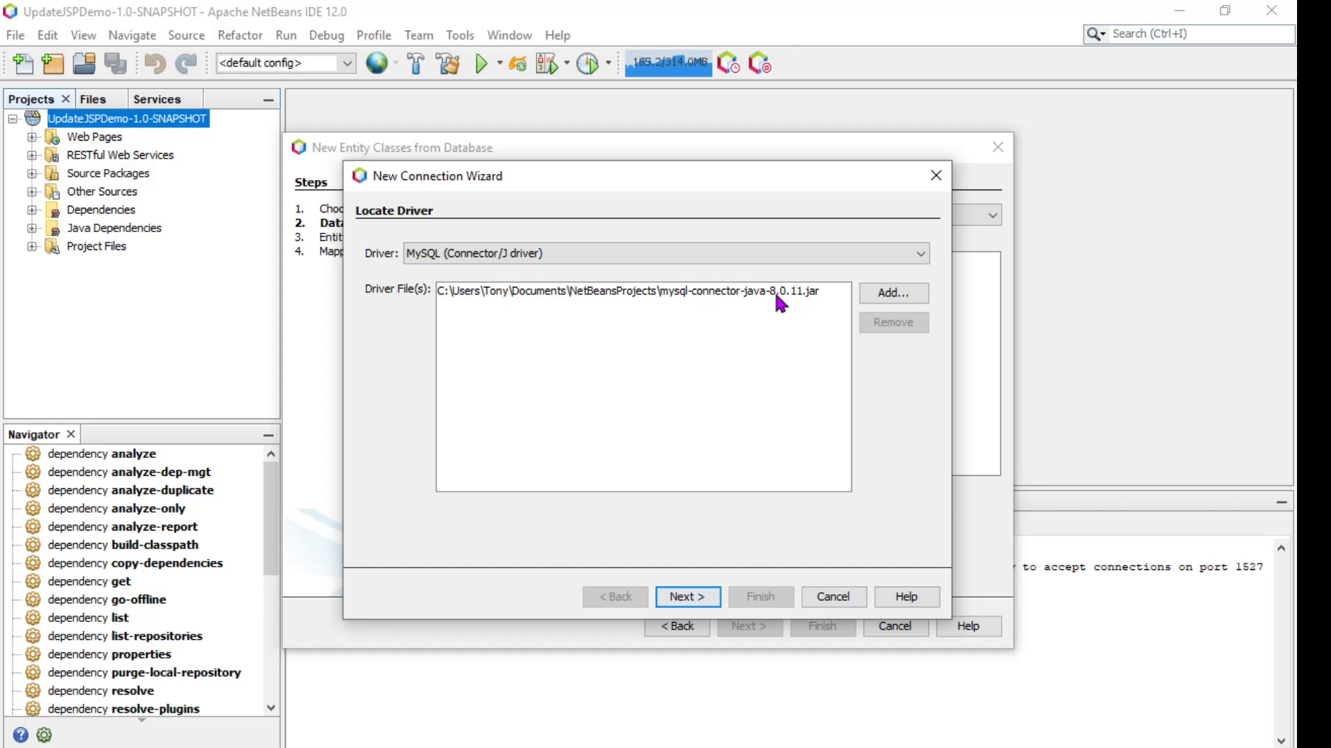
pyautogui.moveTo(615, 299)
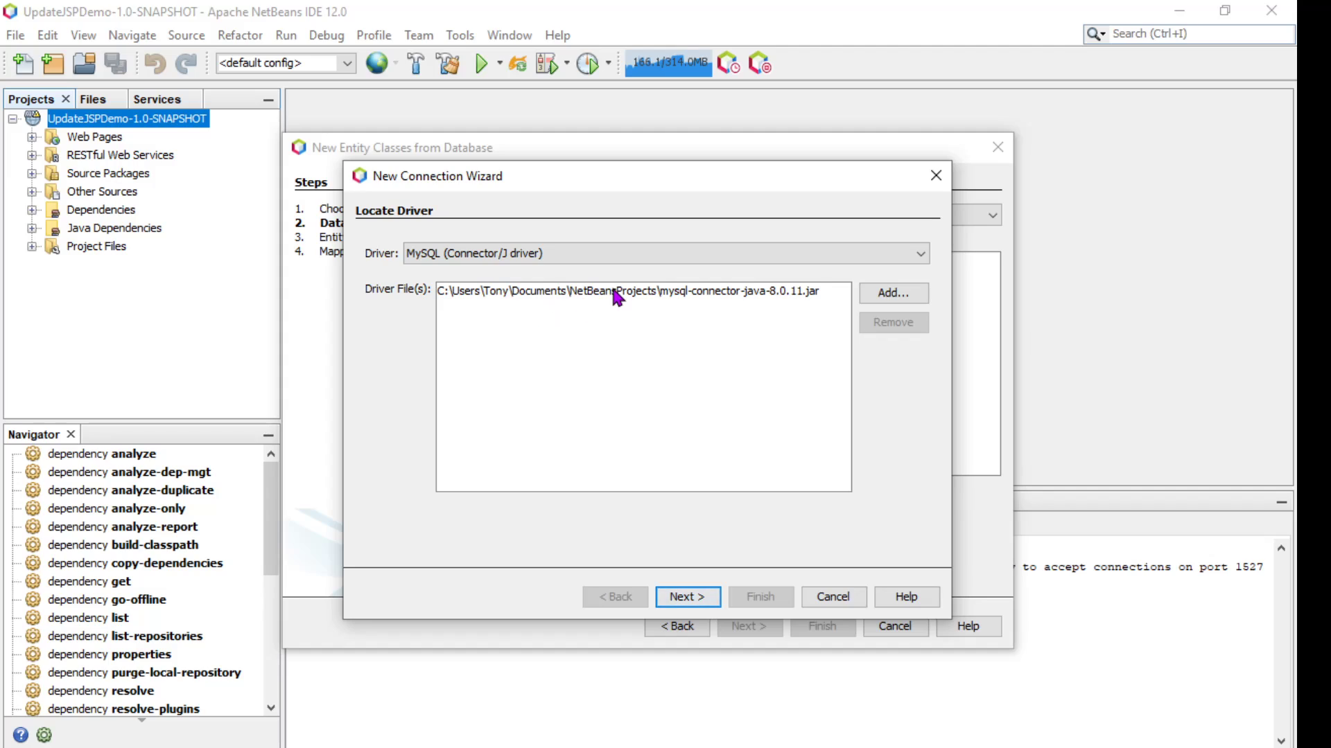
pyautogui.moveTo(747, 302)
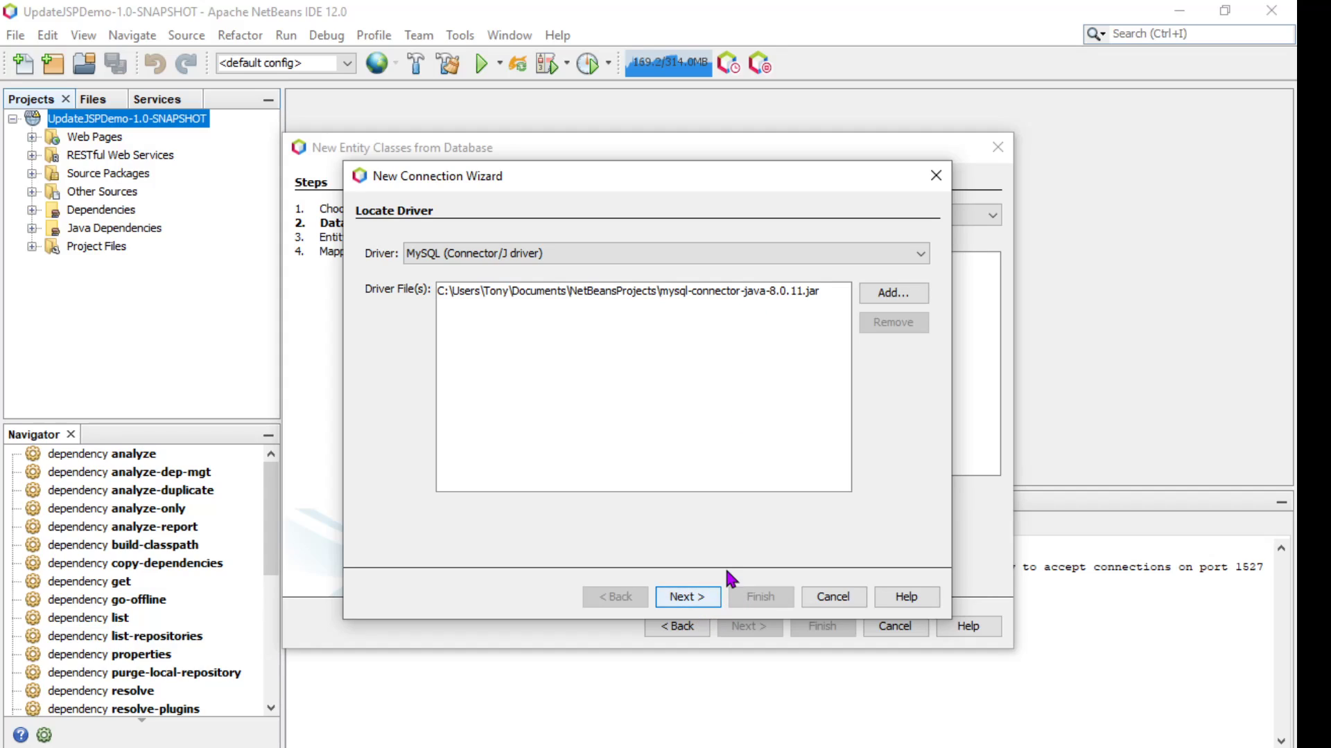
pyautogui.click(687, 597)
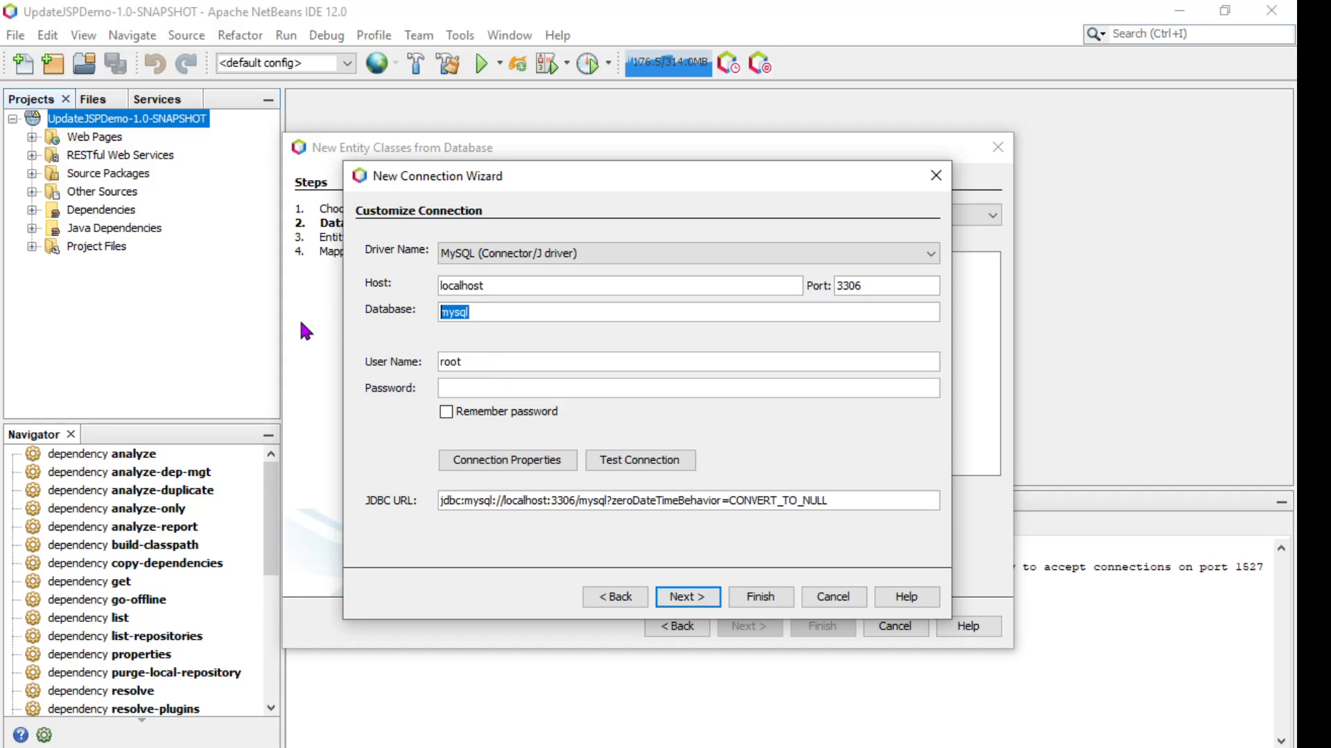
# - Enter database sales, user ctuonline and password, with Remember password ticked
pyautogui.write('sales')
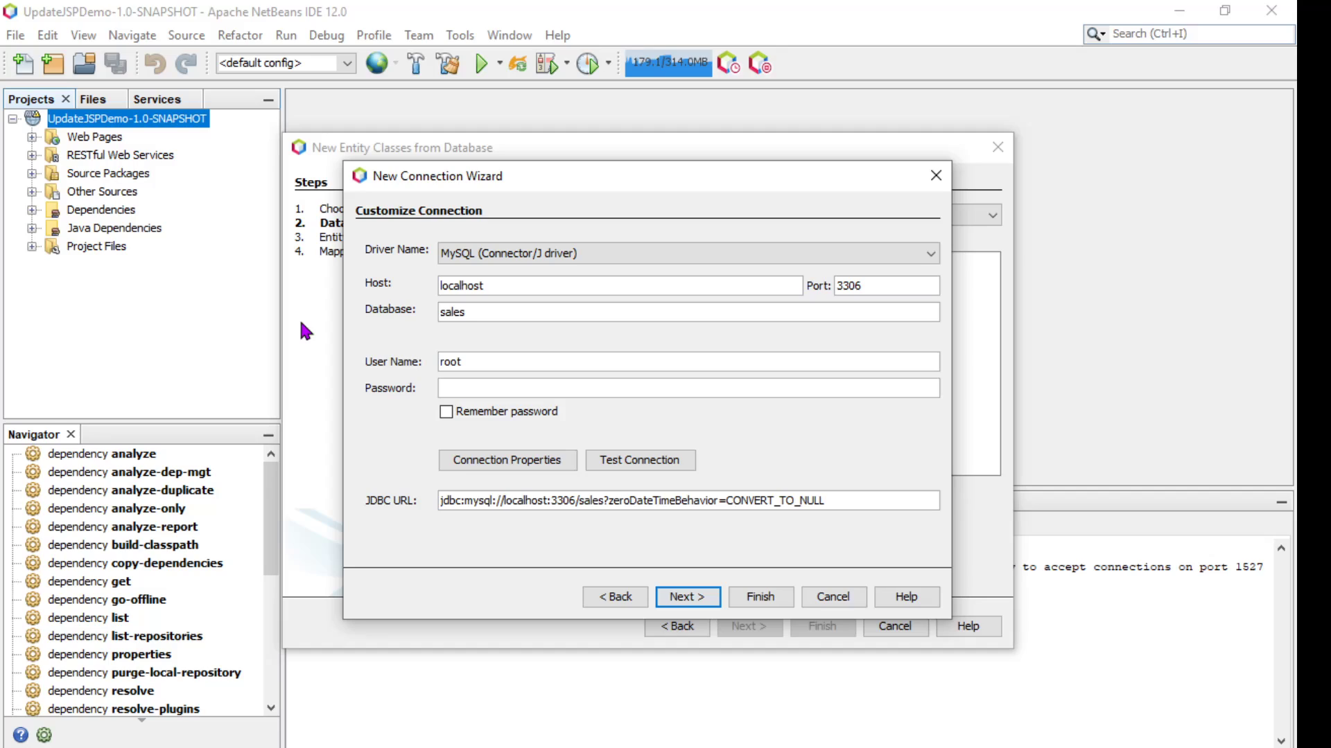
pyautogui.write('ctu')
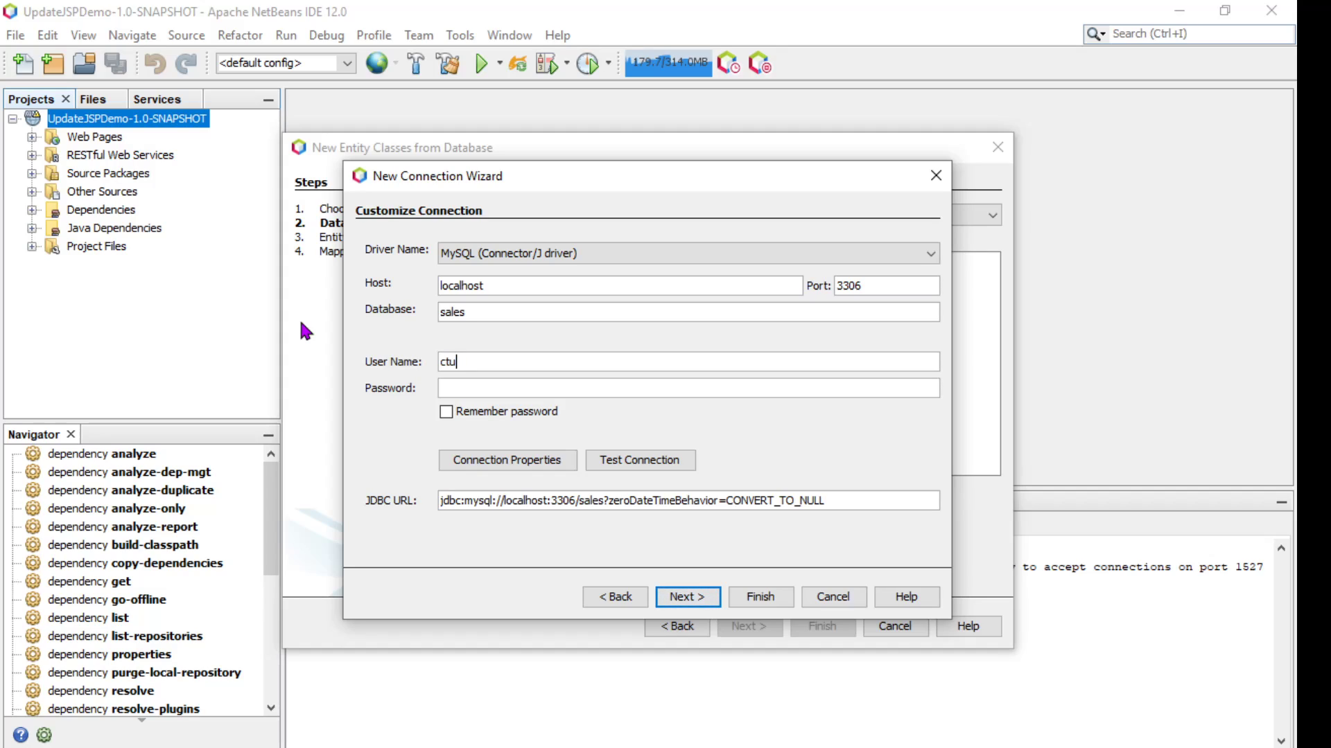
pyautogui.write('online')
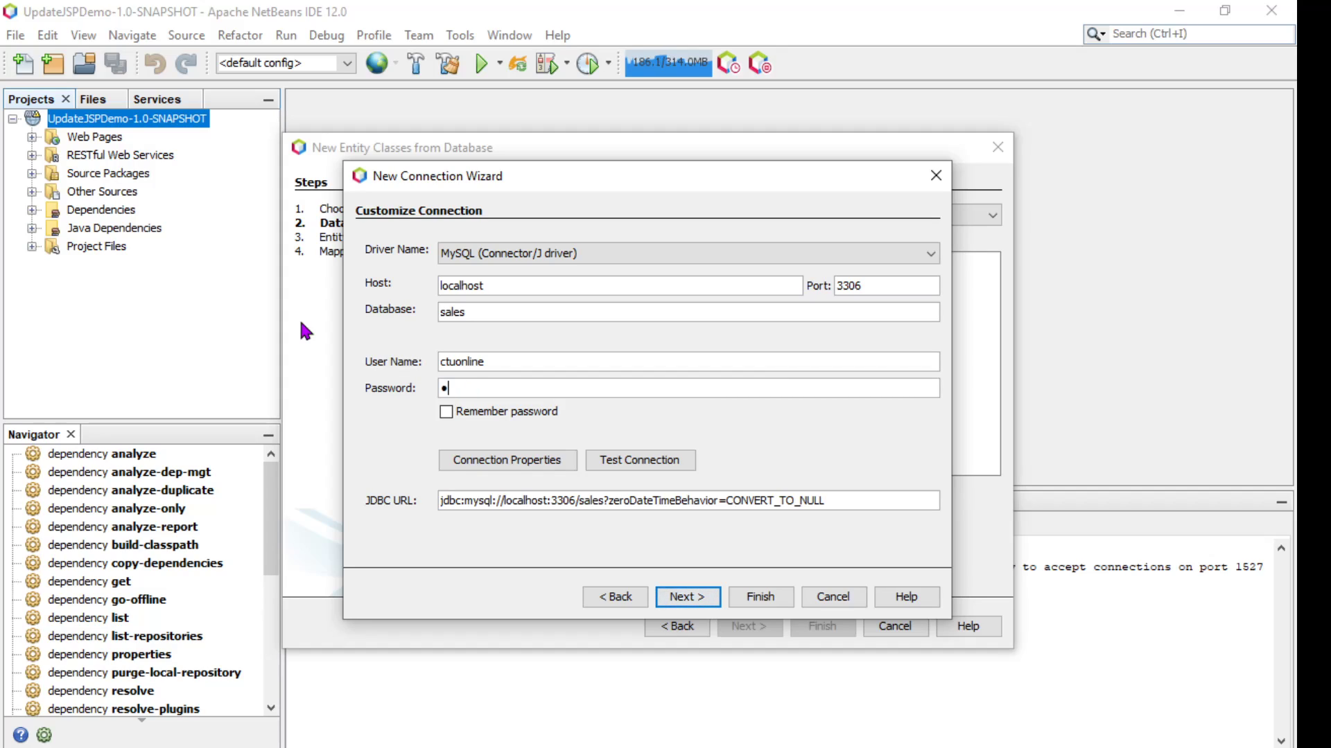
pyautogui.write('password')
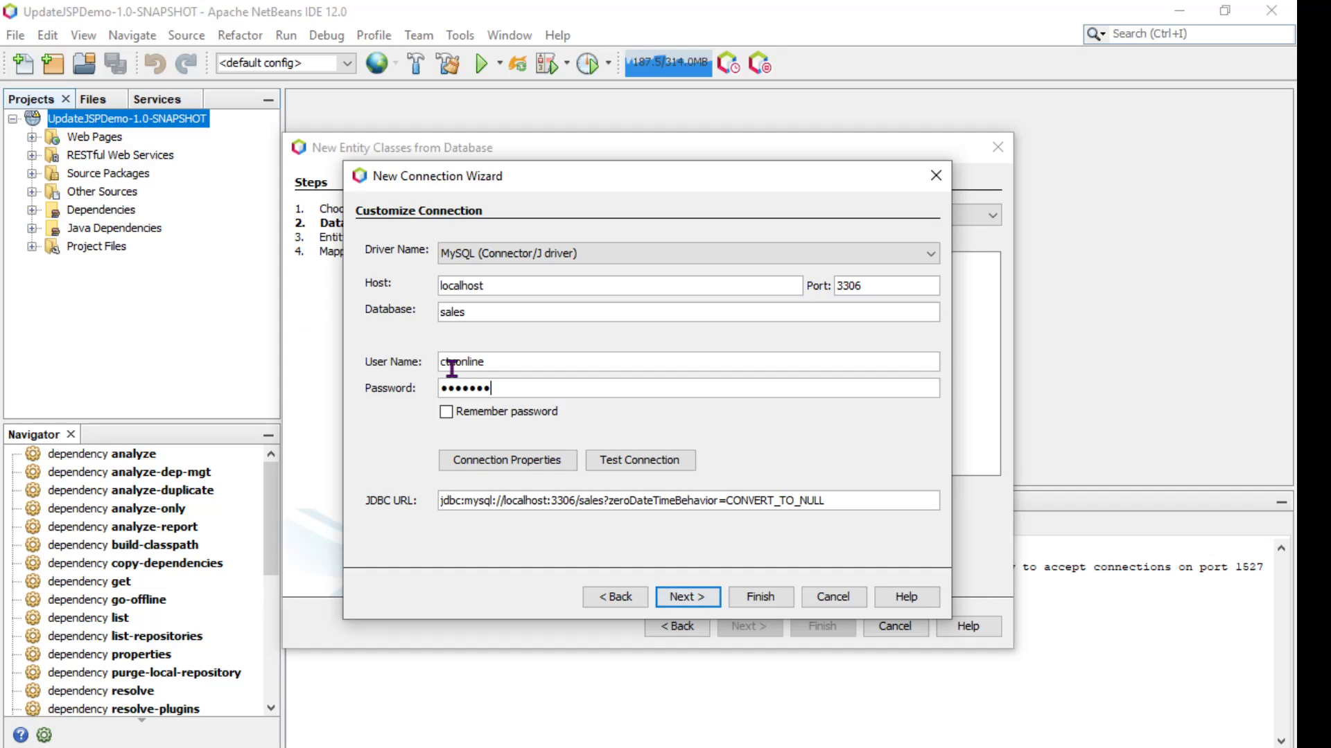
pyautogui.click(446, 411)
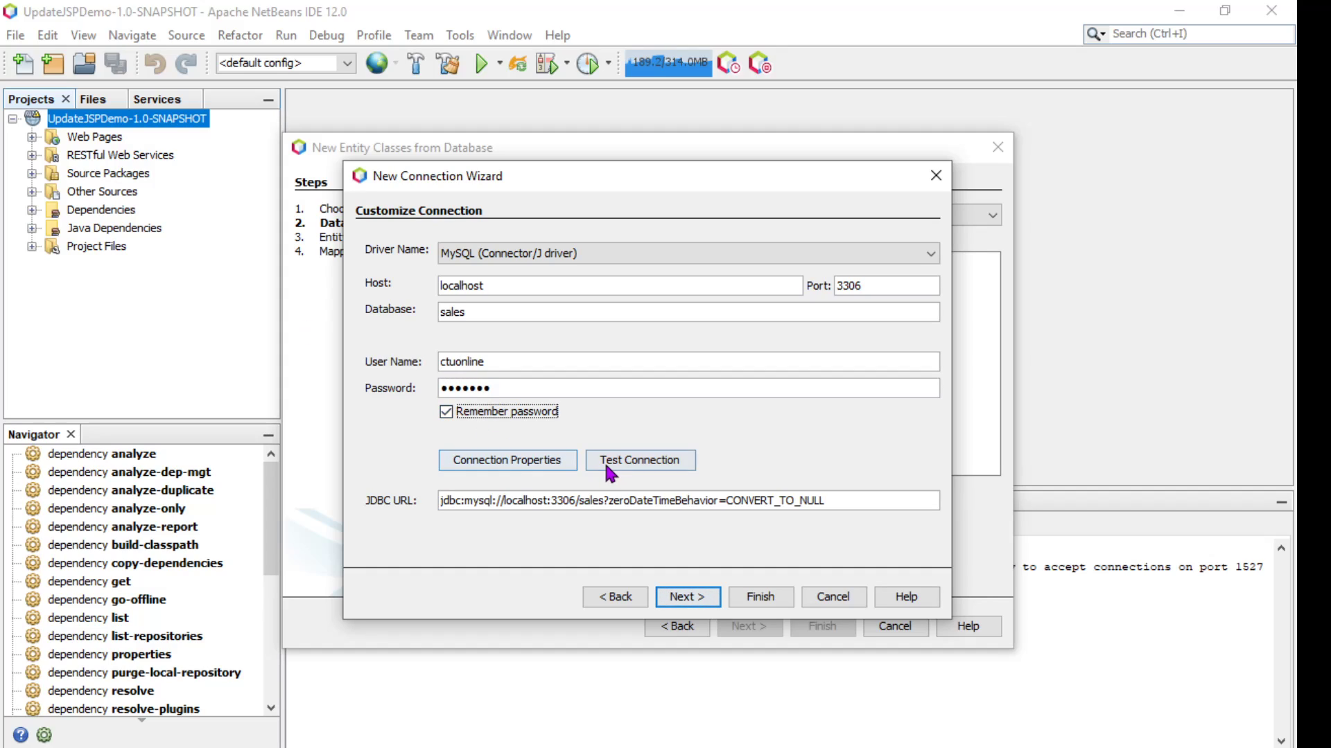
# - Test the connection with the shortened JDBC URL and finish creating it
pyautogui.click(638, 460)
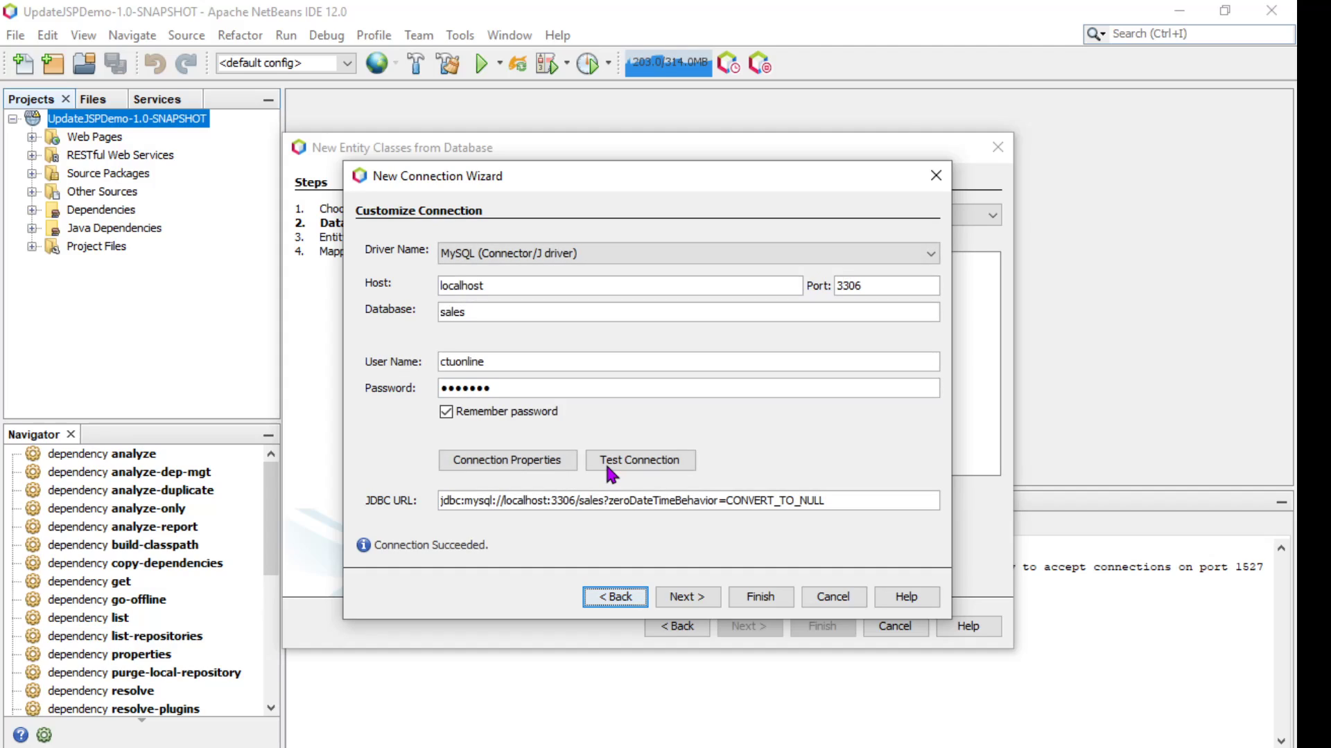
pyautogui.moveTo(445, 552)
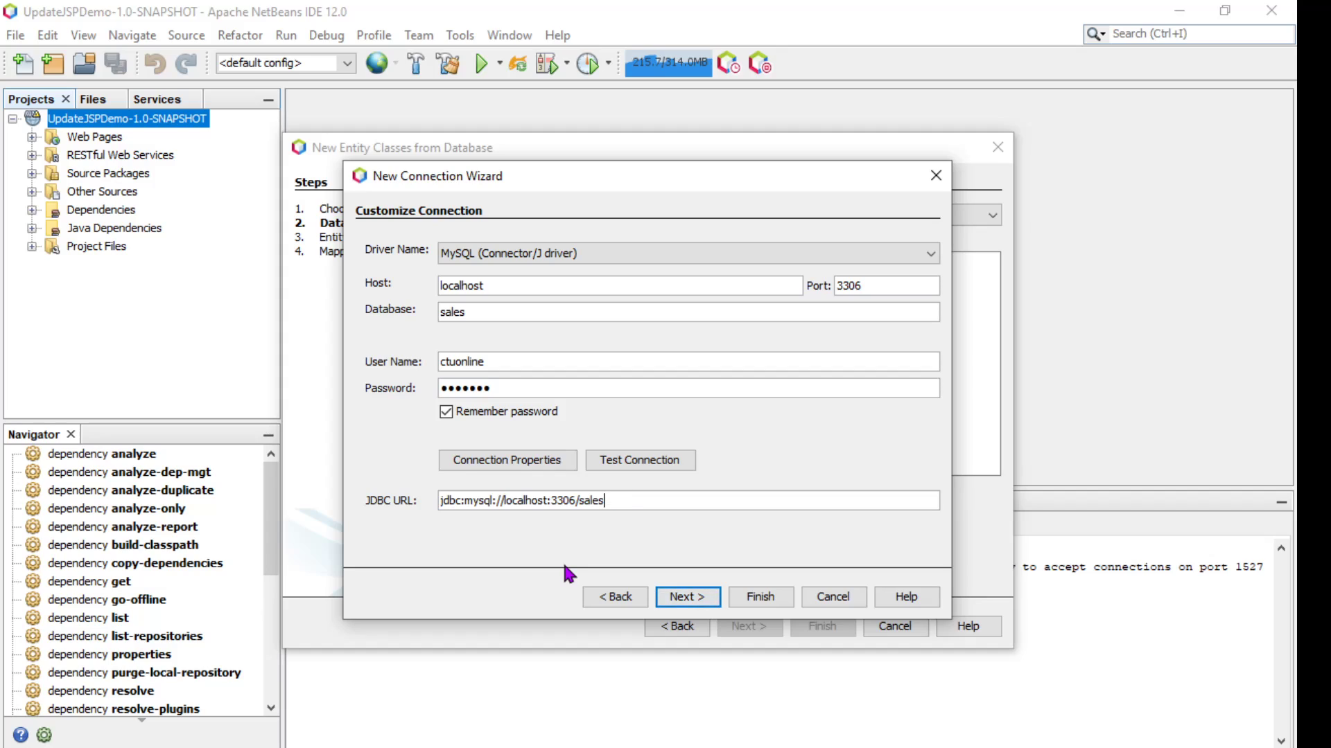
pyautogui.click(639, 461)
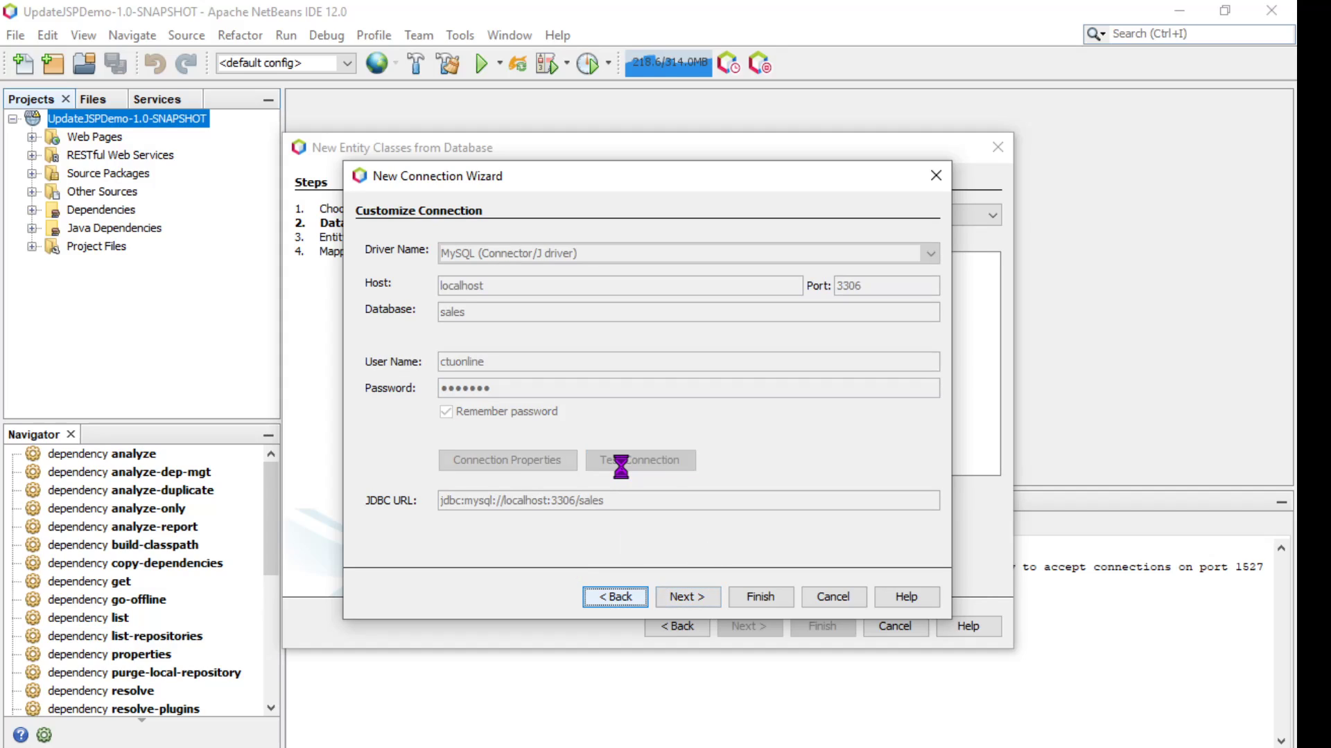
pyautogui.click(640, 460)
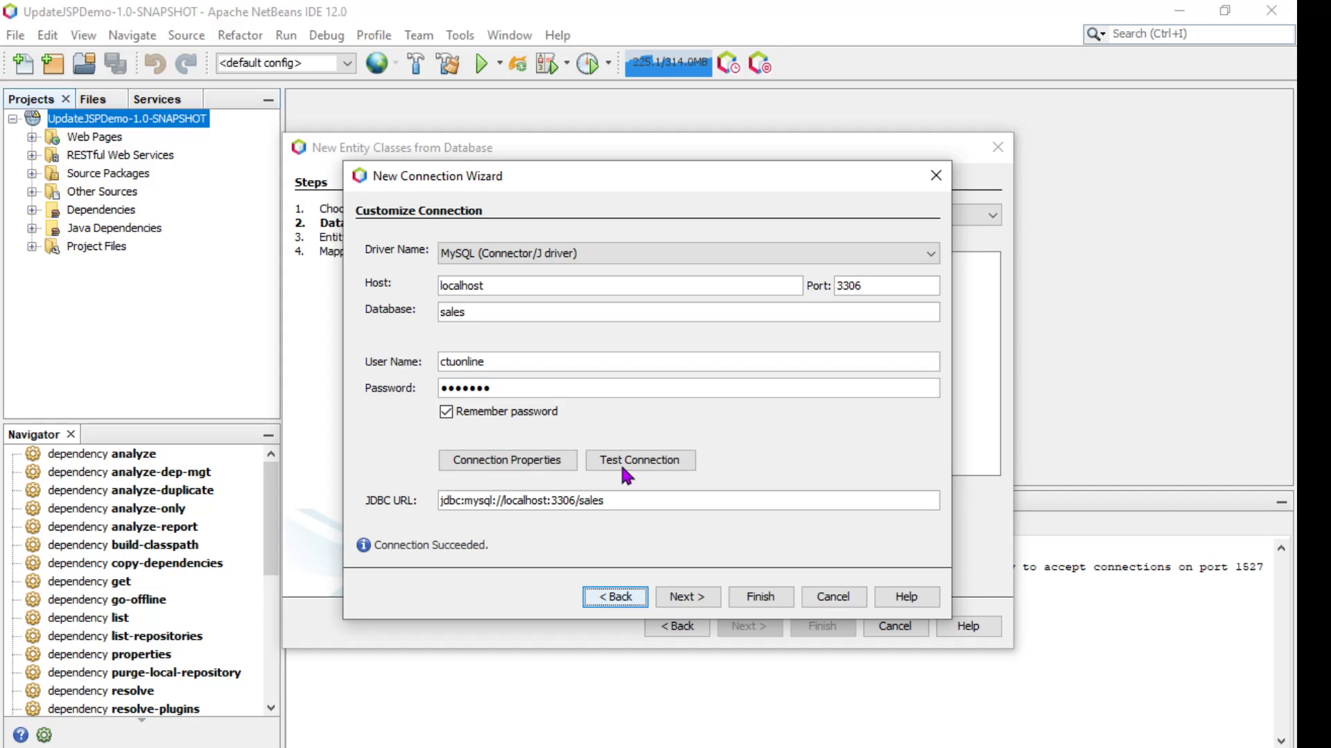
pyautogui.moveTo(668, 537)
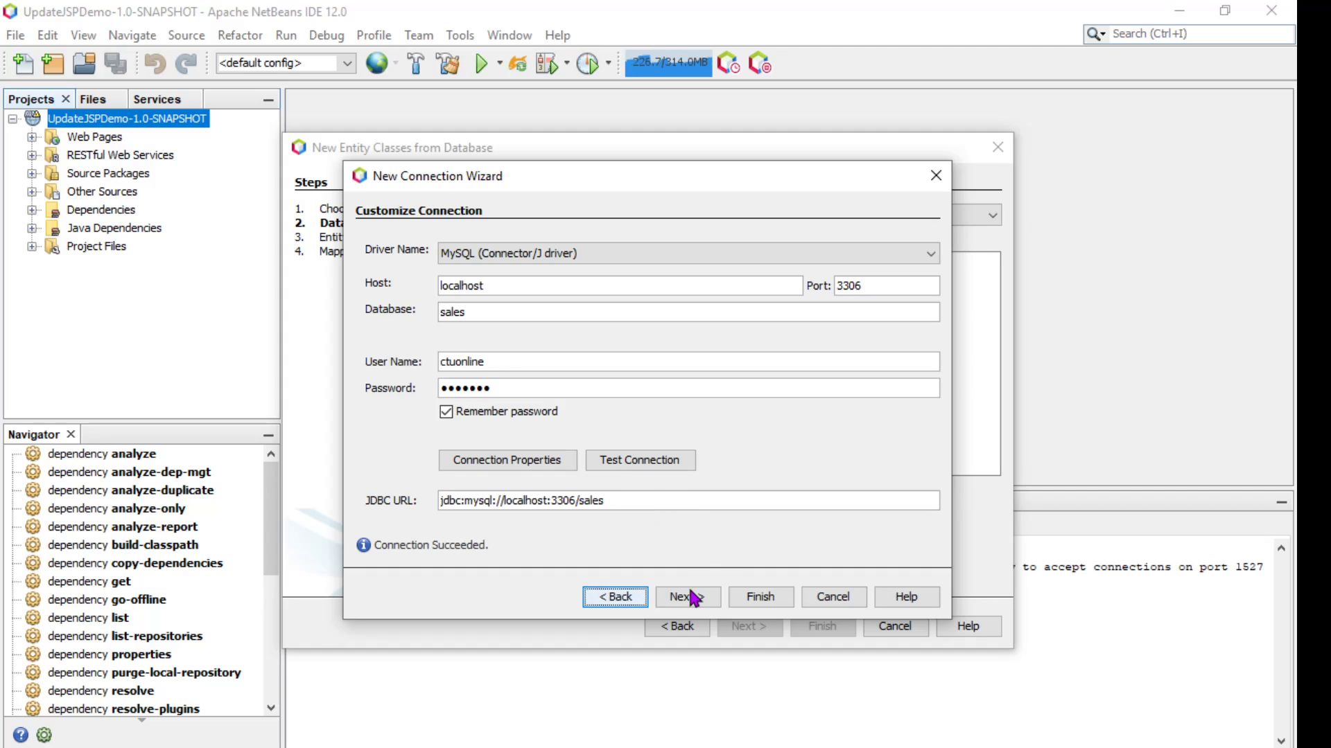
pyautogui.click(687, 597)
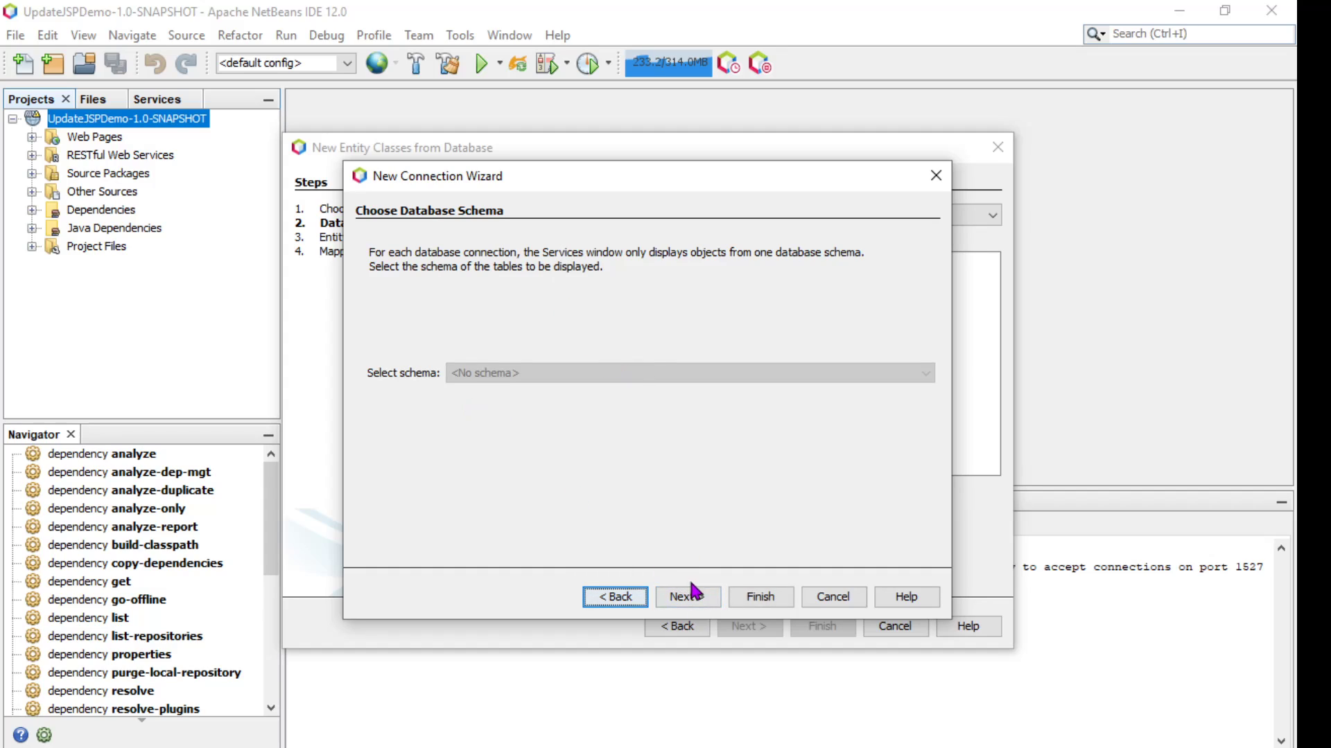
pyautogui.click(687, 597)
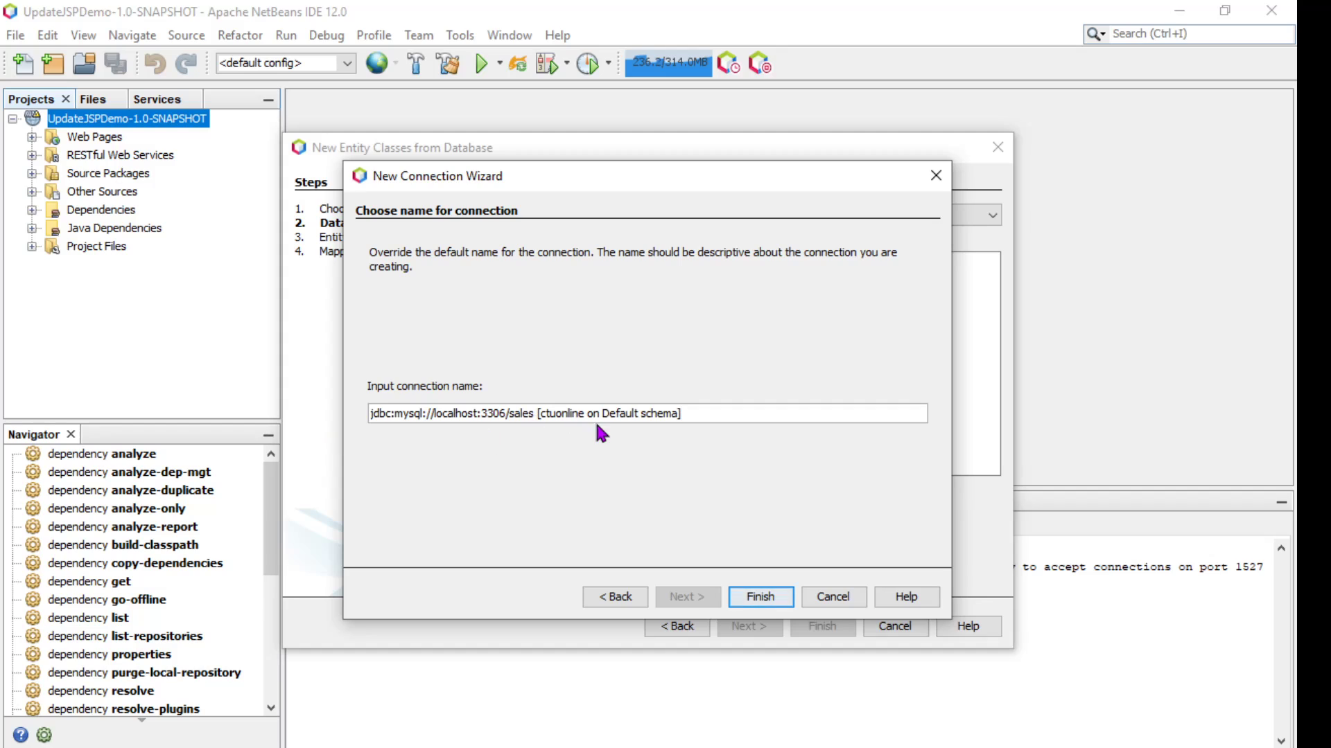
pyautogui.moveTo(817, 617)
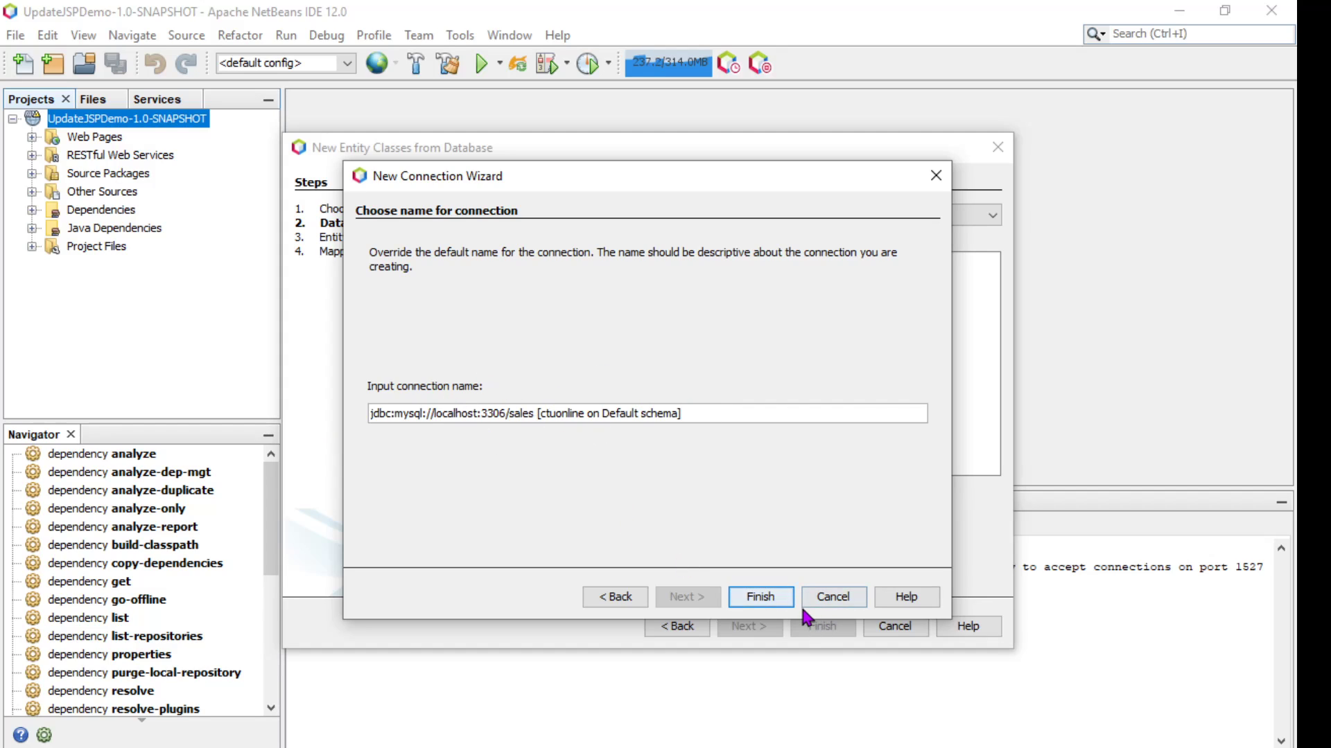
pyautogui.click(757, 597)
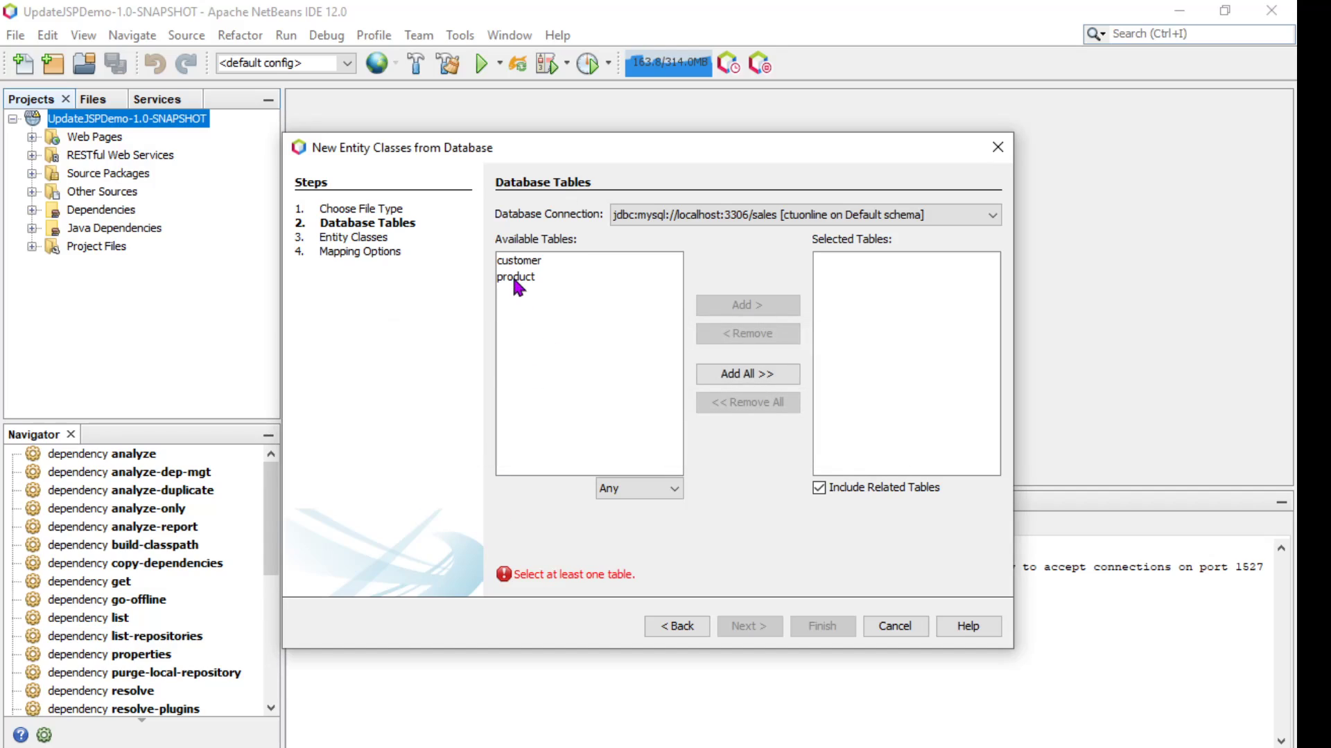
pyautogui.moveTo(518, 332)
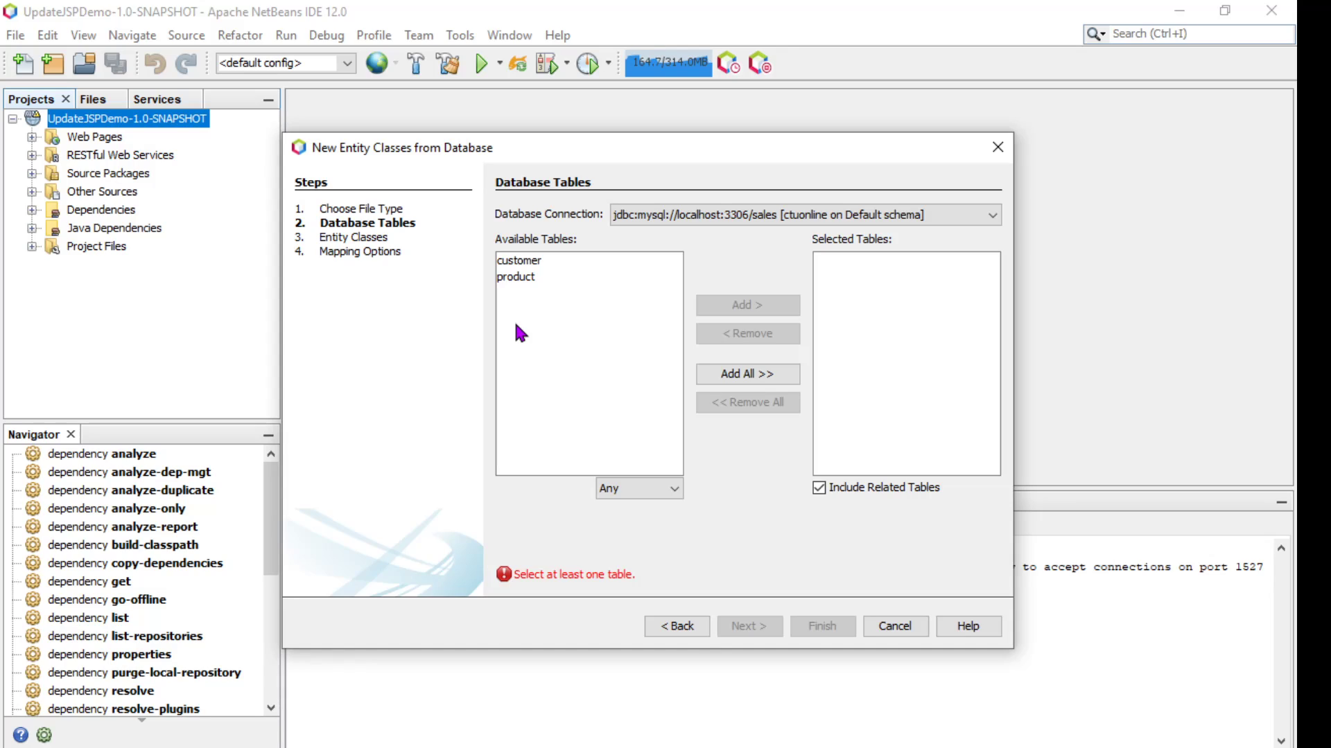
pyautogui.moveTo(730, 408)
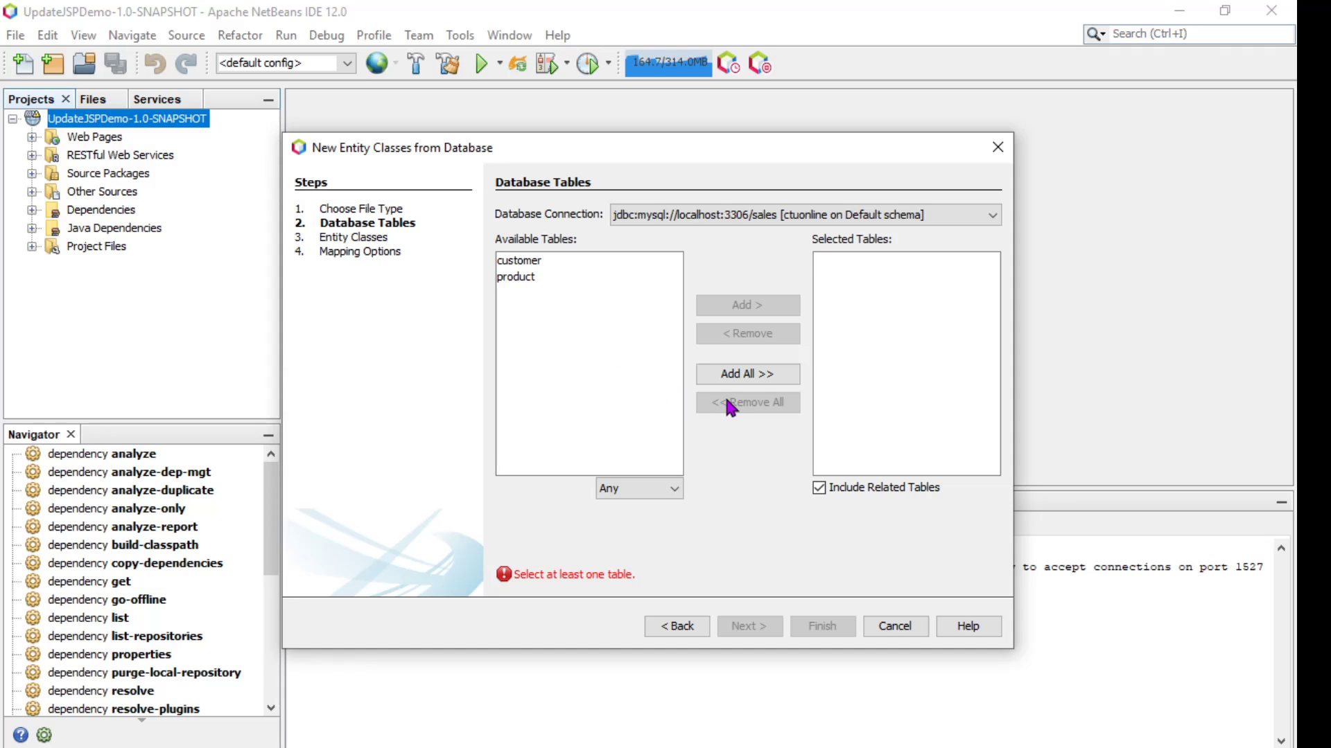
# - Generate Customer and Product entity classes from both tables, then expand Source Packages
pyautogui.click(747, 374)
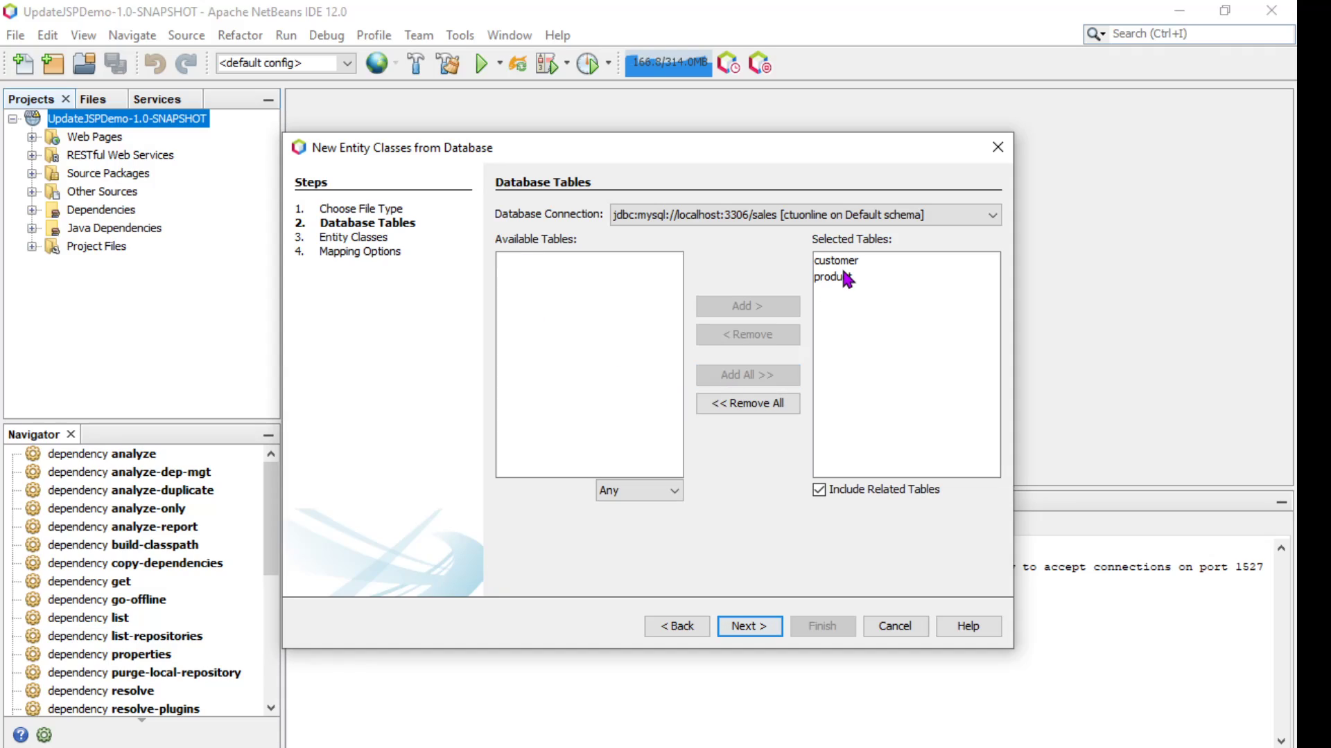
pyautogui.moveTo(721, 461)
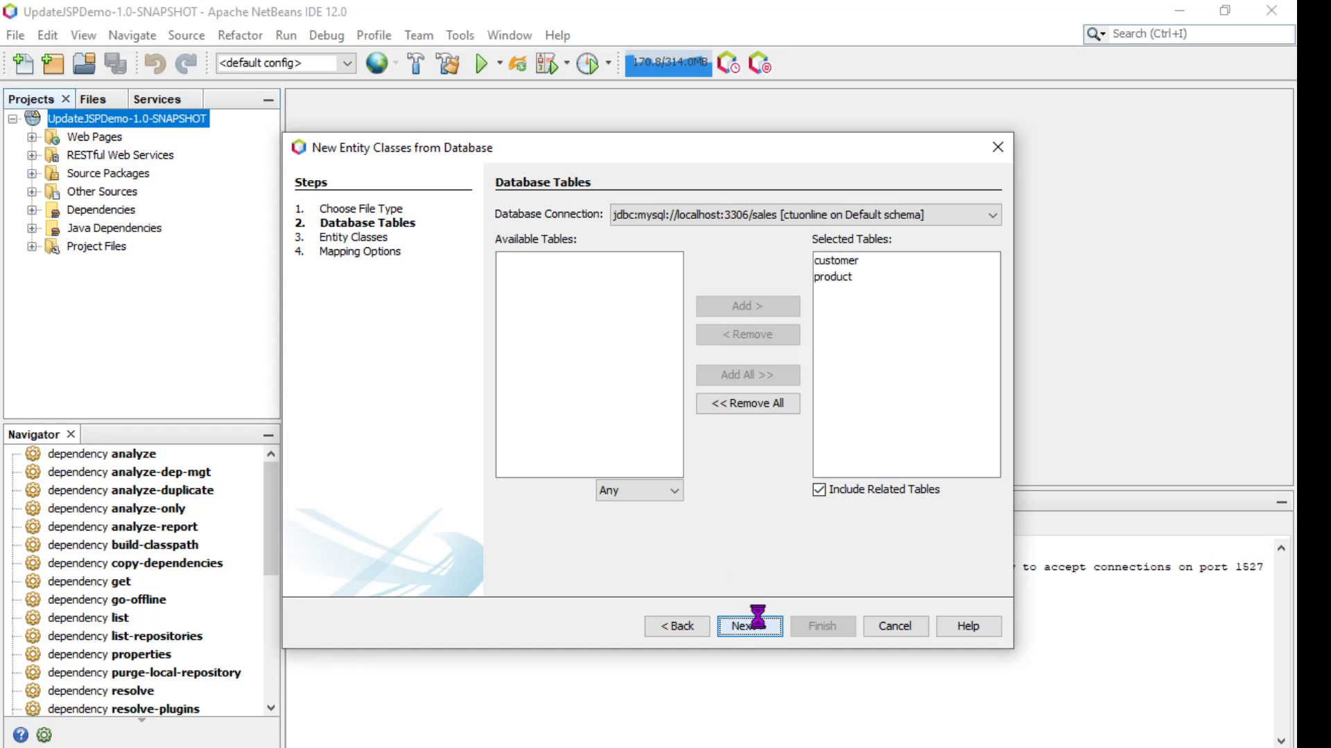
pyautogui.click(749, 626)
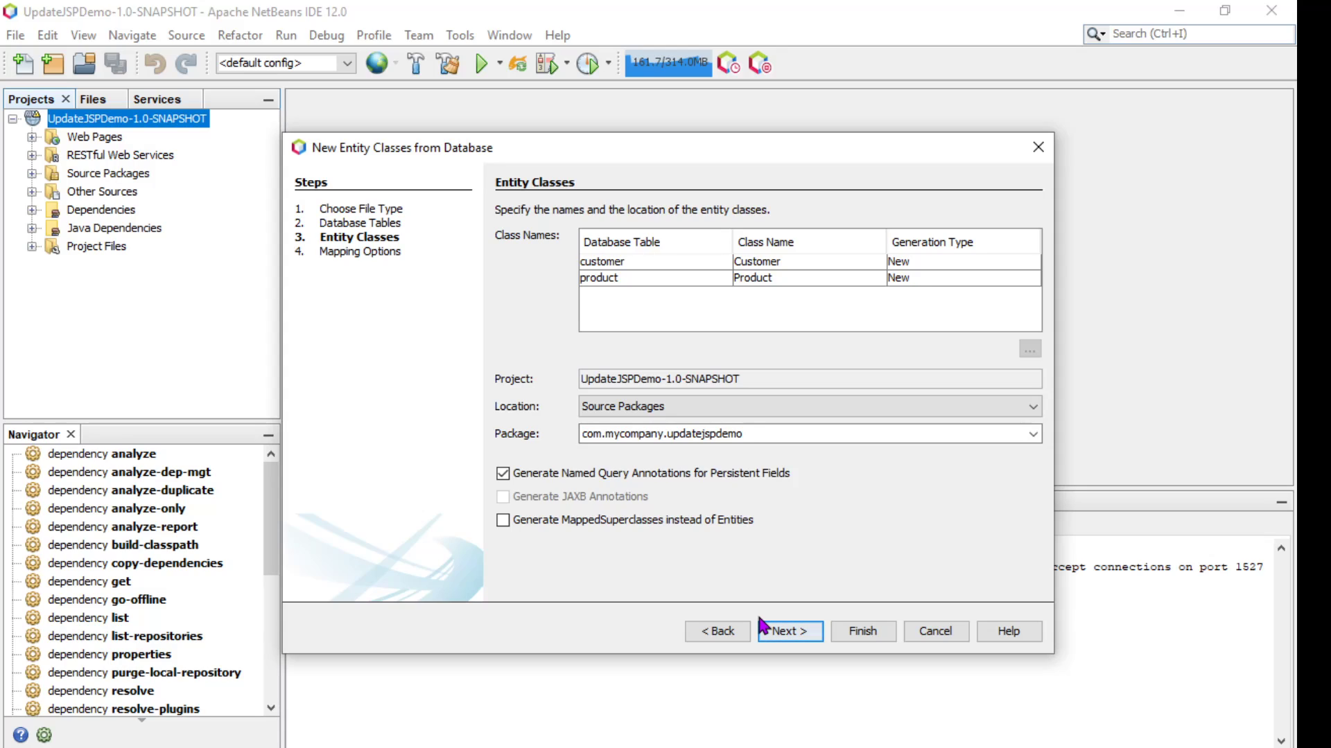
pyautogui.moveTo(781, 304)
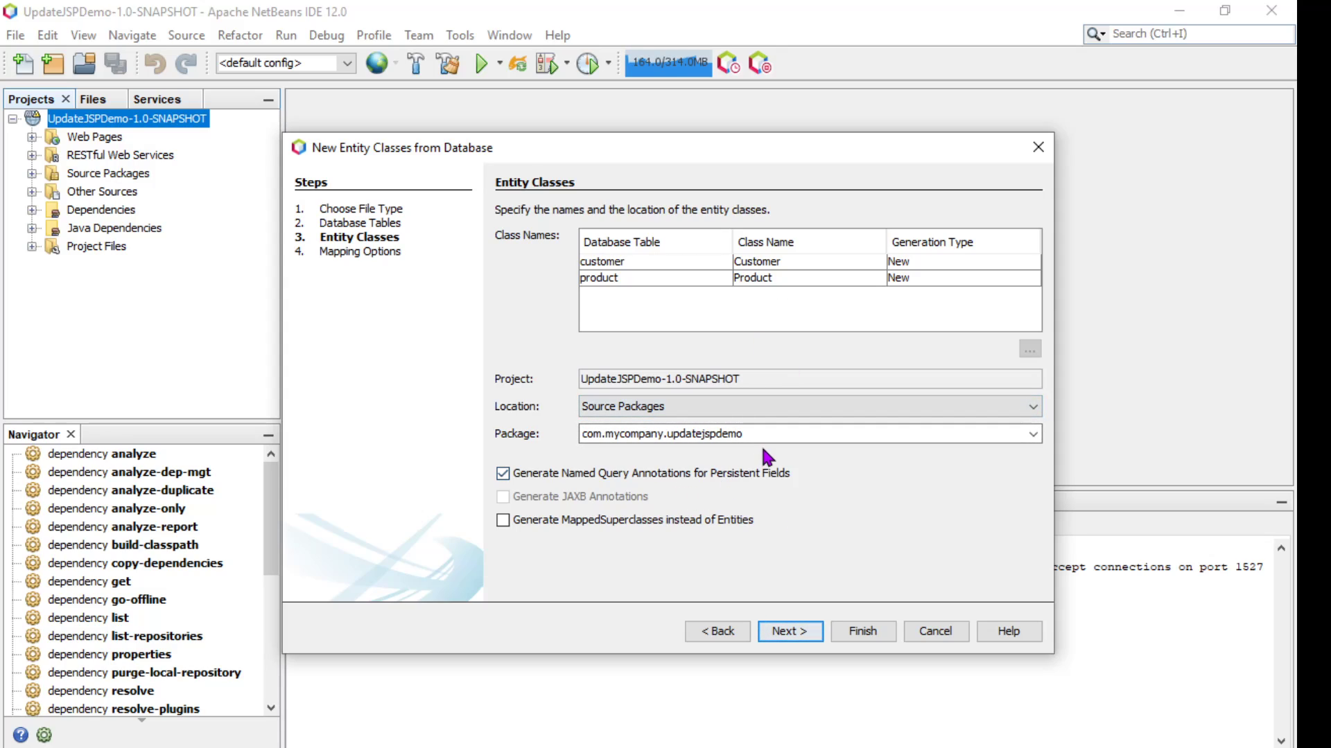
pyautogui.moveTo(717, 497)
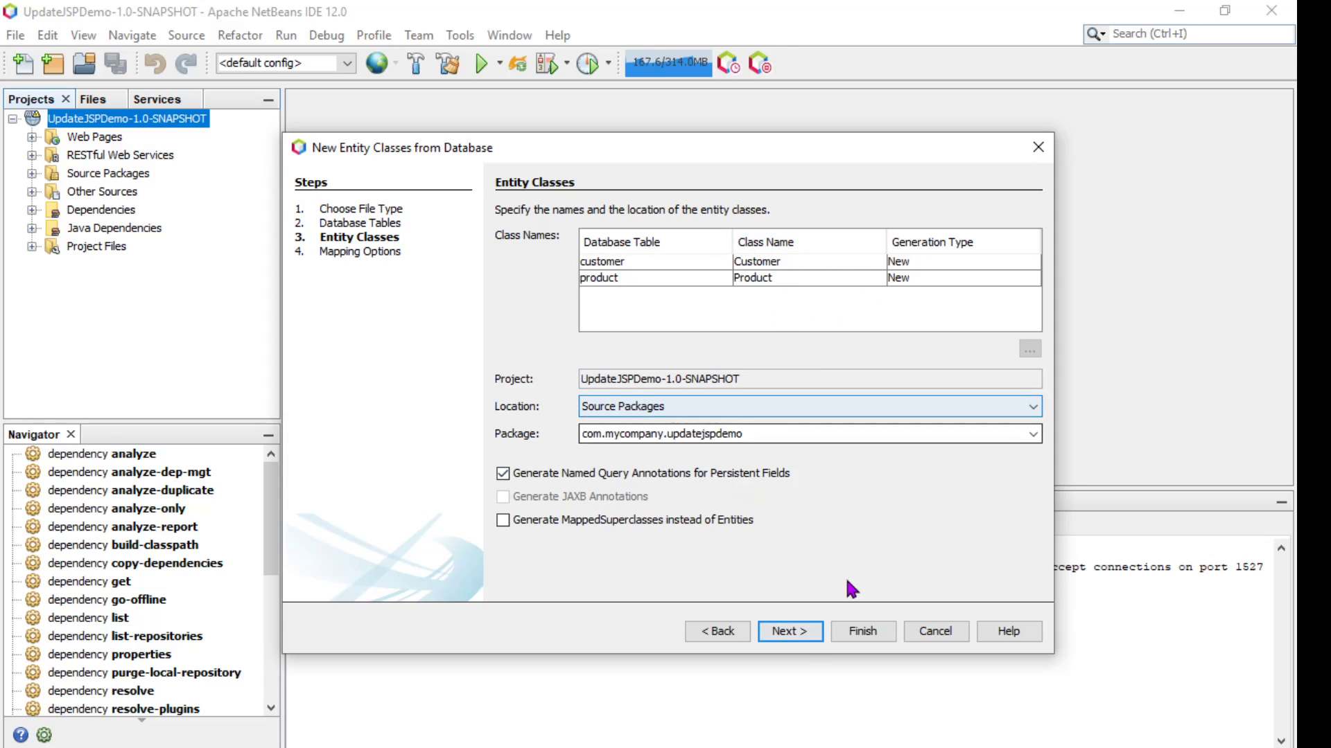
pyautogui.click(788, 631)
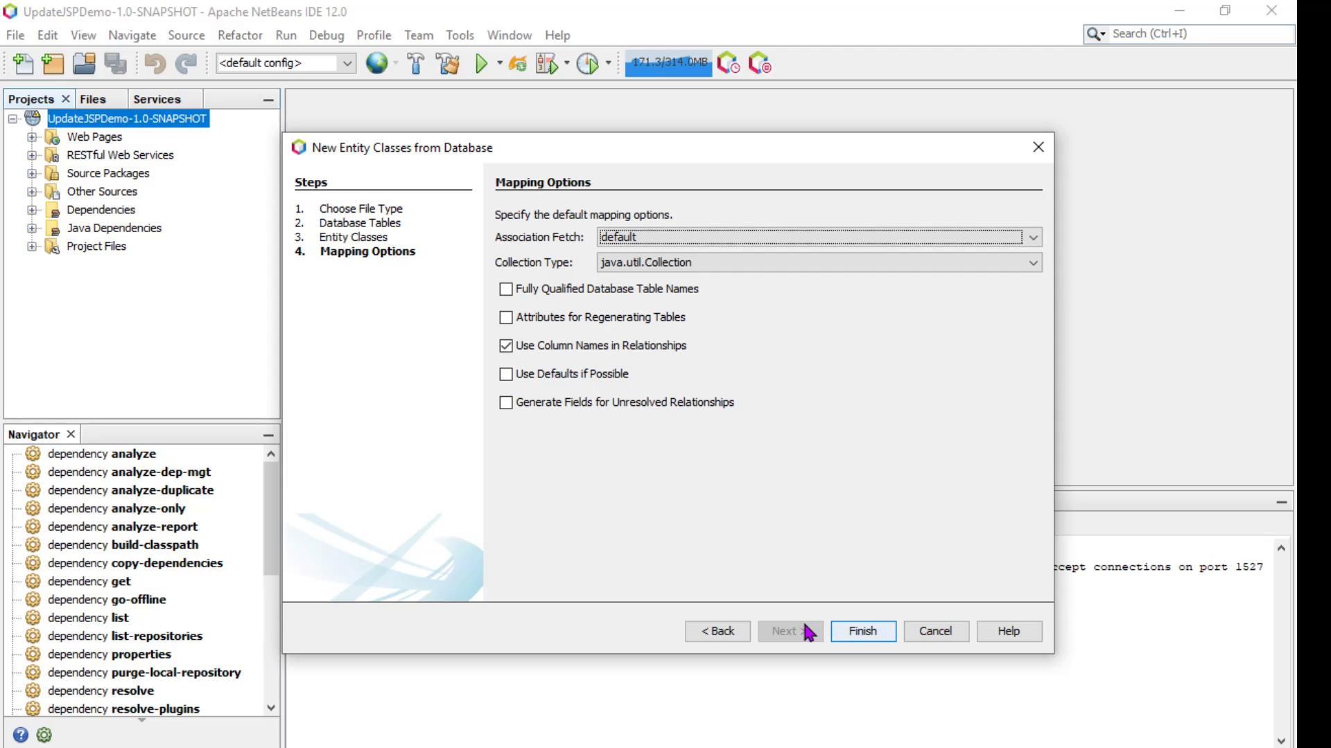
pyautogui.click(861, 631)
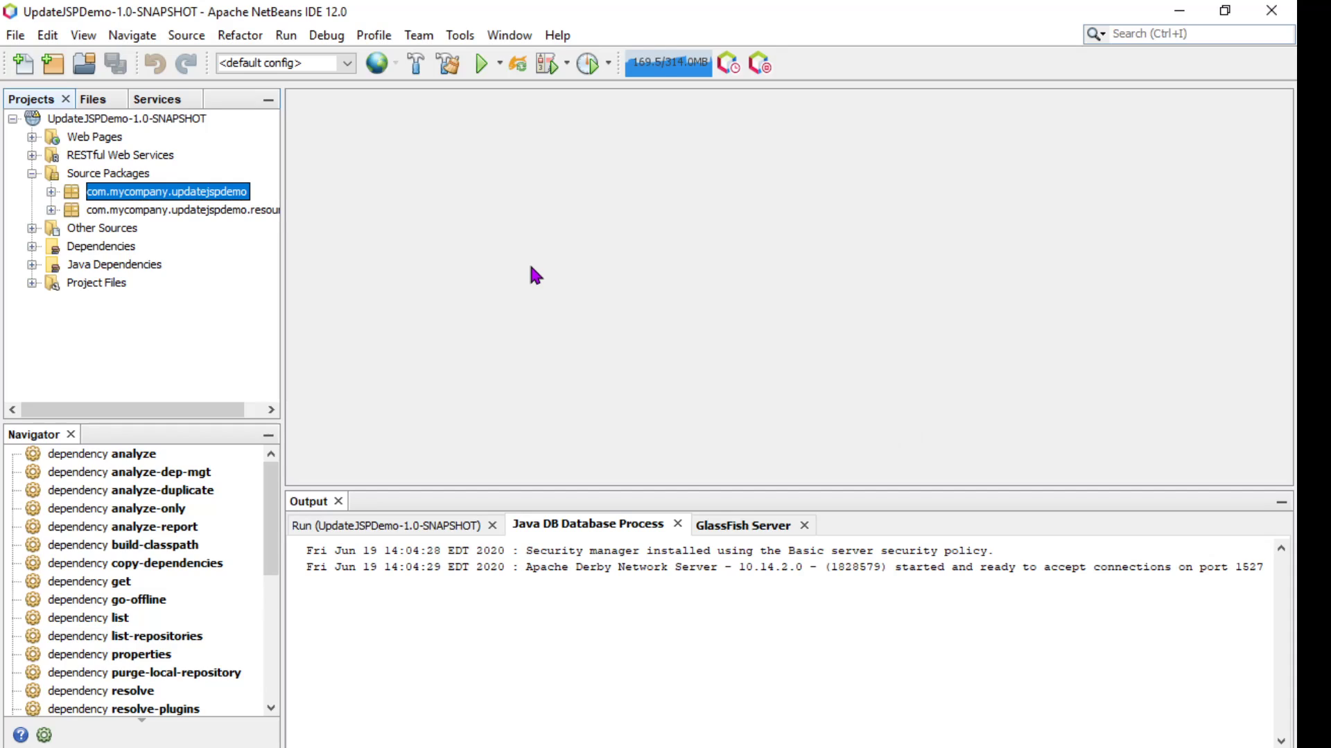
pyautogui.moveTo(26, 255)
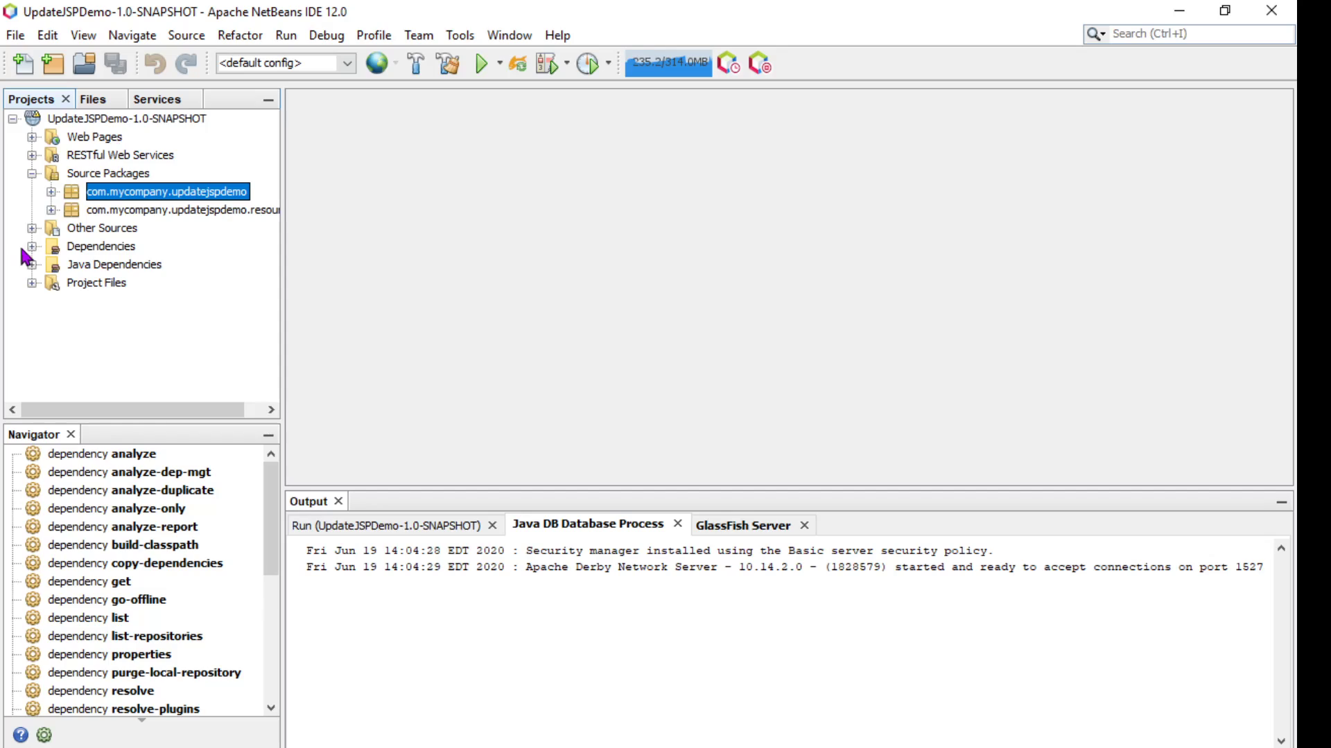
pyautogui.click(34, 209)
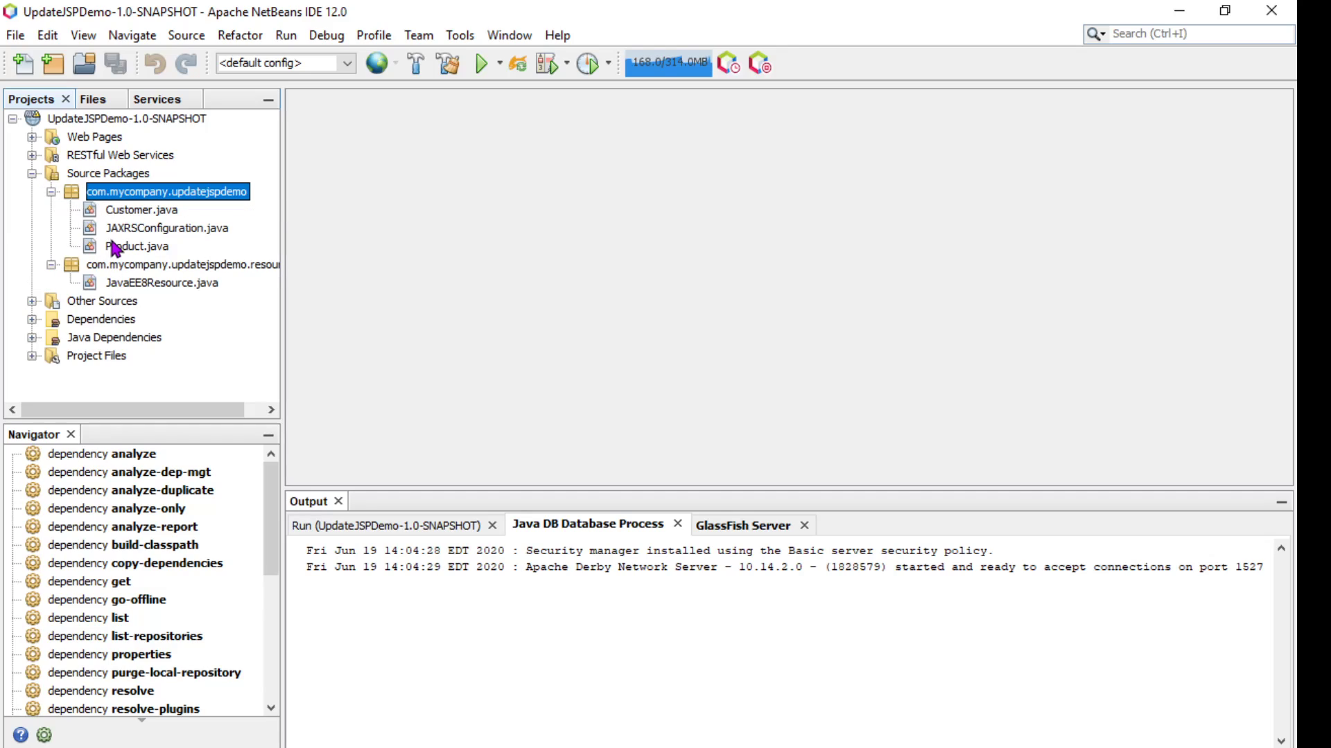
pyautogui.moveTo(122, 264)
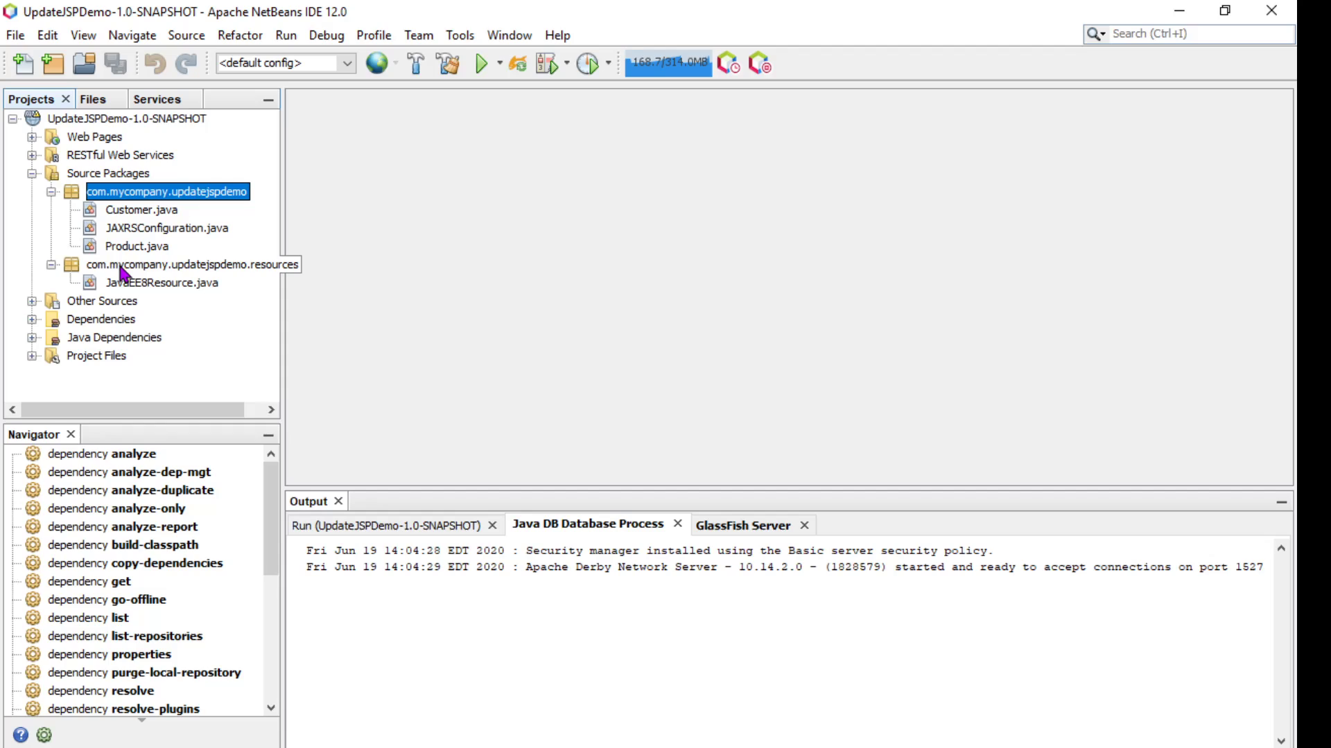
pyautogui.moveTo(174, 302)
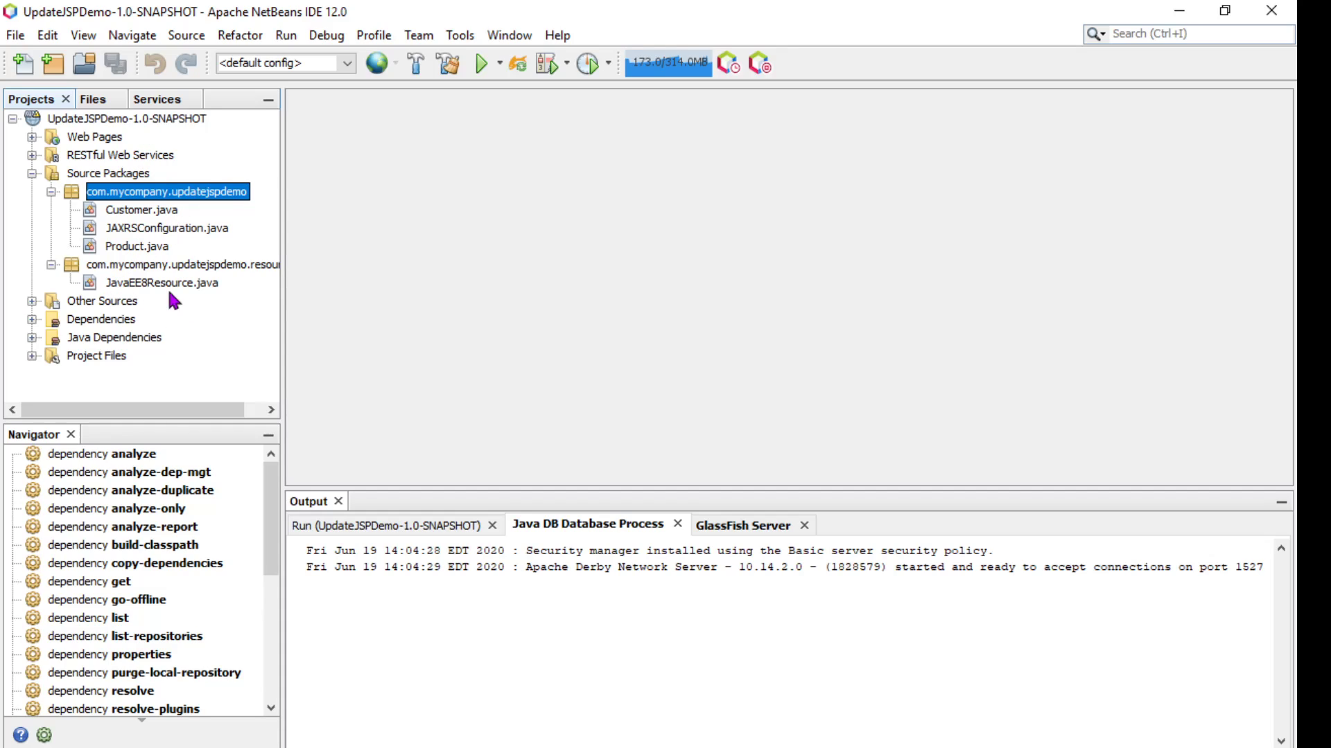
pyautogui.moveTo(217, 221)
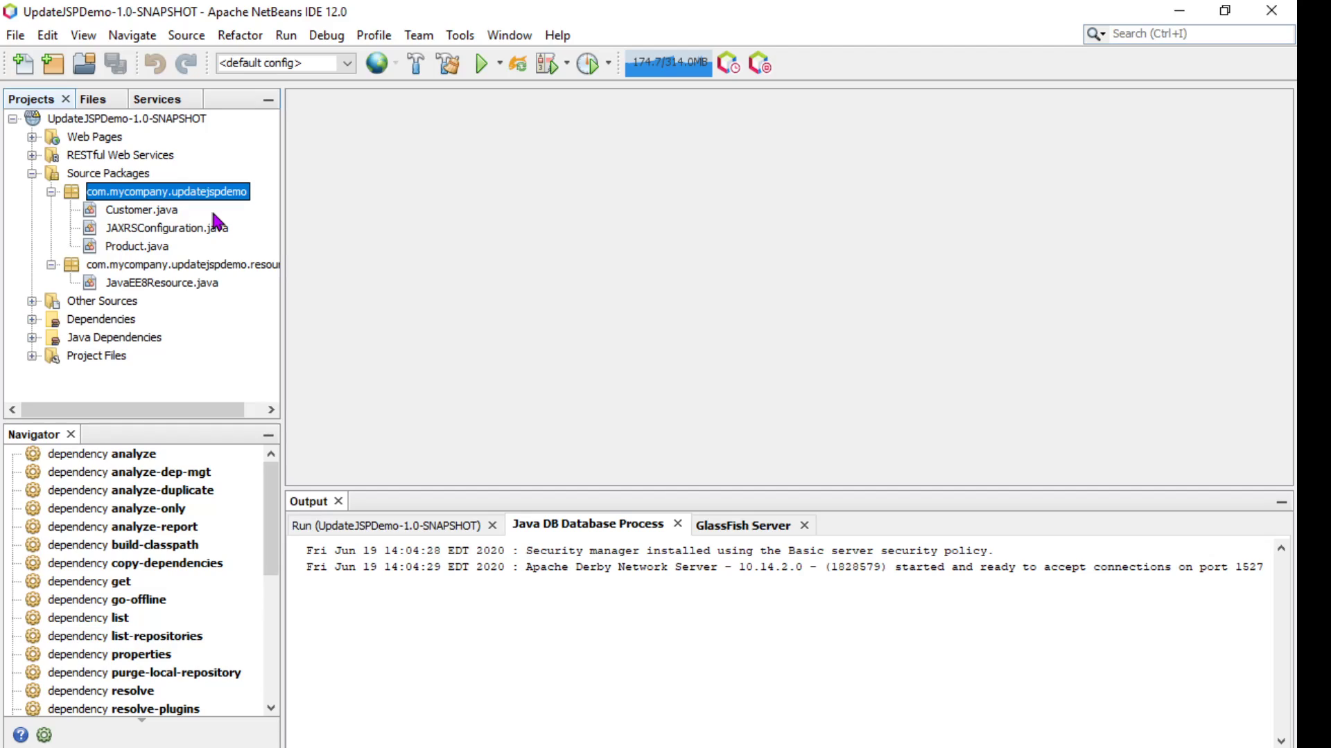
pyautogui.moveTo(729, 180)
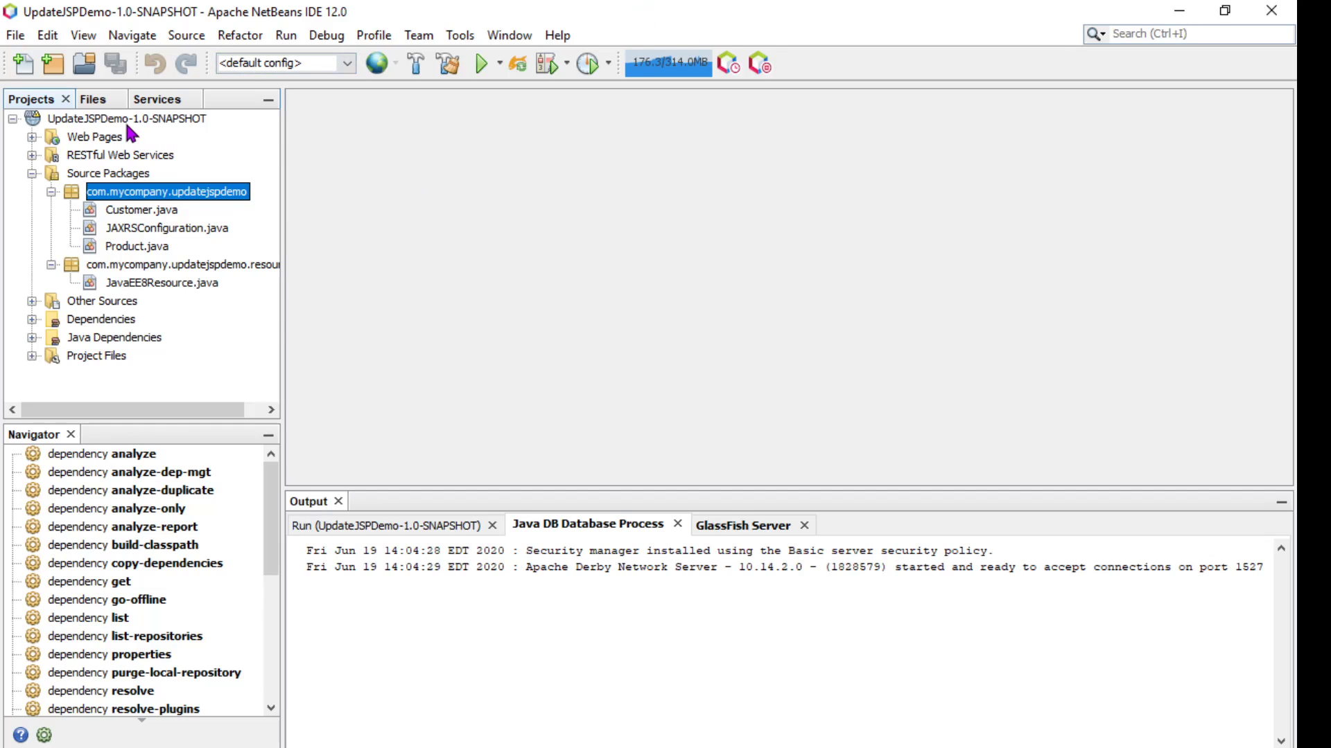
pyautogui.moveTo(183, 221)
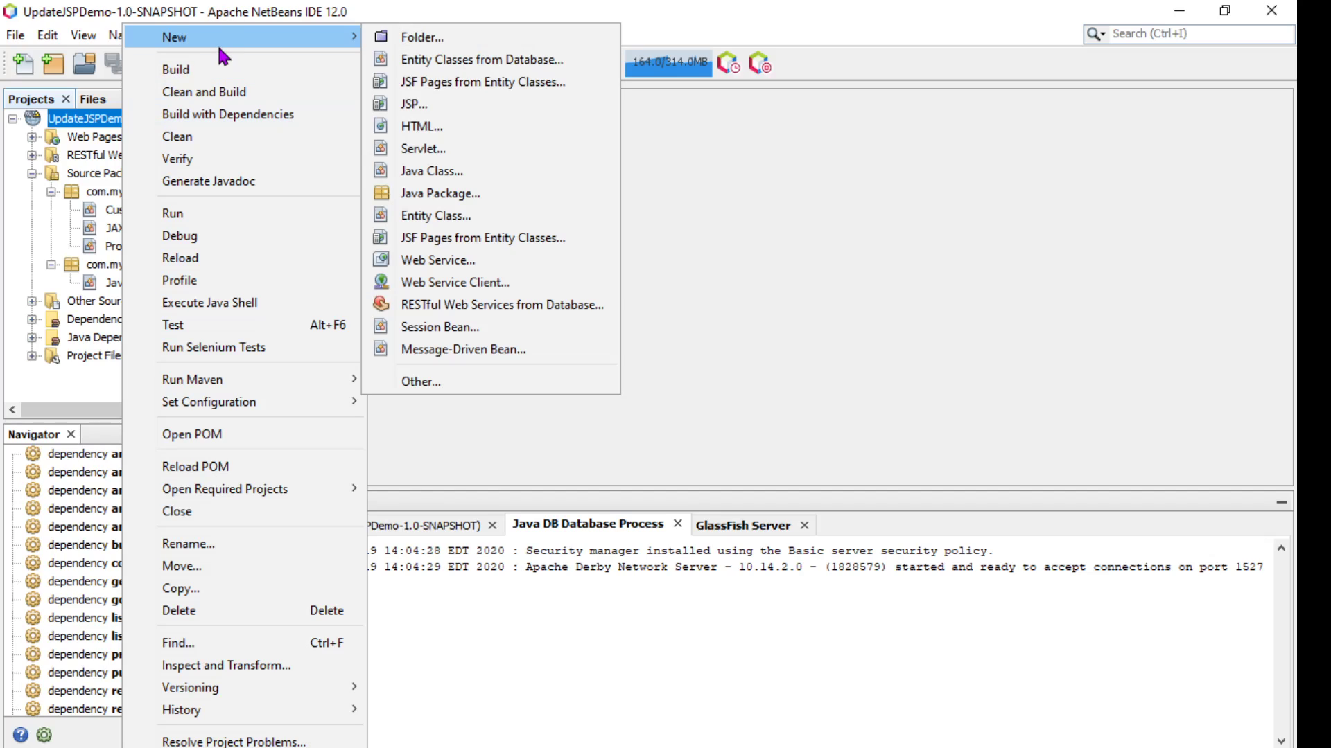
pyautogui.moveTo(483, 59)
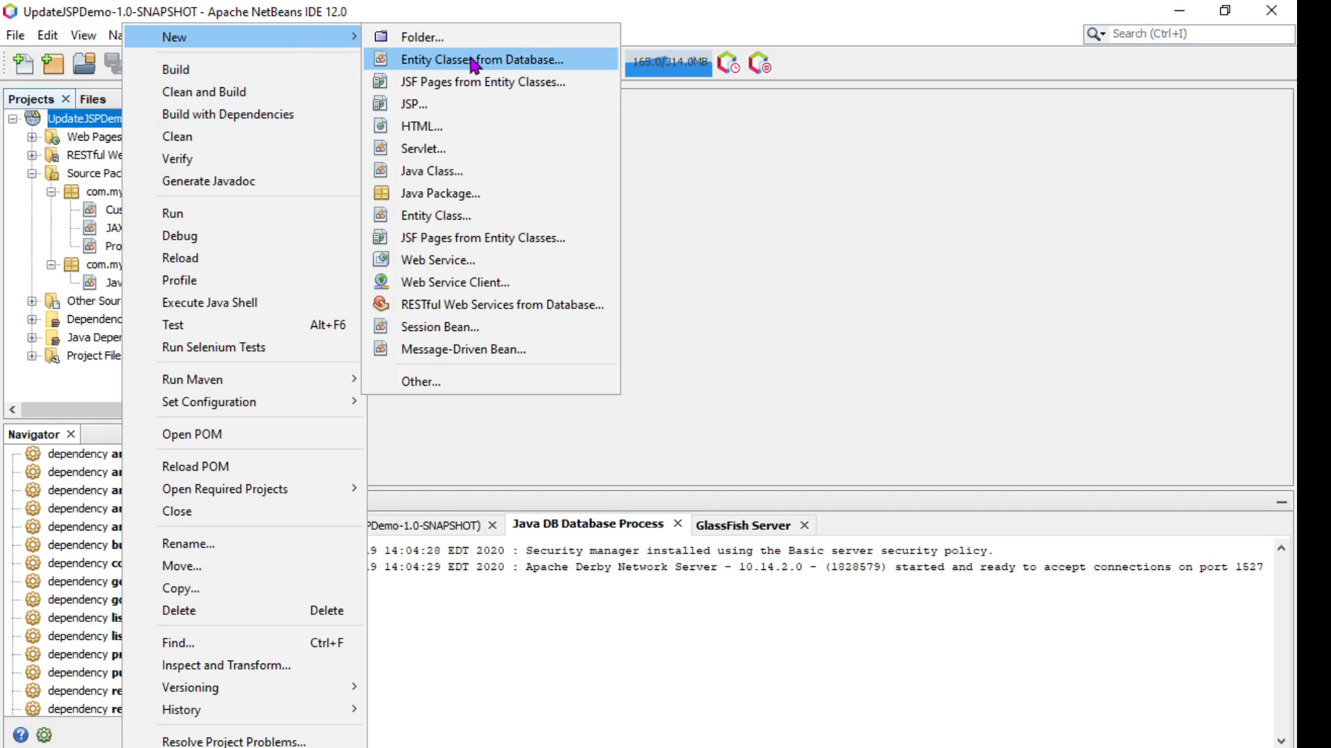
pyautogui.moveTo(418, 381)
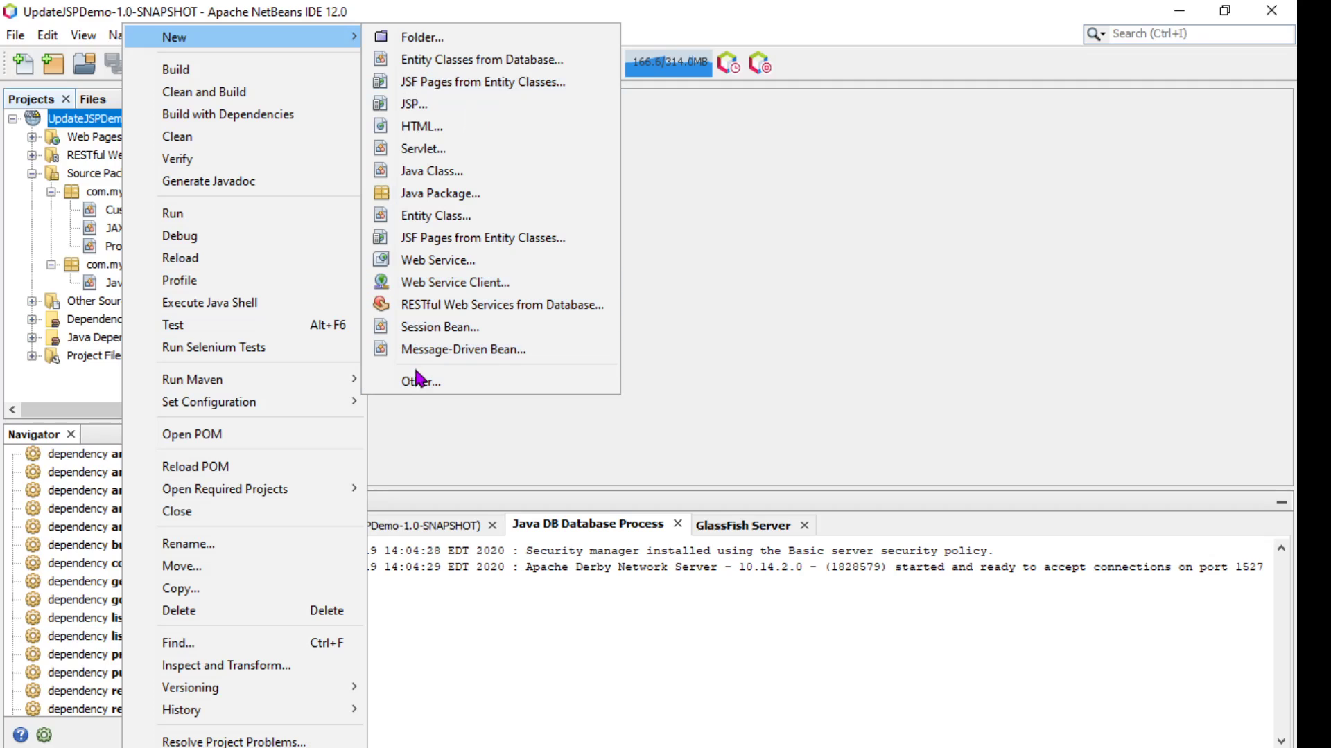
# - Choose JSF Pages from Entity Classes in the New File wizard and continue
pyautogui.click(420, 382)
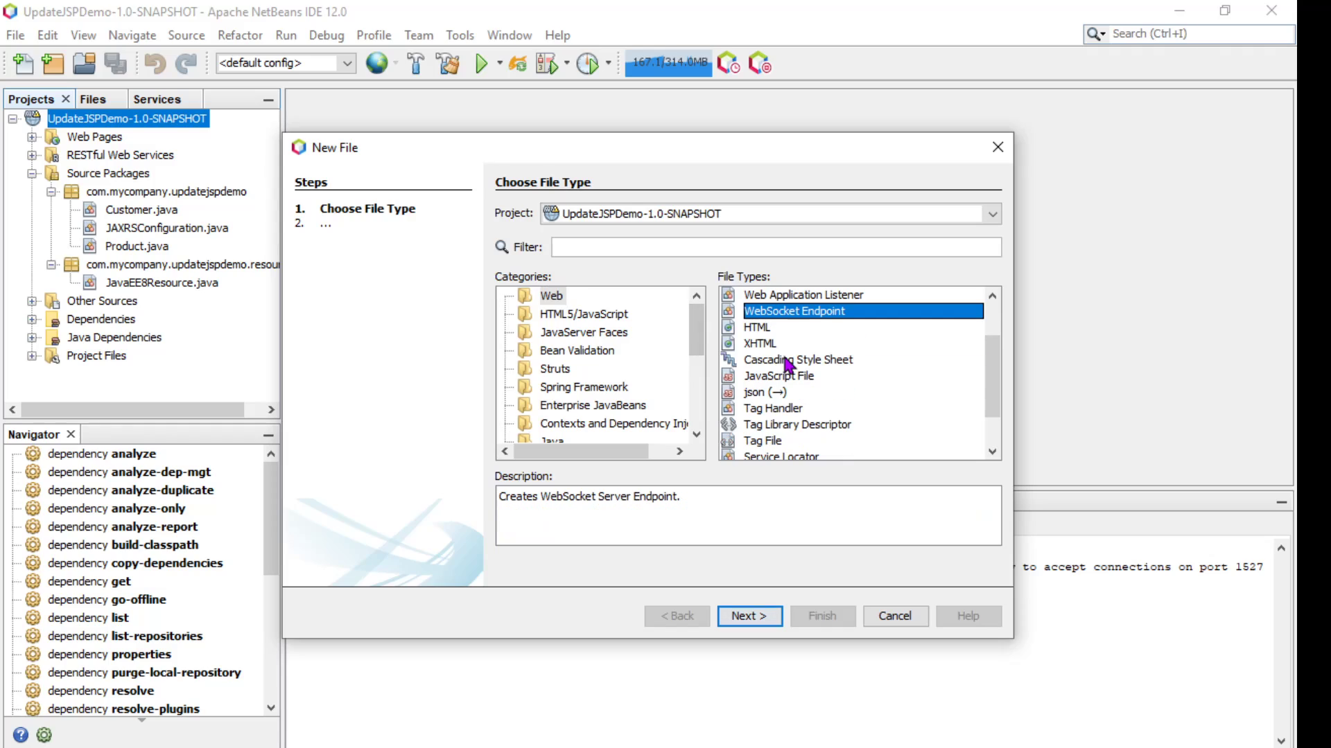
pyautogui.scroll(-3)
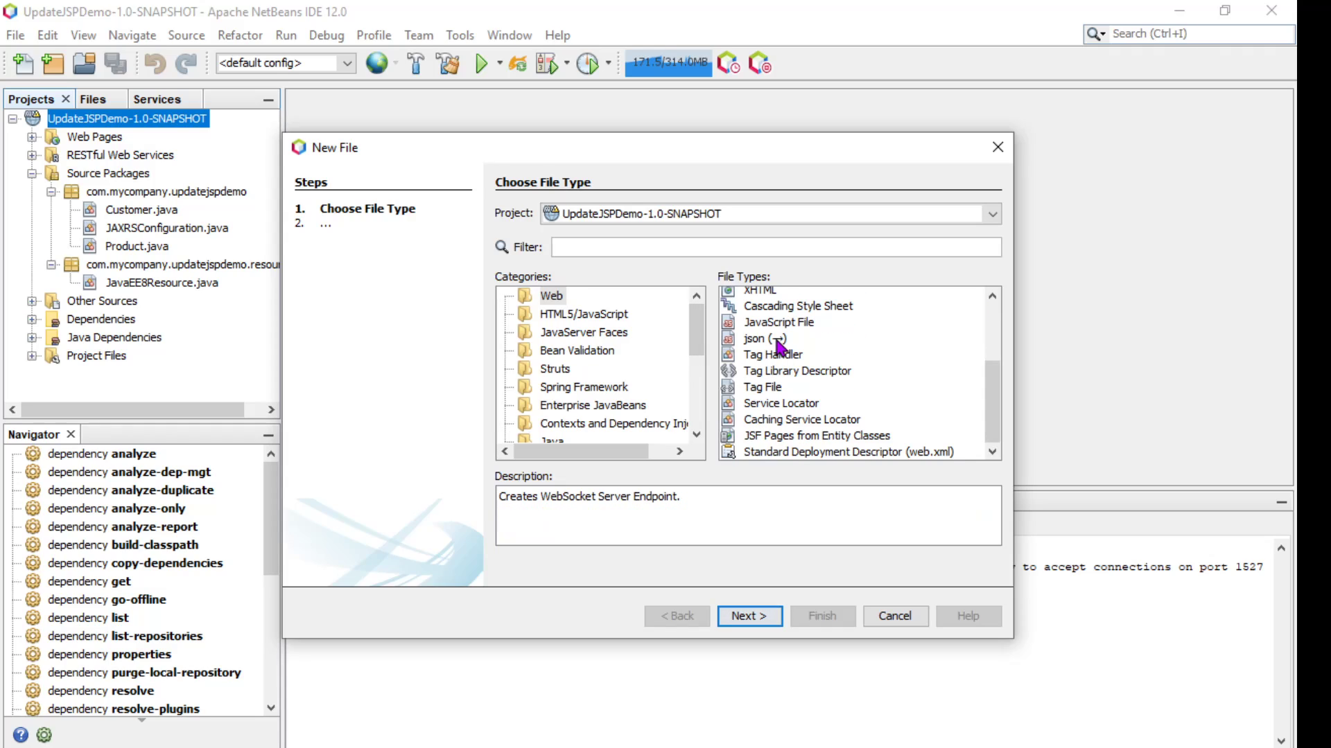
pyautogui.click(825, 435)
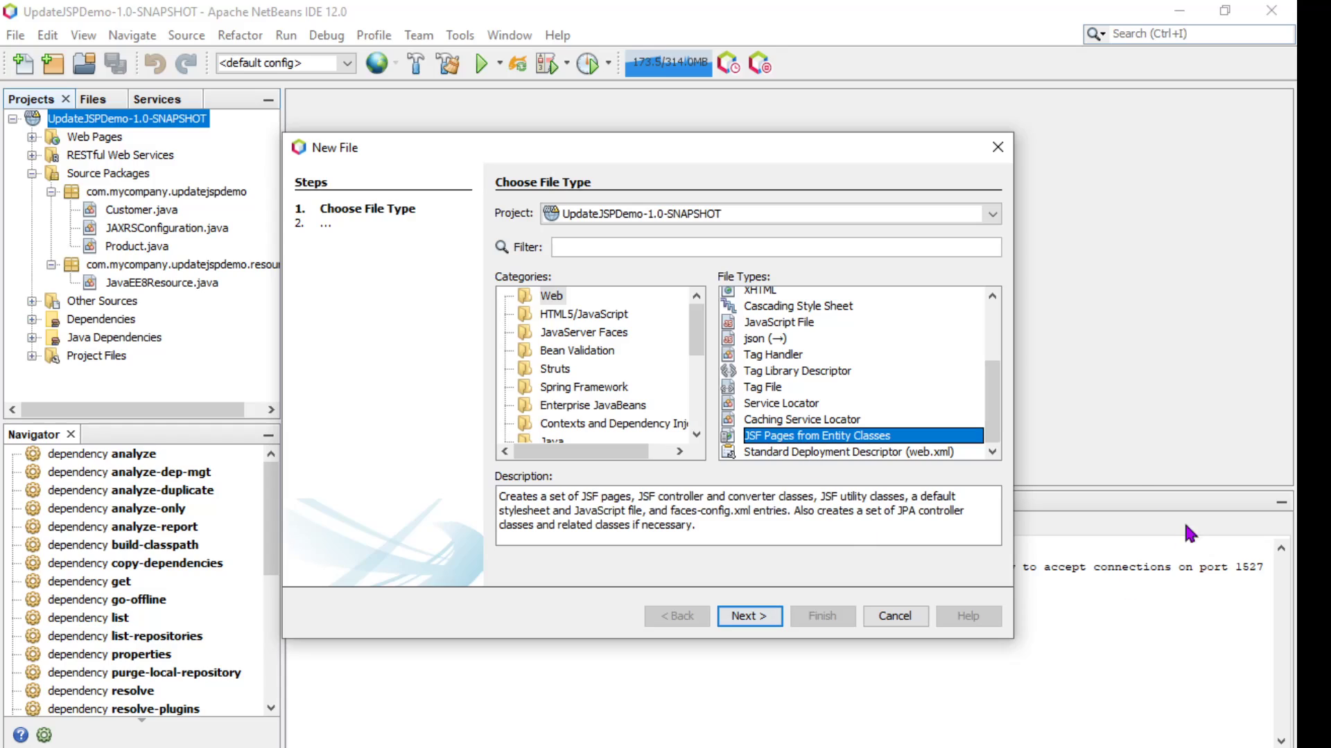
pyautogui.moveTo(873, 442)
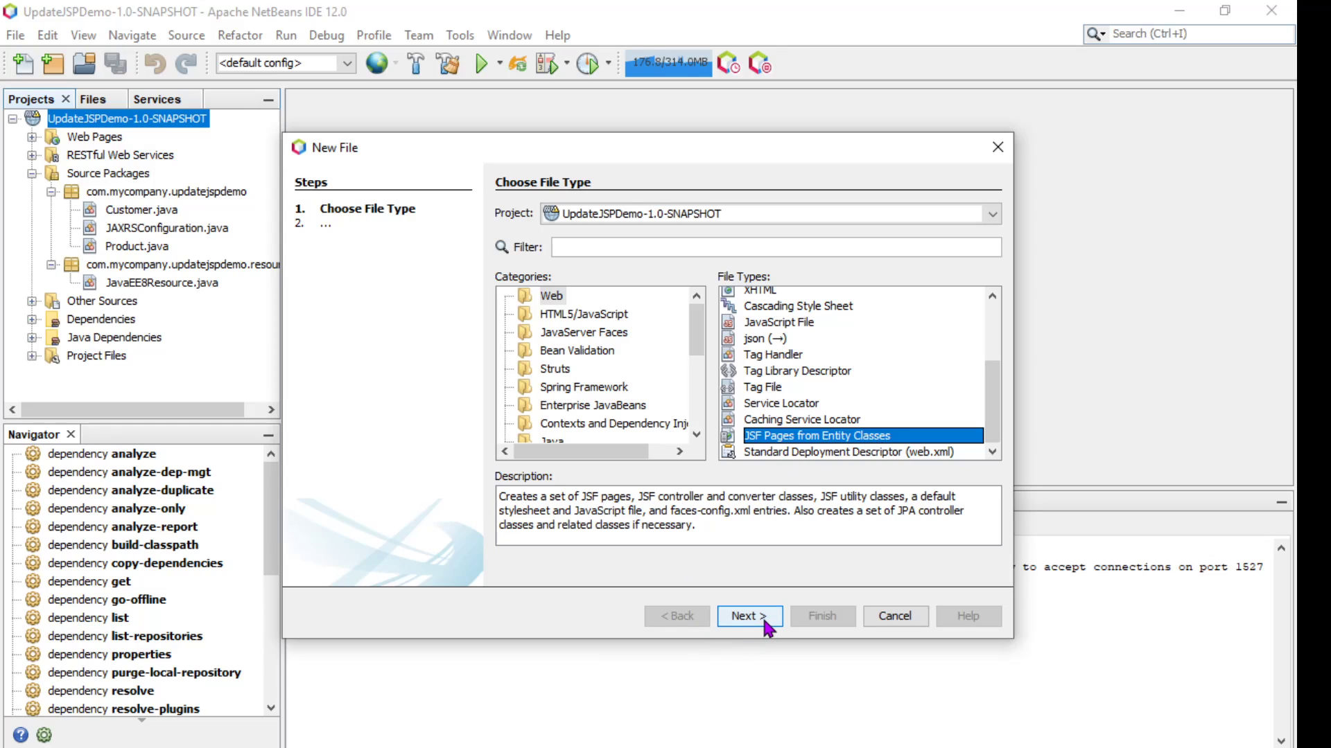
pyautogui.click(748, 616)
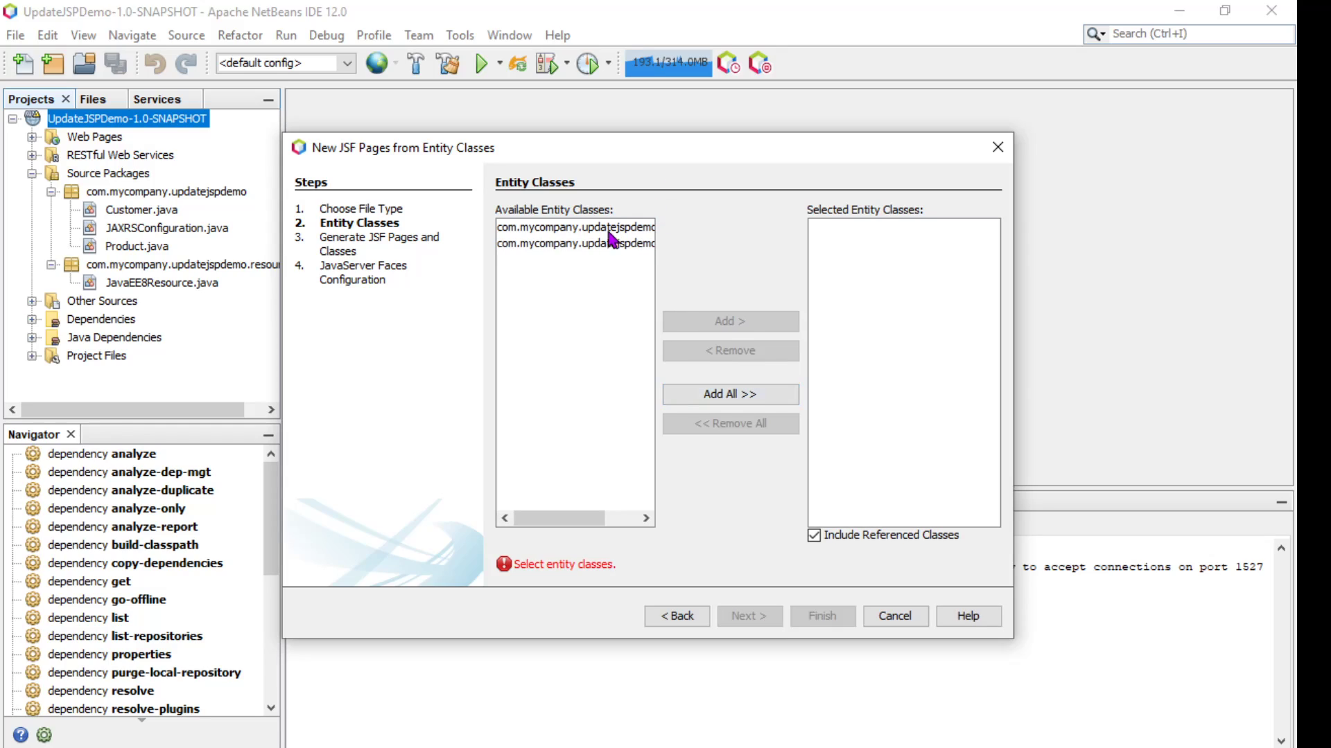
# - Add all entity classes and finish with default packages and the JSF 2.3 library
pyautogui.click(730, 395)
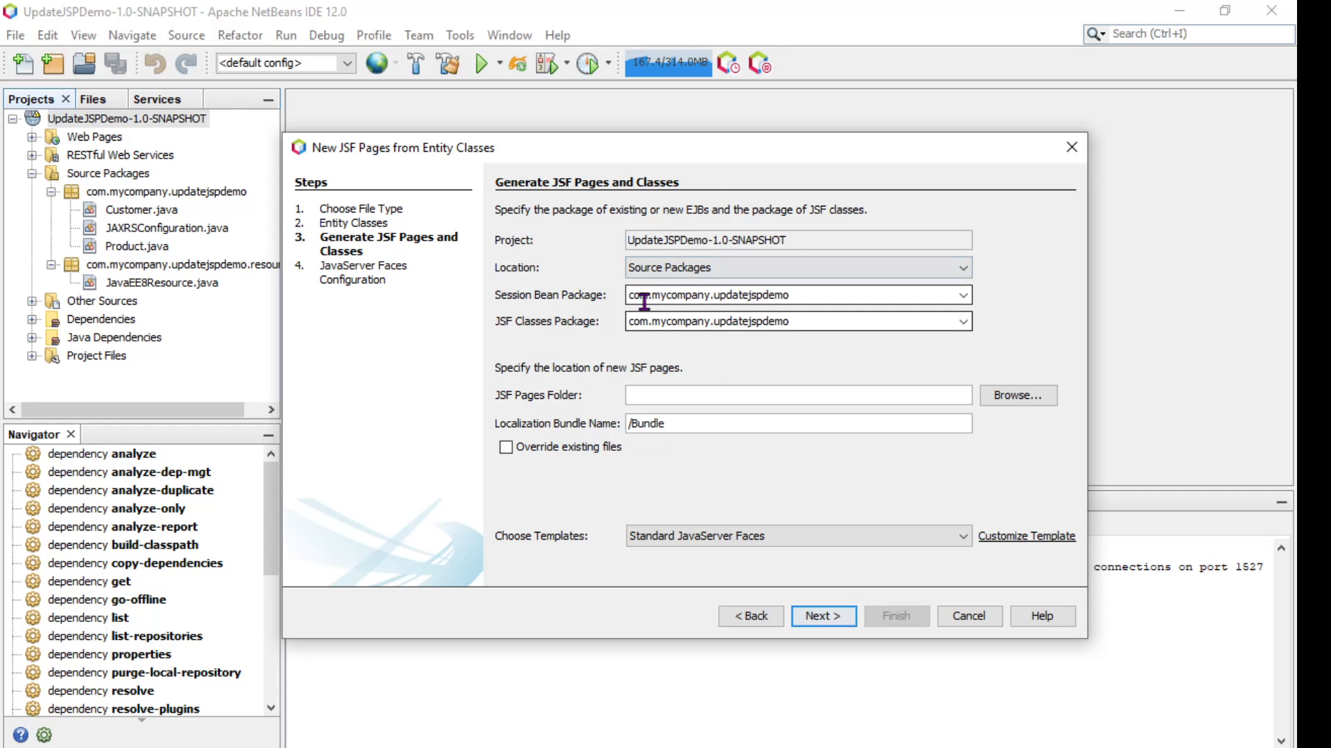
pyautogui.moveTo(742, 426)
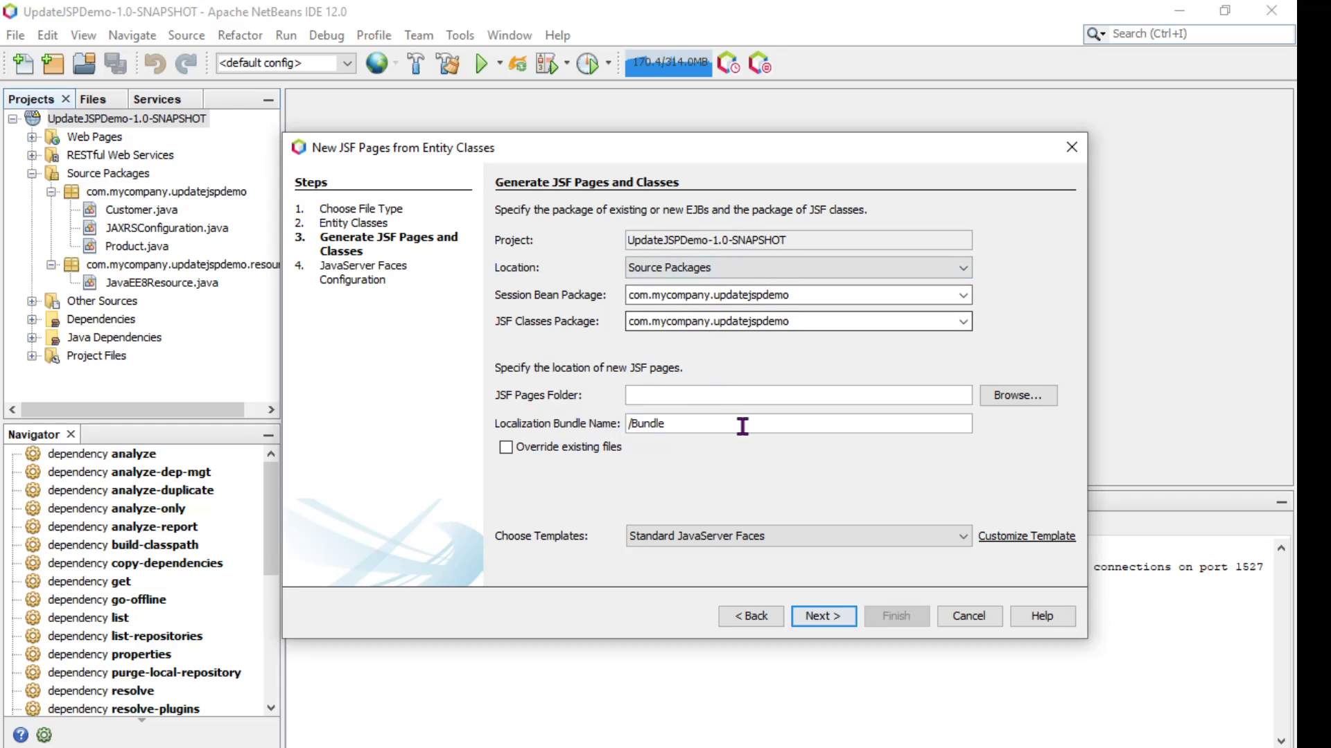
pyautogui.click(823, 616)
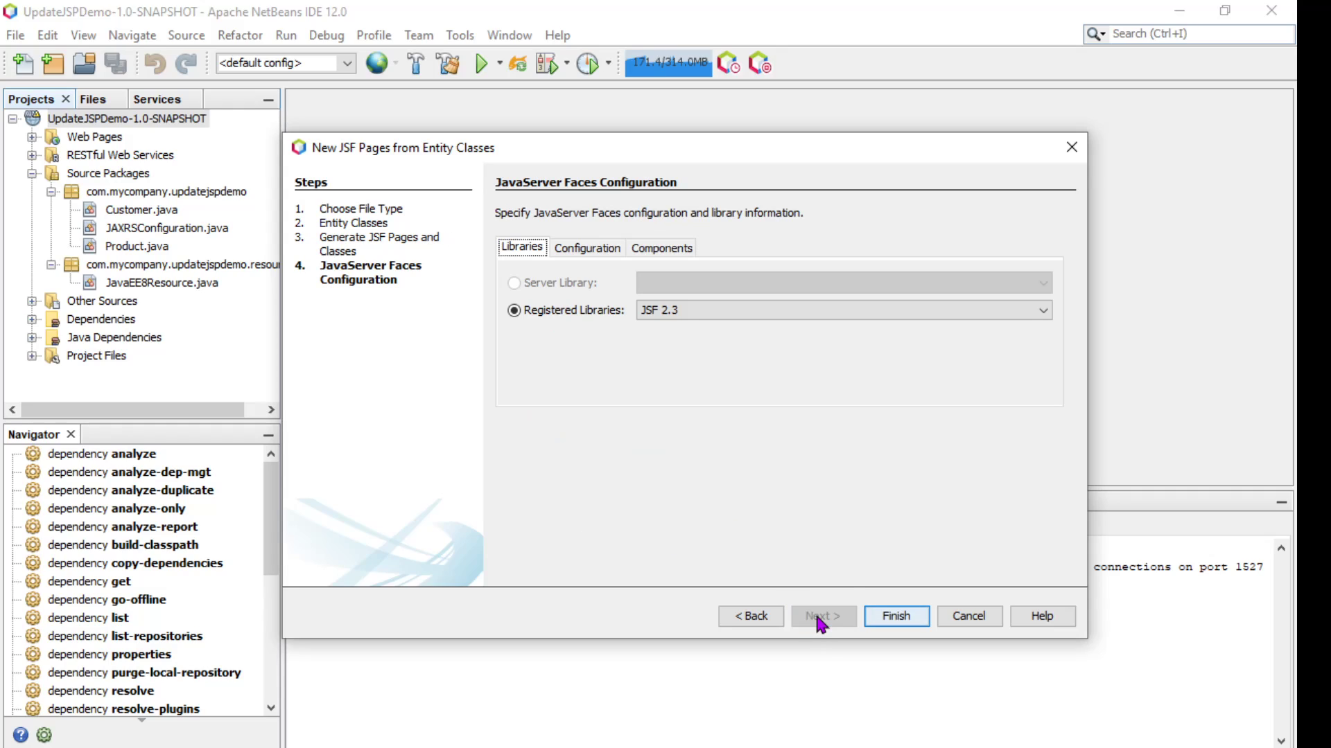
pyautogui.moveTo(681, 393)
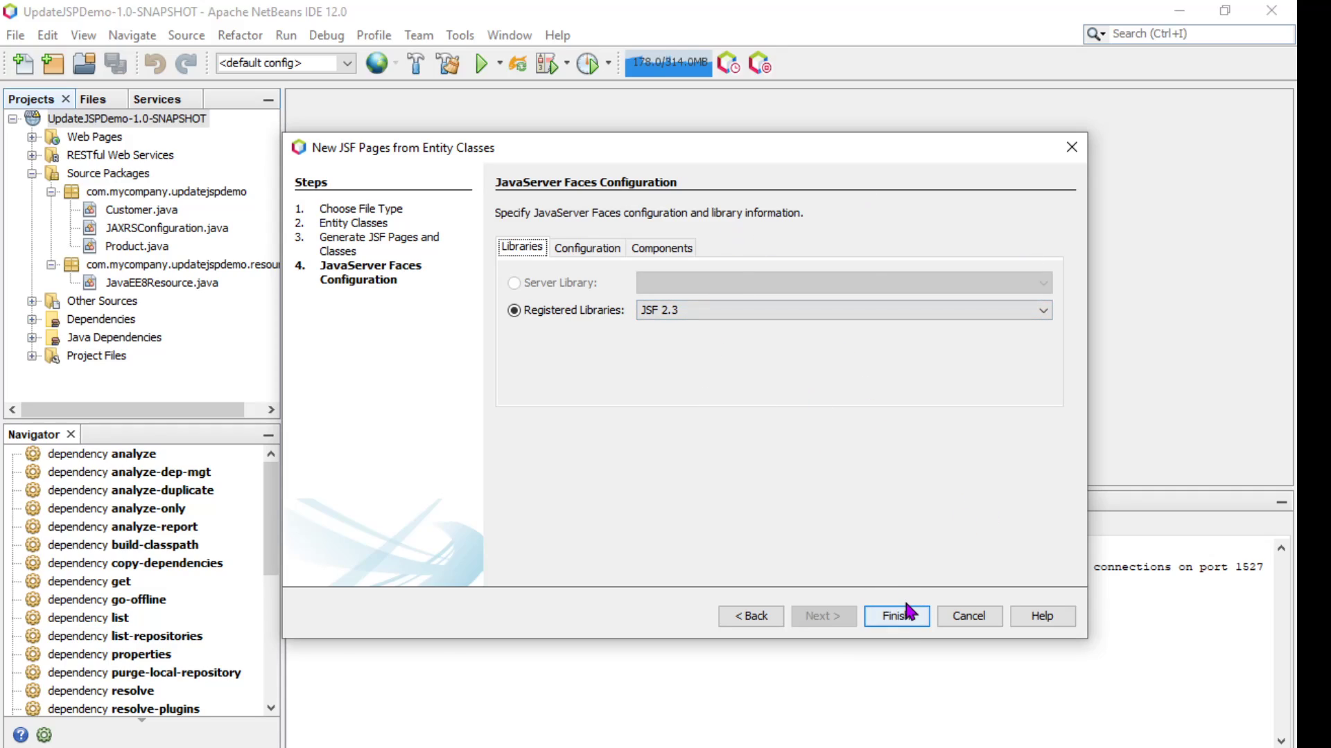
pyautogui.click(896, 616)
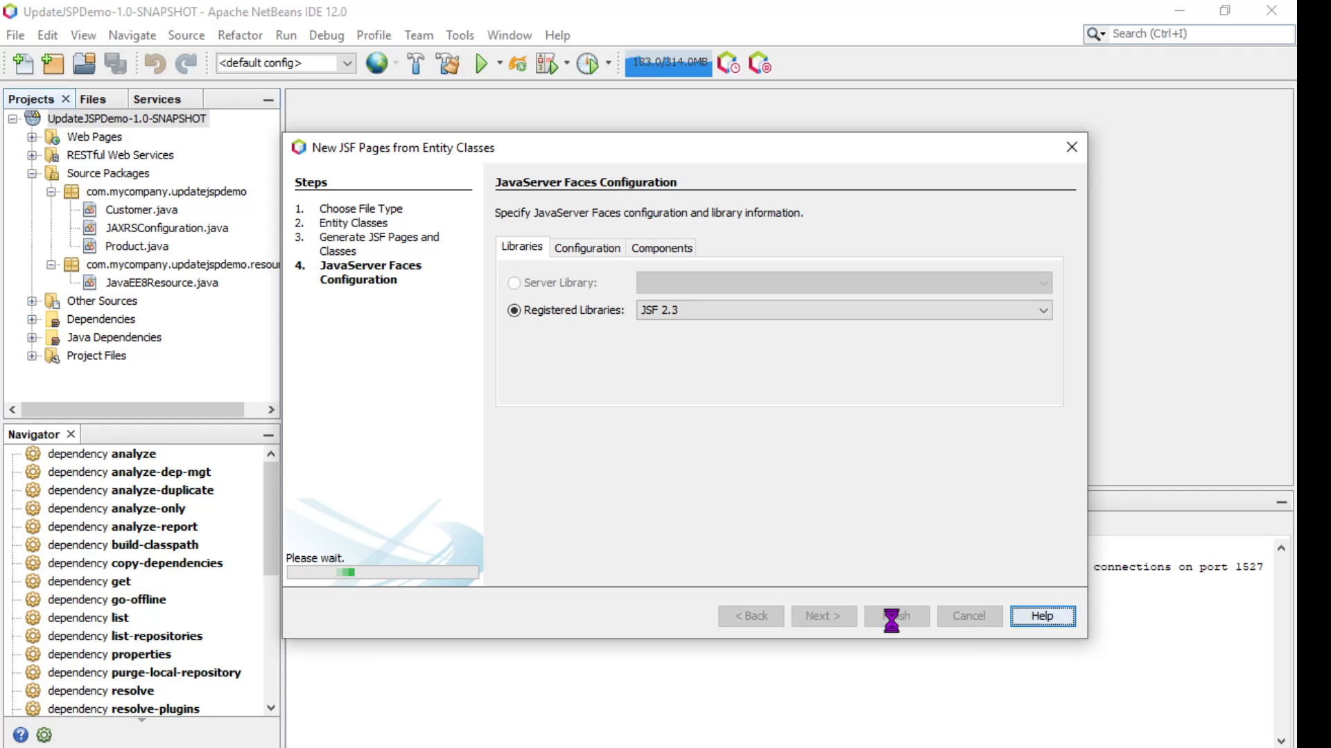
pyautogui.click(895, 616)
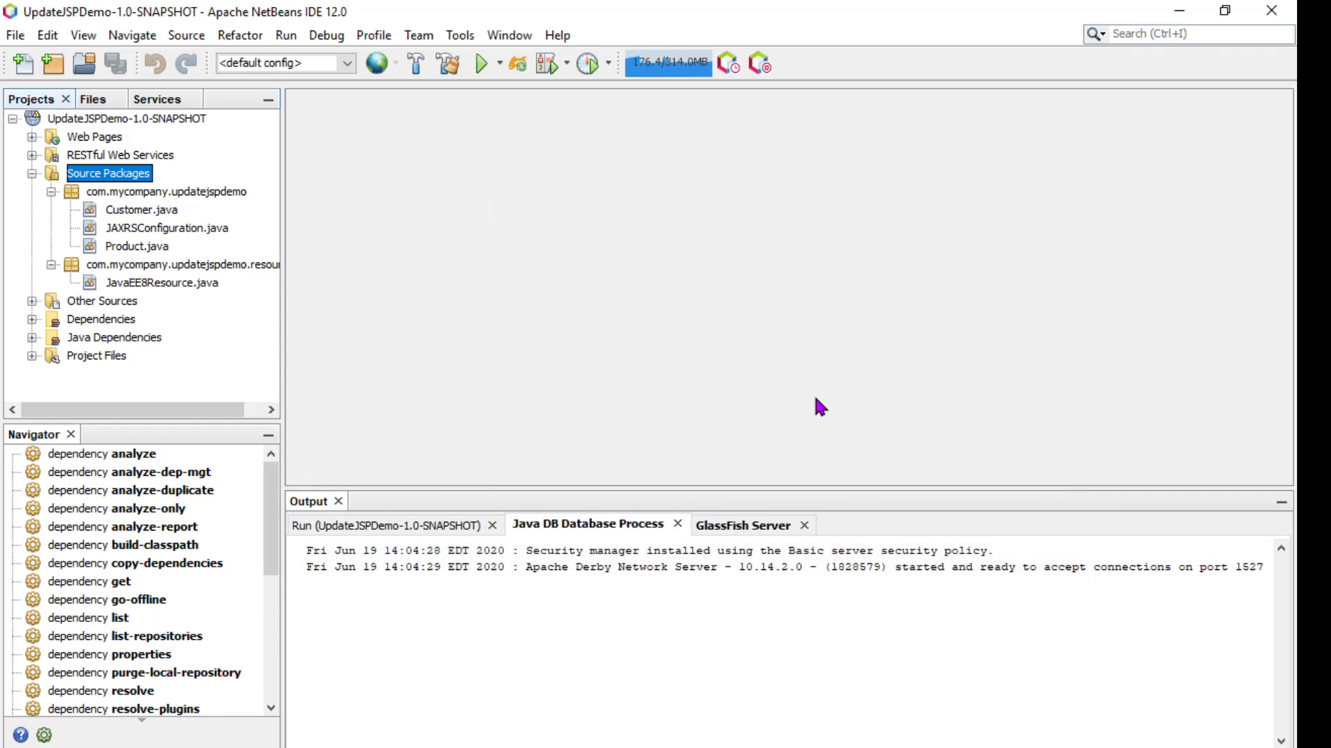
pyautogui.moveTo(482, 382)
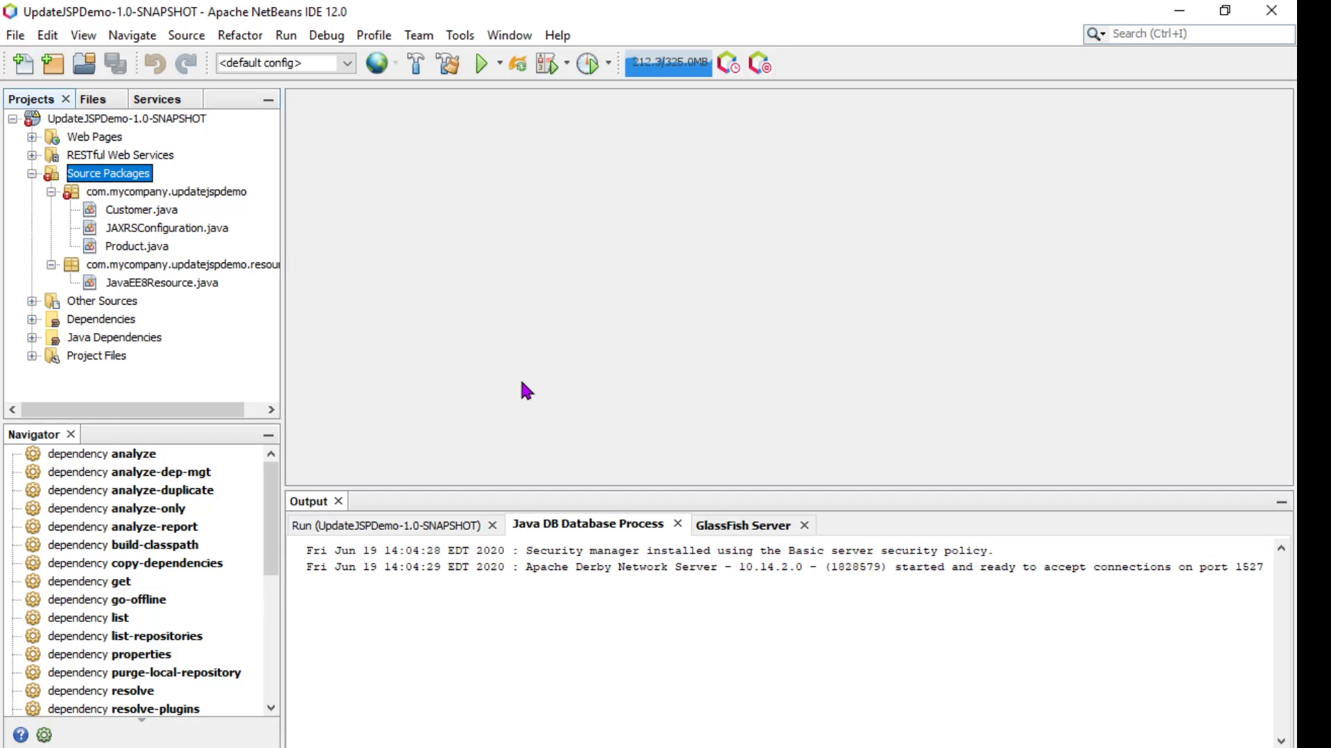
pyautogui.moveTo(243, 209)
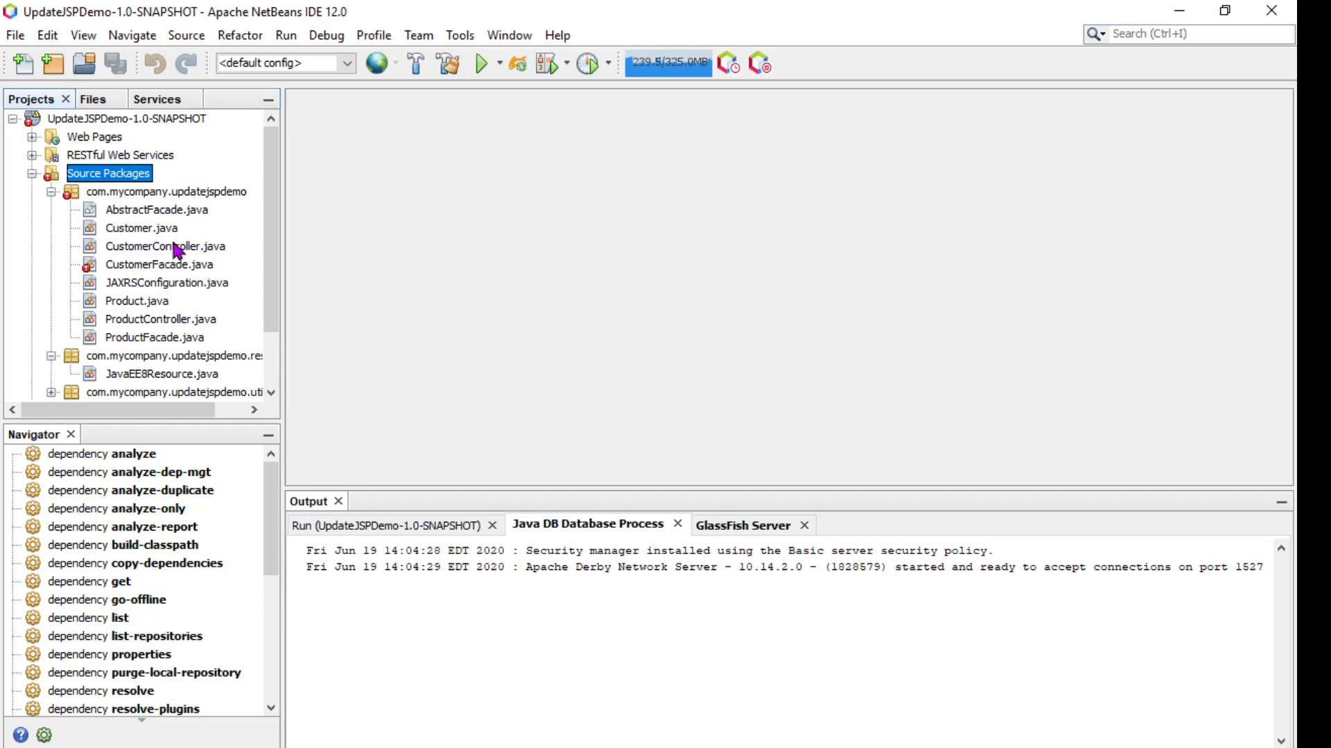
pyautogui.moveTo(449, 310)
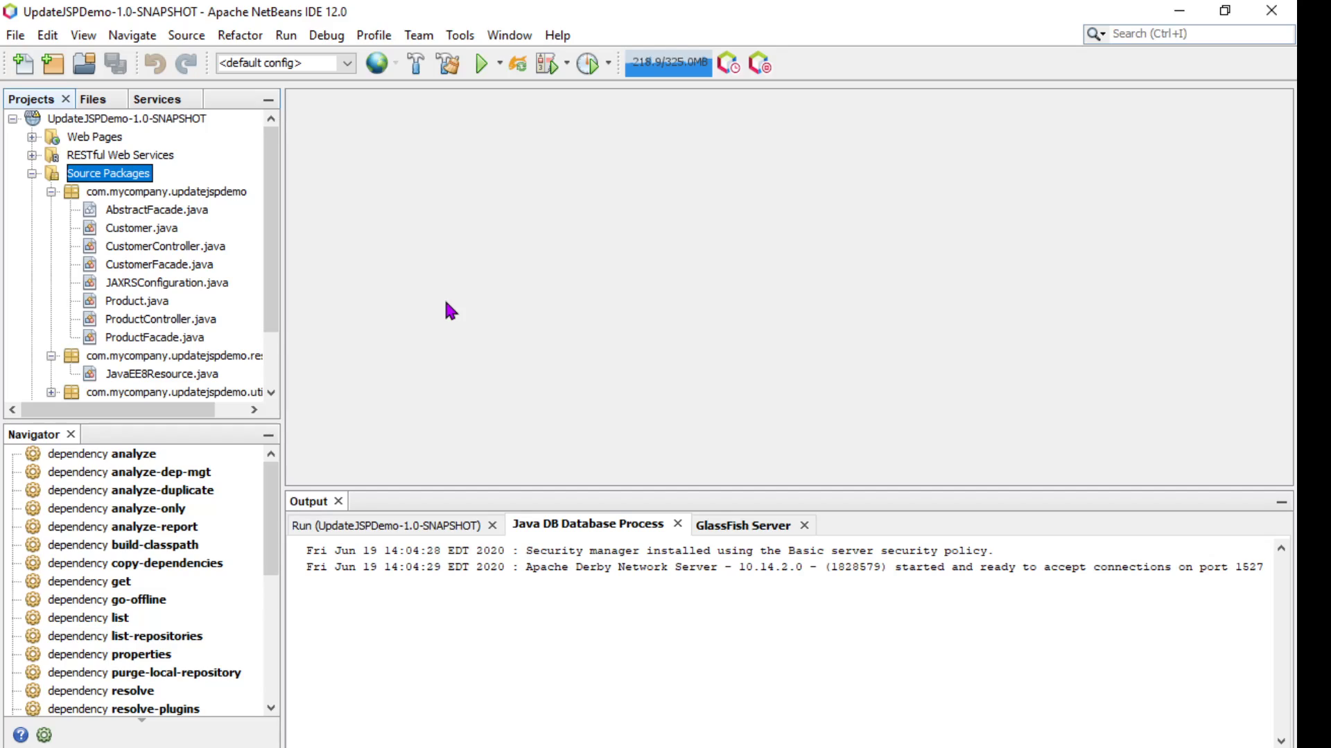
# - Review the generated controllers and facades, collapse Source Packages, and expand Other Sources
pyautogui.scroll(-3)
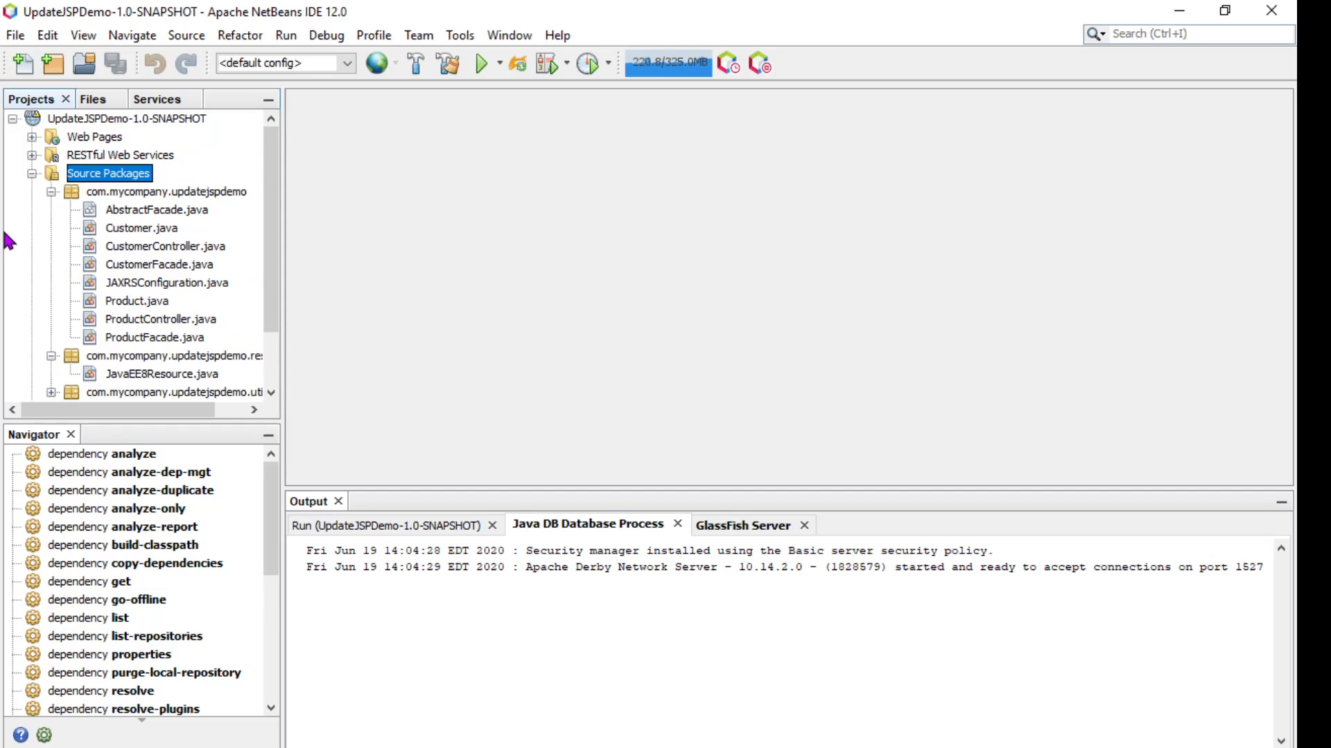
pyautogui.click(32, 174)
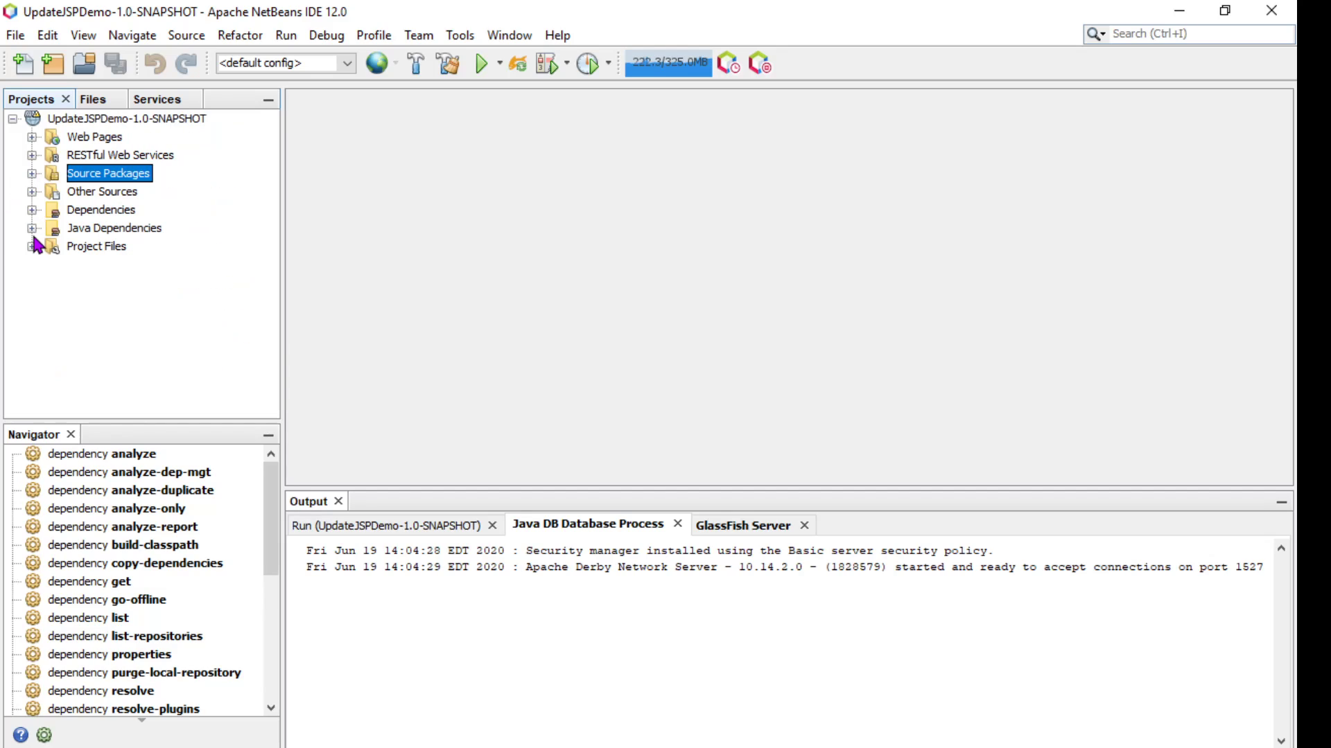
pyautogui.moveTo(41, 229)
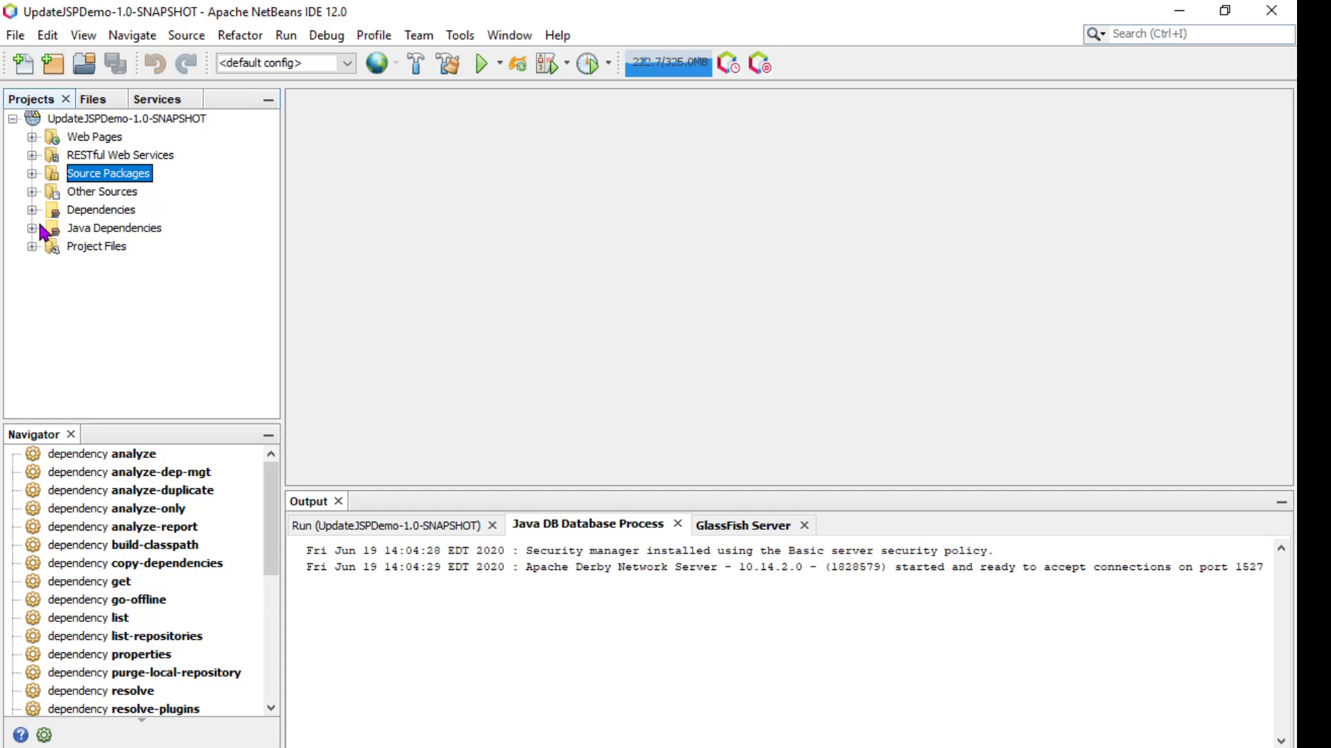
pyautogui.click(35, 191)
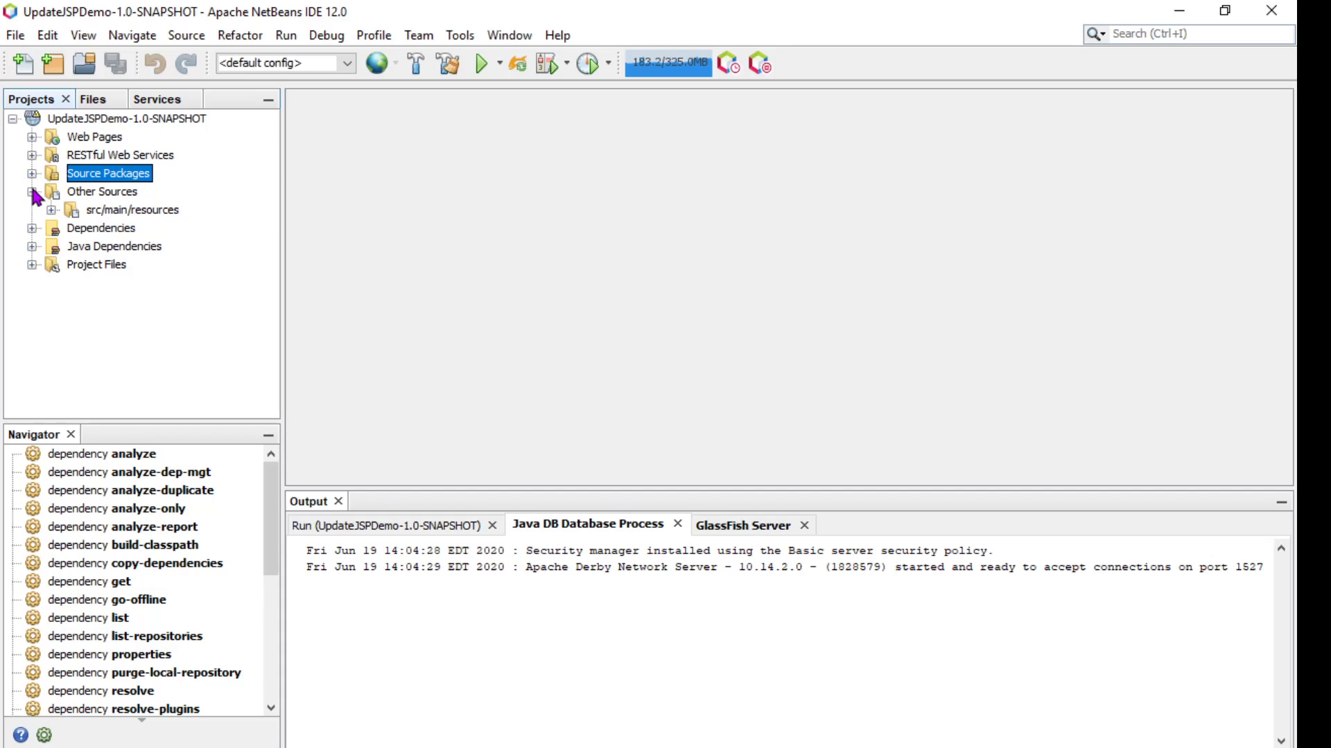
# - Expand src/main/resources > META-INF and open persistence.xml in Design view
pyautogui.click(35, 210)
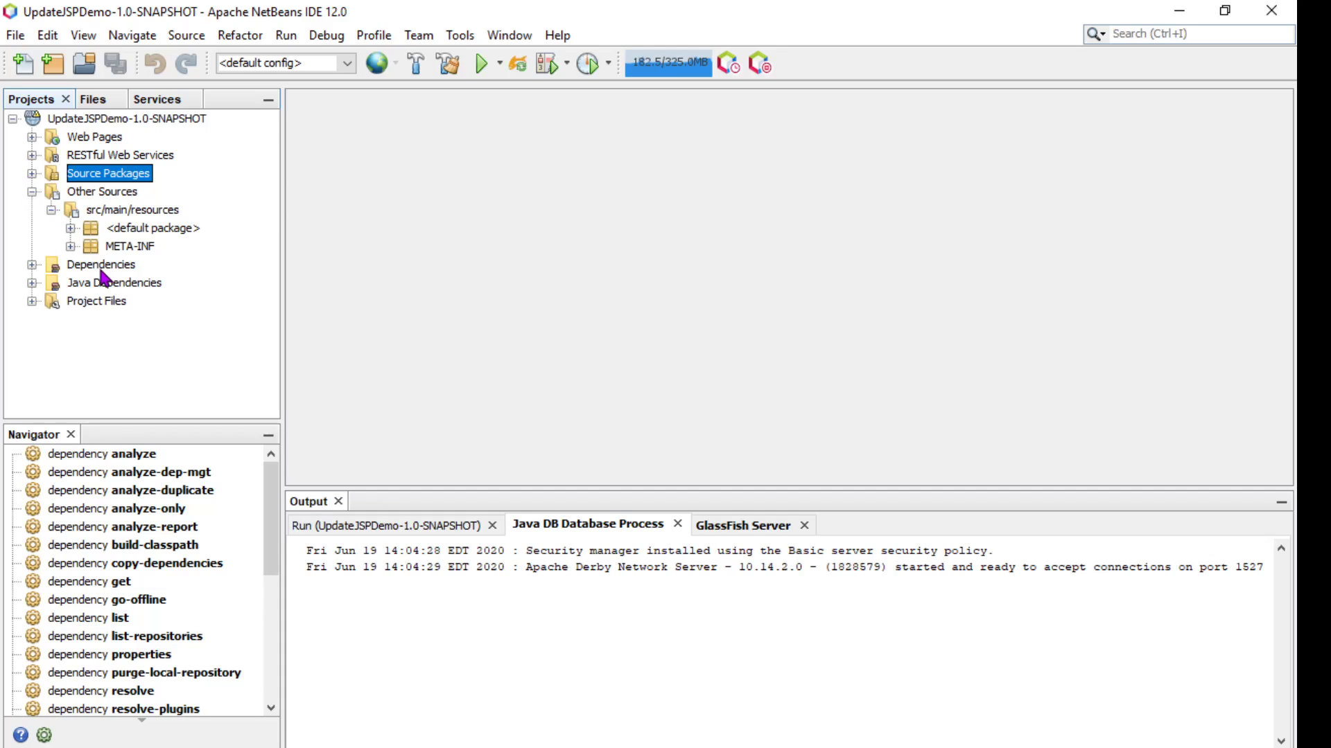
pyautogui.click(78, 246)
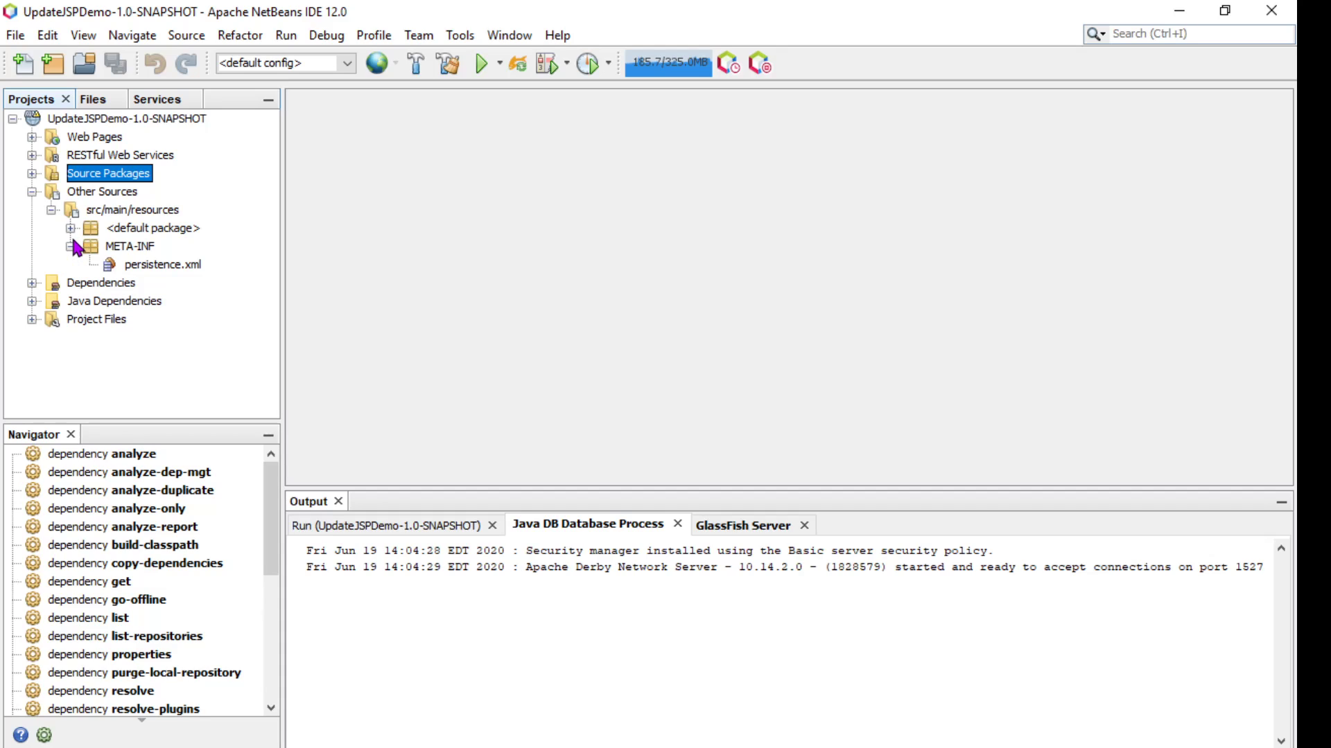
pyautogui.click(163, 264)
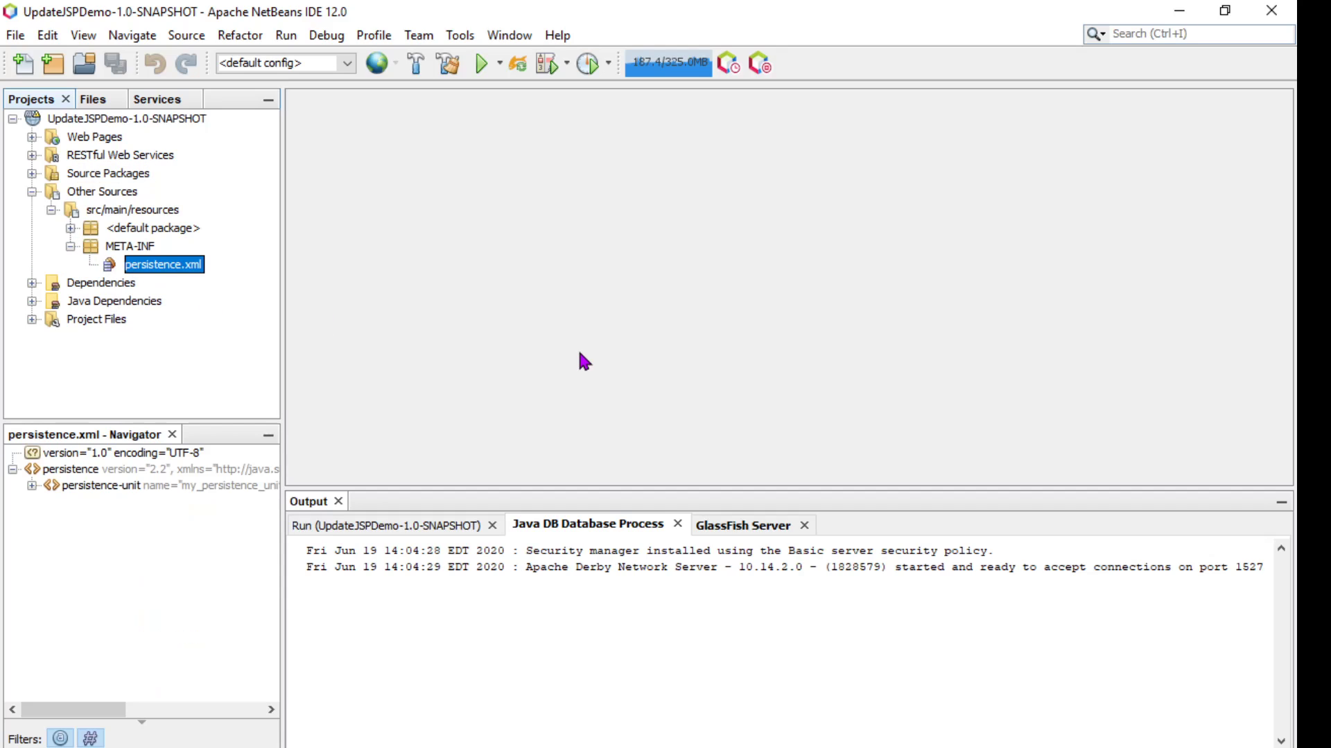
pyautogui.doubleClick(163, 264)
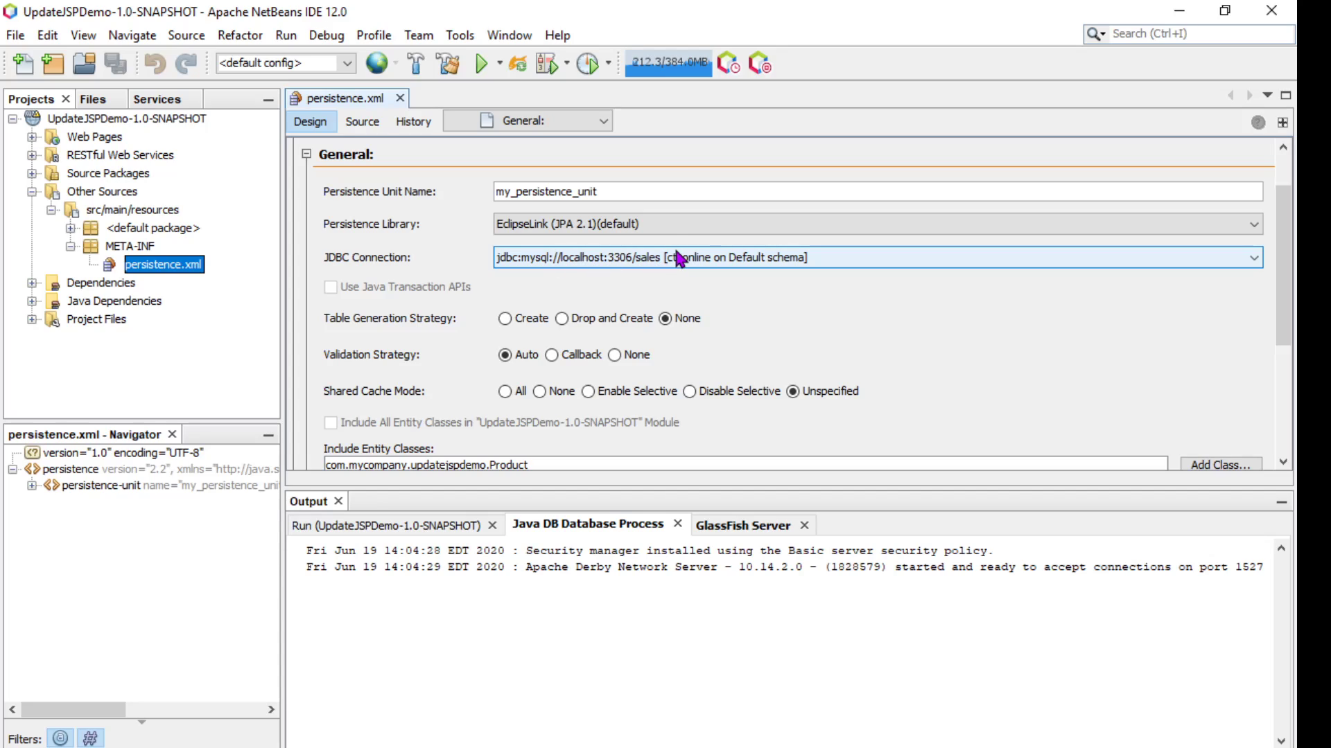
pyautogui.moveTo(485, 324)
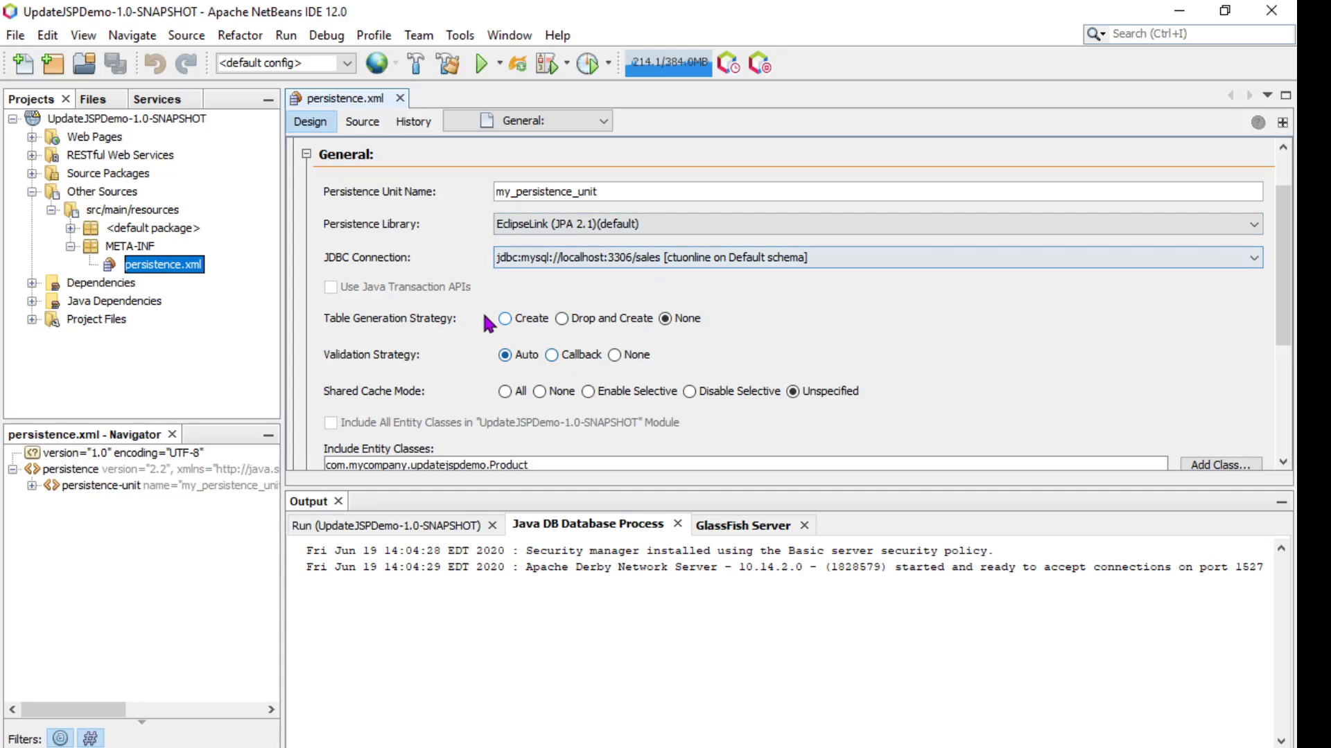
pyautogui.moveTo(1046, 377)
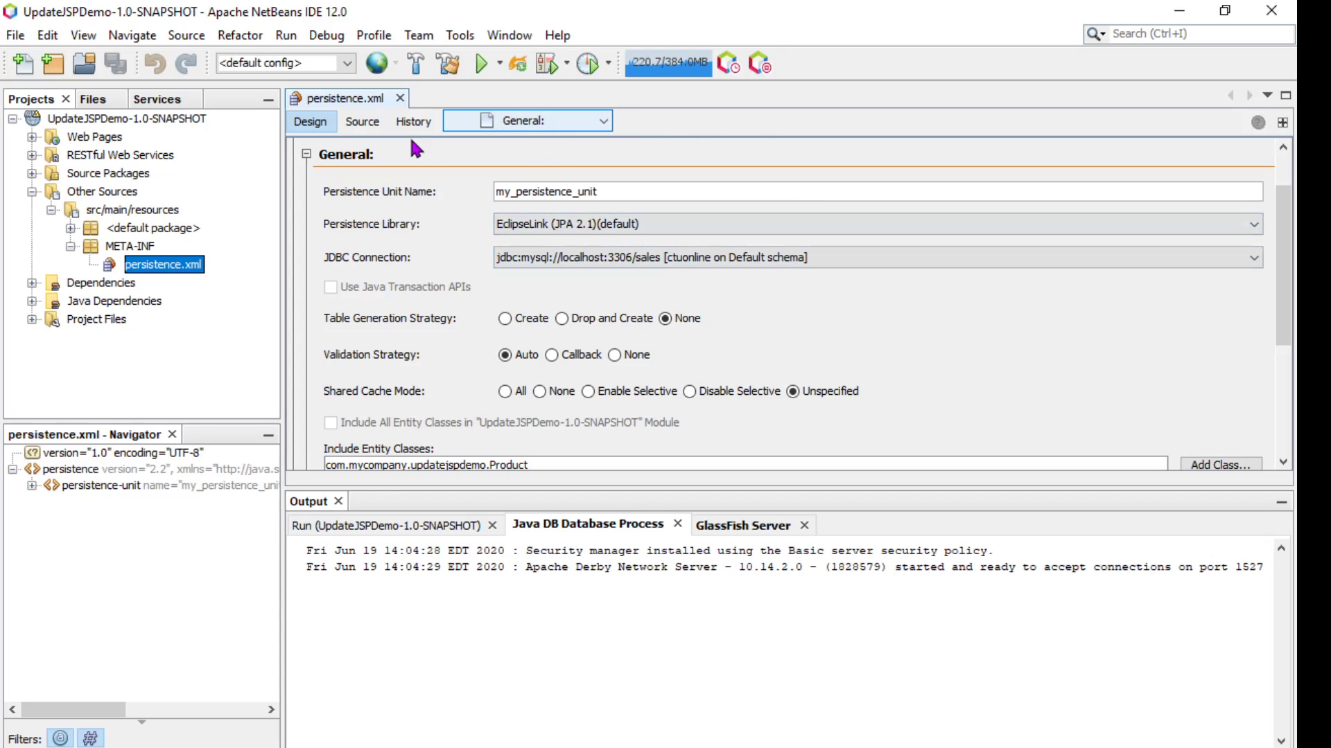
pyautogui.click(362, 121)
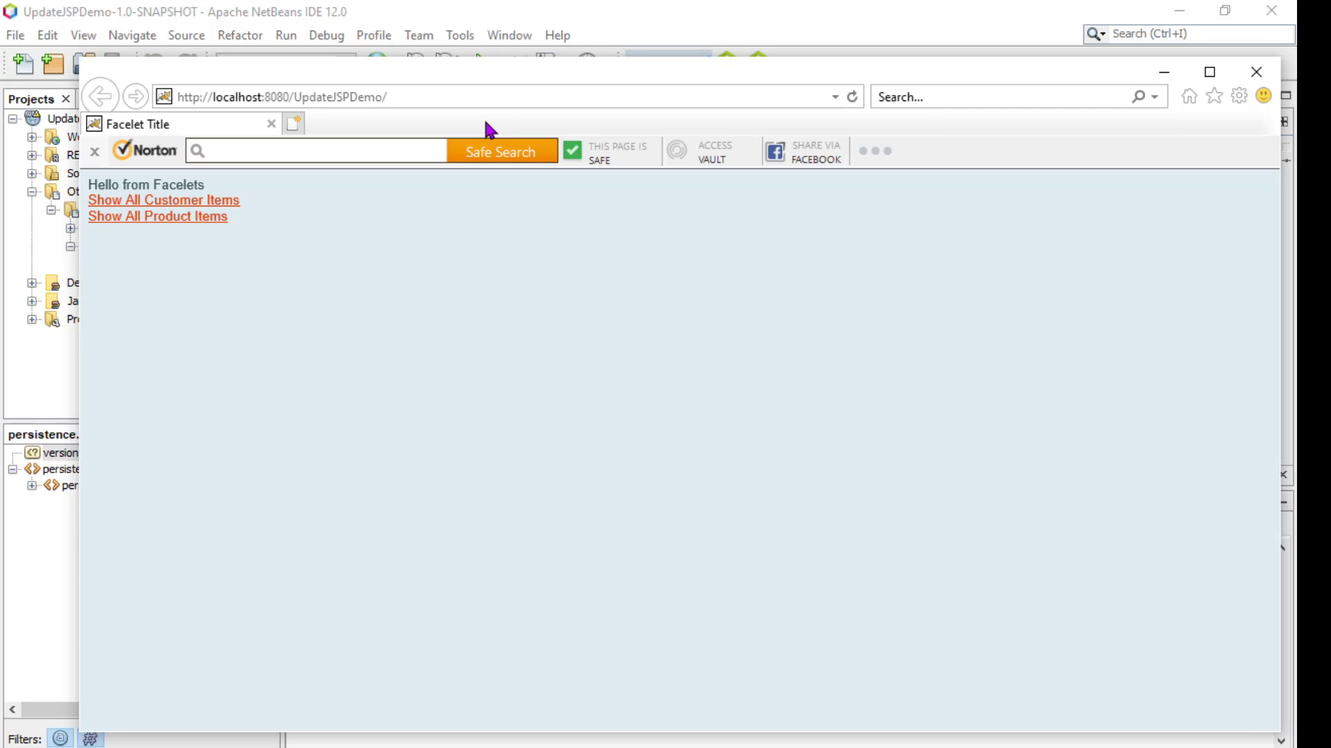
pyautogui.moveTo(428, 88)
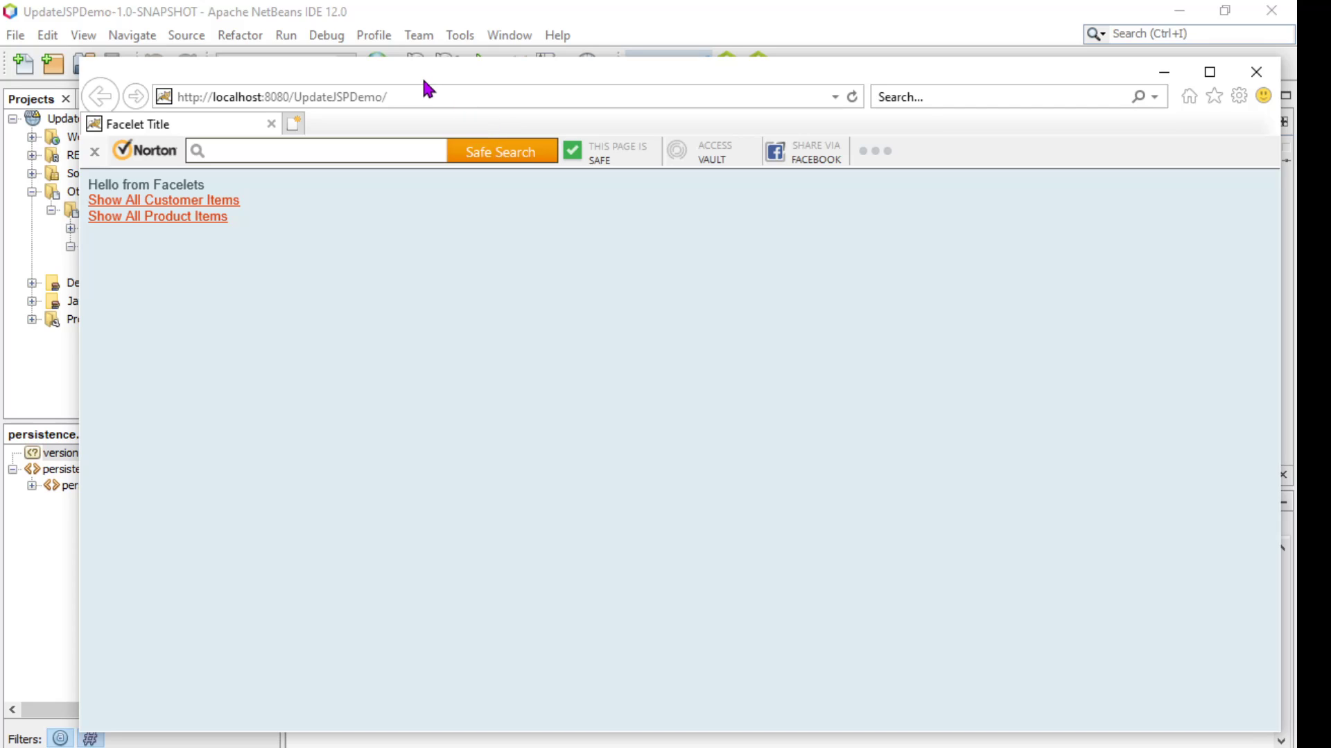
pyautogui.moveTo(174, 204)
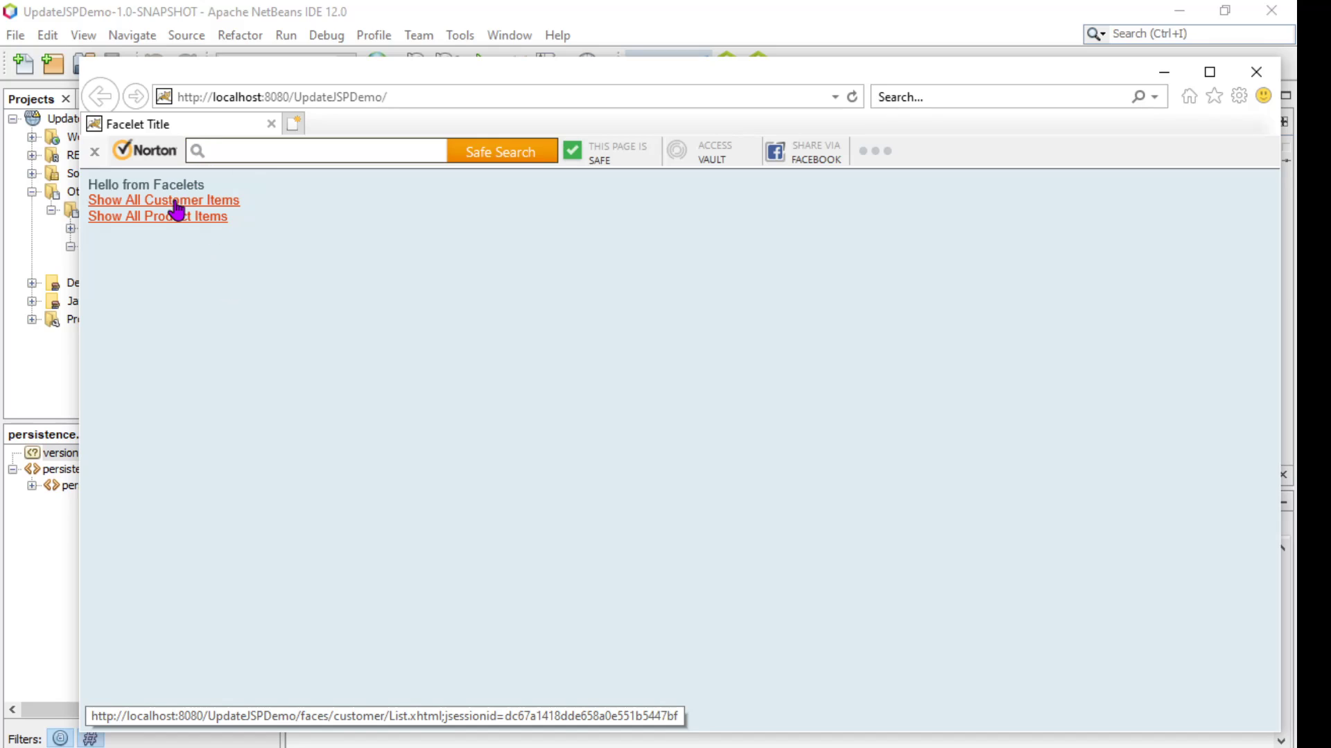
pyautogui.moveTo(200, 219)
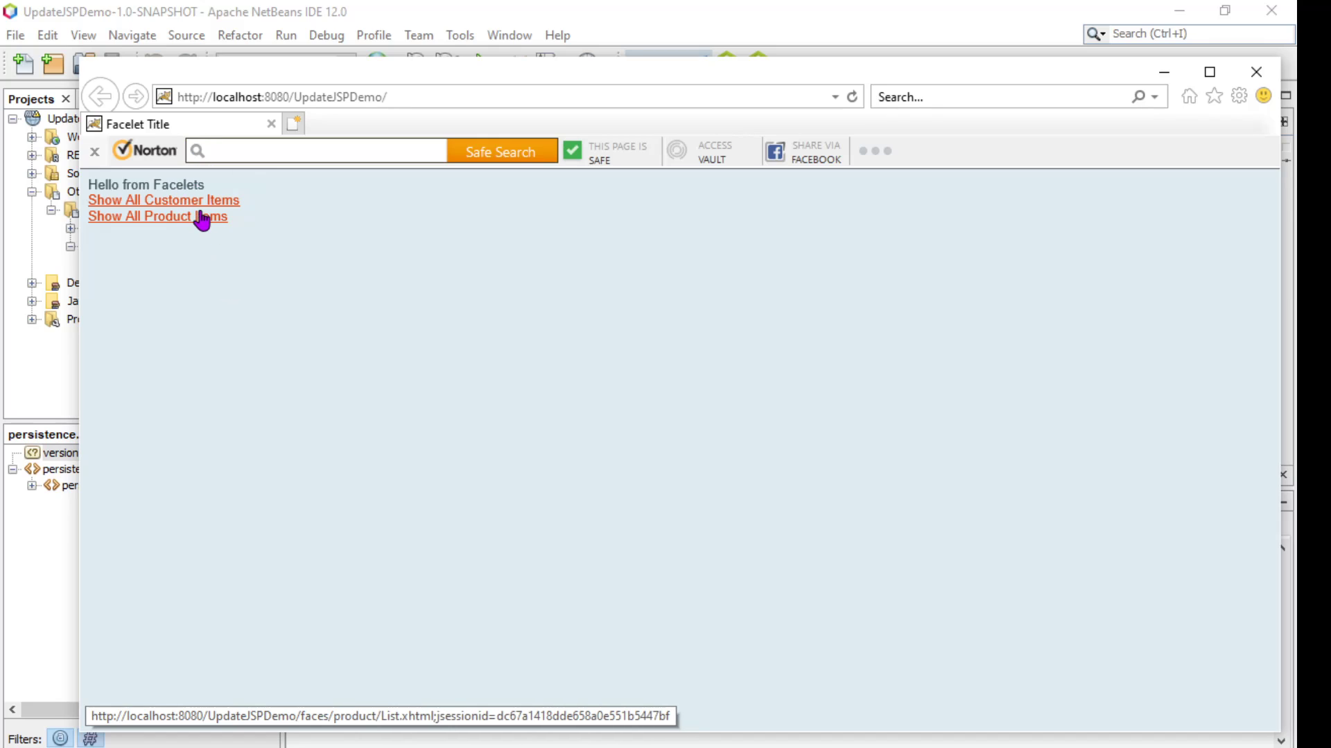
# - Follow the Show All Customer Items link to see customer 123
pyautogui.click(162, 200)
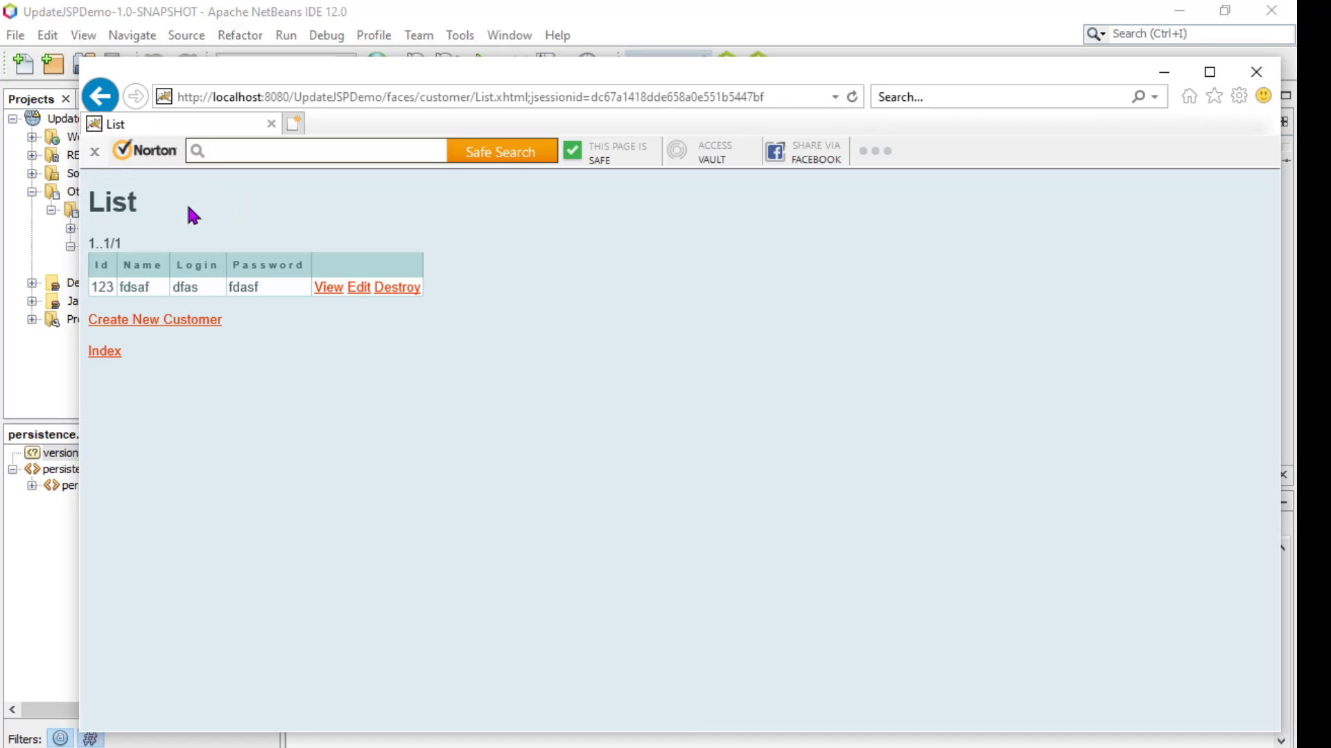
pyautogui.moveTo(186, 281)
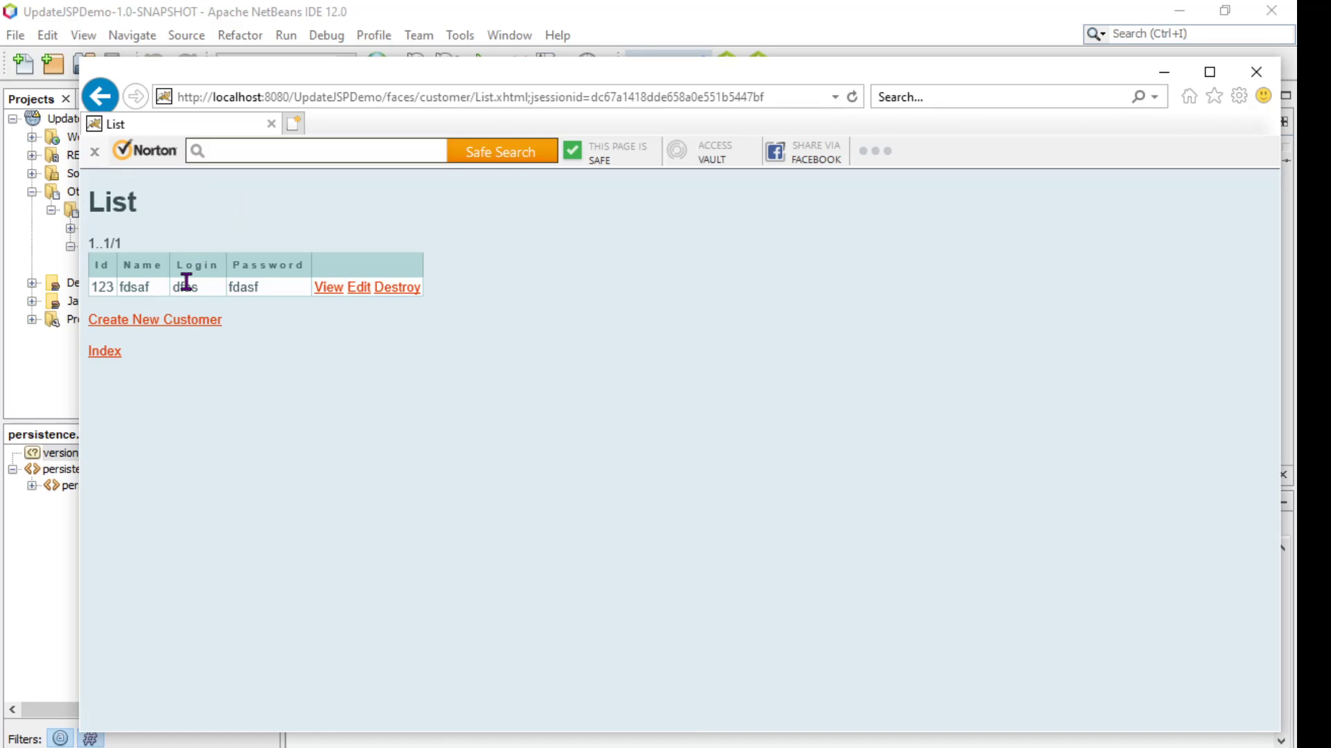
pyautogui.moveTo(244, 258)
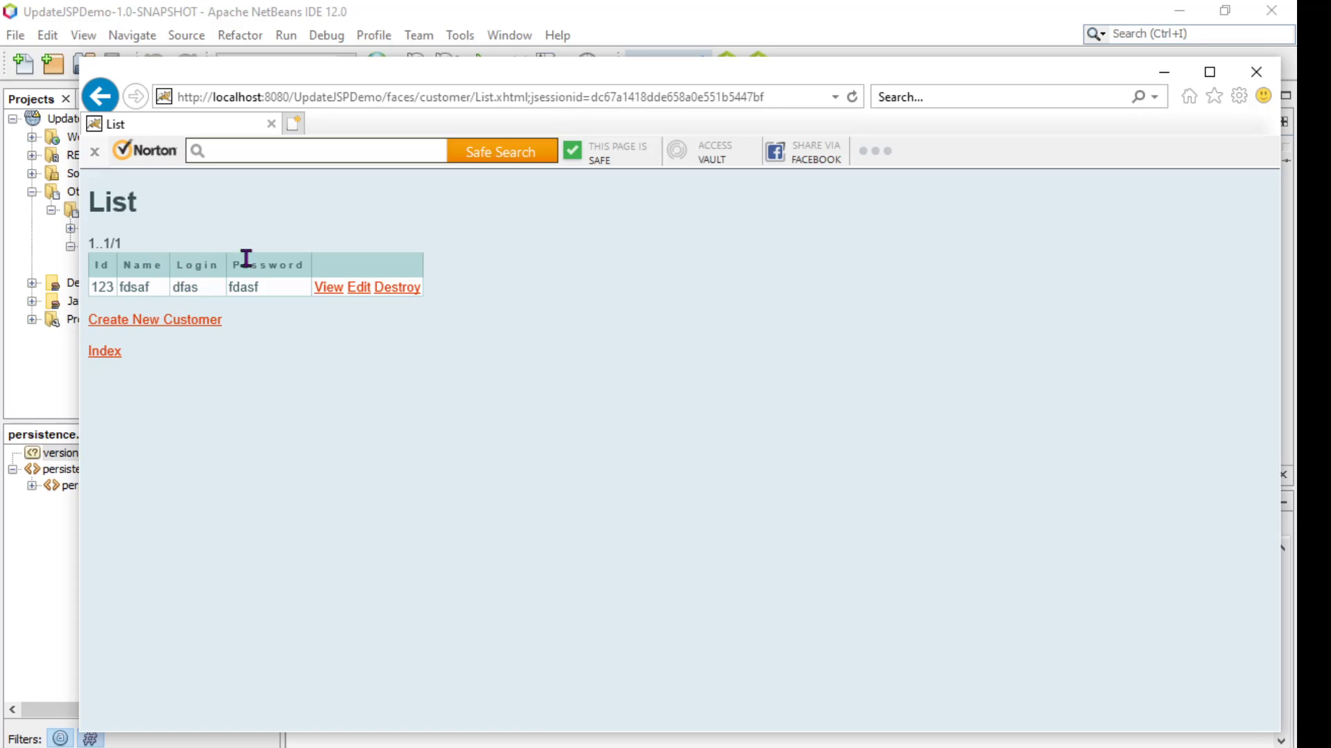
pyautogui.moveTo(375, 410)
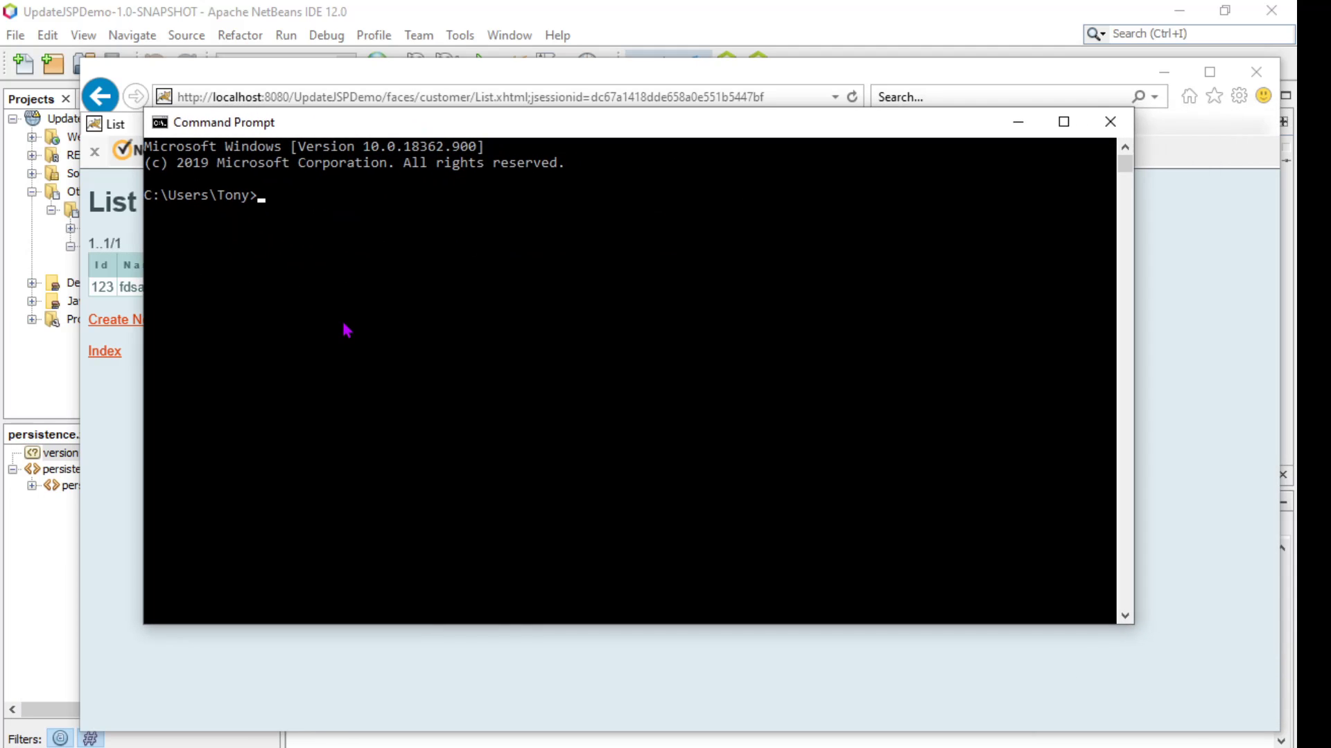
# - Log into MySQL as root and connect to the sales database
pyautogui.write('m')
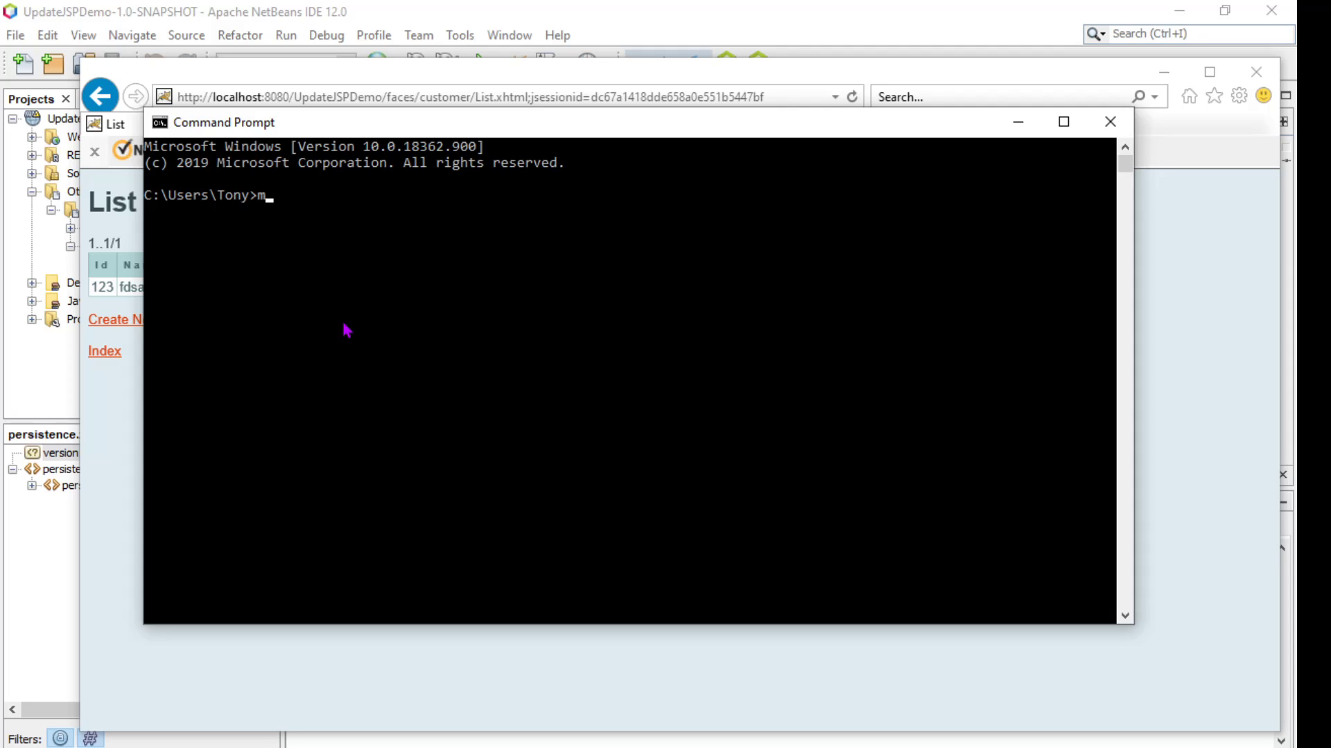
pyautogui.write('ysql -u root -p')
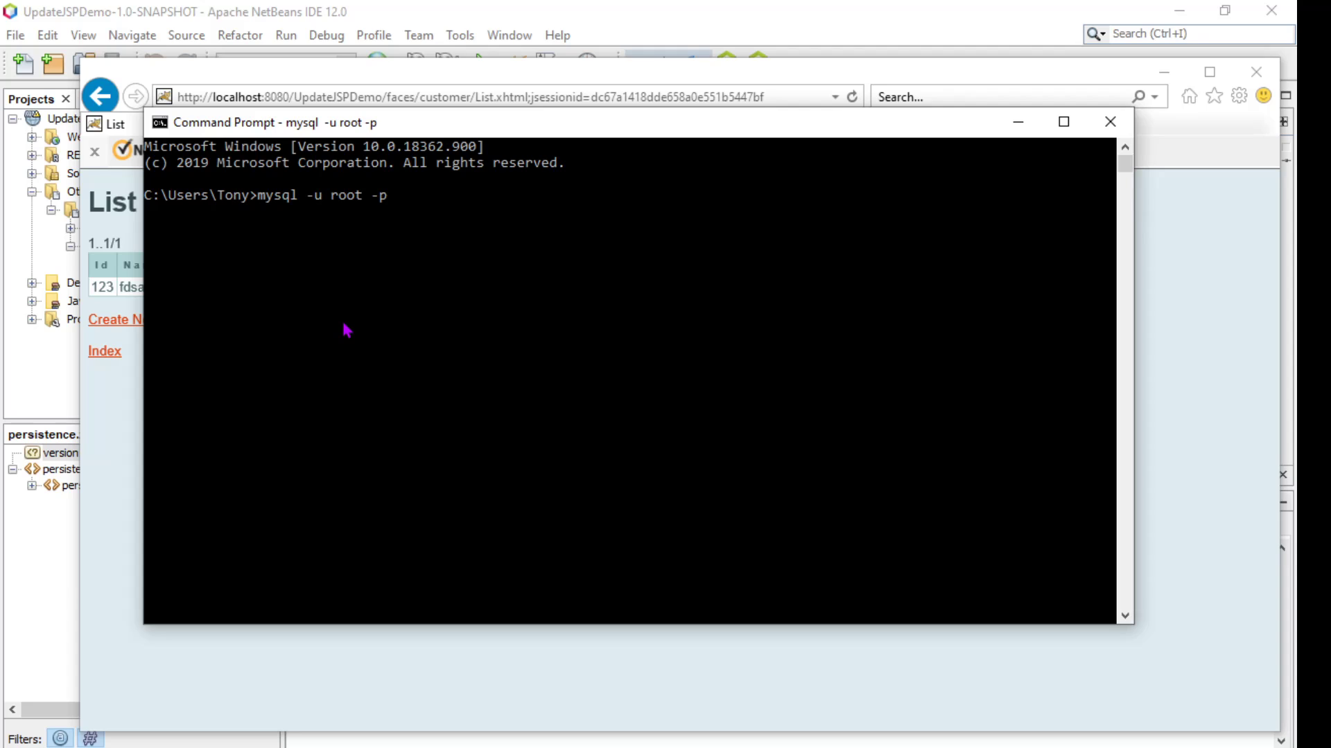
pyautogui.press('Return')
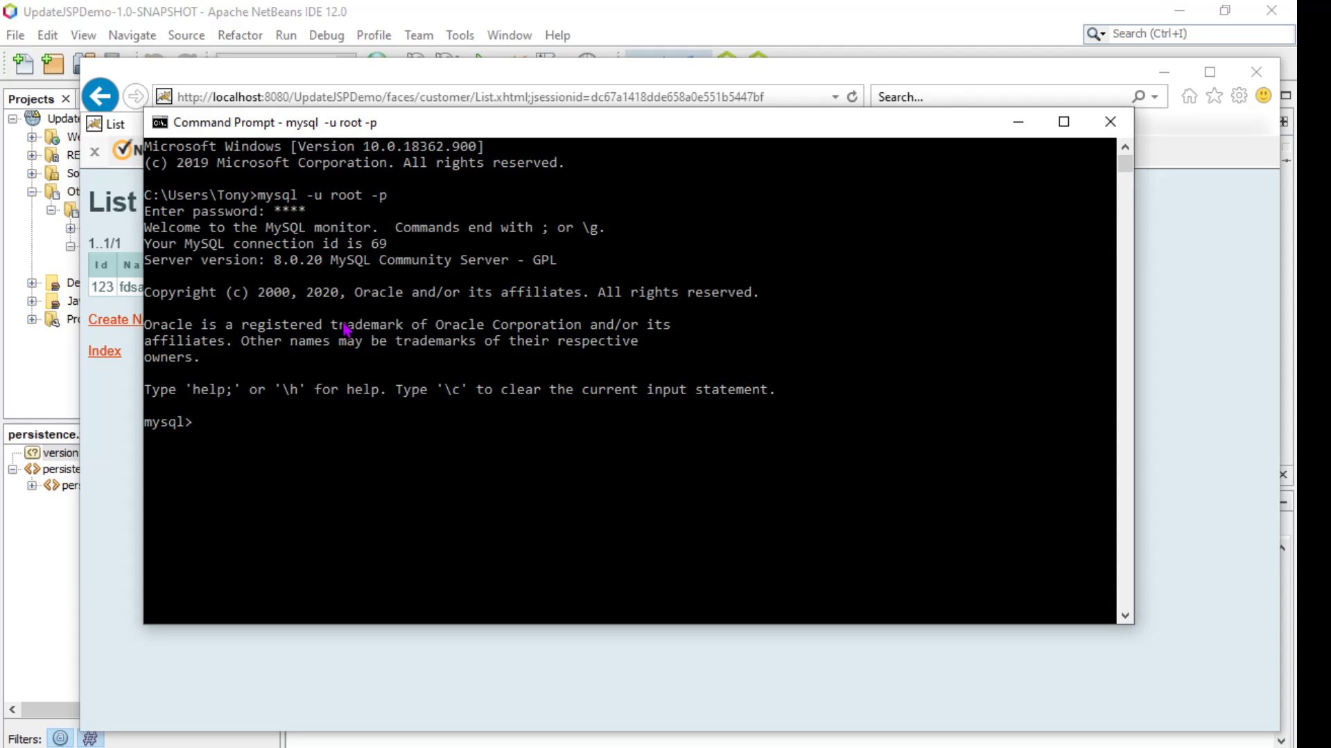
pyautogui.write('connect sales')
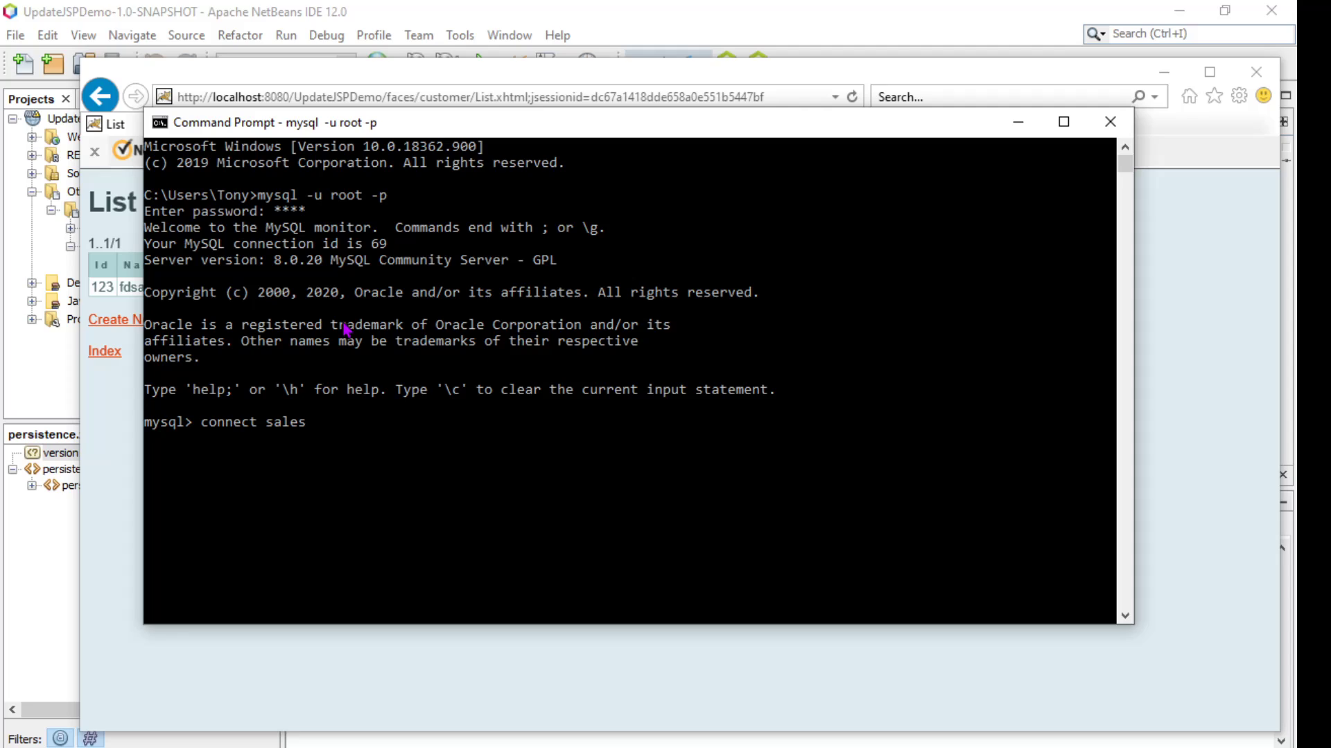
pyautogui.press('Return')
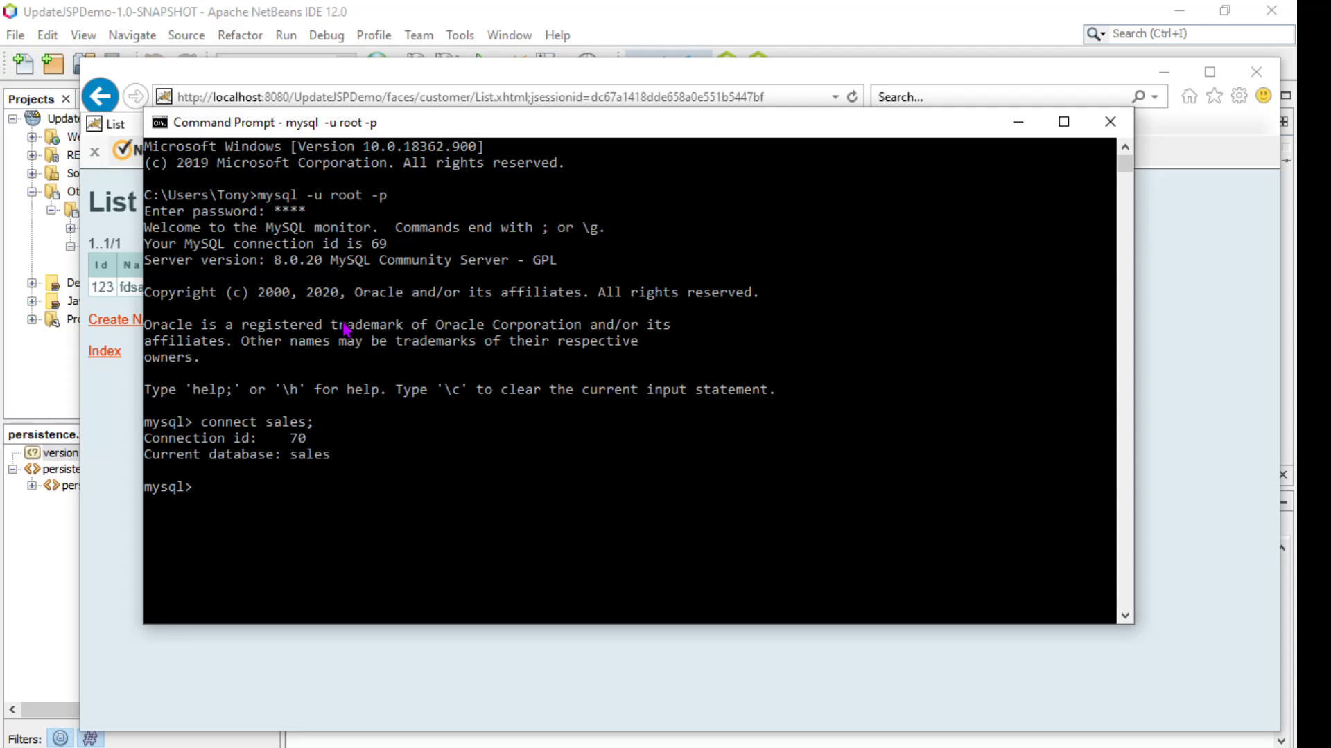
# - Run a select * from query to list the table's rows
pyautogui.write('select * from product;')
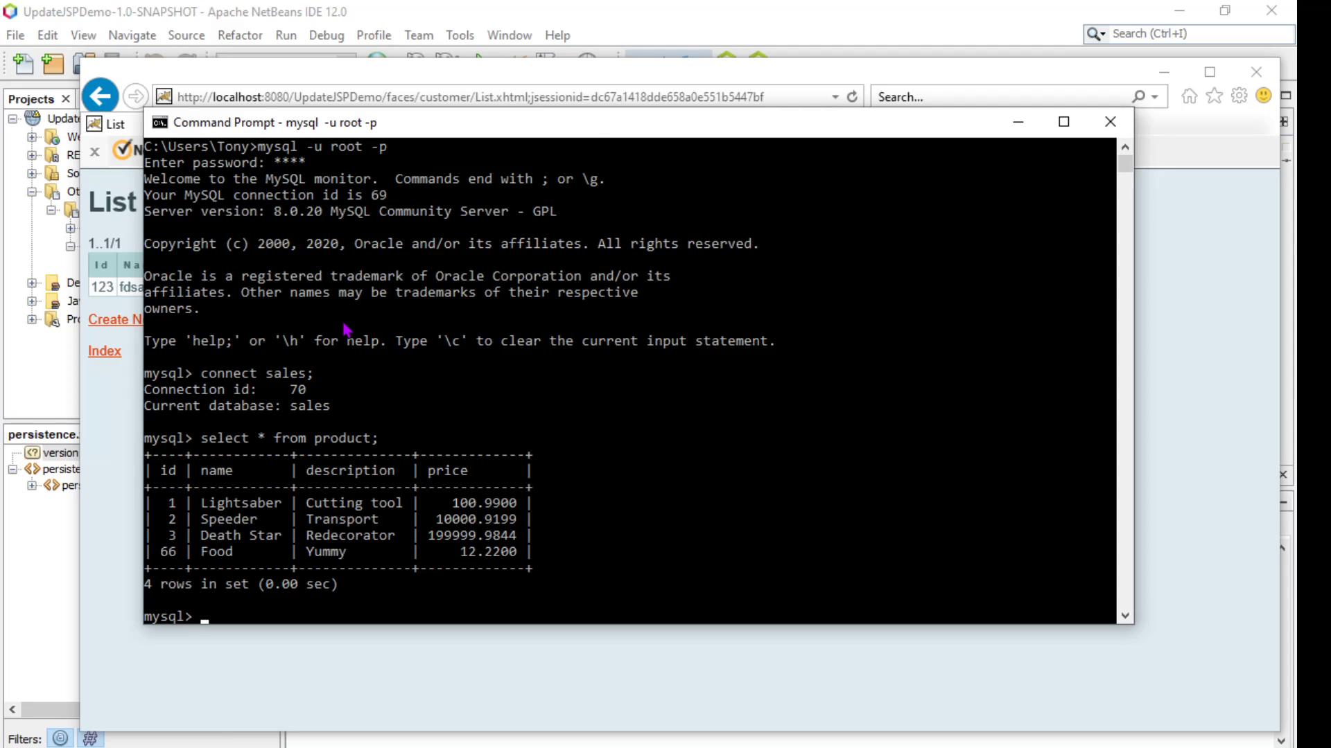
pyautogui.write('select * fro')
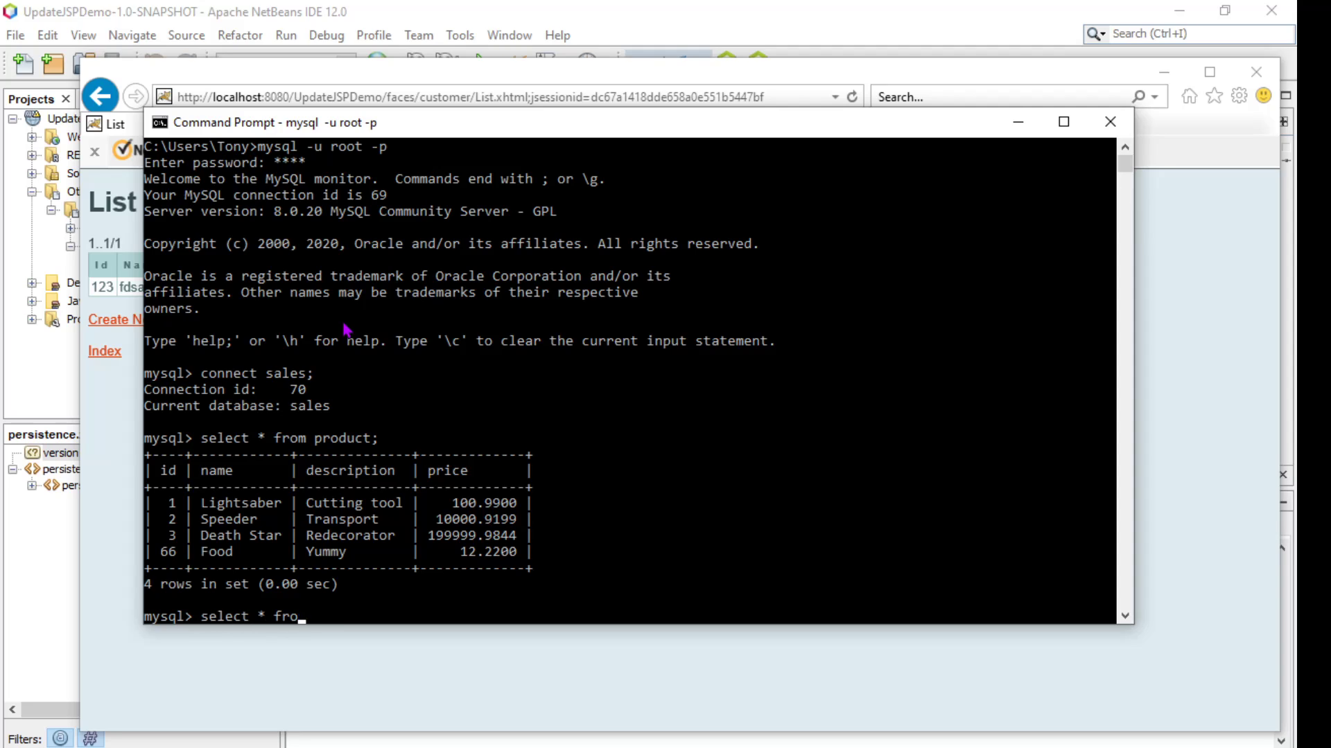
pyautogui.write('m custome')
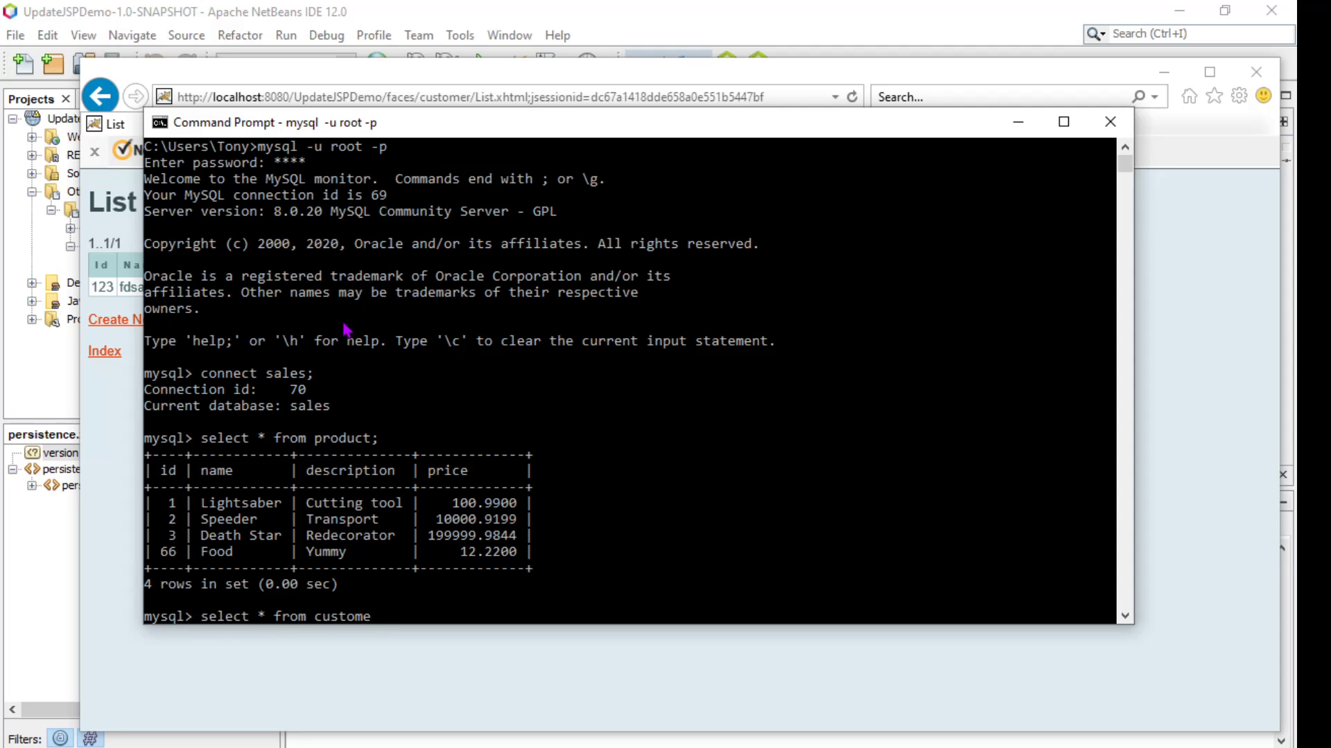
pyautogui.write('e')
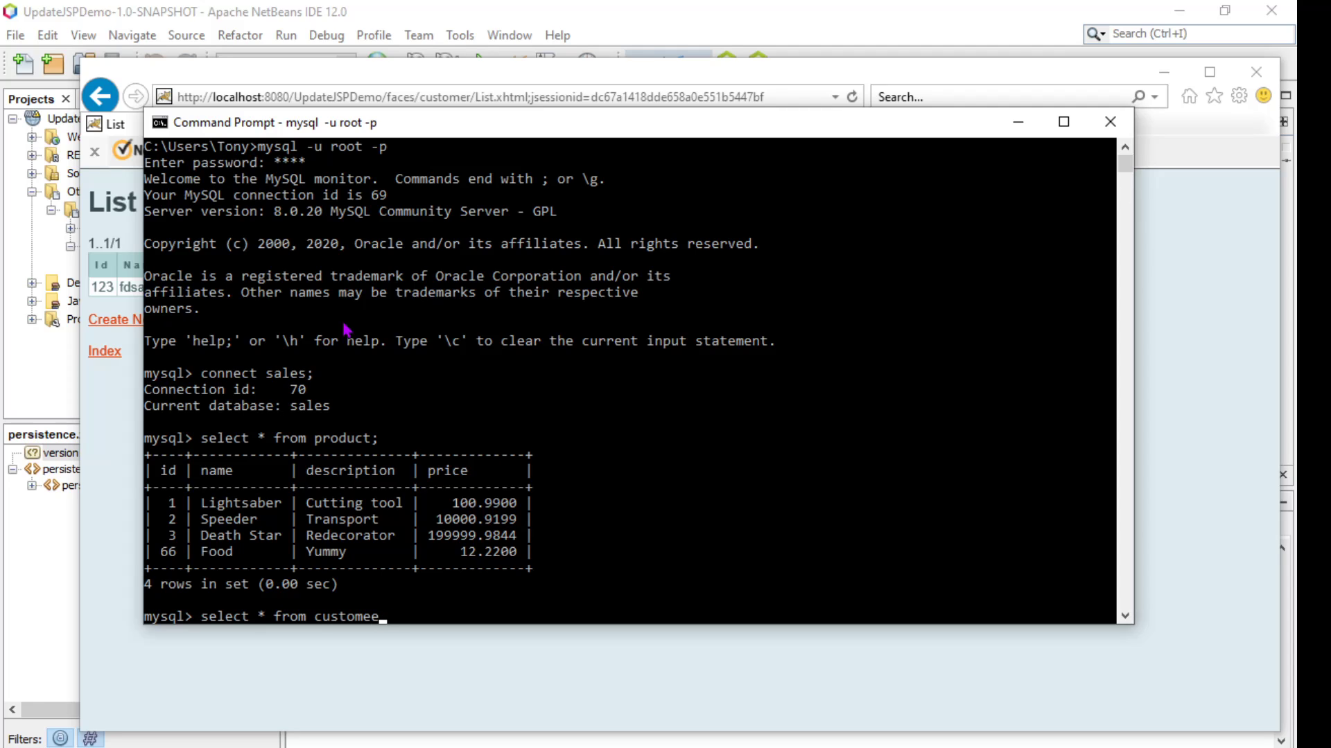
pyautogui.press('Return')
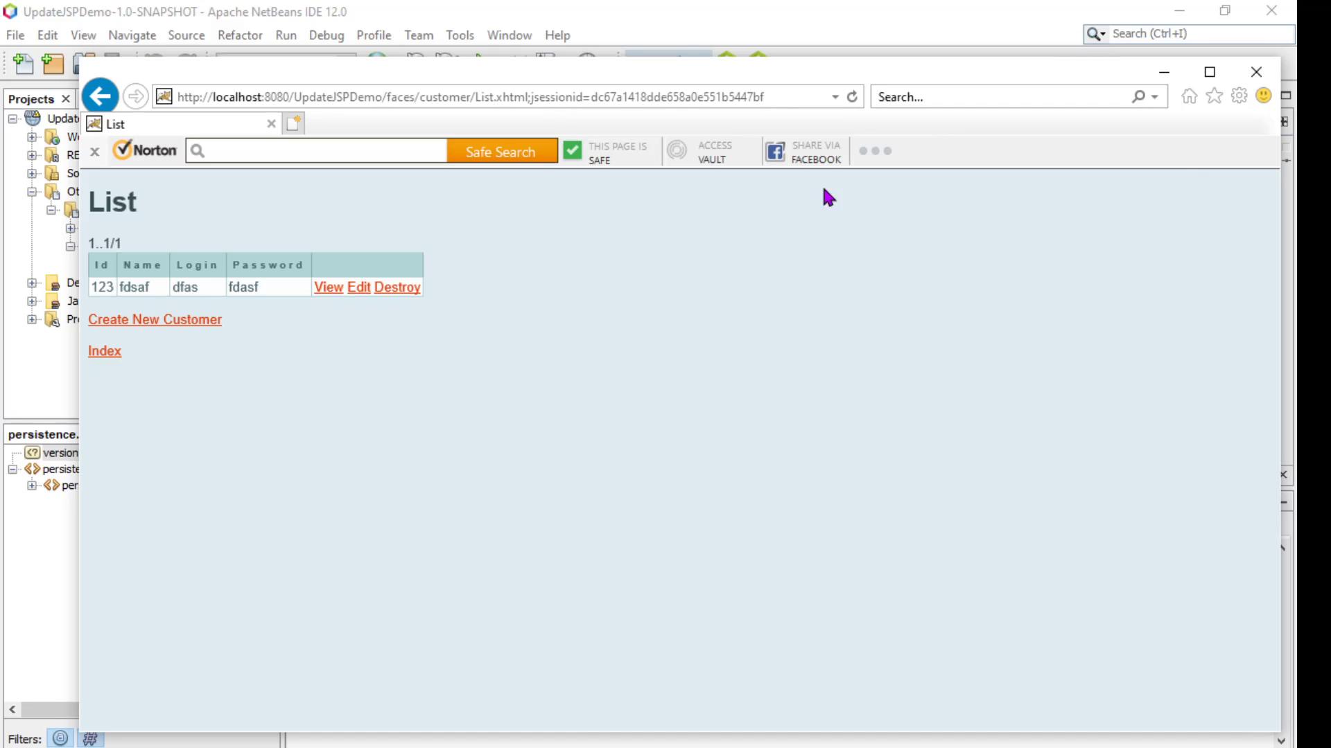
pyautogui.moveTo(283, 266)
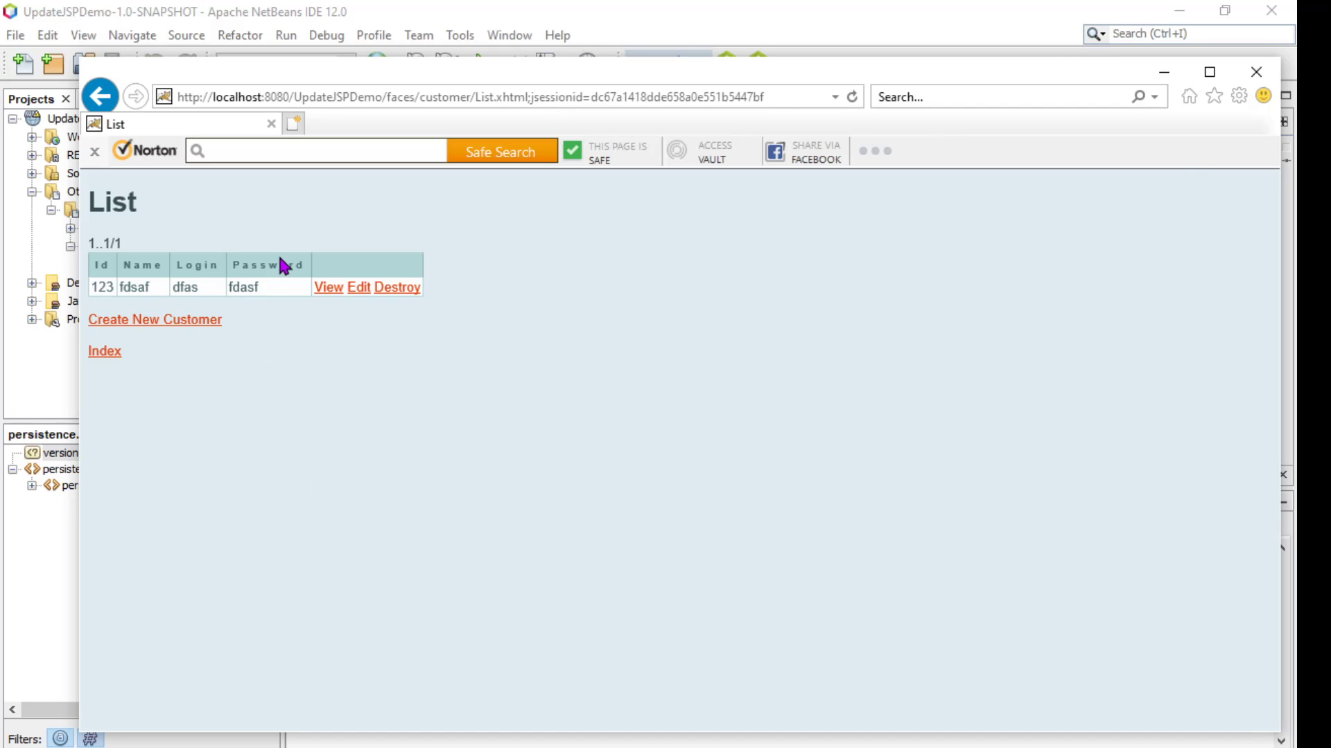
pyautogui.moveTo(407, 301)
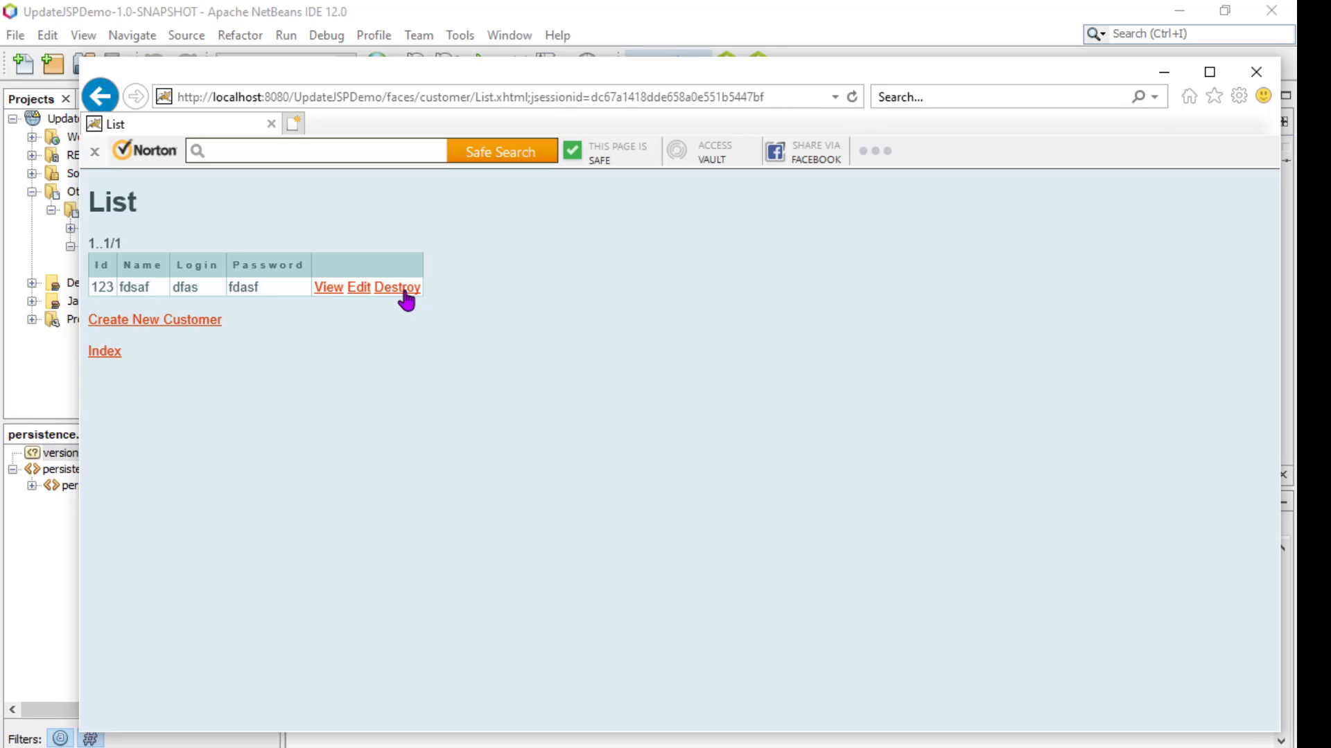
pyautogui.moveTo(129, 538)
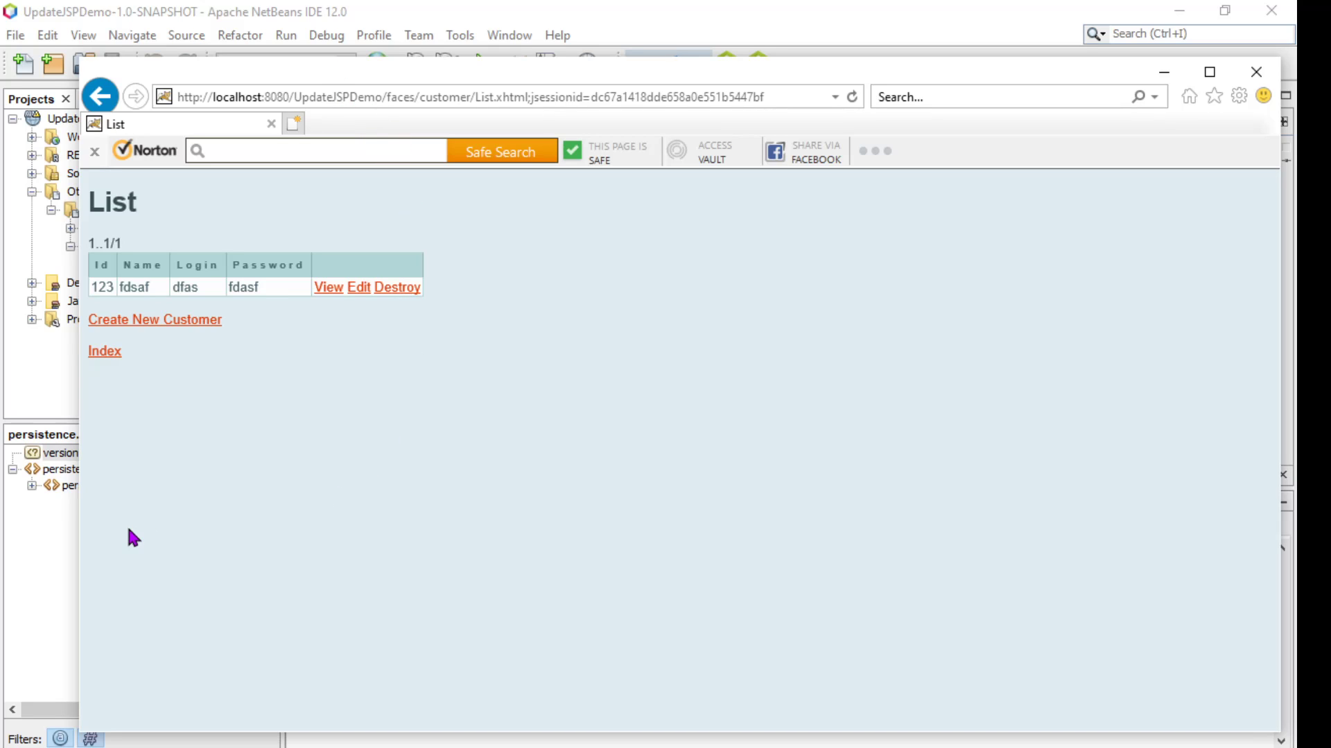
# - Return to persistence.xml in Design view and reselect it under Other Sources
pyautogui.click(1289, 58)
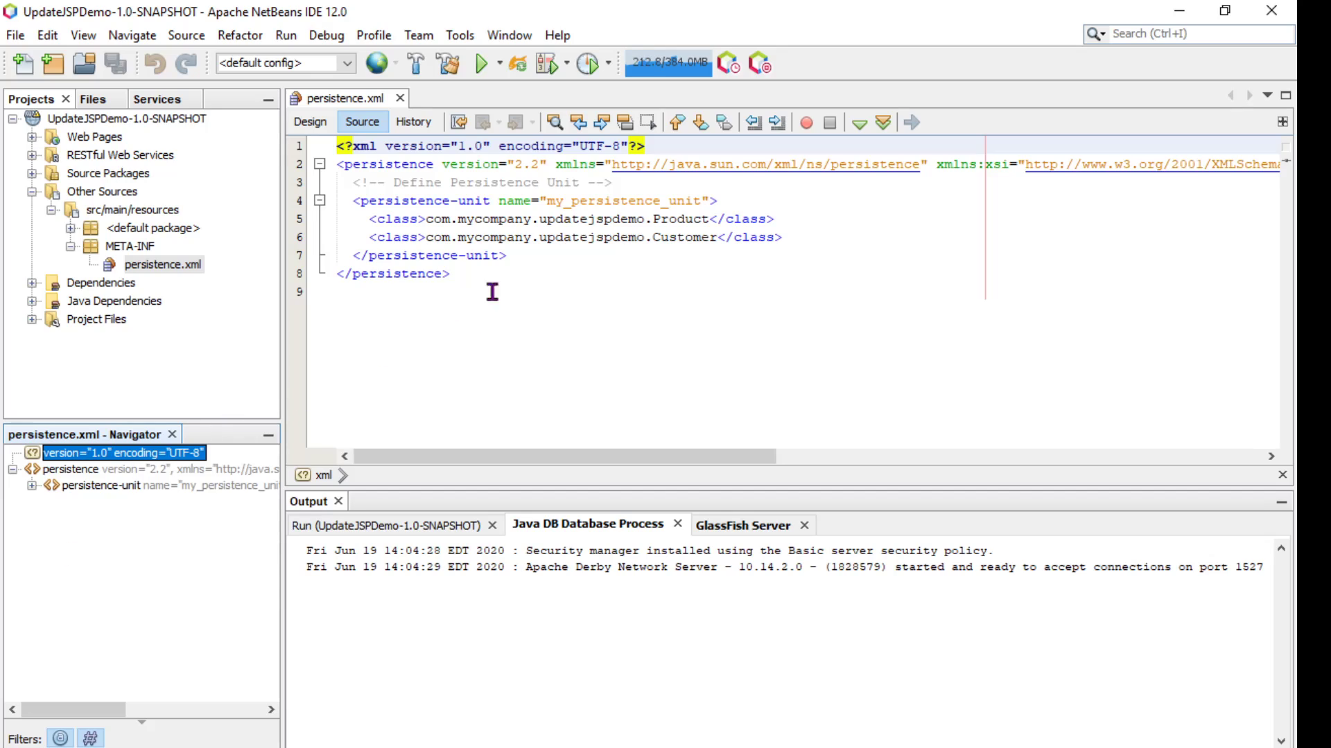
pyautogui.click(309, 121)
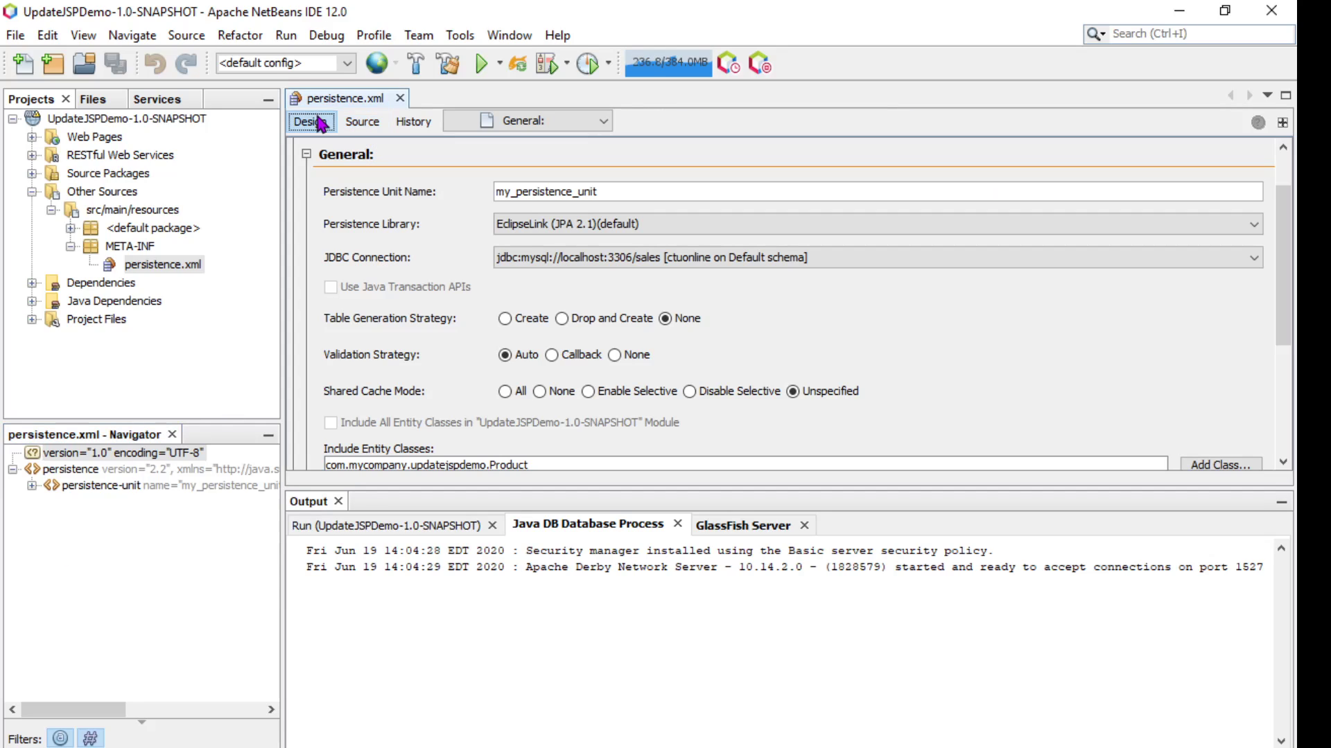
pyautogui.moveTo(524, 250)
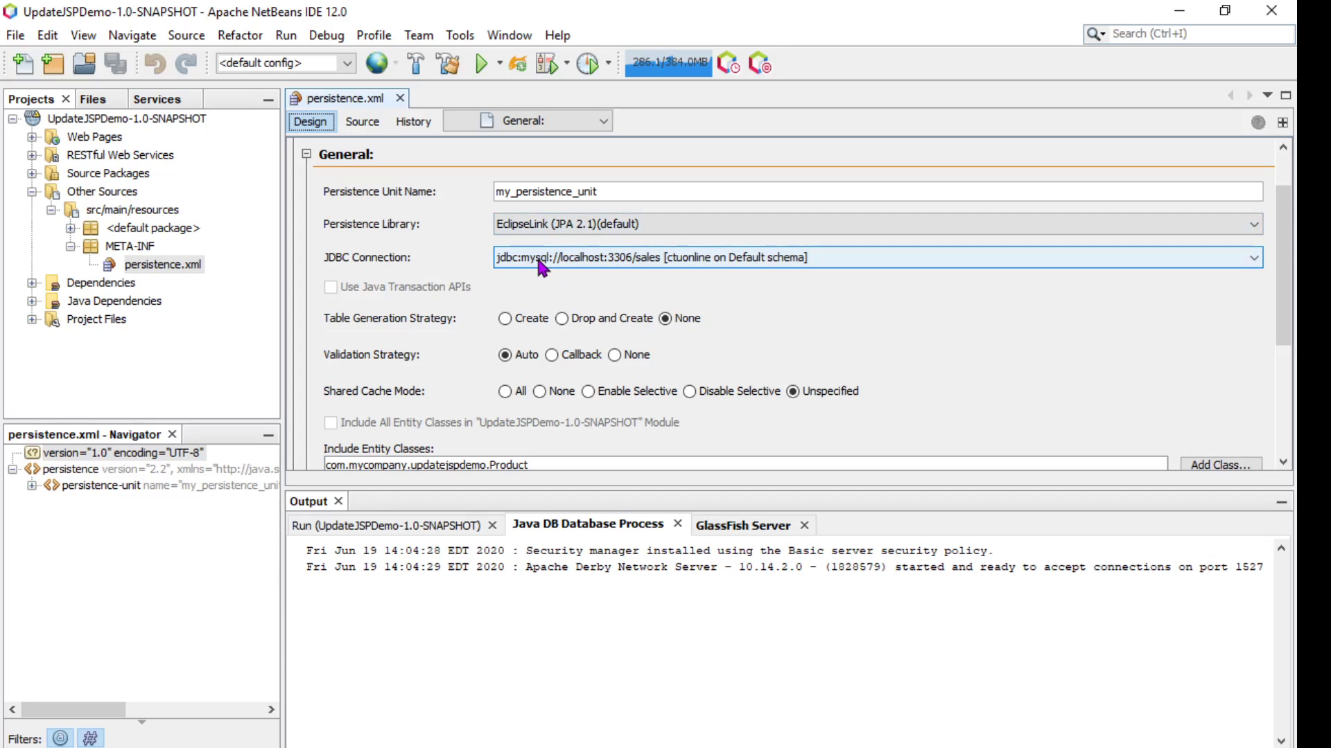
pyautogui.moveTo(881, 343)
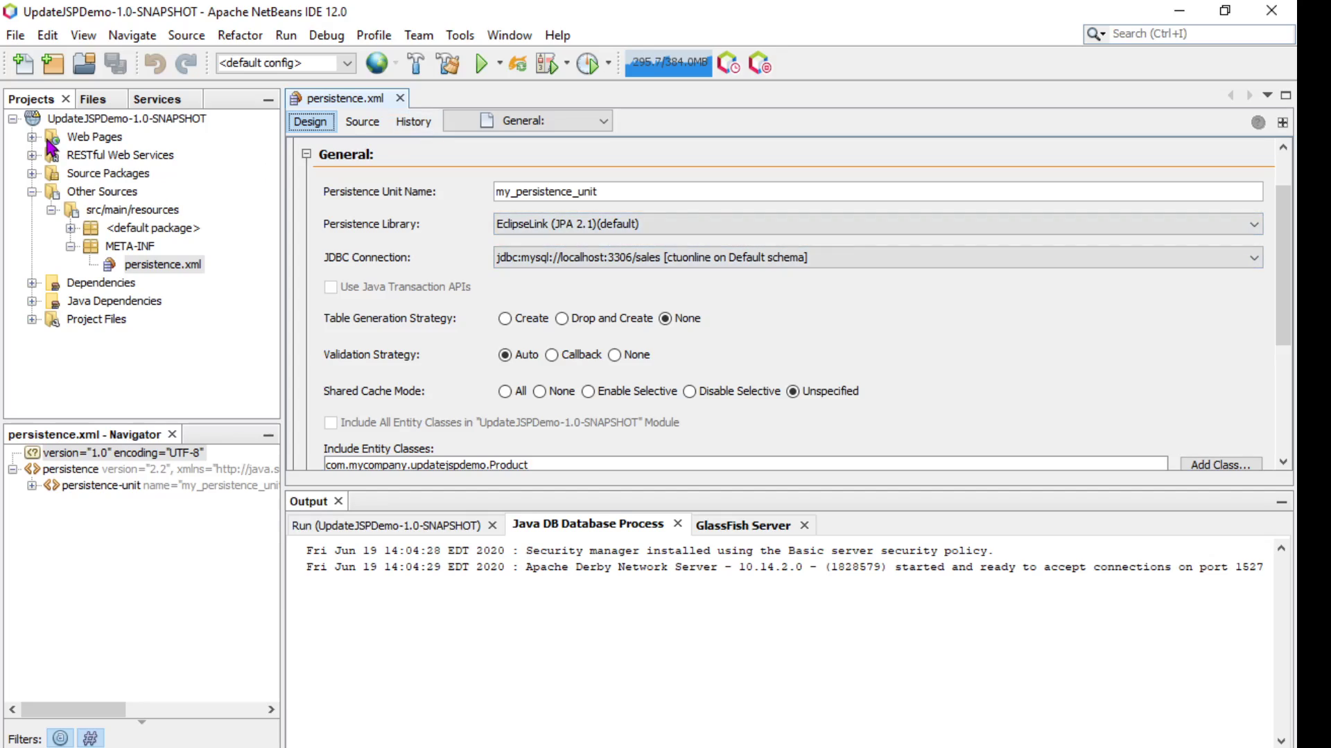
pyautogui.moveTo(54, 174)
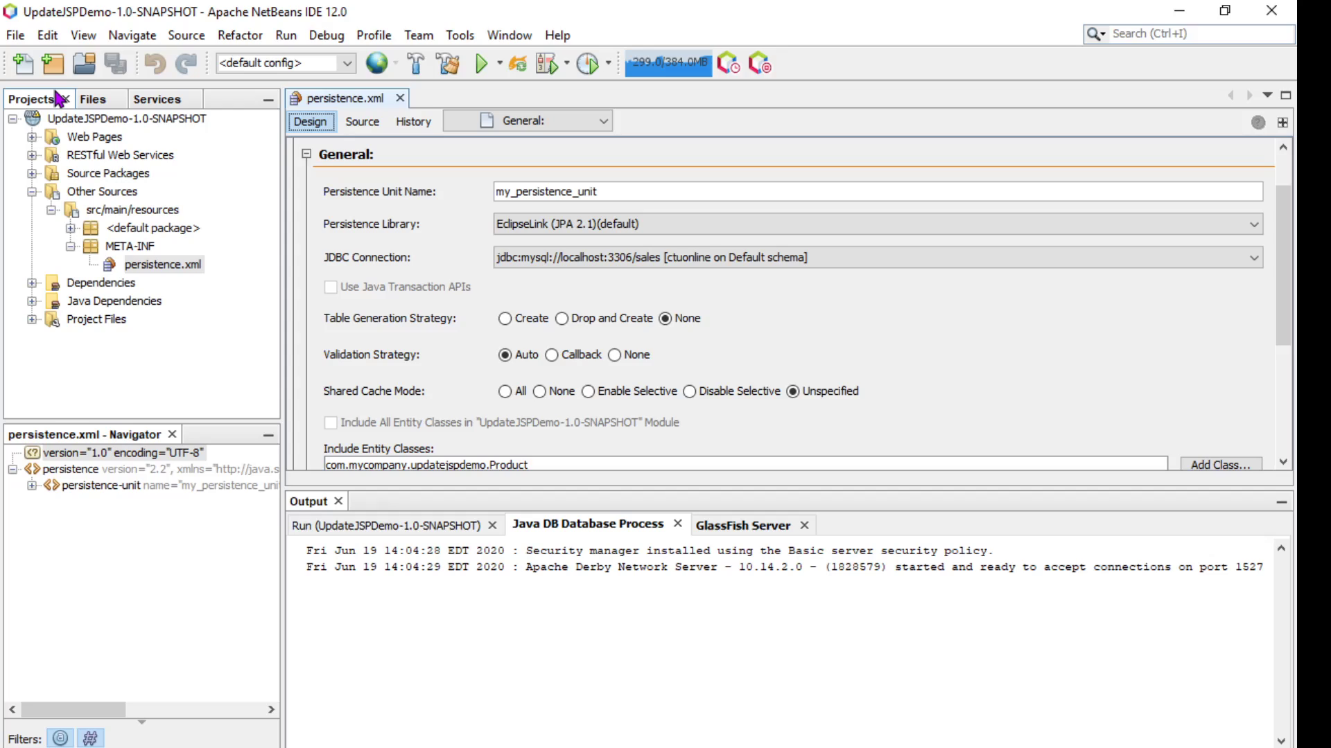
pyautogui.click(163, 264)
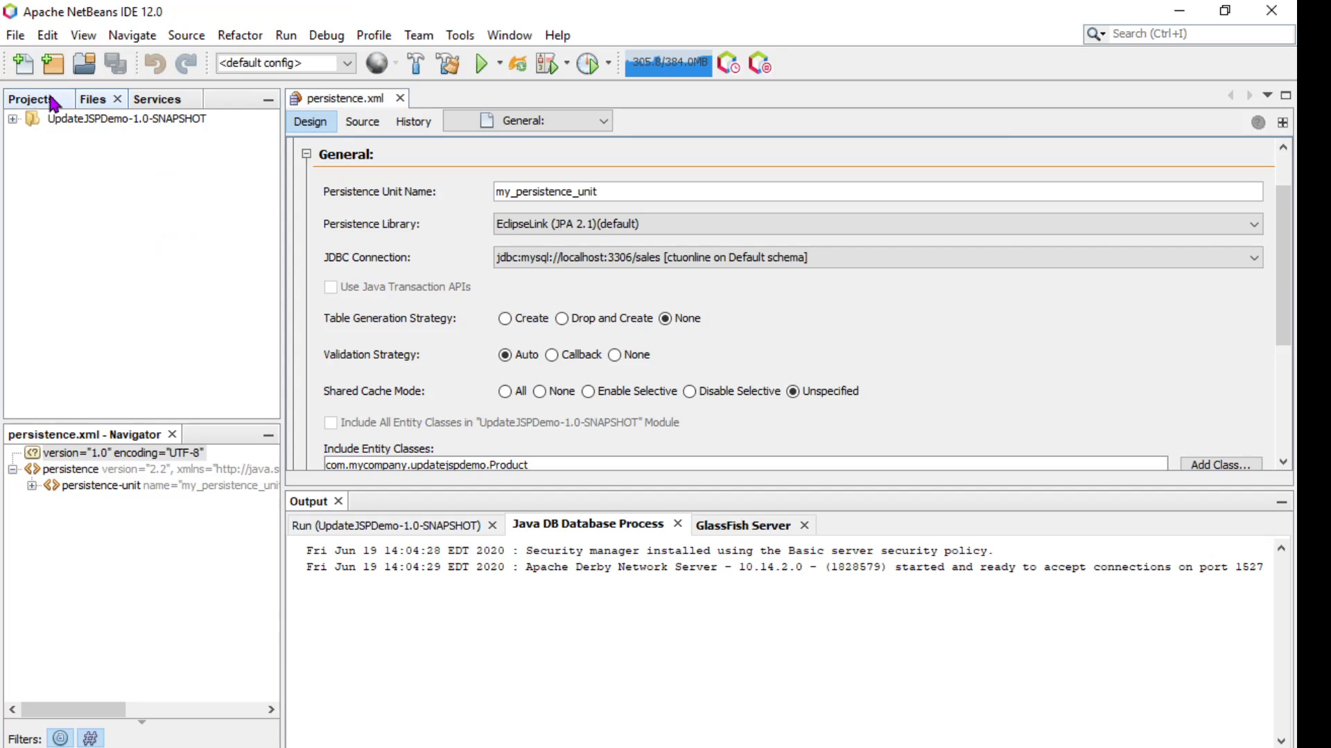
pyautogui.click(27, 99)
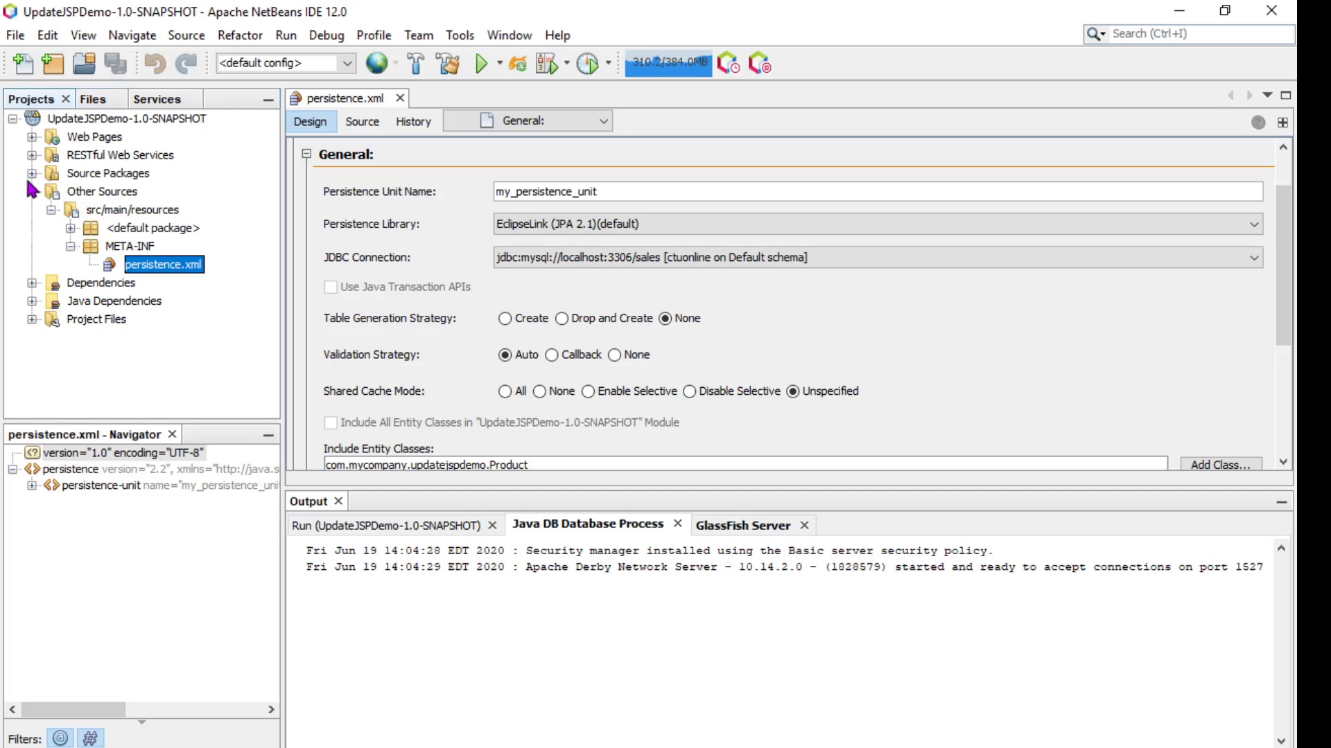
pyautogui.click(93, 191)
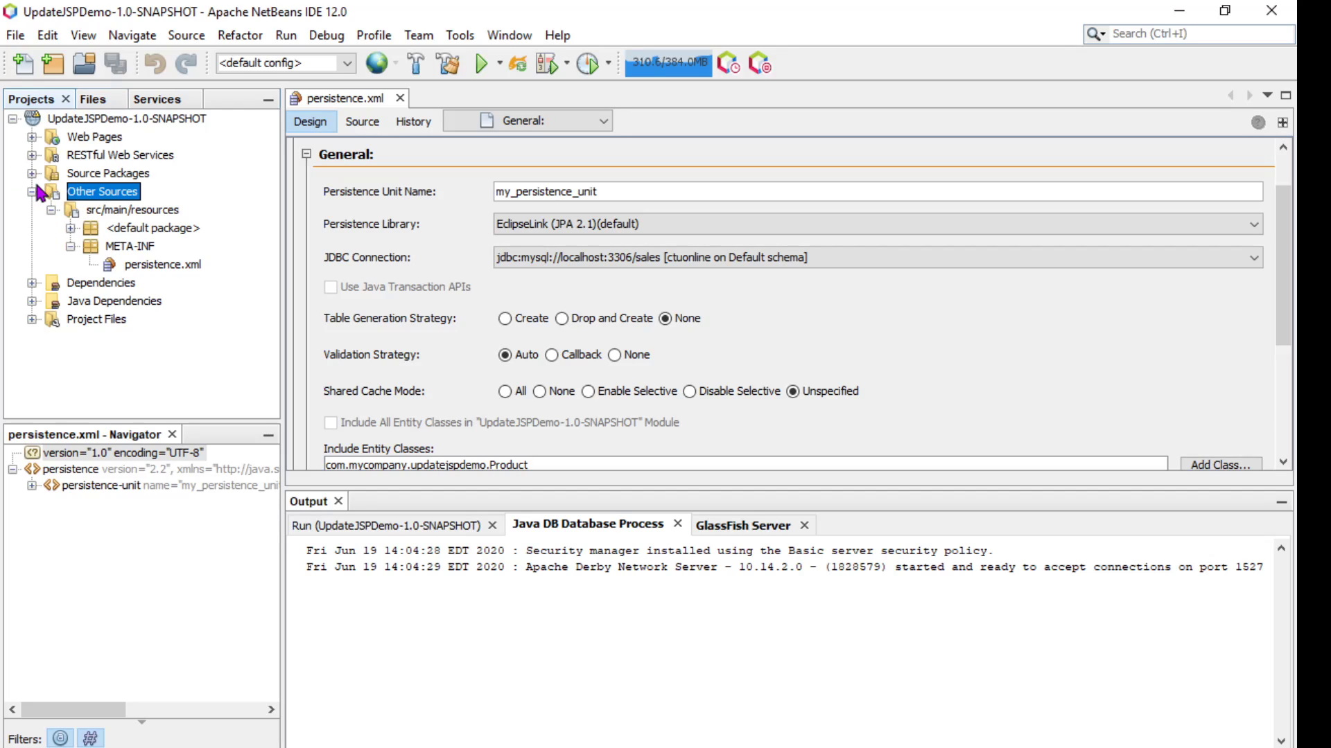
pyautogui.click(163, 264)
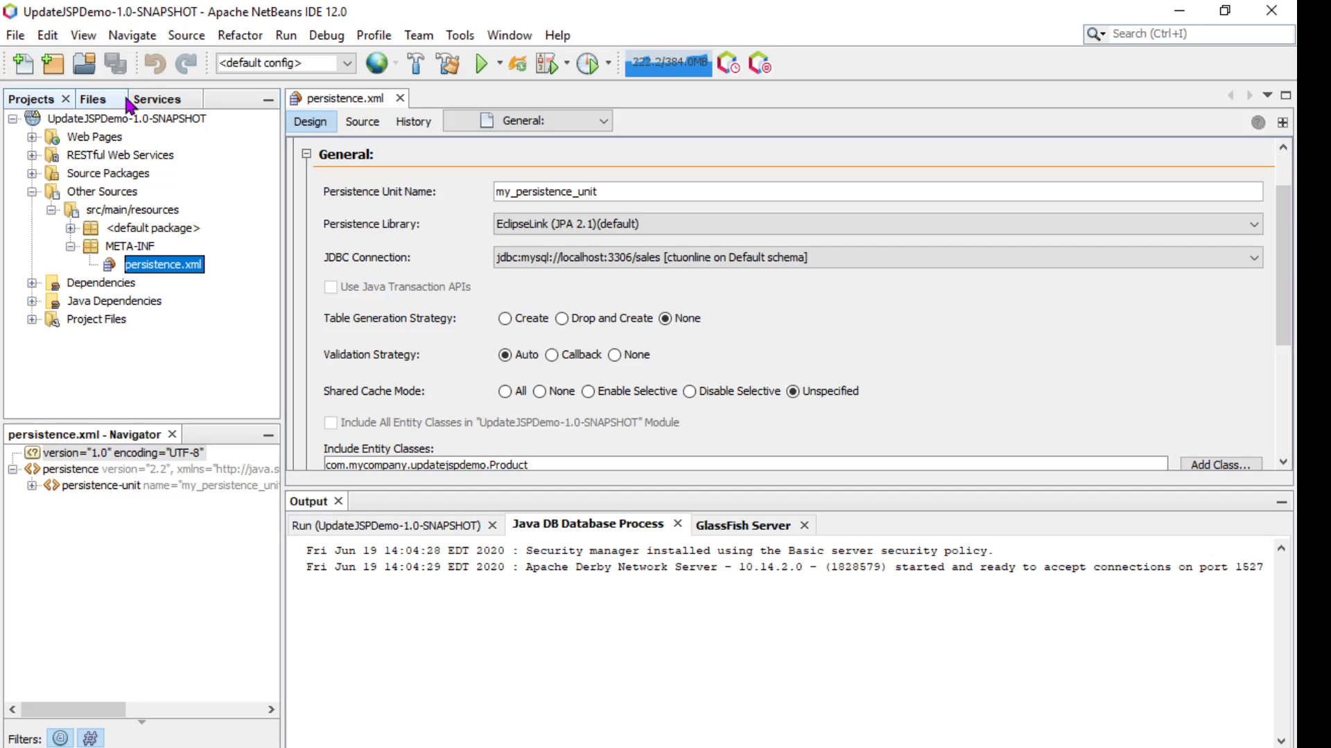
# - Open the Services tab and expand the Java DB node under Databases
pyautogui.click(158, 99)
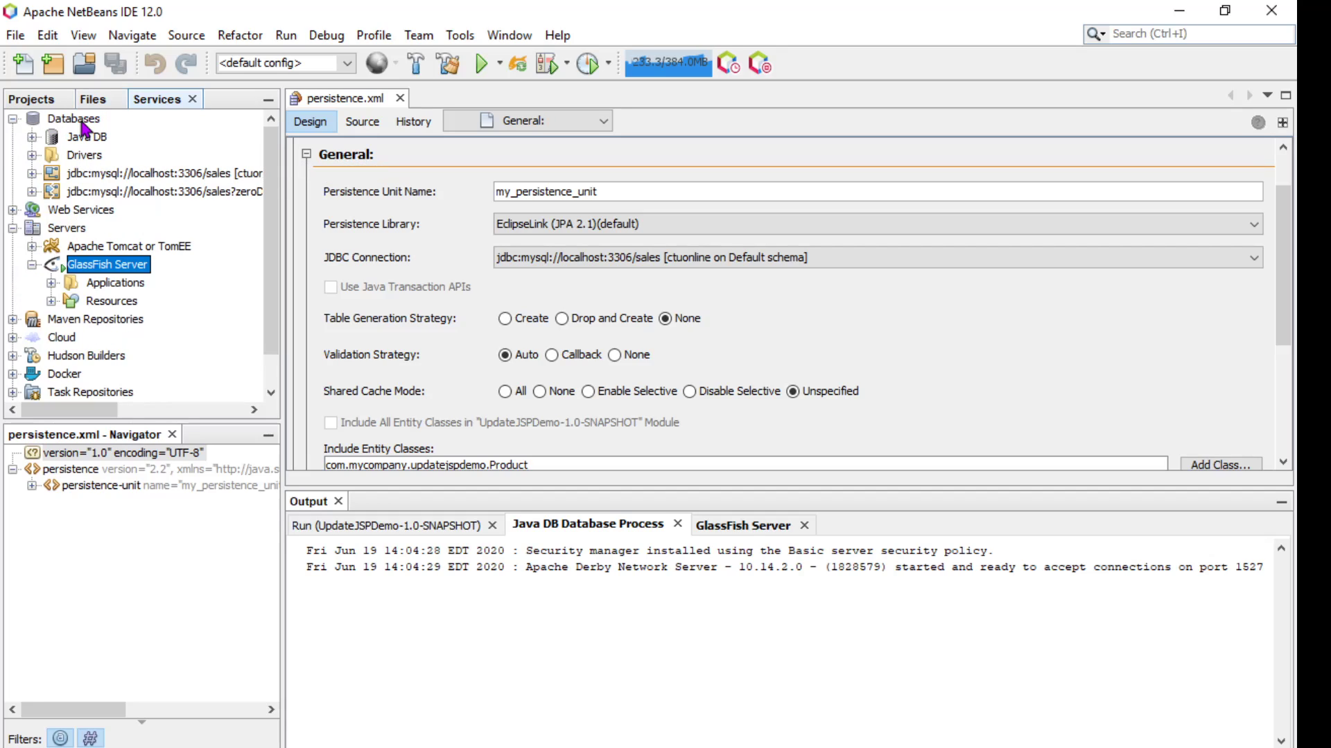
pyautogui.click(14, 136)
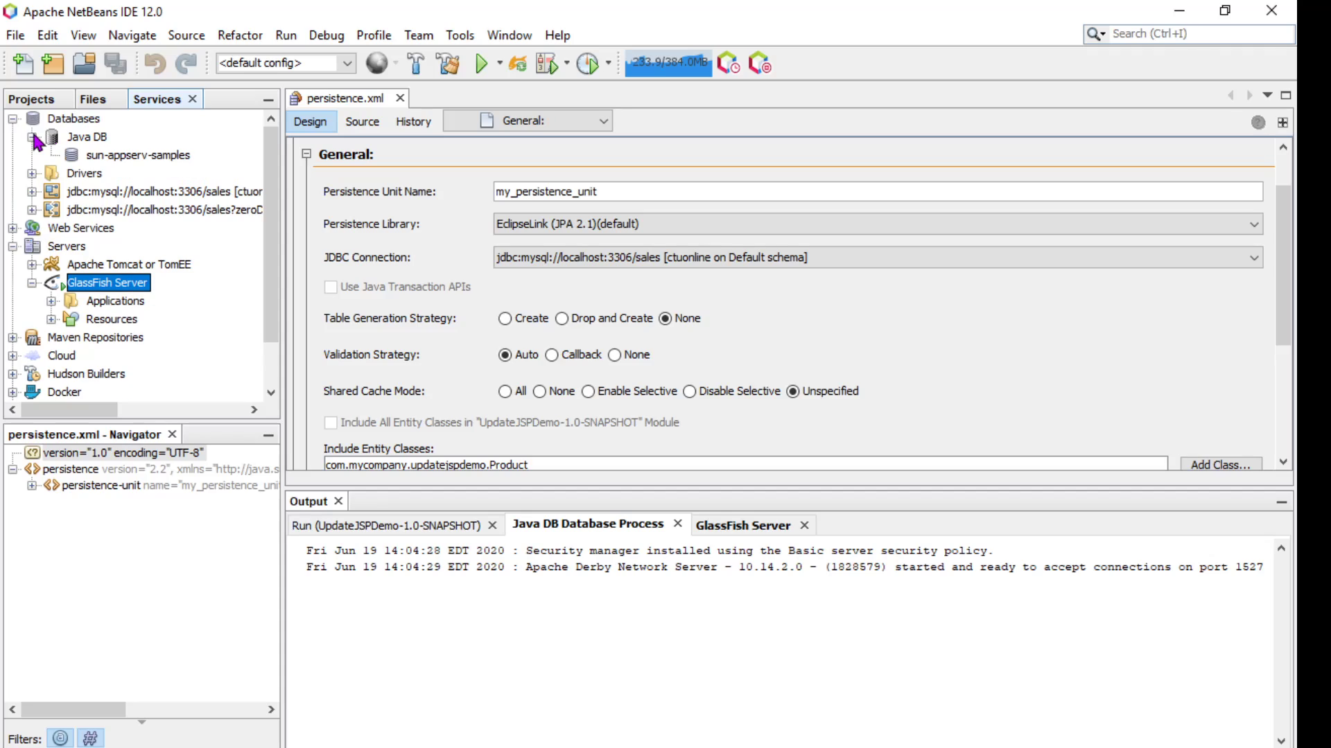
pyautogui.click(84, 136)
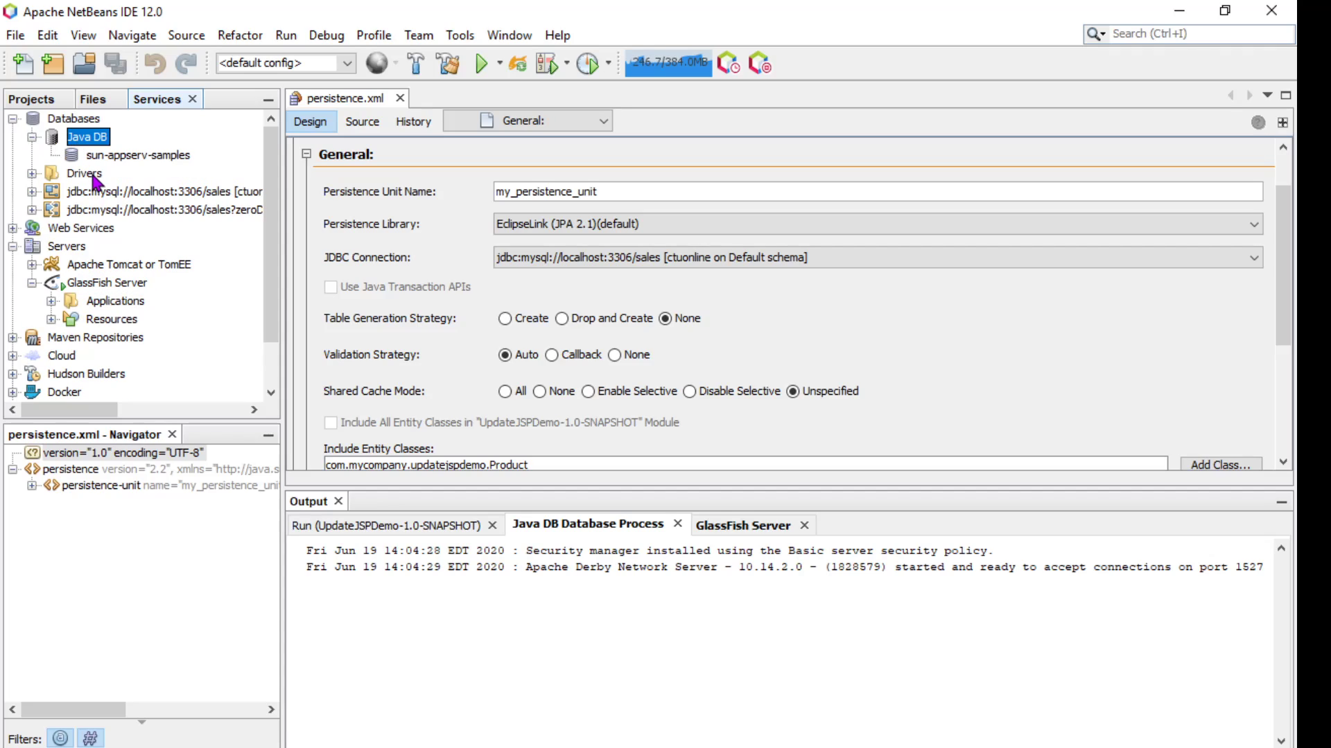
pyautogui.moveTo(225, 230)
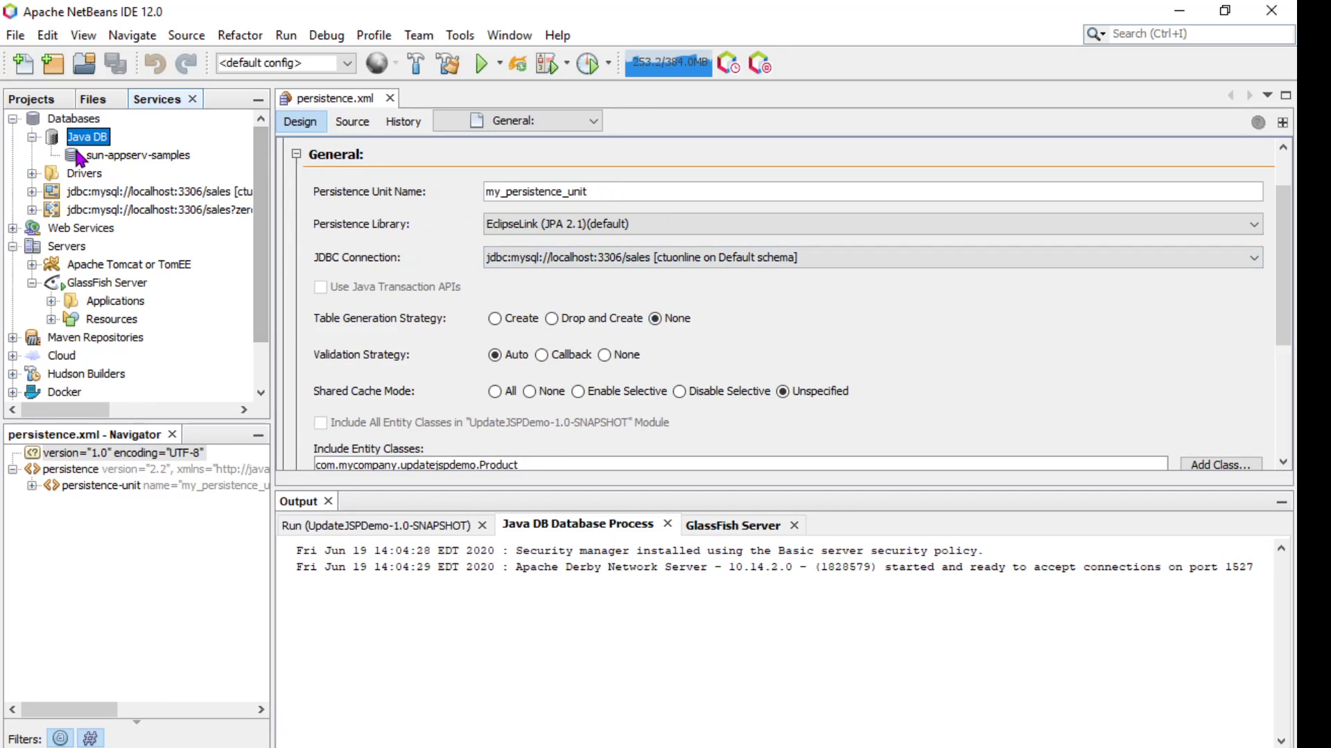
pyautogui.moveTo(128, 154)
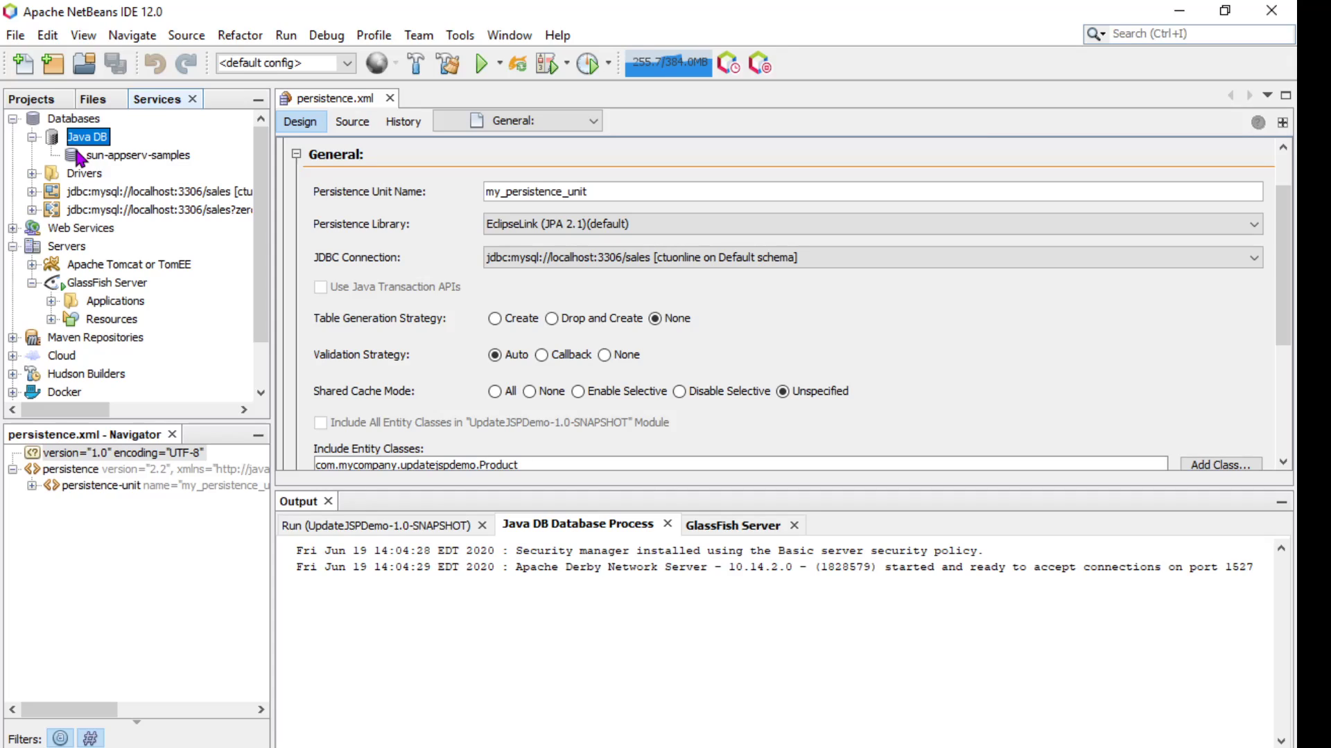
pyautogui.moveTo(1009, 446)
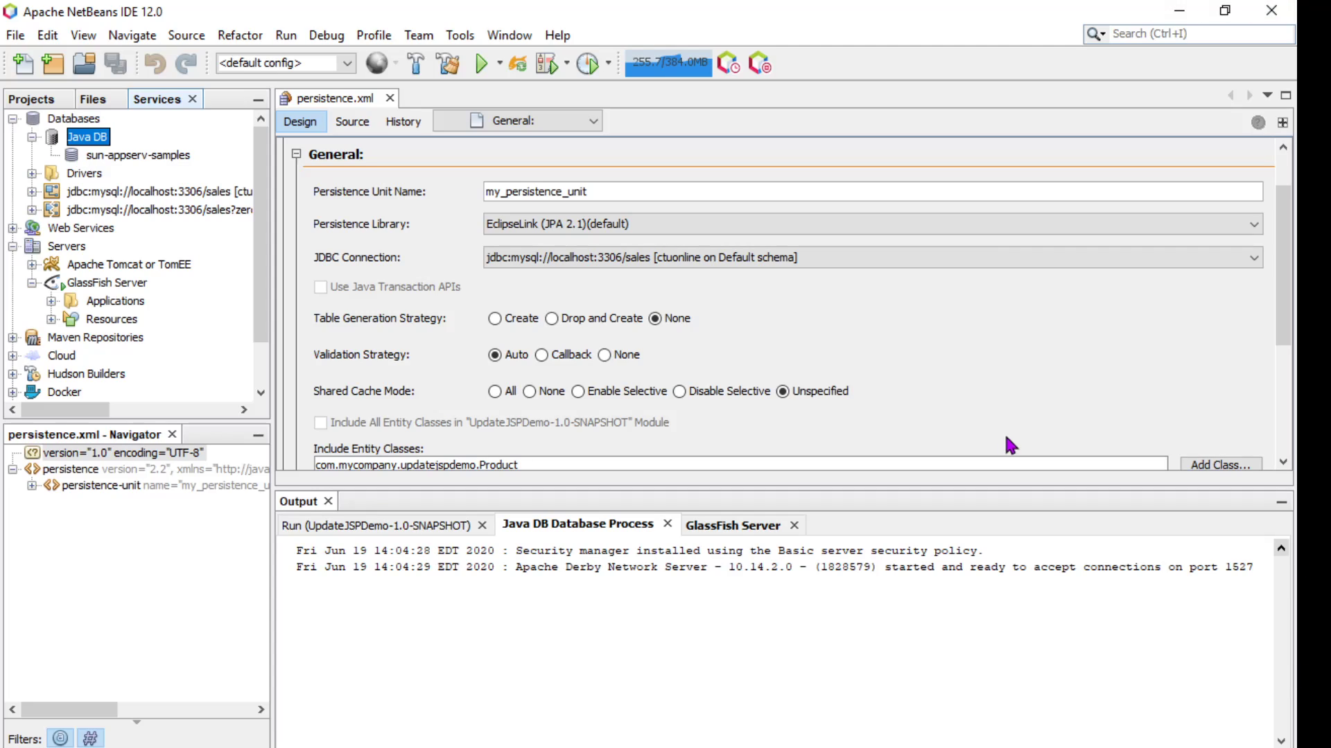
pyautogui.moveTo(936, 383)
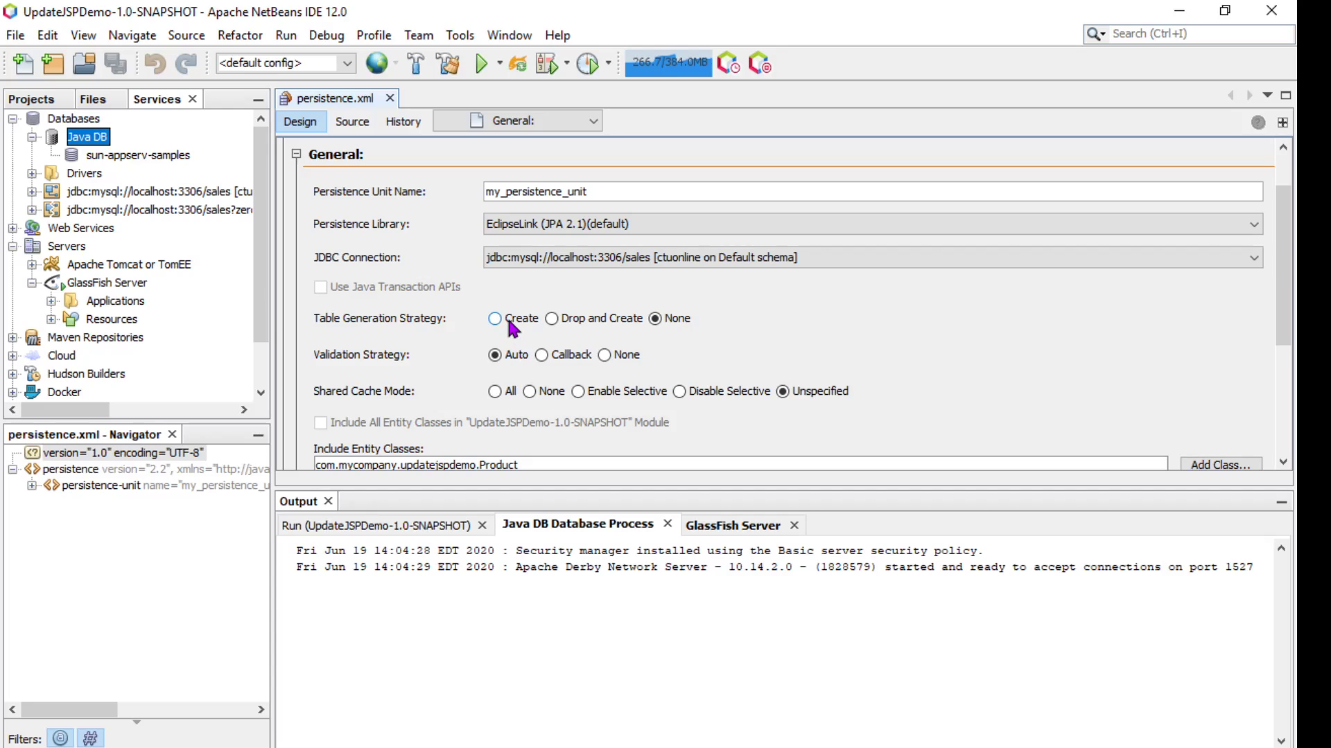
# - Toggle table generation between Create and Drop and Create, ending on Drop and Create
pyautogui.click(495, 318)
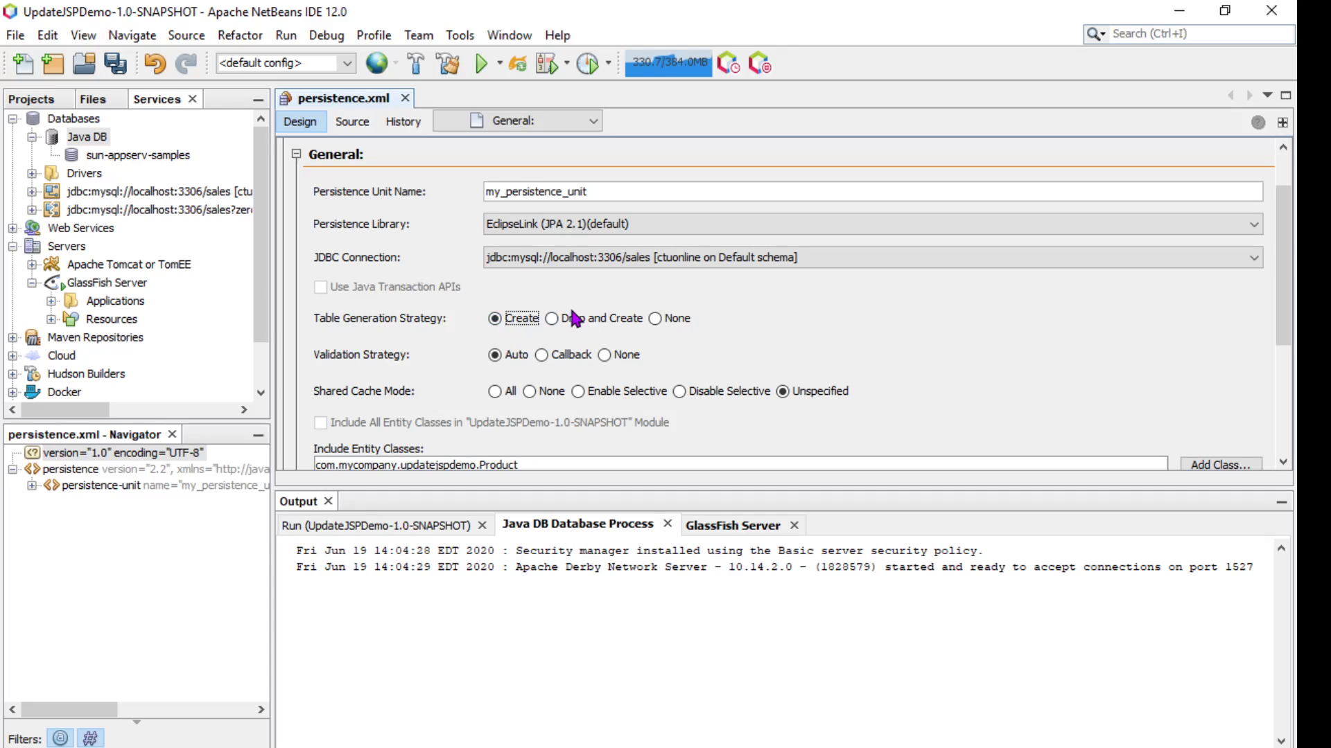
pyautogui.click(552, 318)
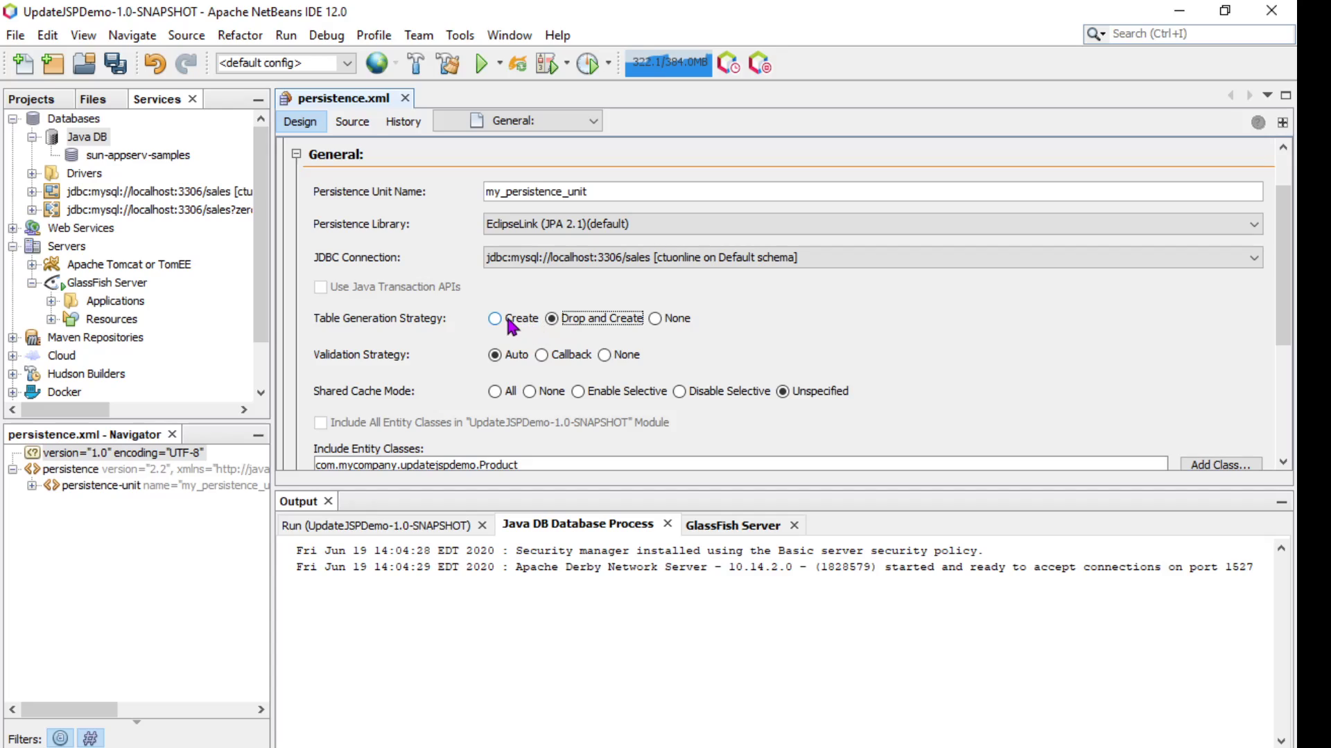
pyautogui.click(495, 318)
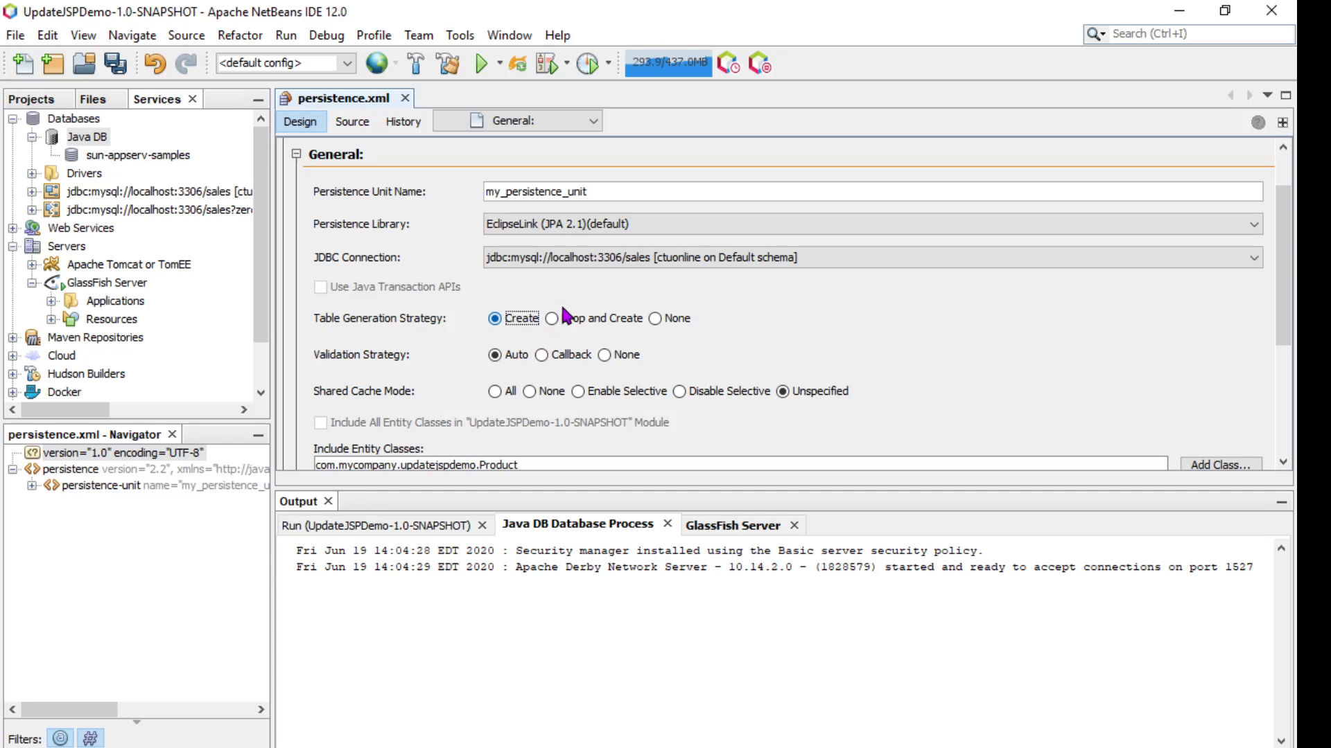
pyautogui.click(552, 318)
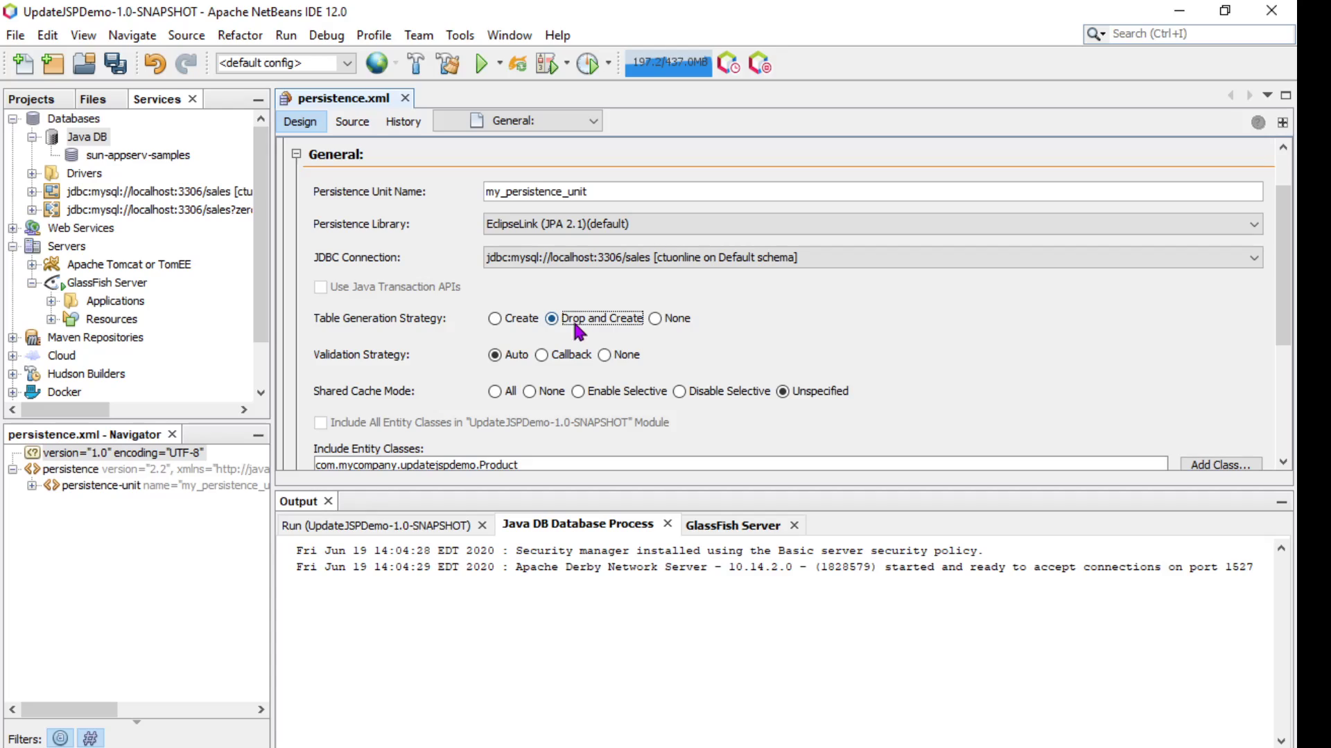
pyautogui.moveTo(524, 400)
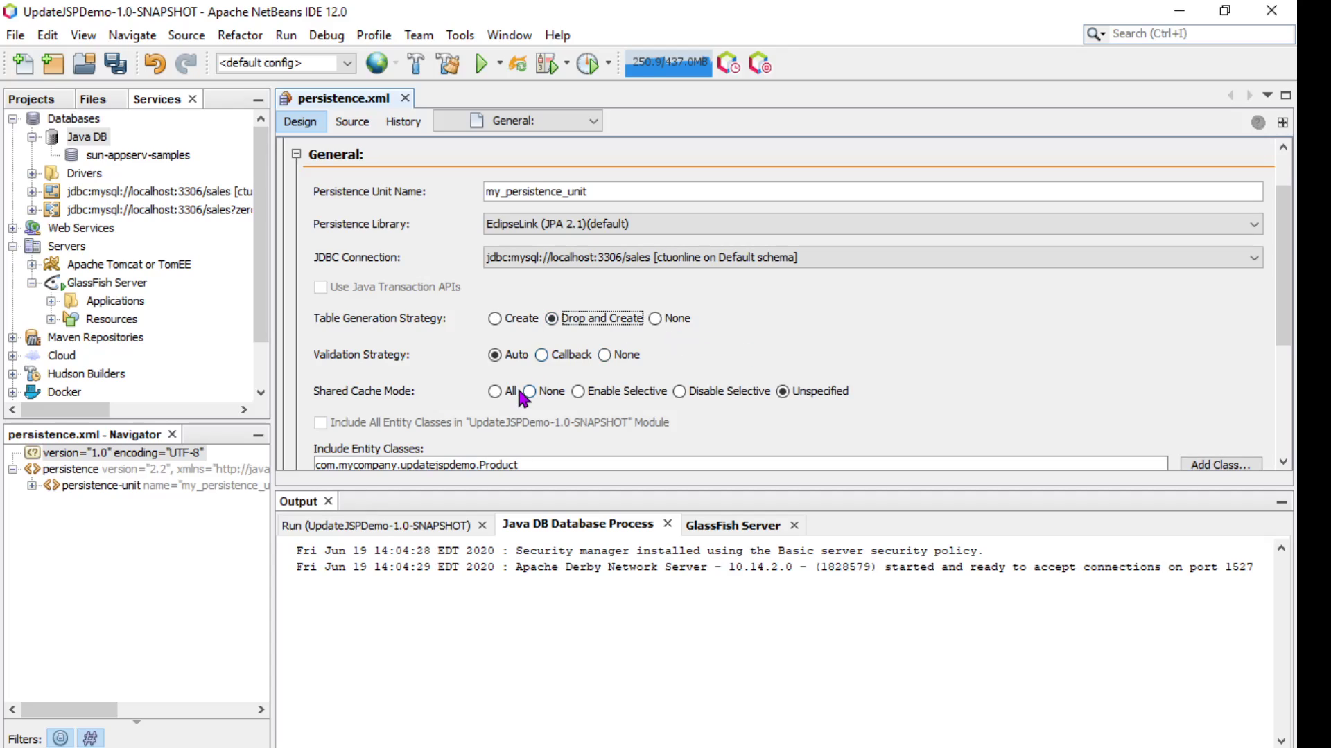
pyautogui.moveTo(501, 268)
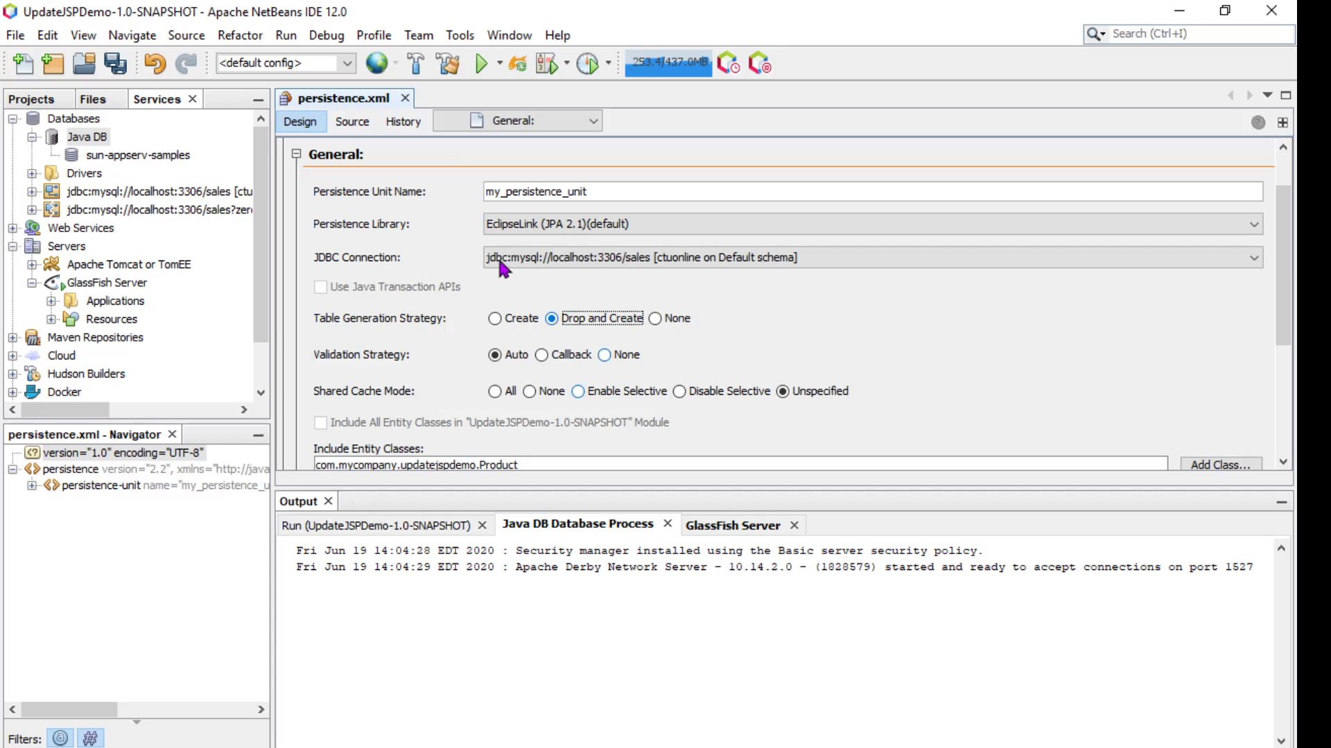
pyautogui.moveTo(431, 212)
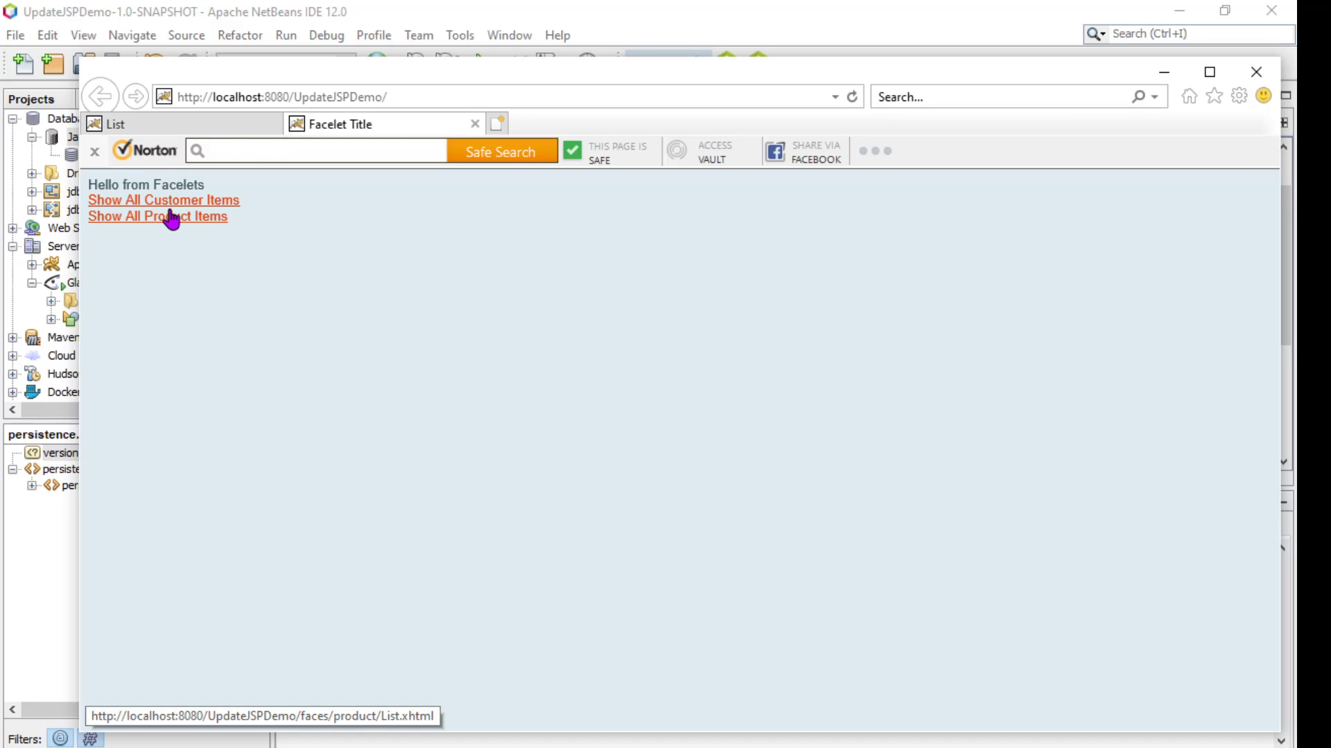
# - Show all UpdateJSPDemo customer items, confirming the list reports no customers found
pyautogui.click(164, 201)
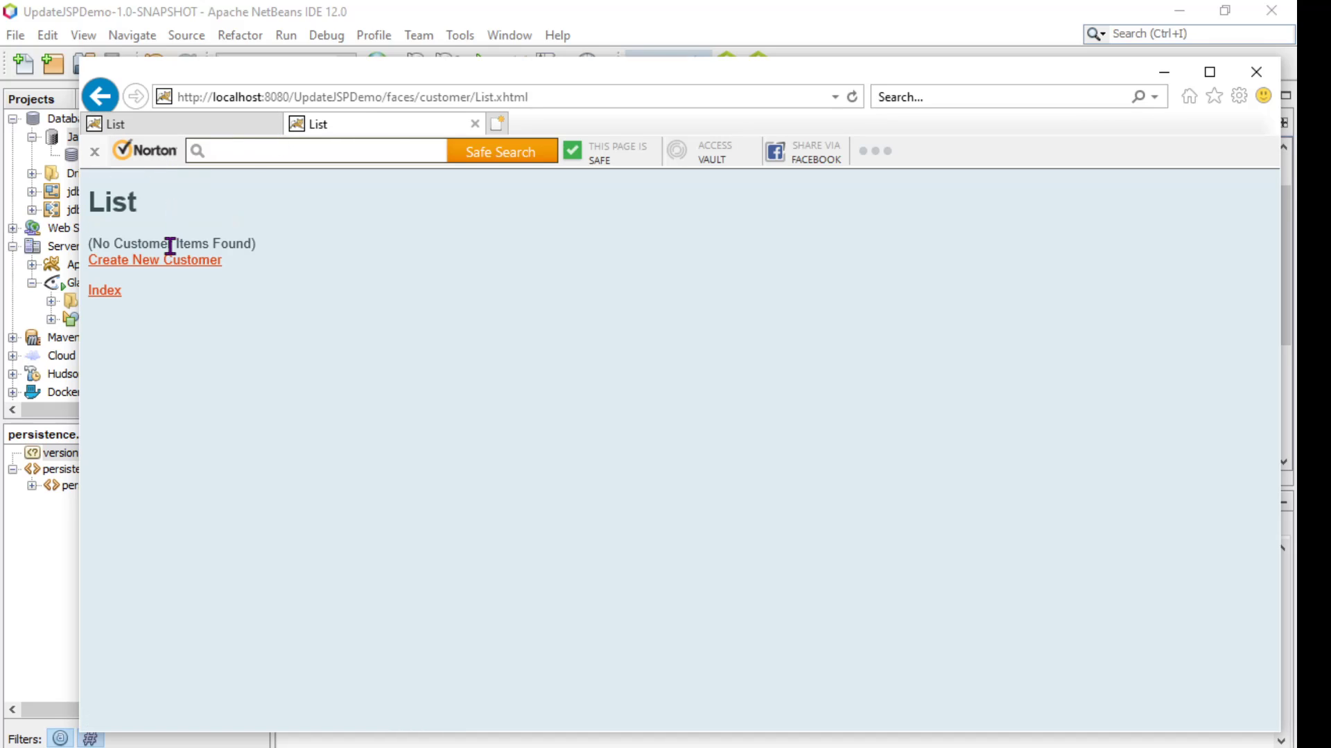
pyautogui.moveTo(119, 270)
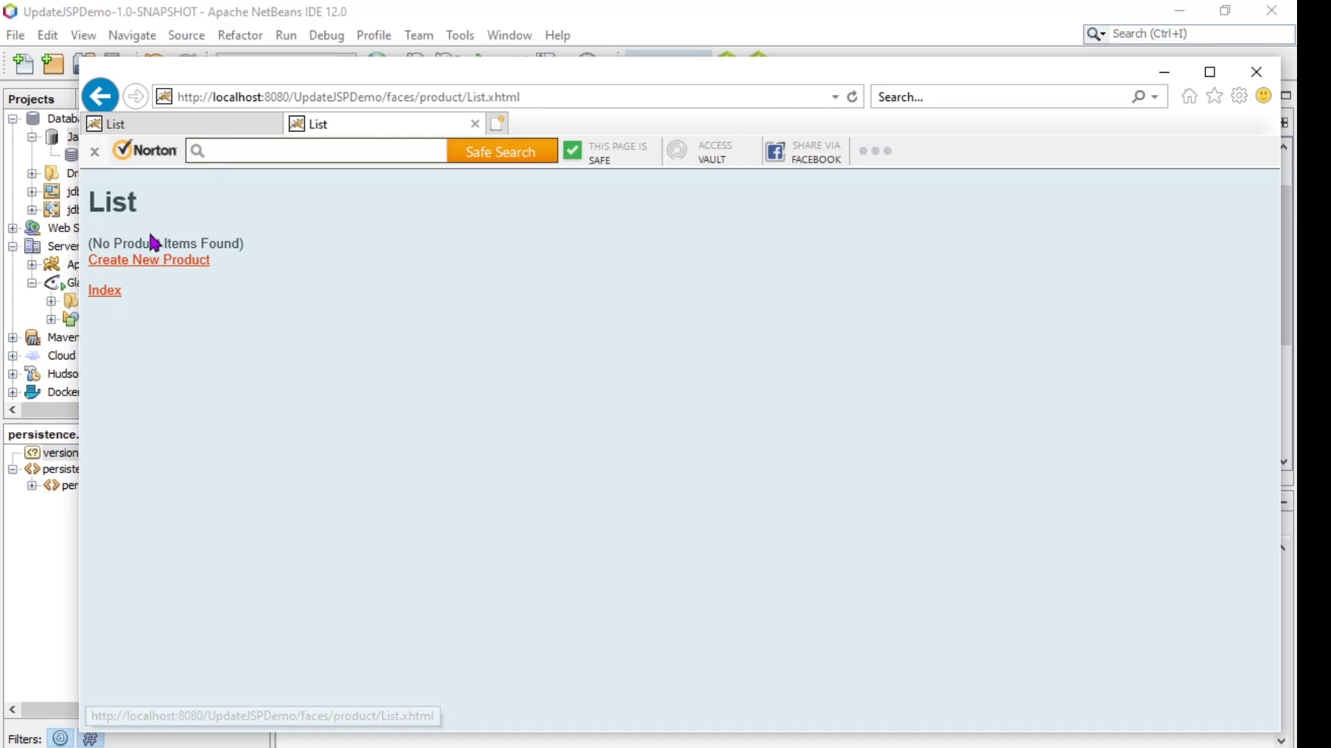
pyautogui.moveTo(177, 269)
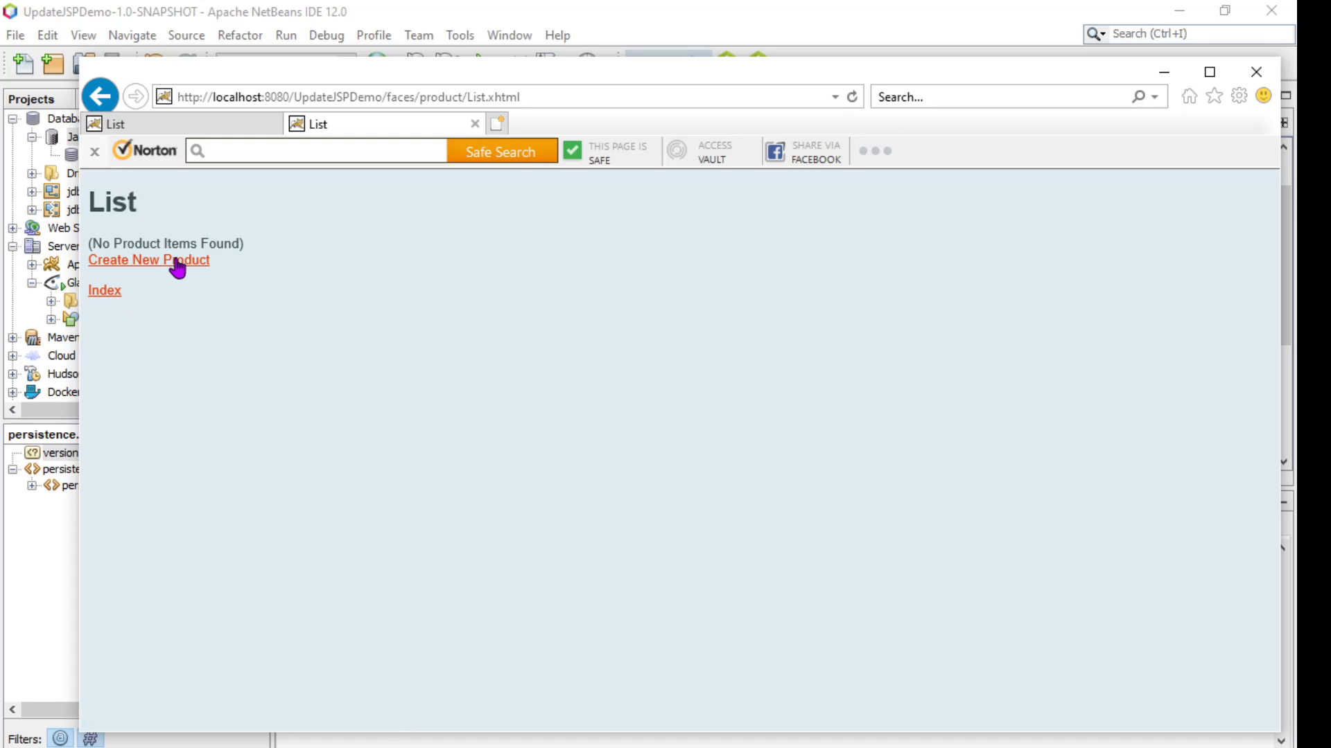
pyautogui.moveTo(507, 140)
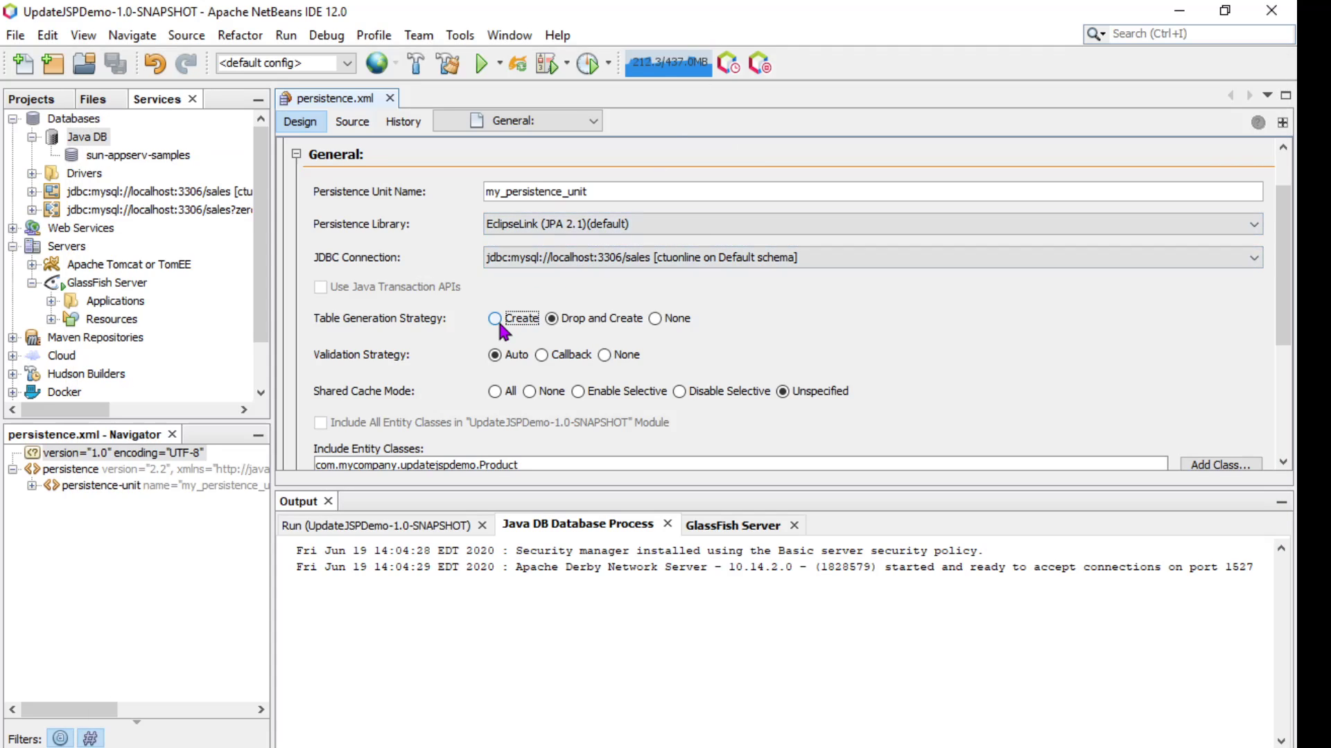
# - Select Create as the persistence.xml table generation strategy, replacing Drop and Create
pyautogui.click(495, 318)
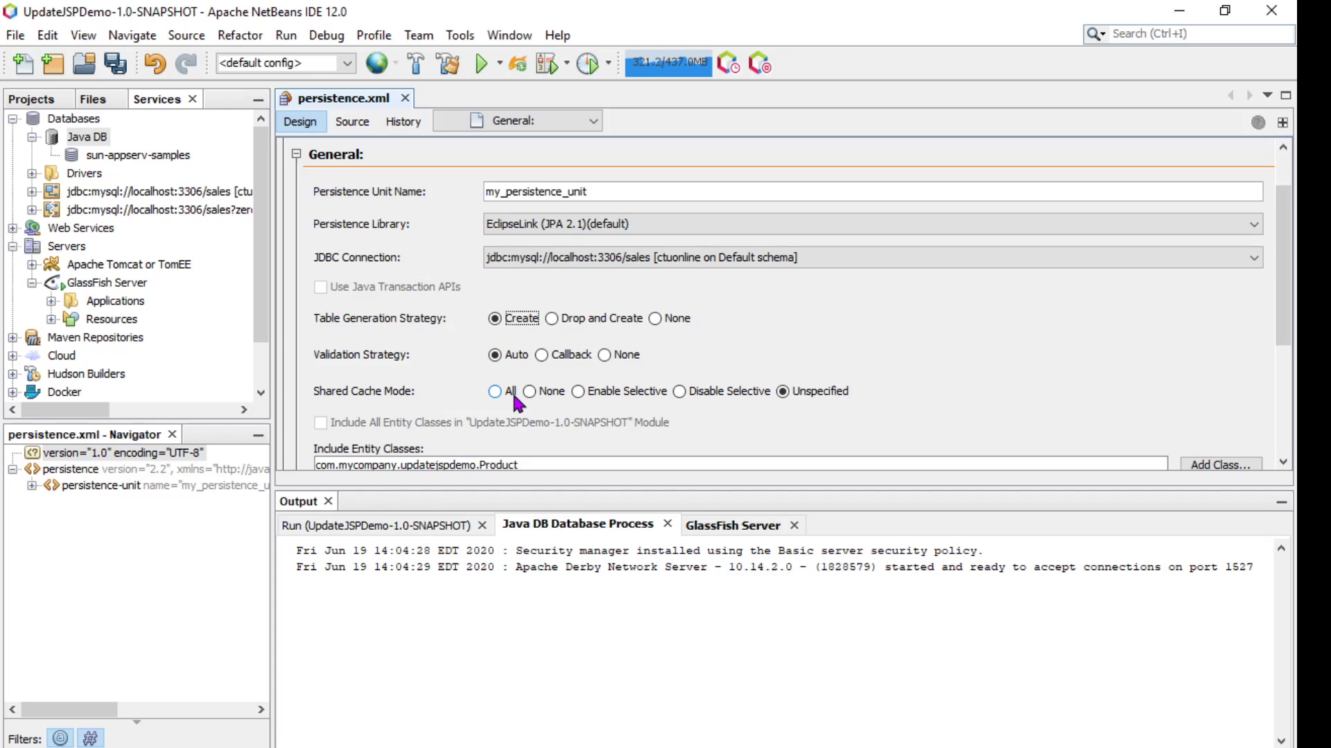
pyautogui.moveTo(734, 318)
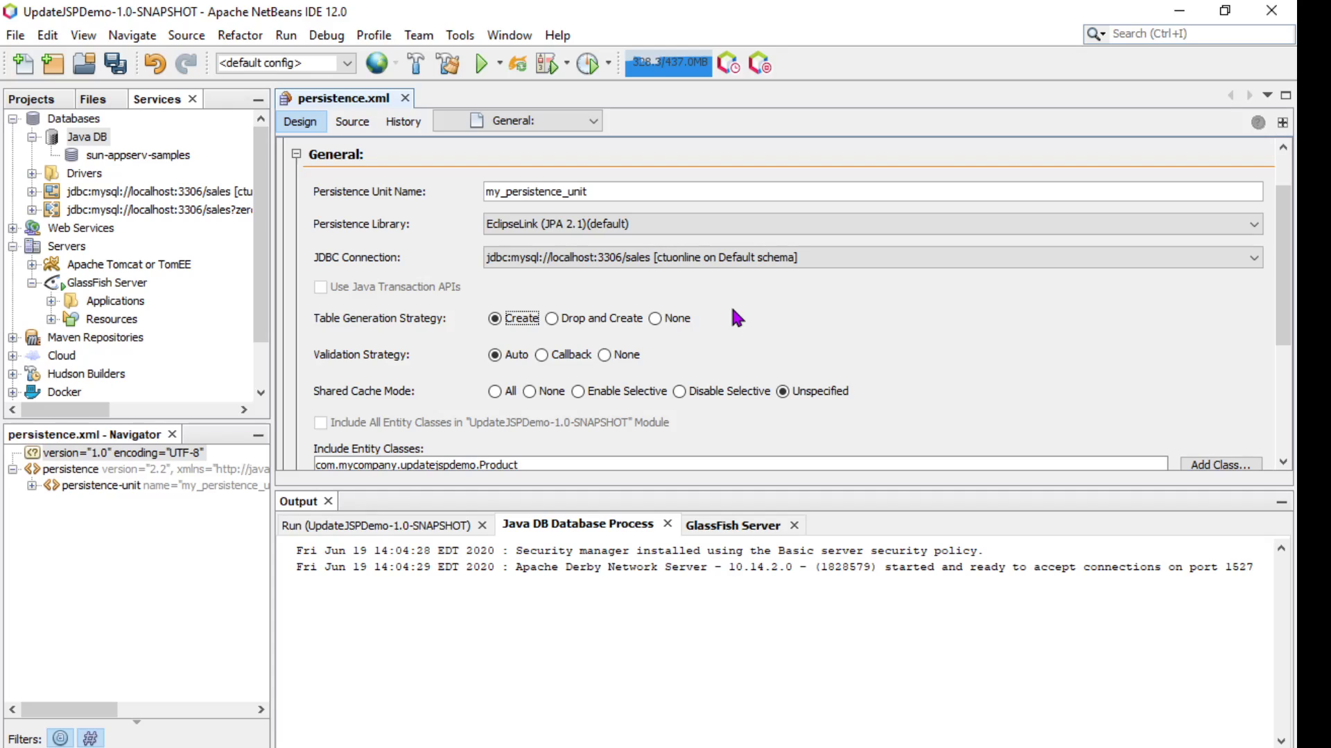
pyautogui.moveTo(1101, 181)
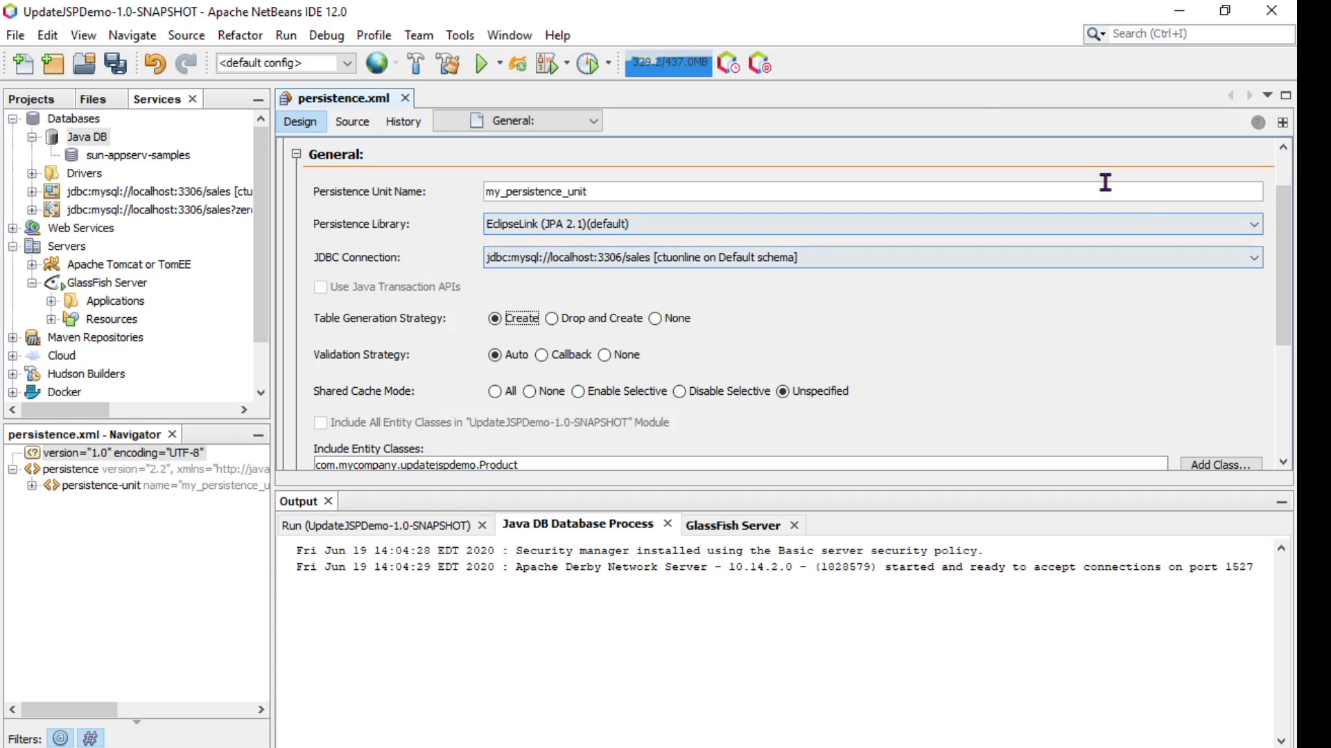
pyautogui.moveTo(409, 202)
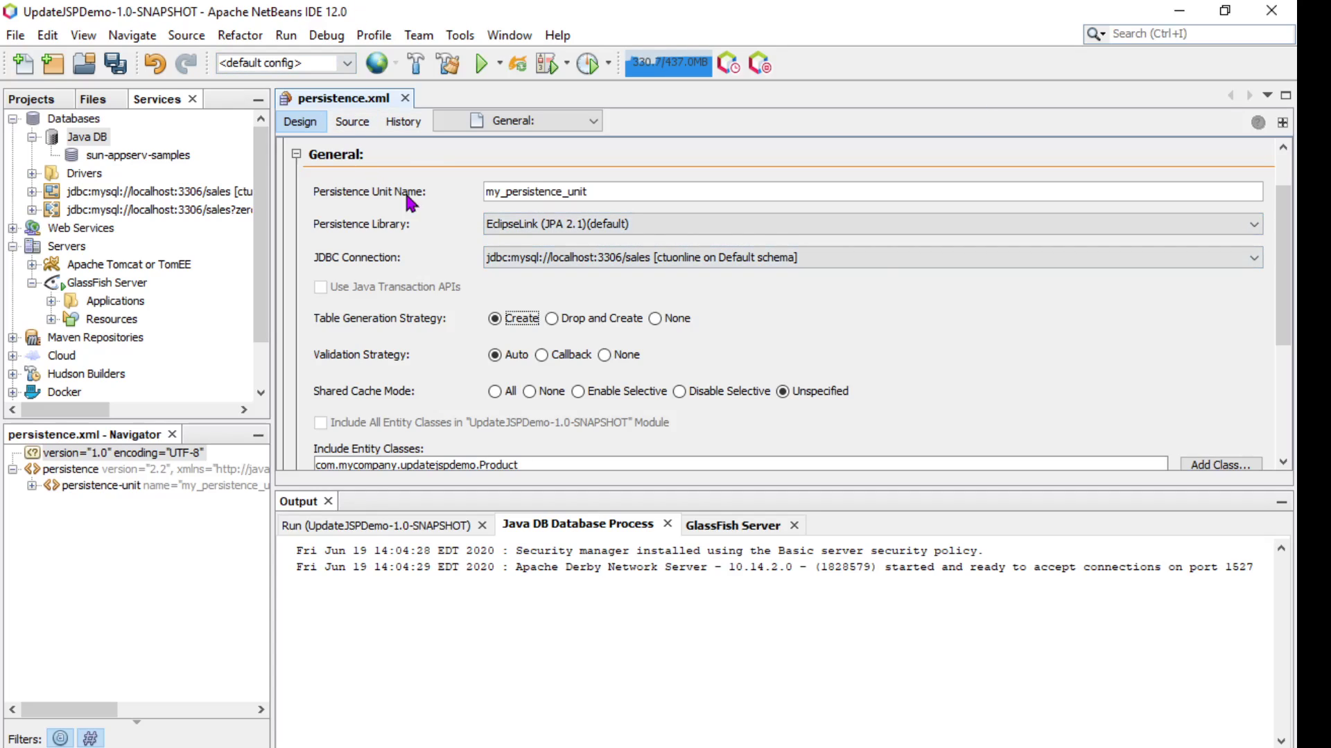
pyautogui.moveTo(450, 227)
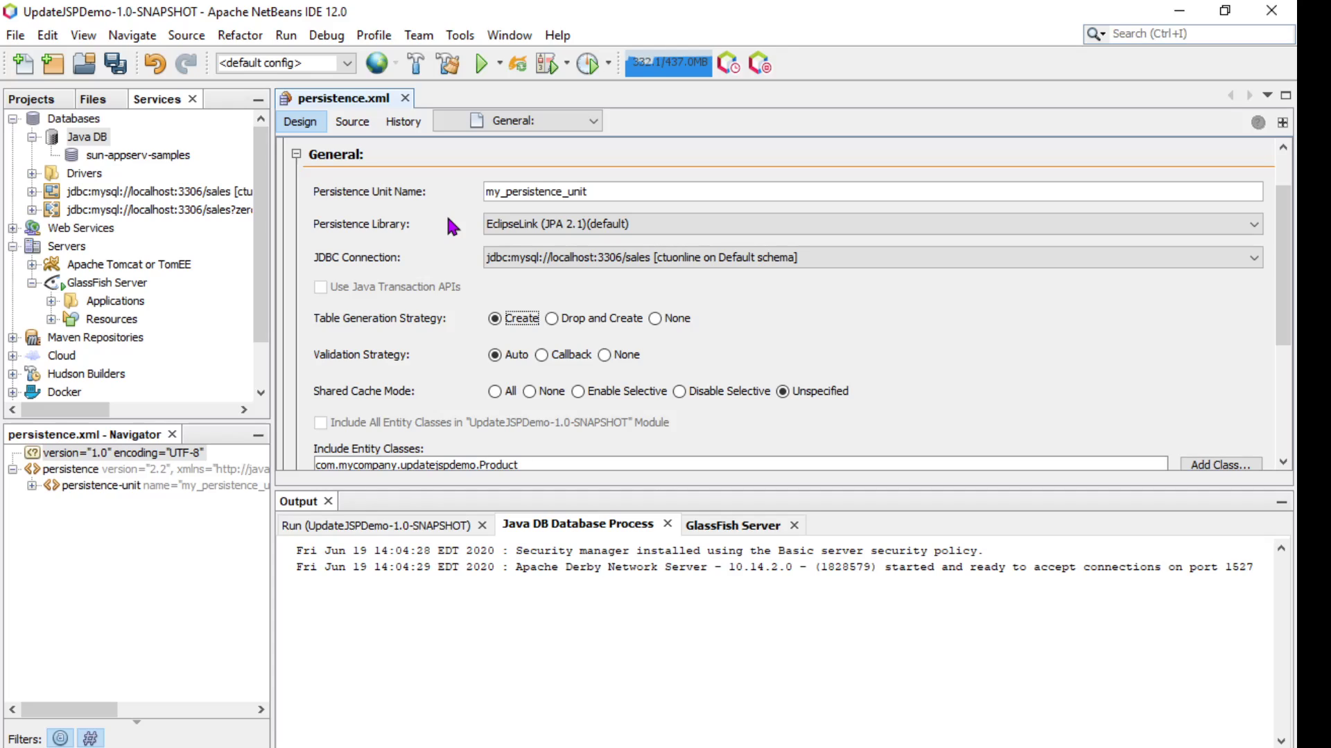
pyautogui.moveTo(462, 228)
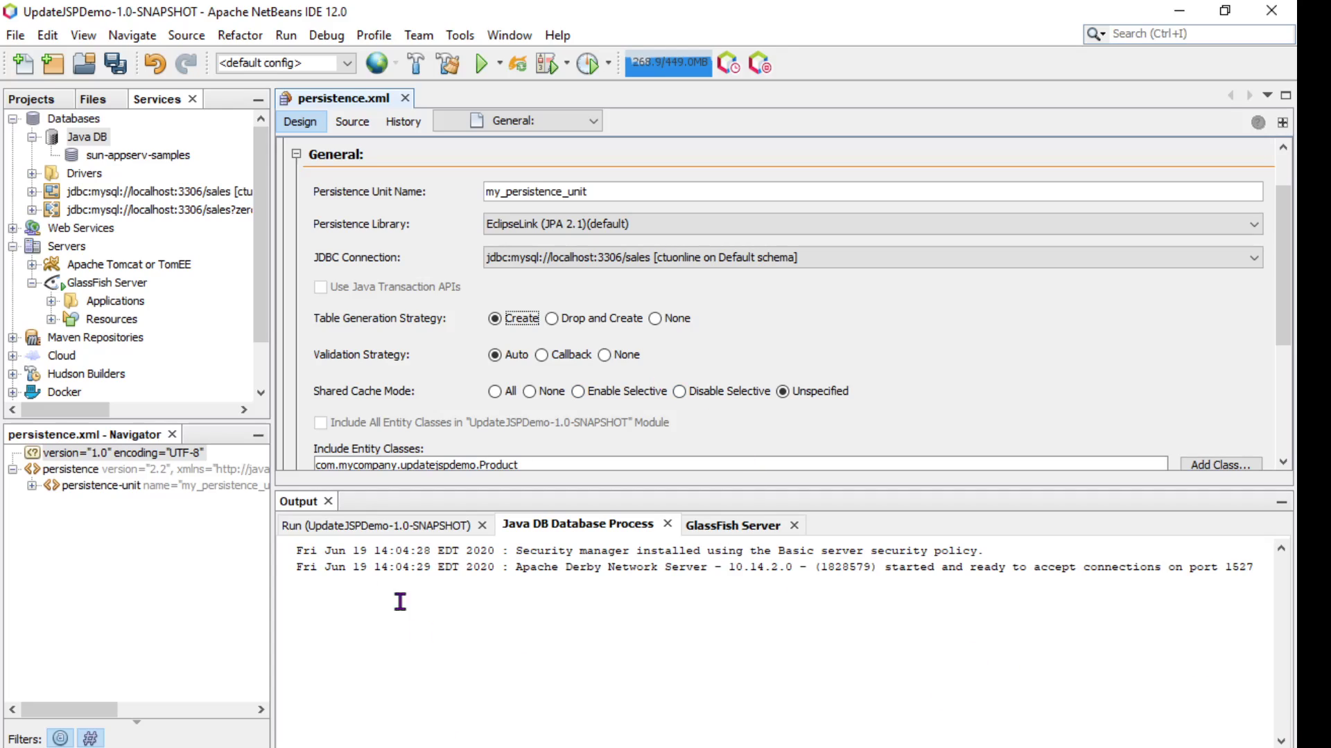
pyautogui.moveTo(400, 601)
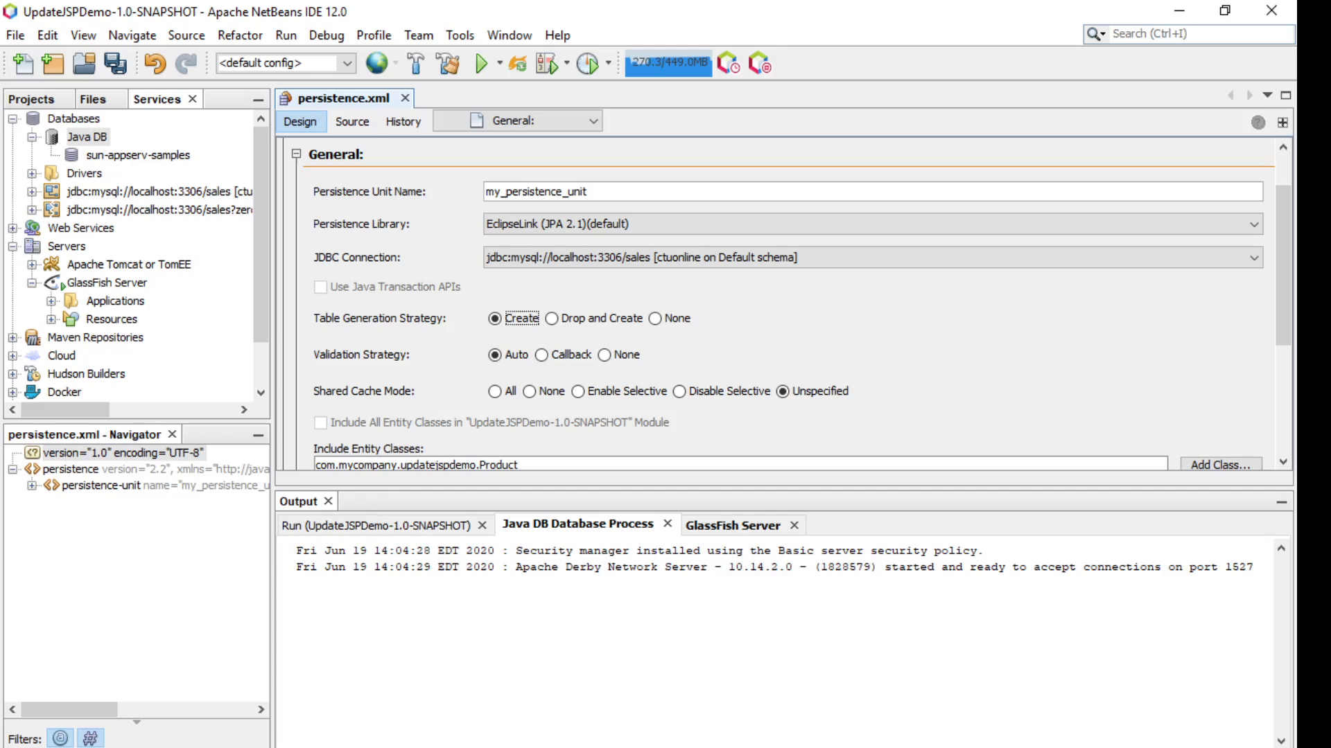